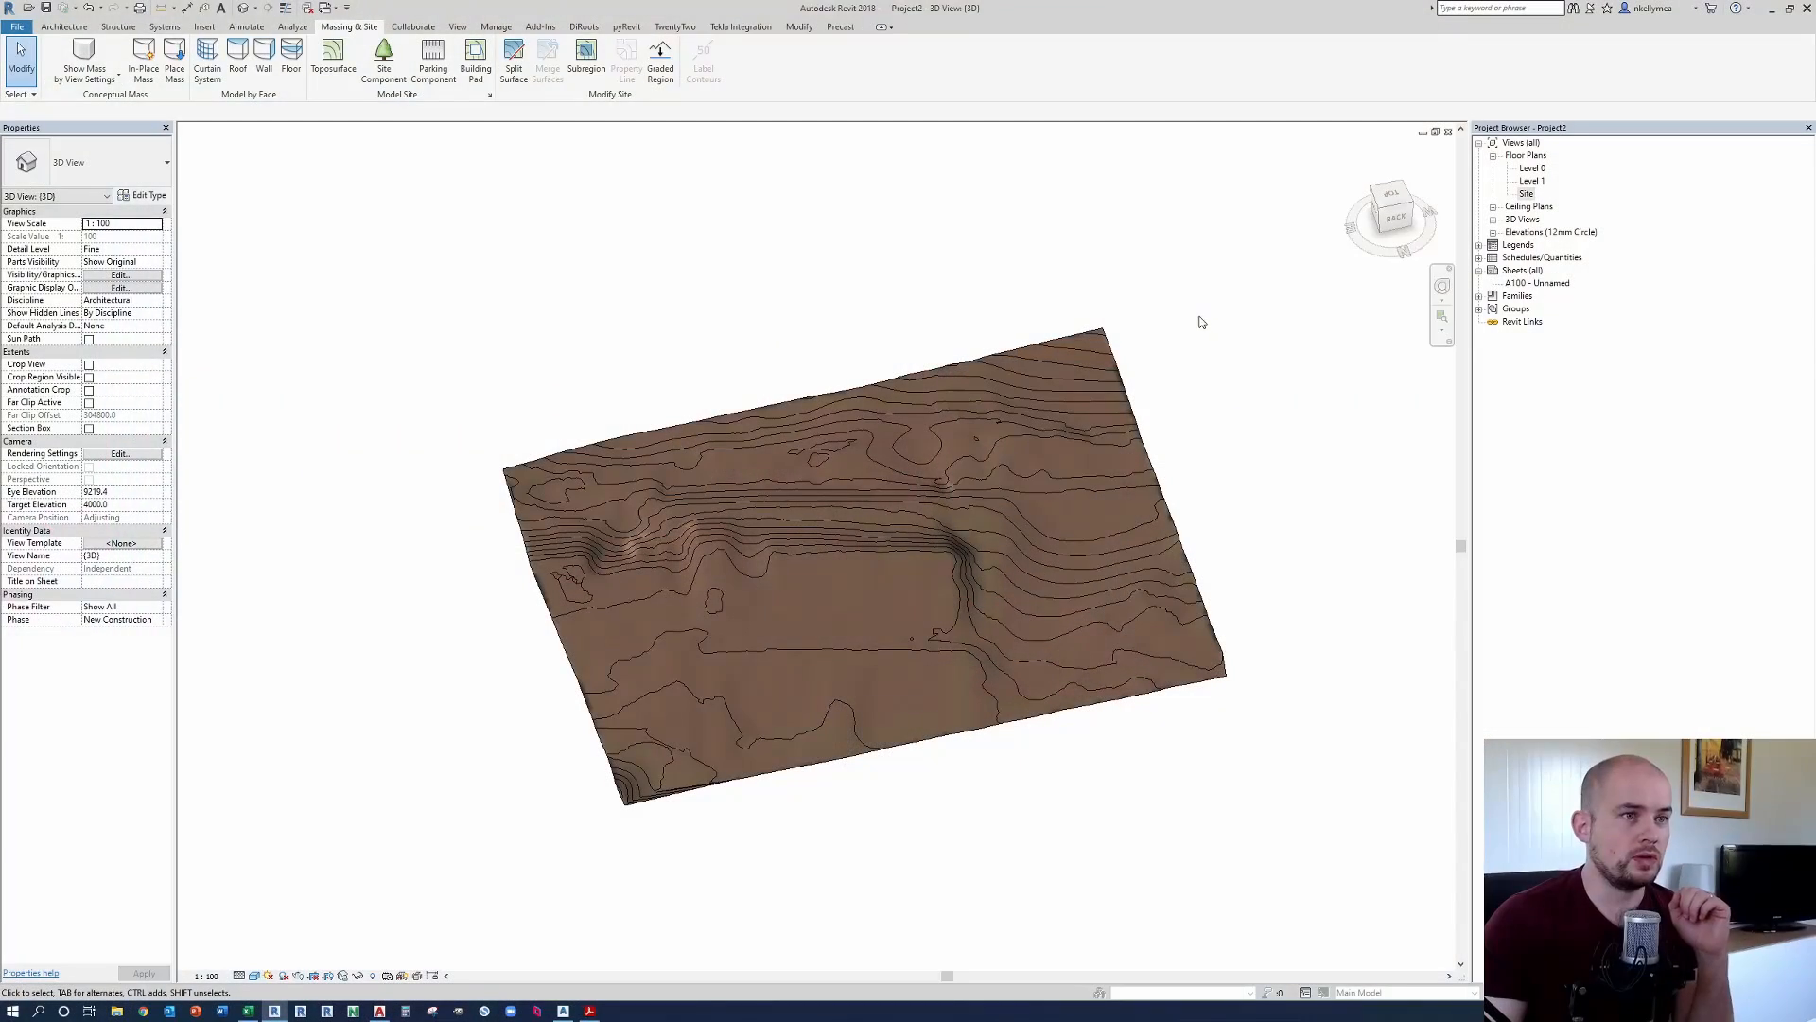
pyautogui.moveTo(1308, 326)
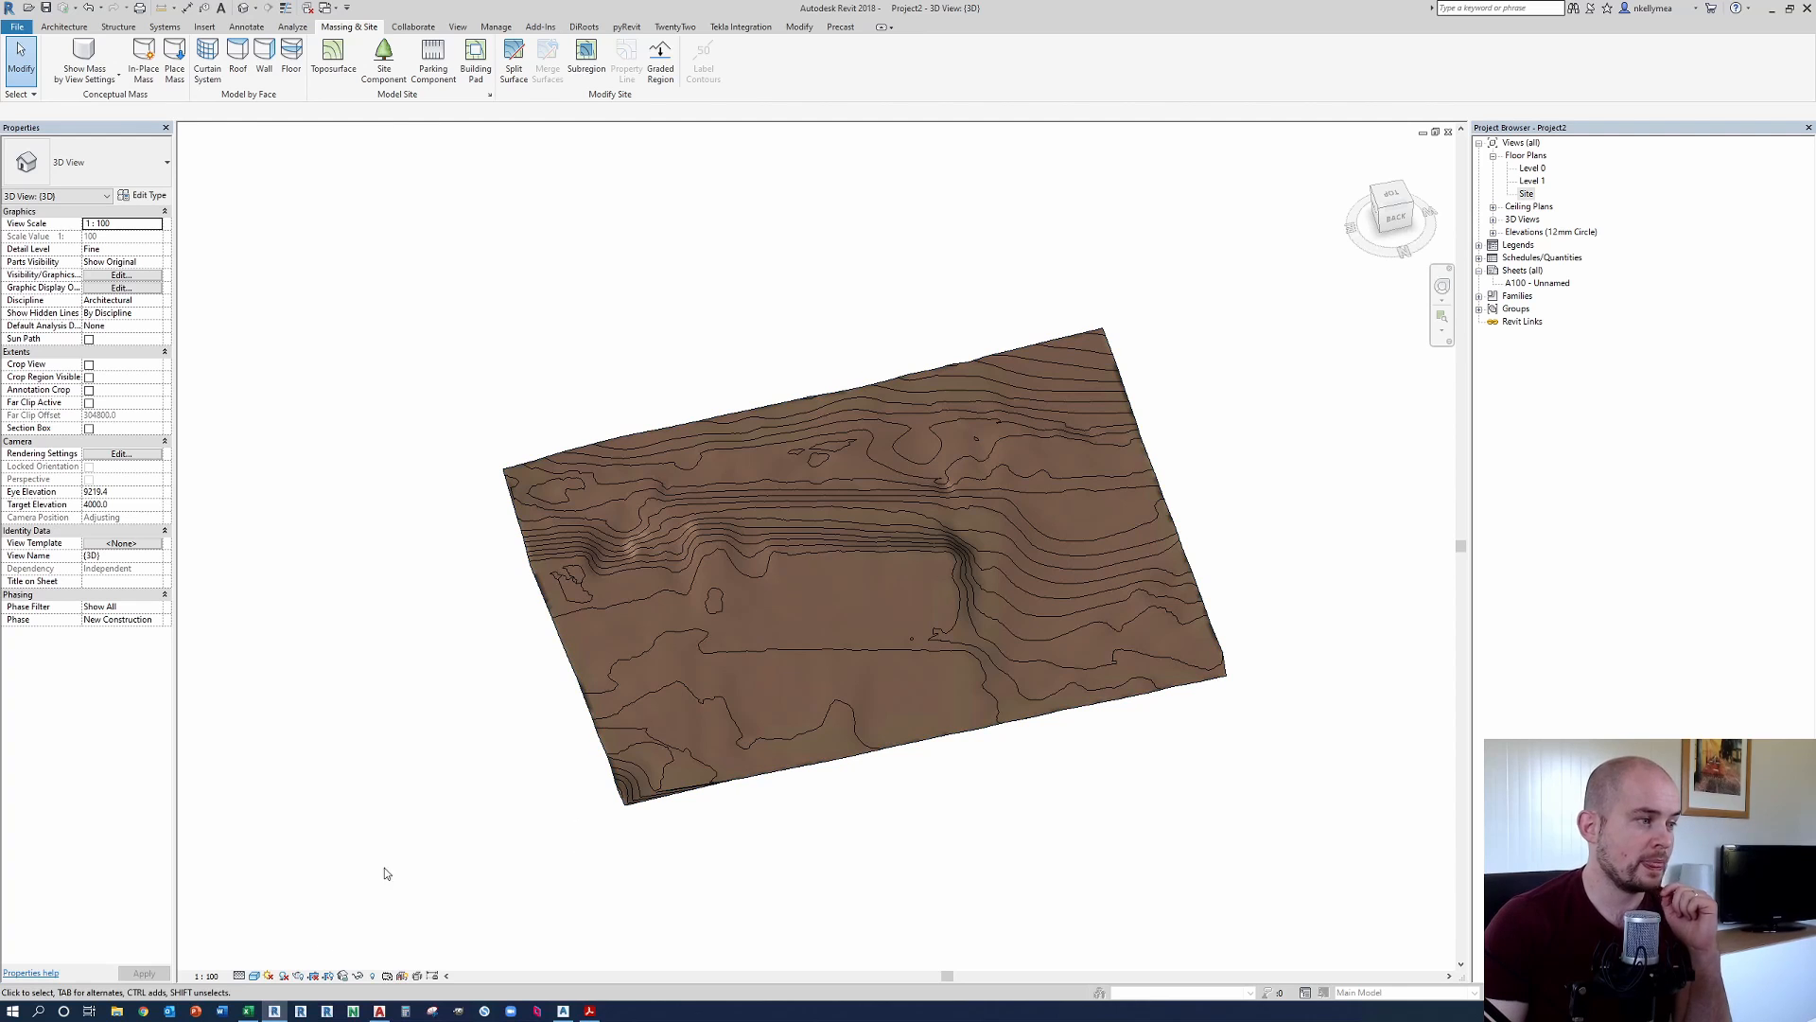
# Step: Bring Excel forward to the Height sheet of X, Y, Z and ACCURLEVEL columns
pyautogui.click(247, 1010)
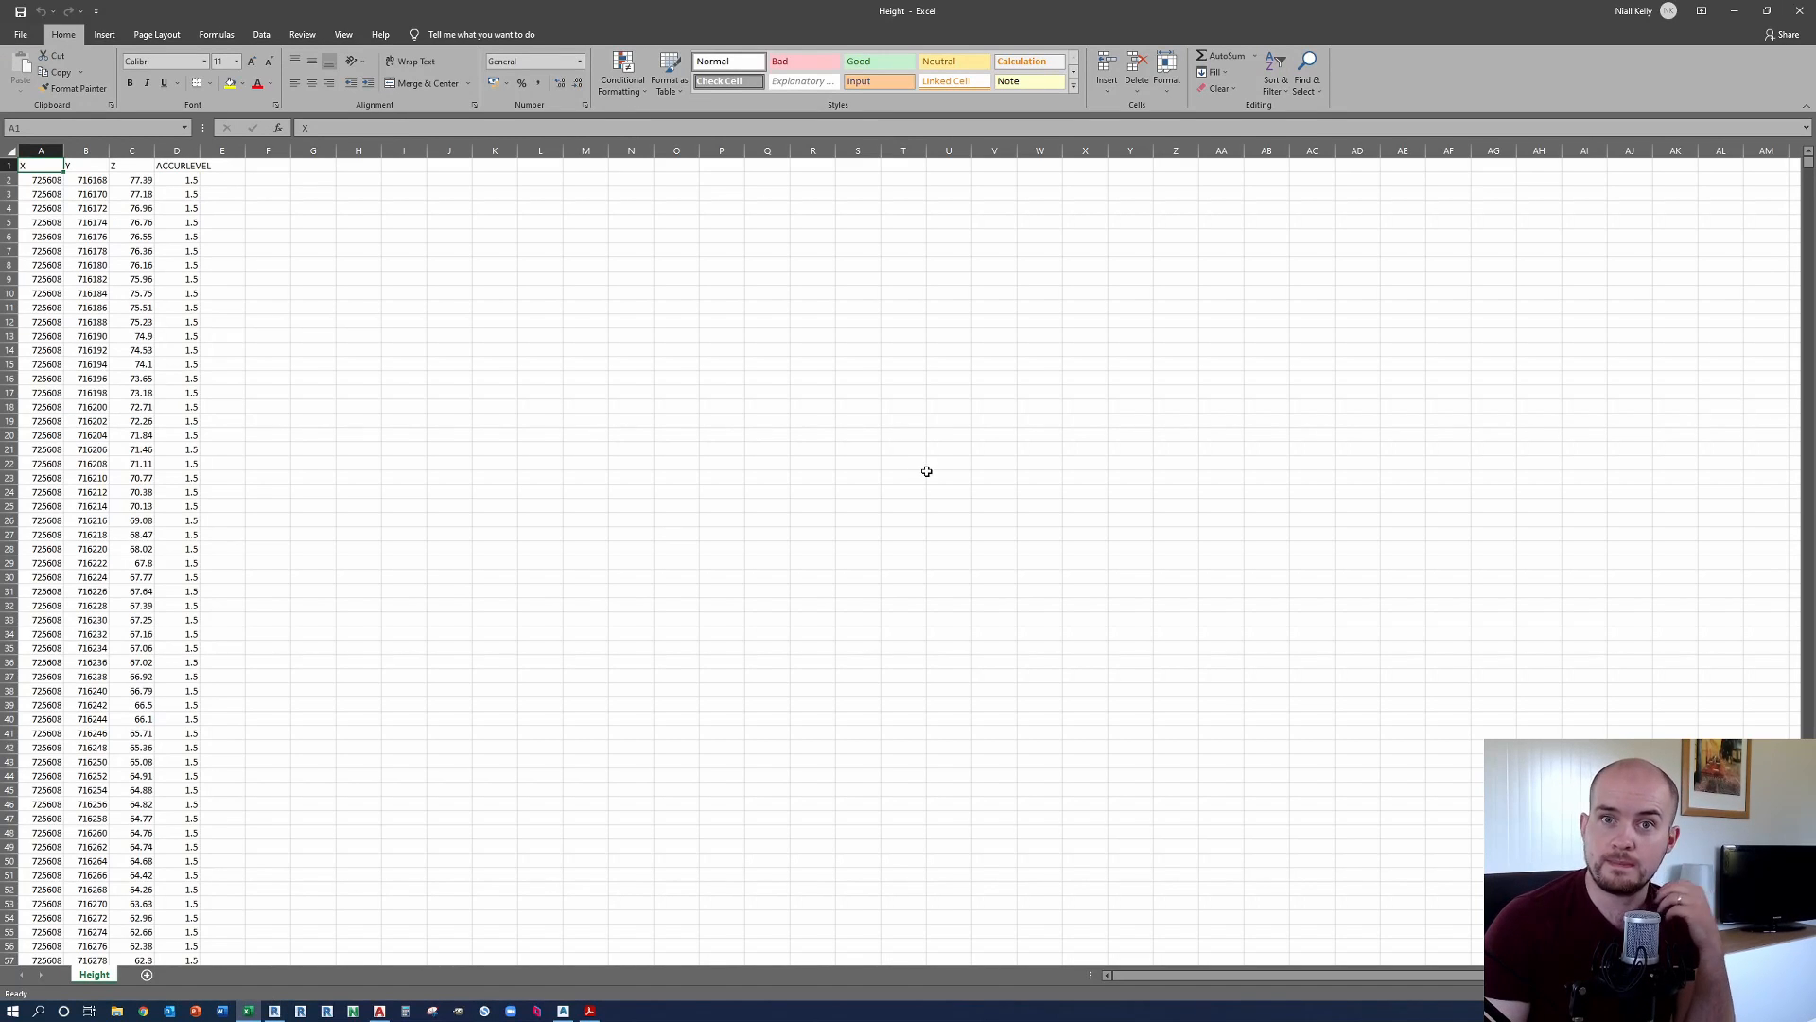
pyautogui.moveTo(960, 439)
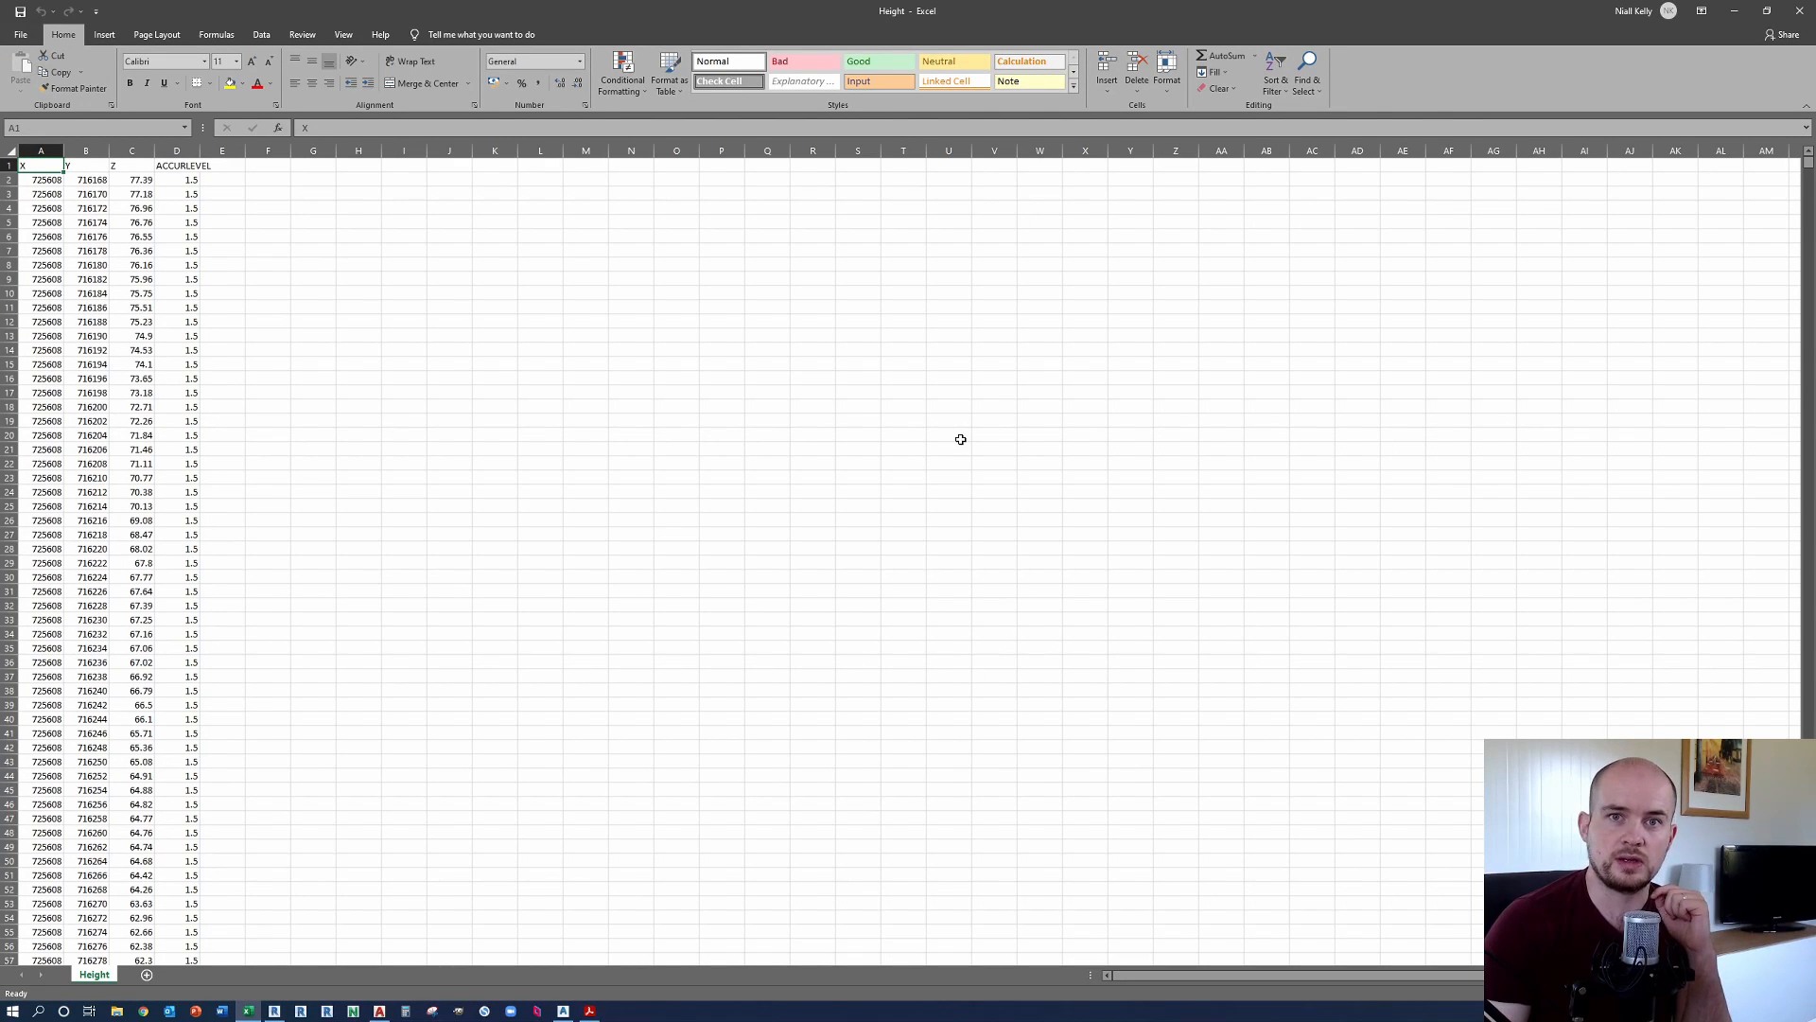
pyautogui.moveTo(994, 404)
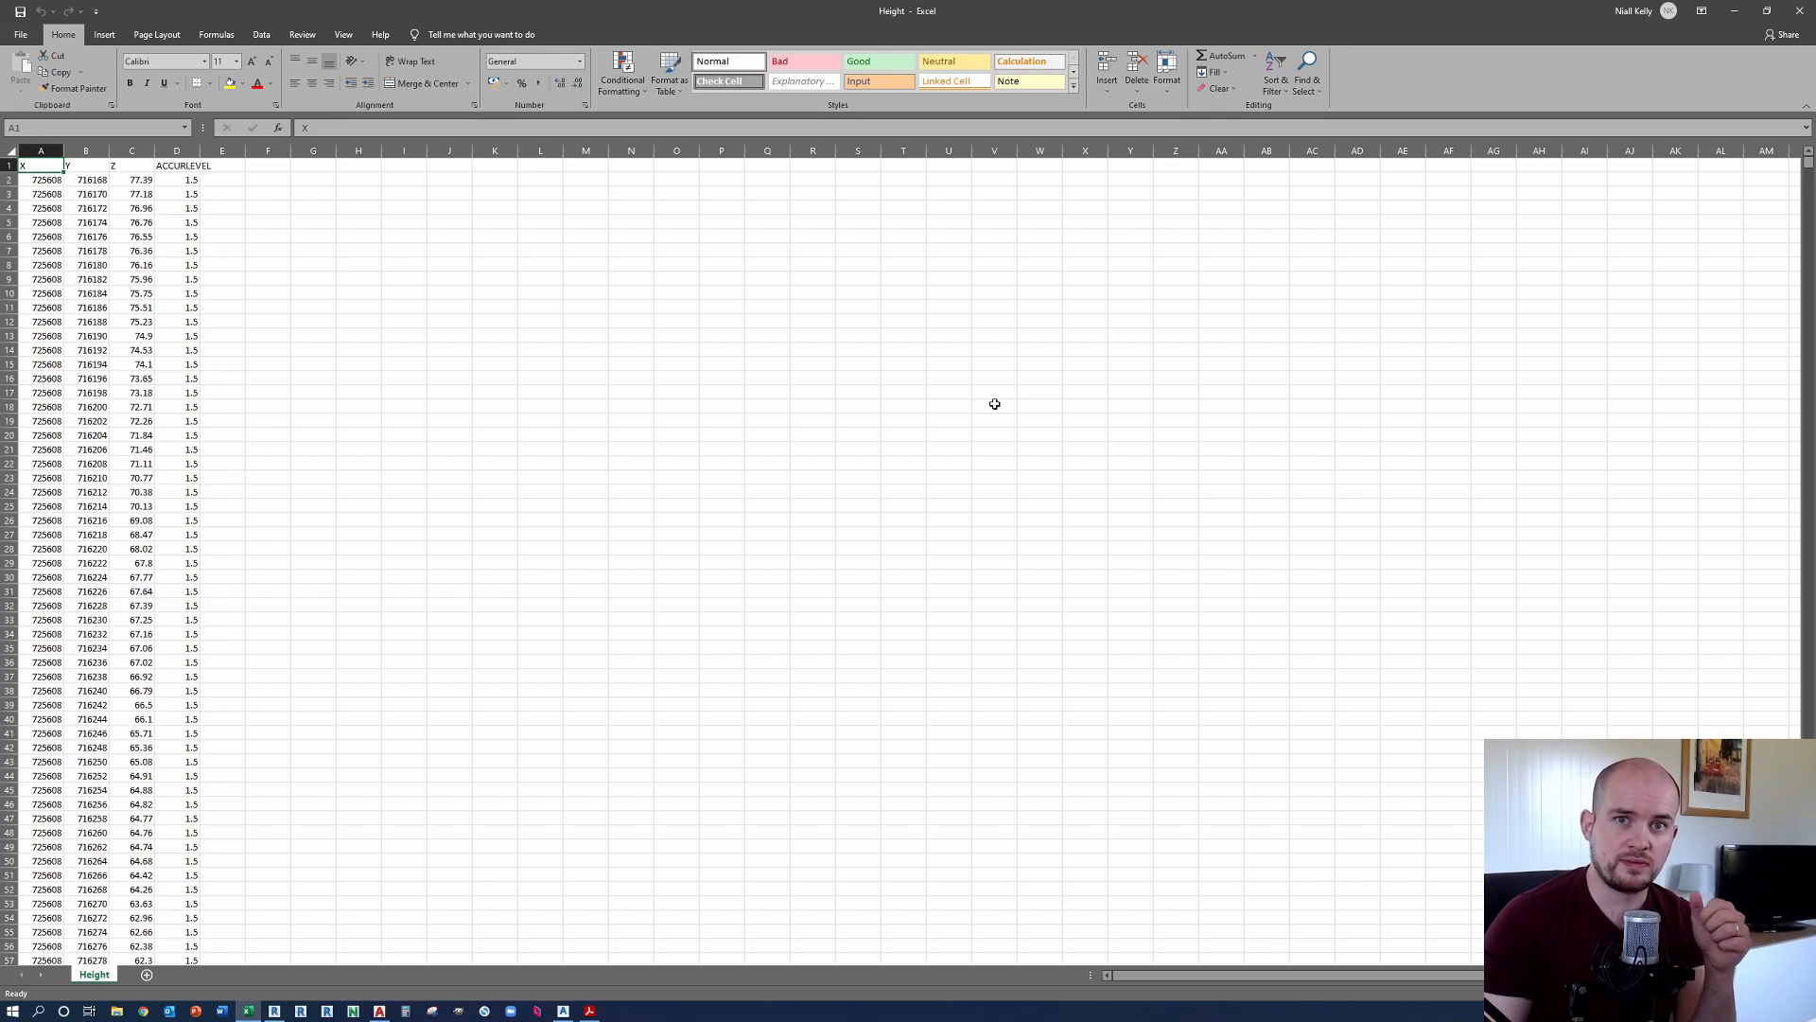
pyautogui.moveTo(1003, 375)
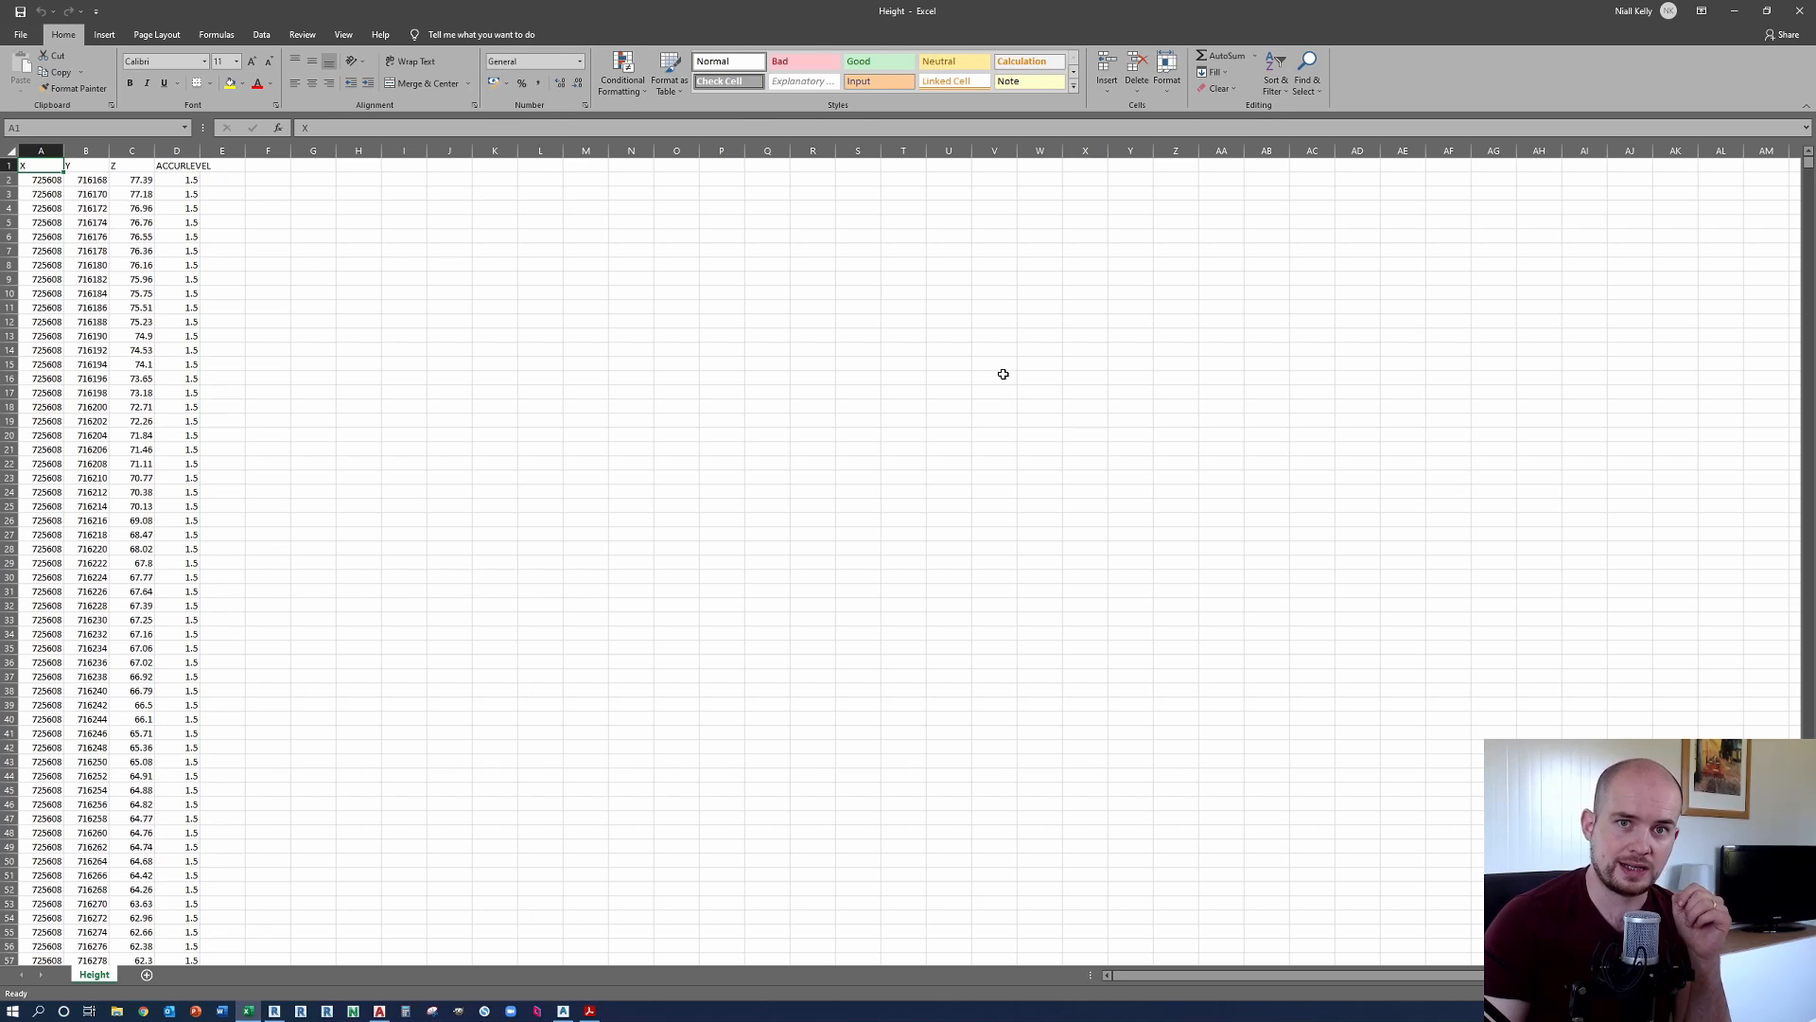
pyautogui.moveTo(1005, 392)
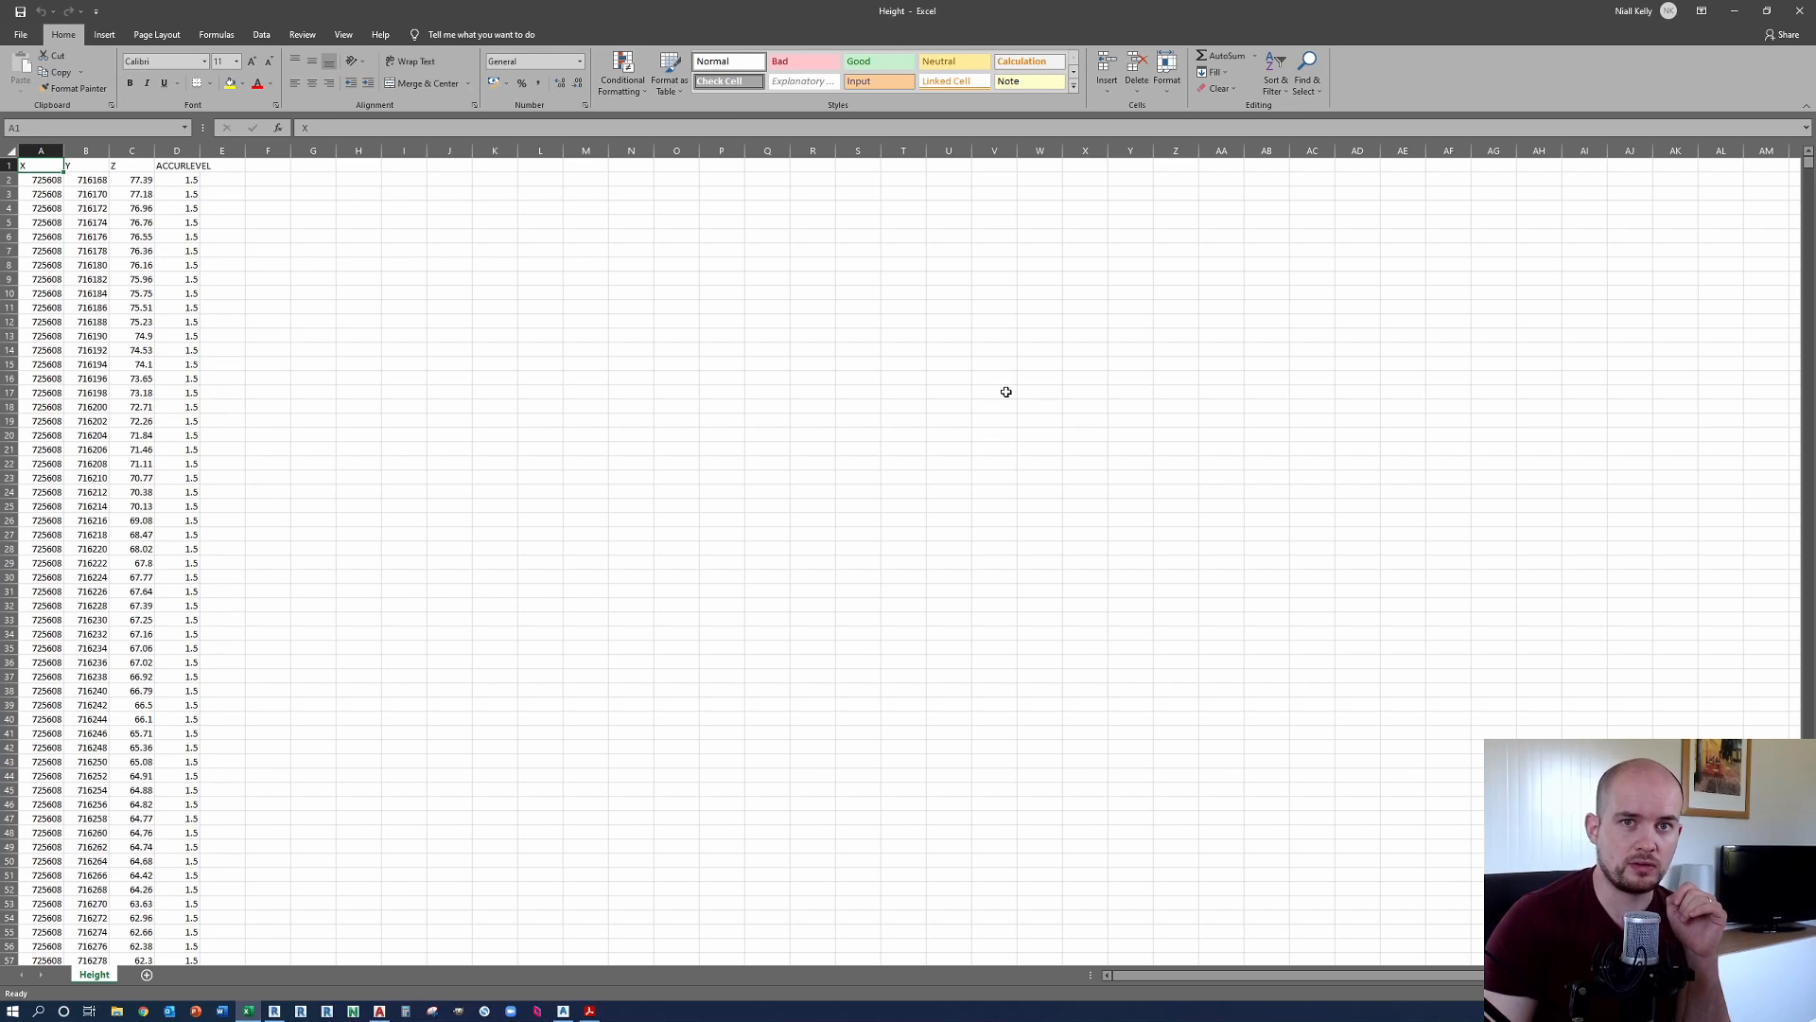
pyautogui.moveTo(354, 1011)
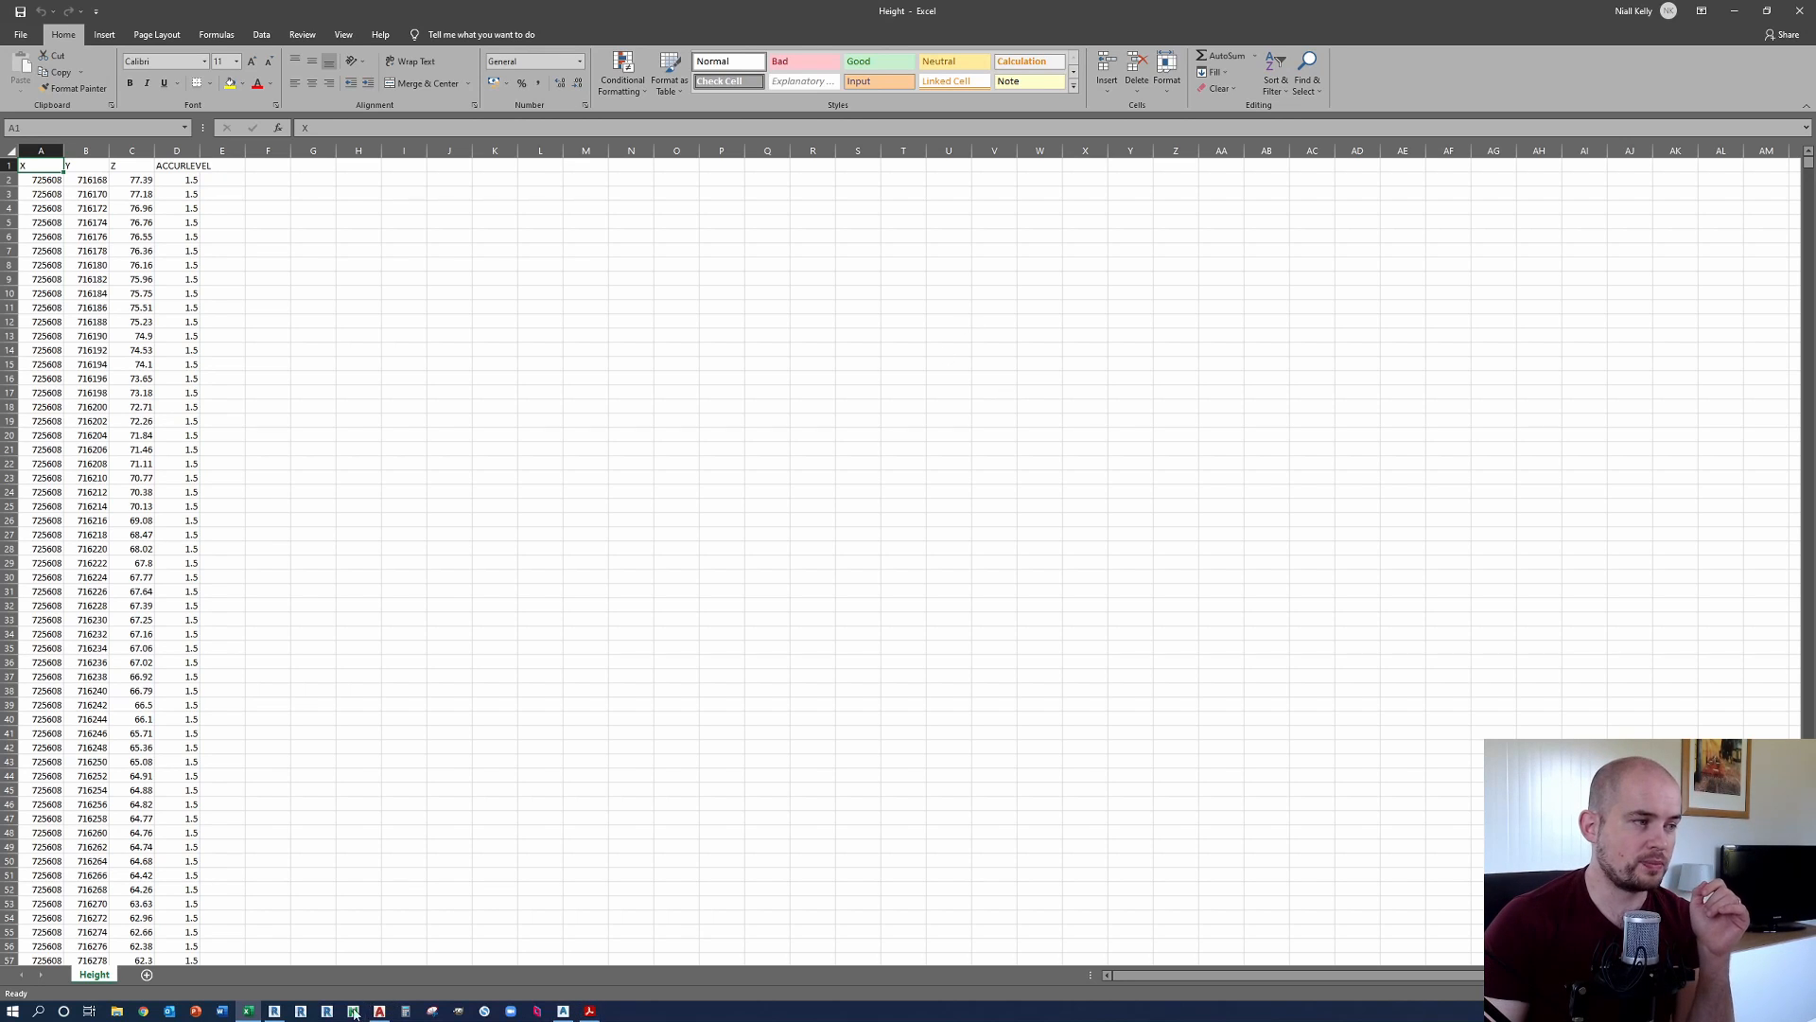
# Step: Switch back to Revit's 3D view of the brown contoured toposurface
pyautogui.click(352, 1011)
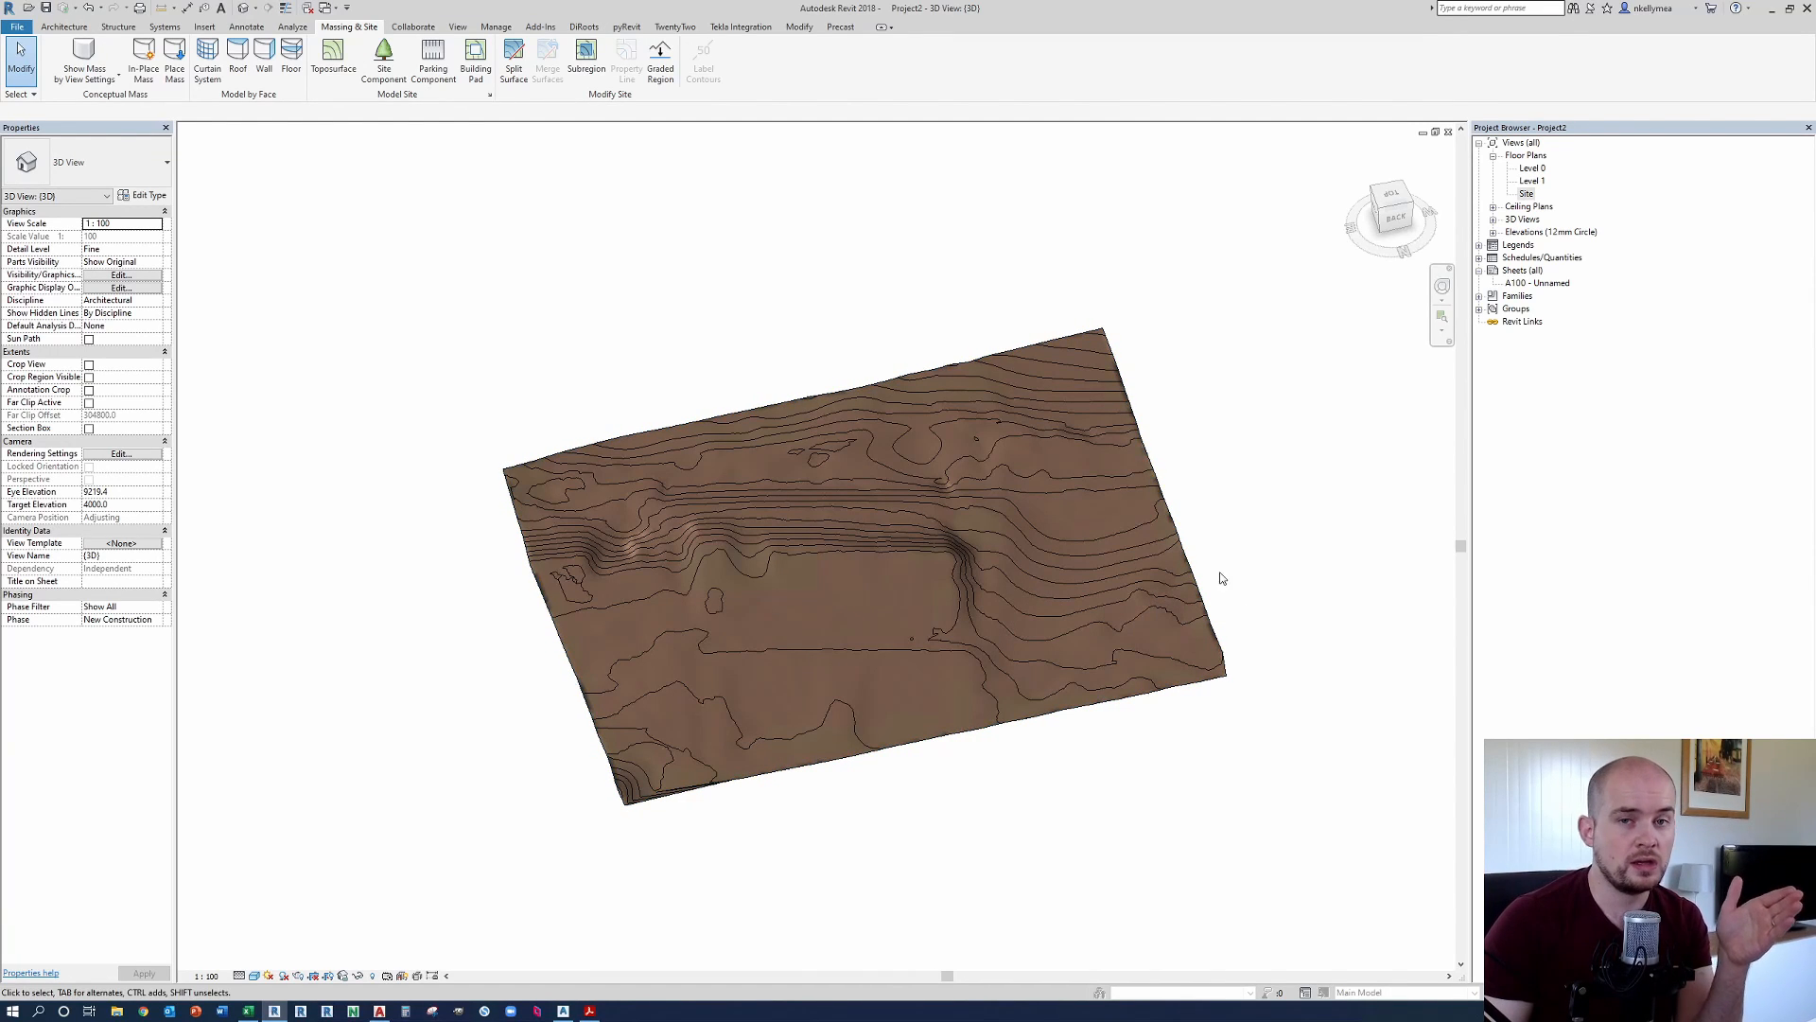
pyautogui.moveTo(1263, 578)
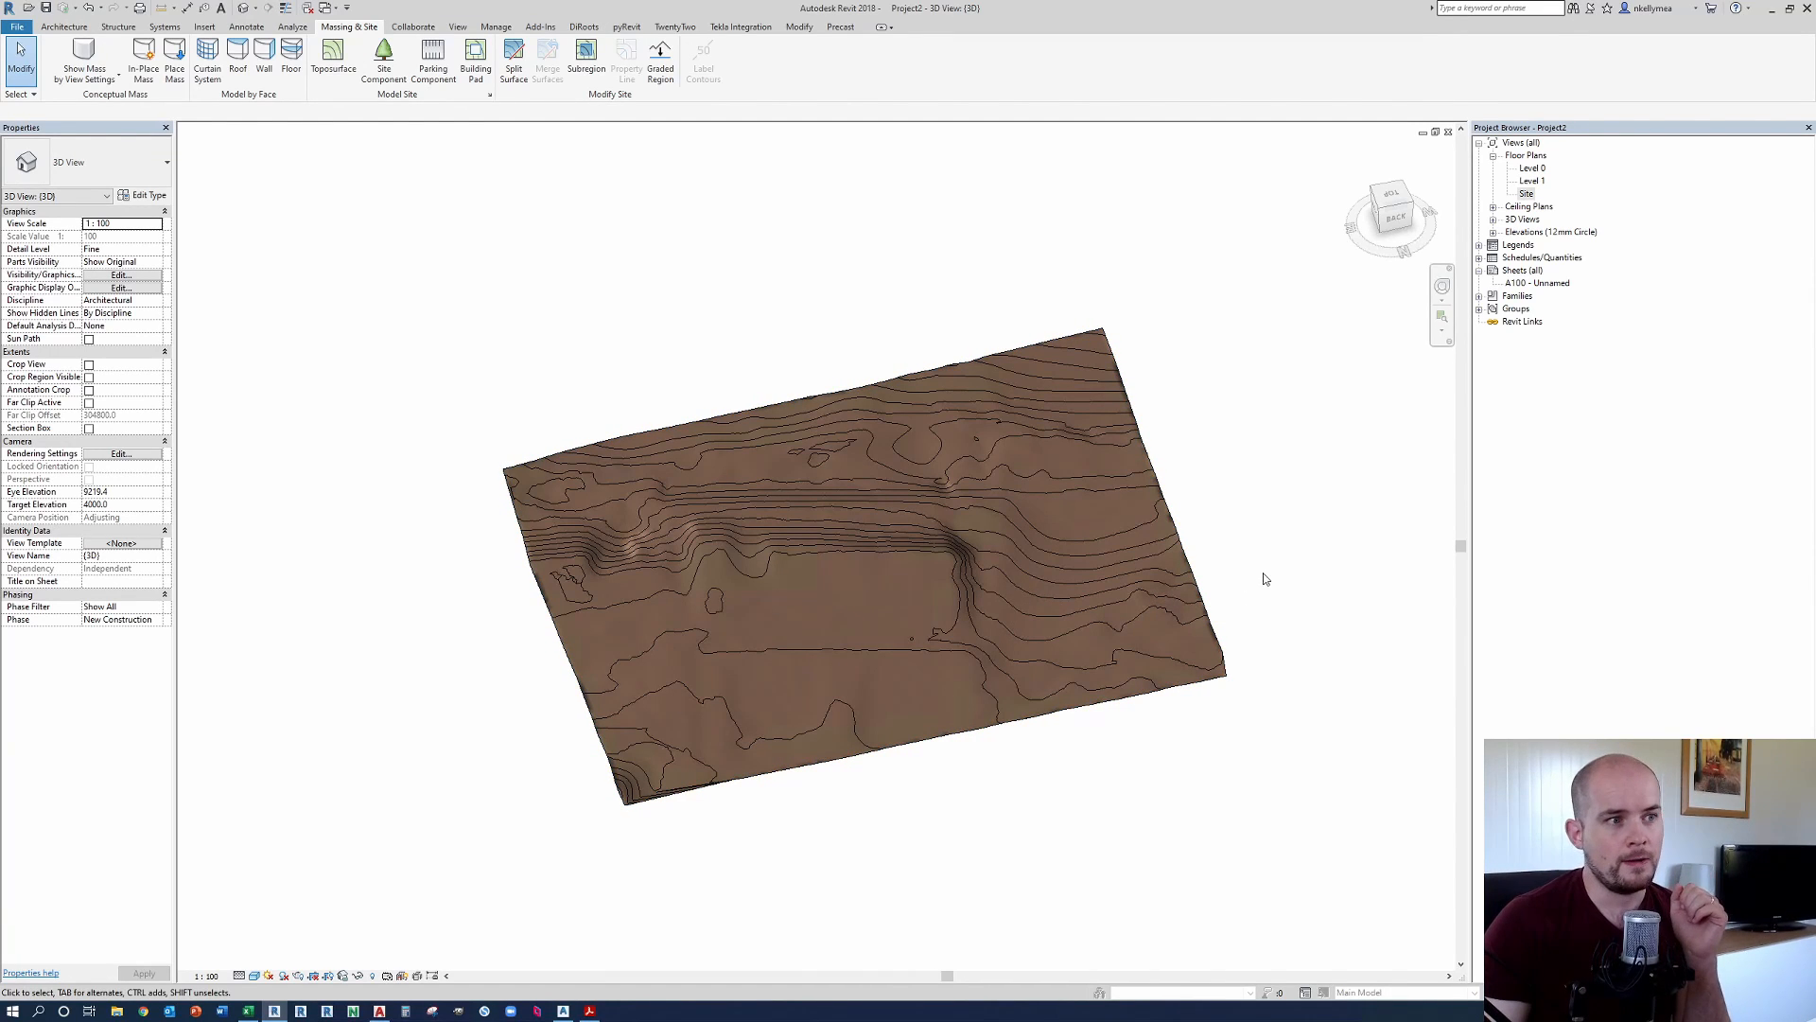
pyautogui.moveTo(1348, 507)
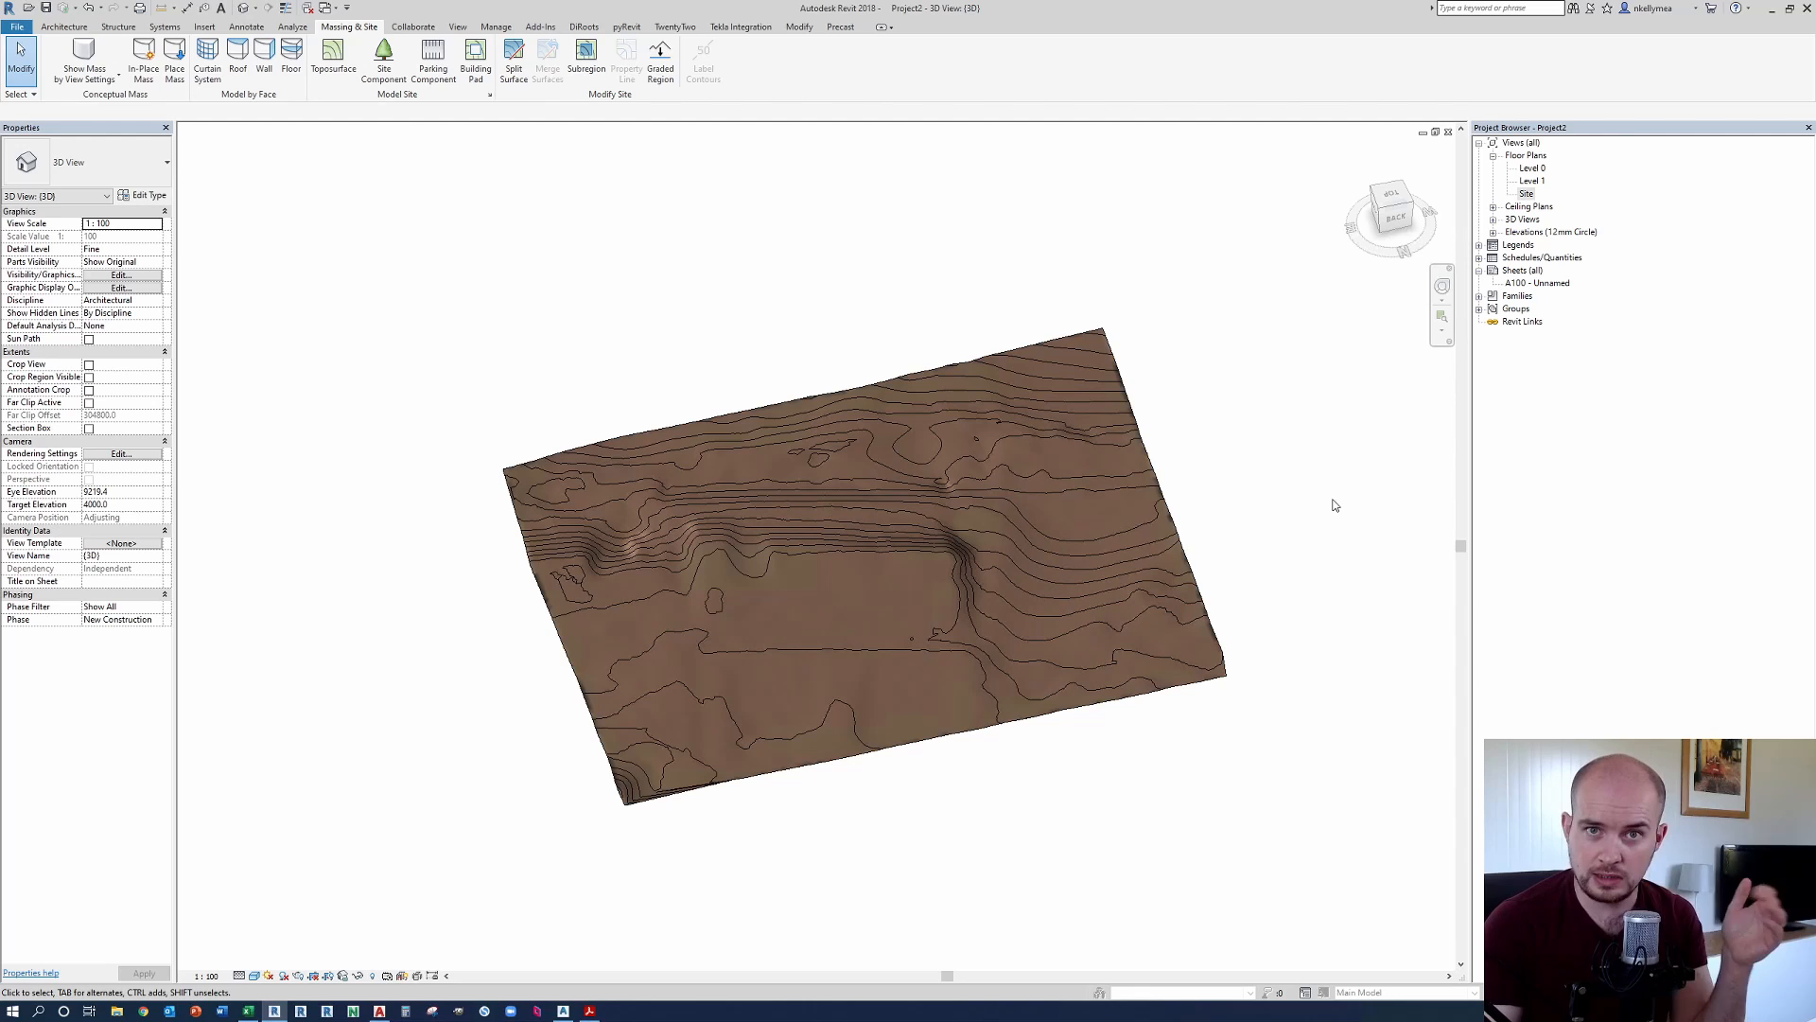
pyautogui.moveTo(1284, 527)
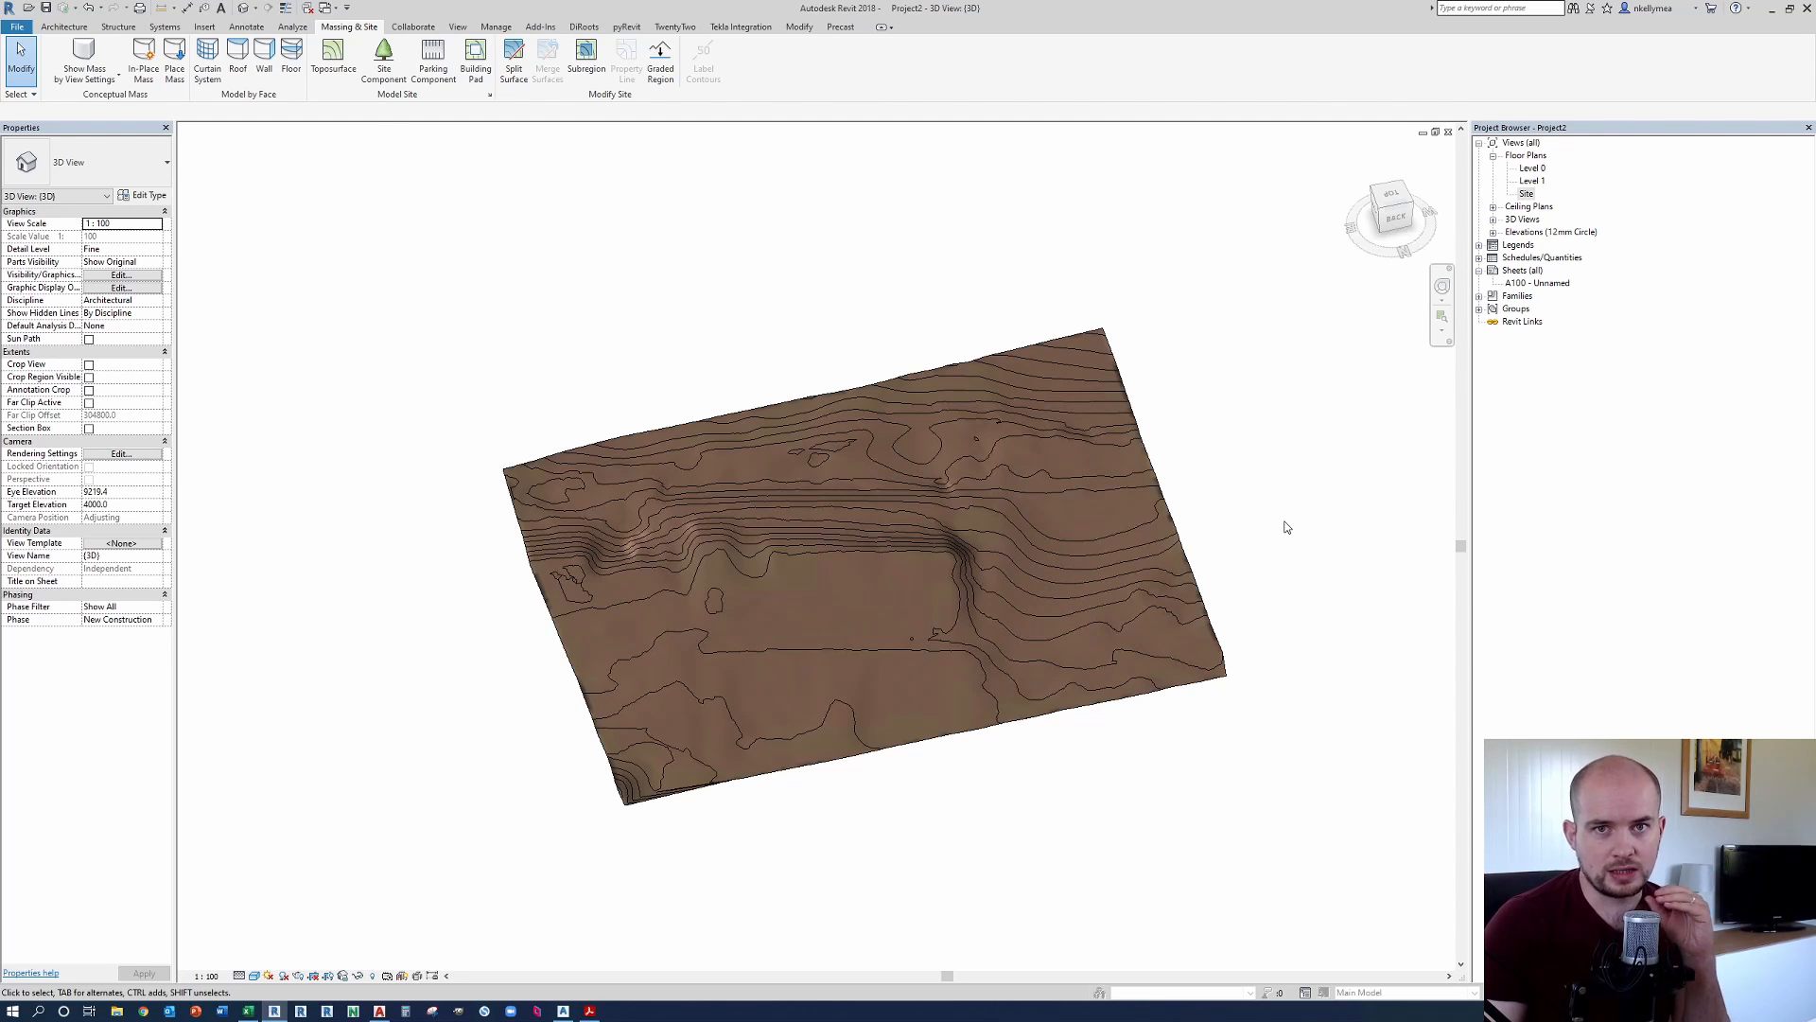
pyautogui.moveTo(1305, 523)
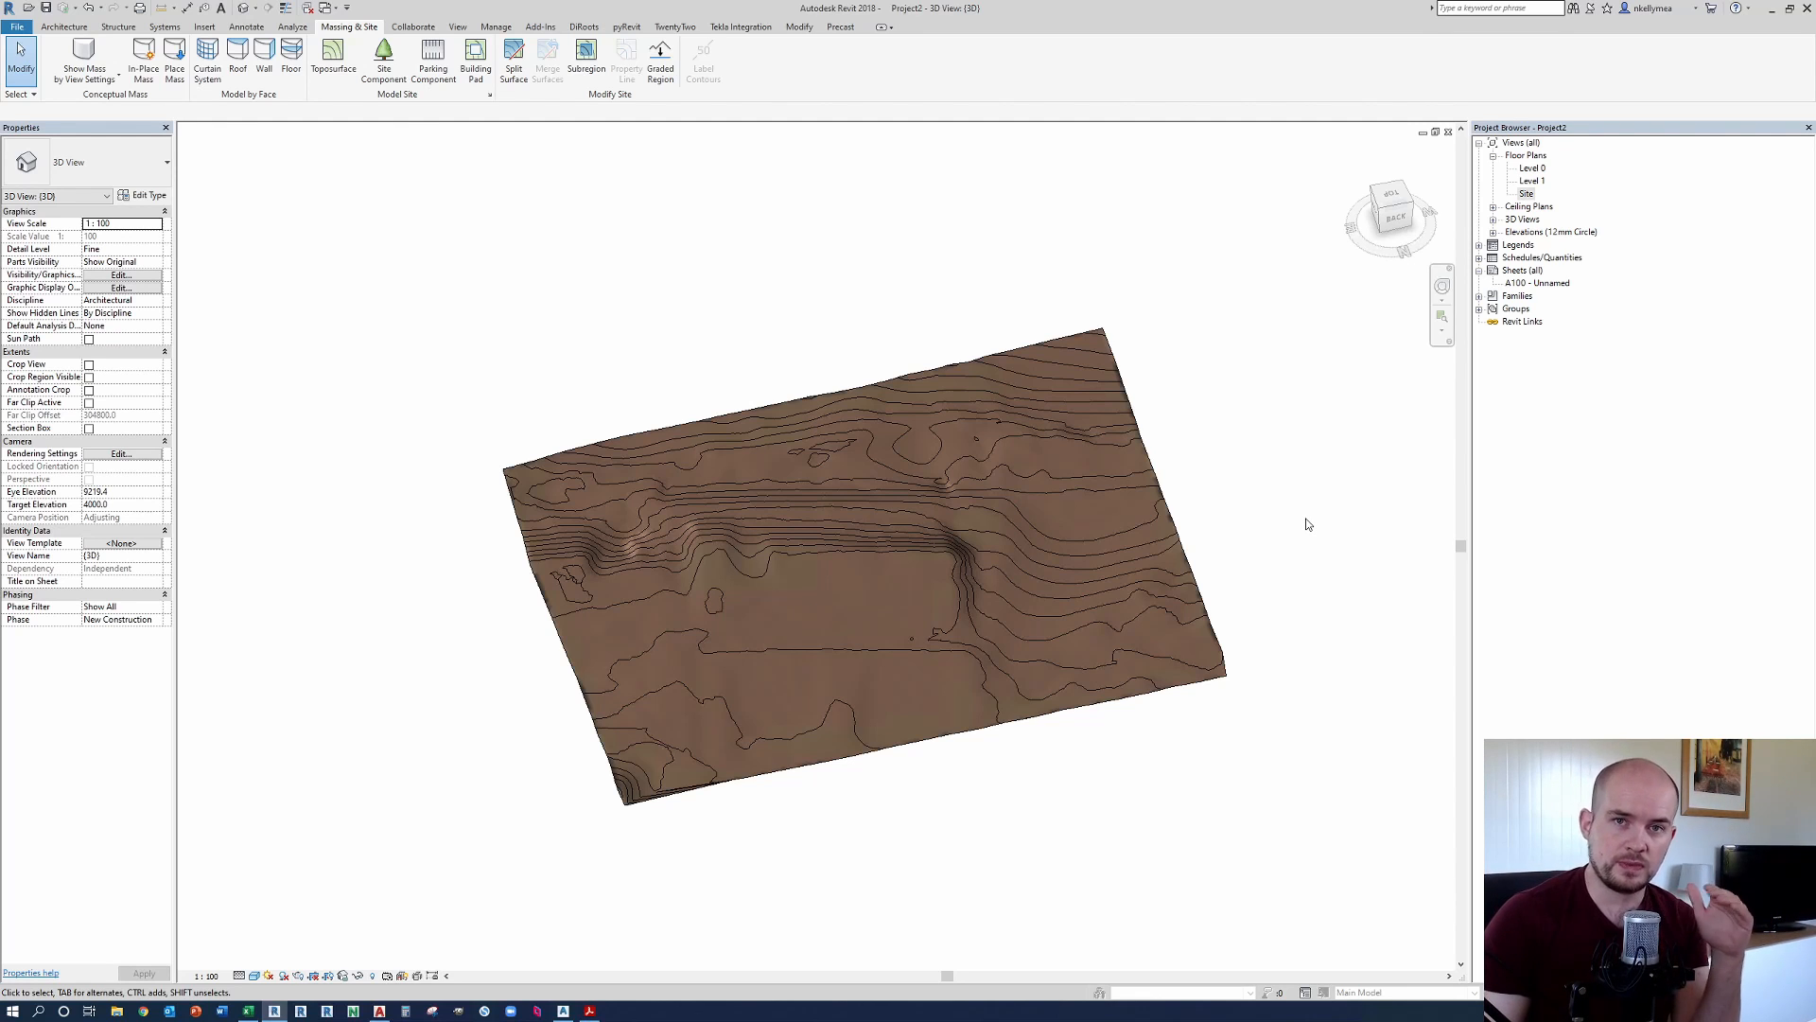
pyautogui.moveTo(1328, 528)
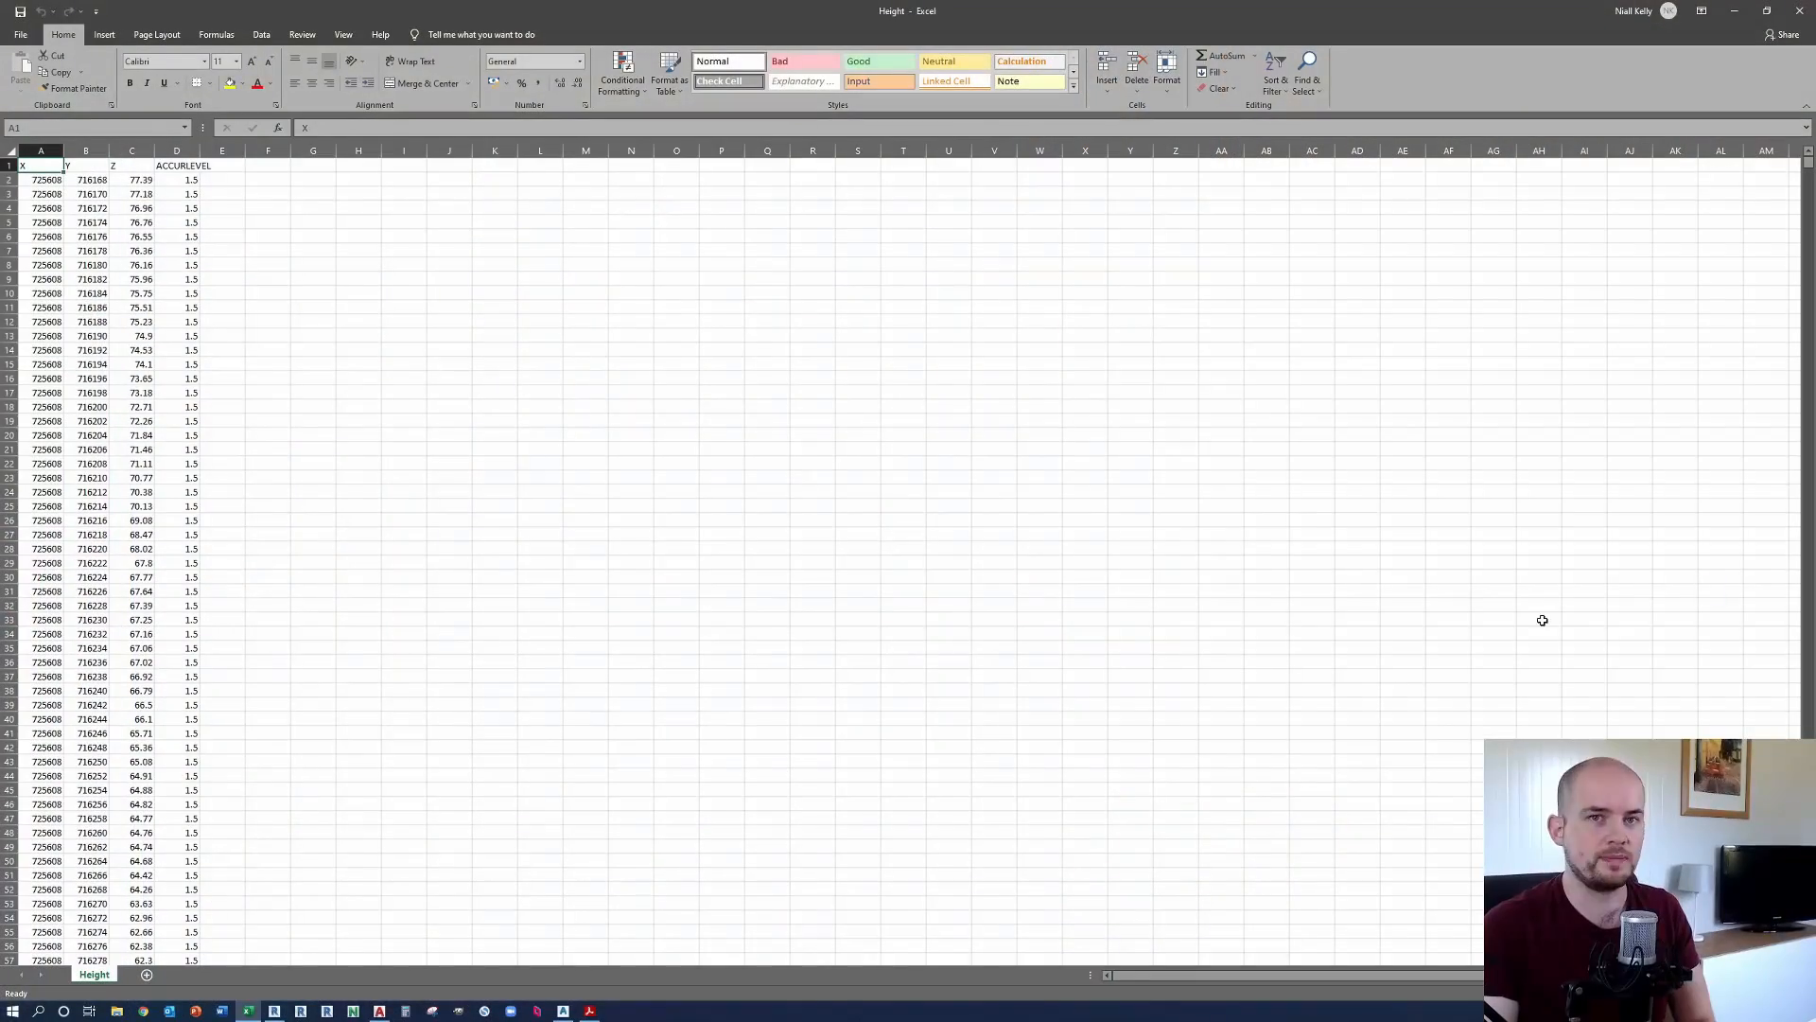
pyautogui.moveTo(990, 625)
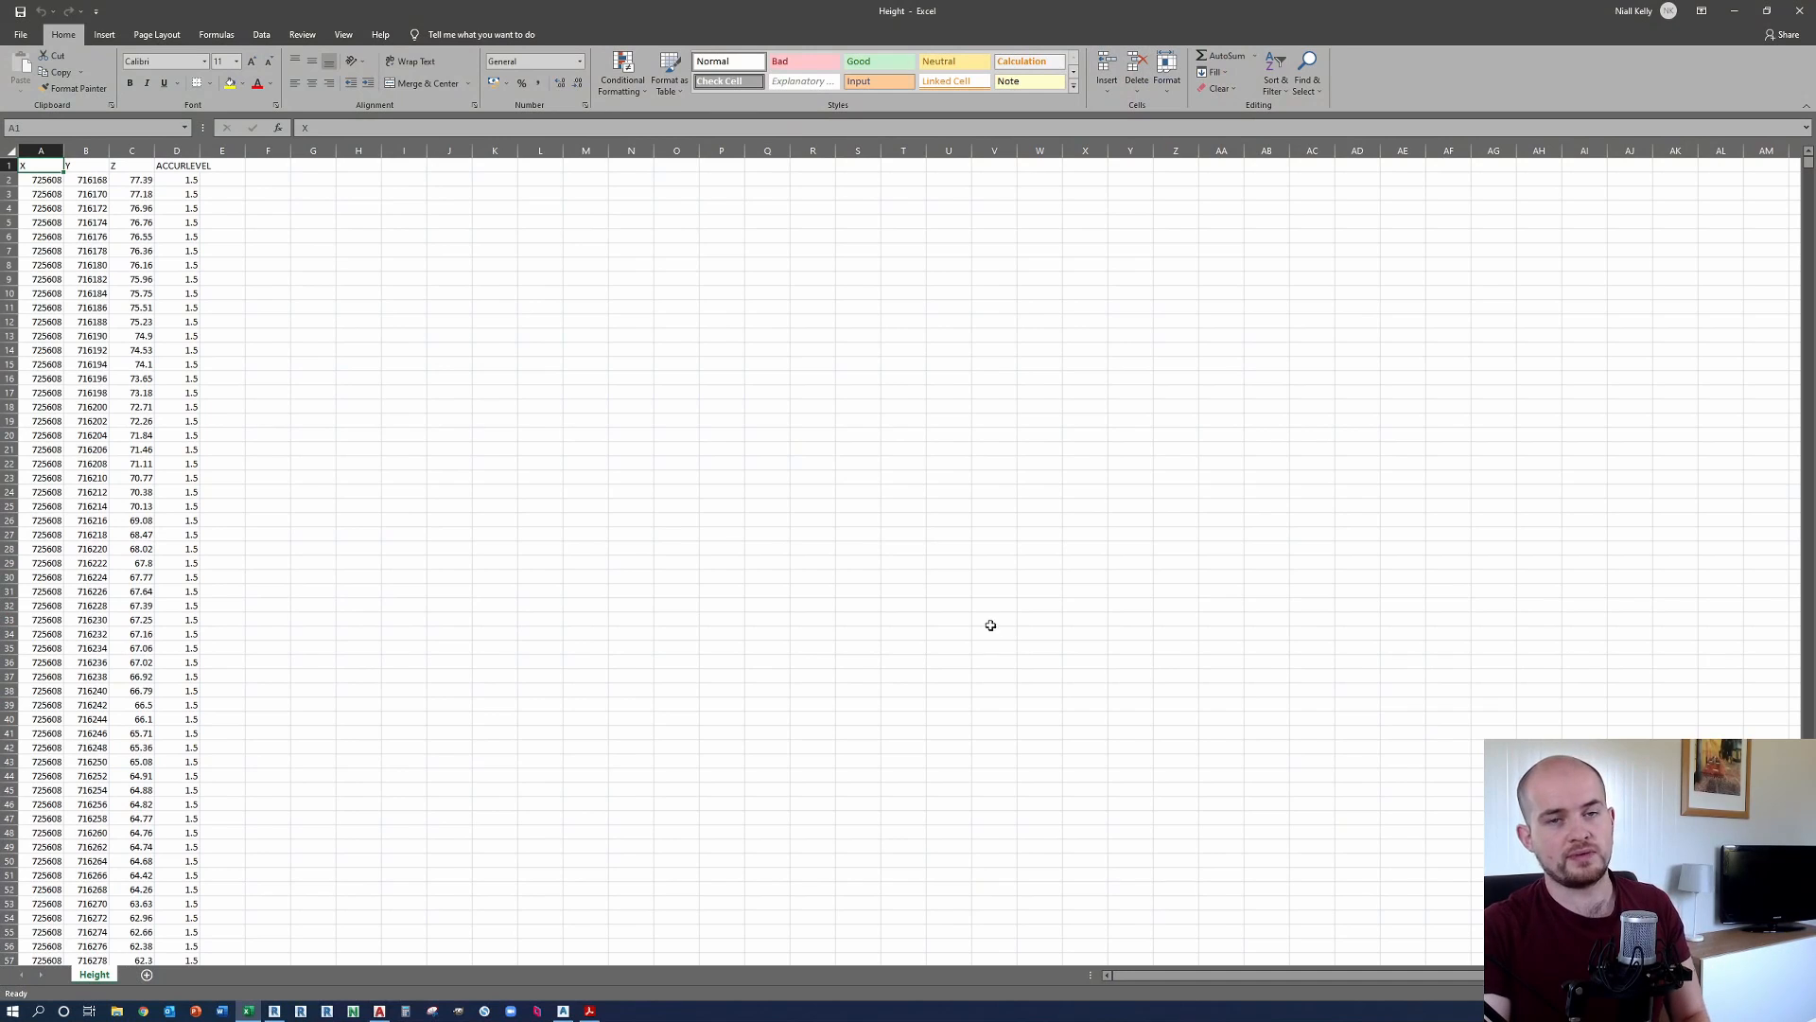
pyautogui.moveTo(414, 461)
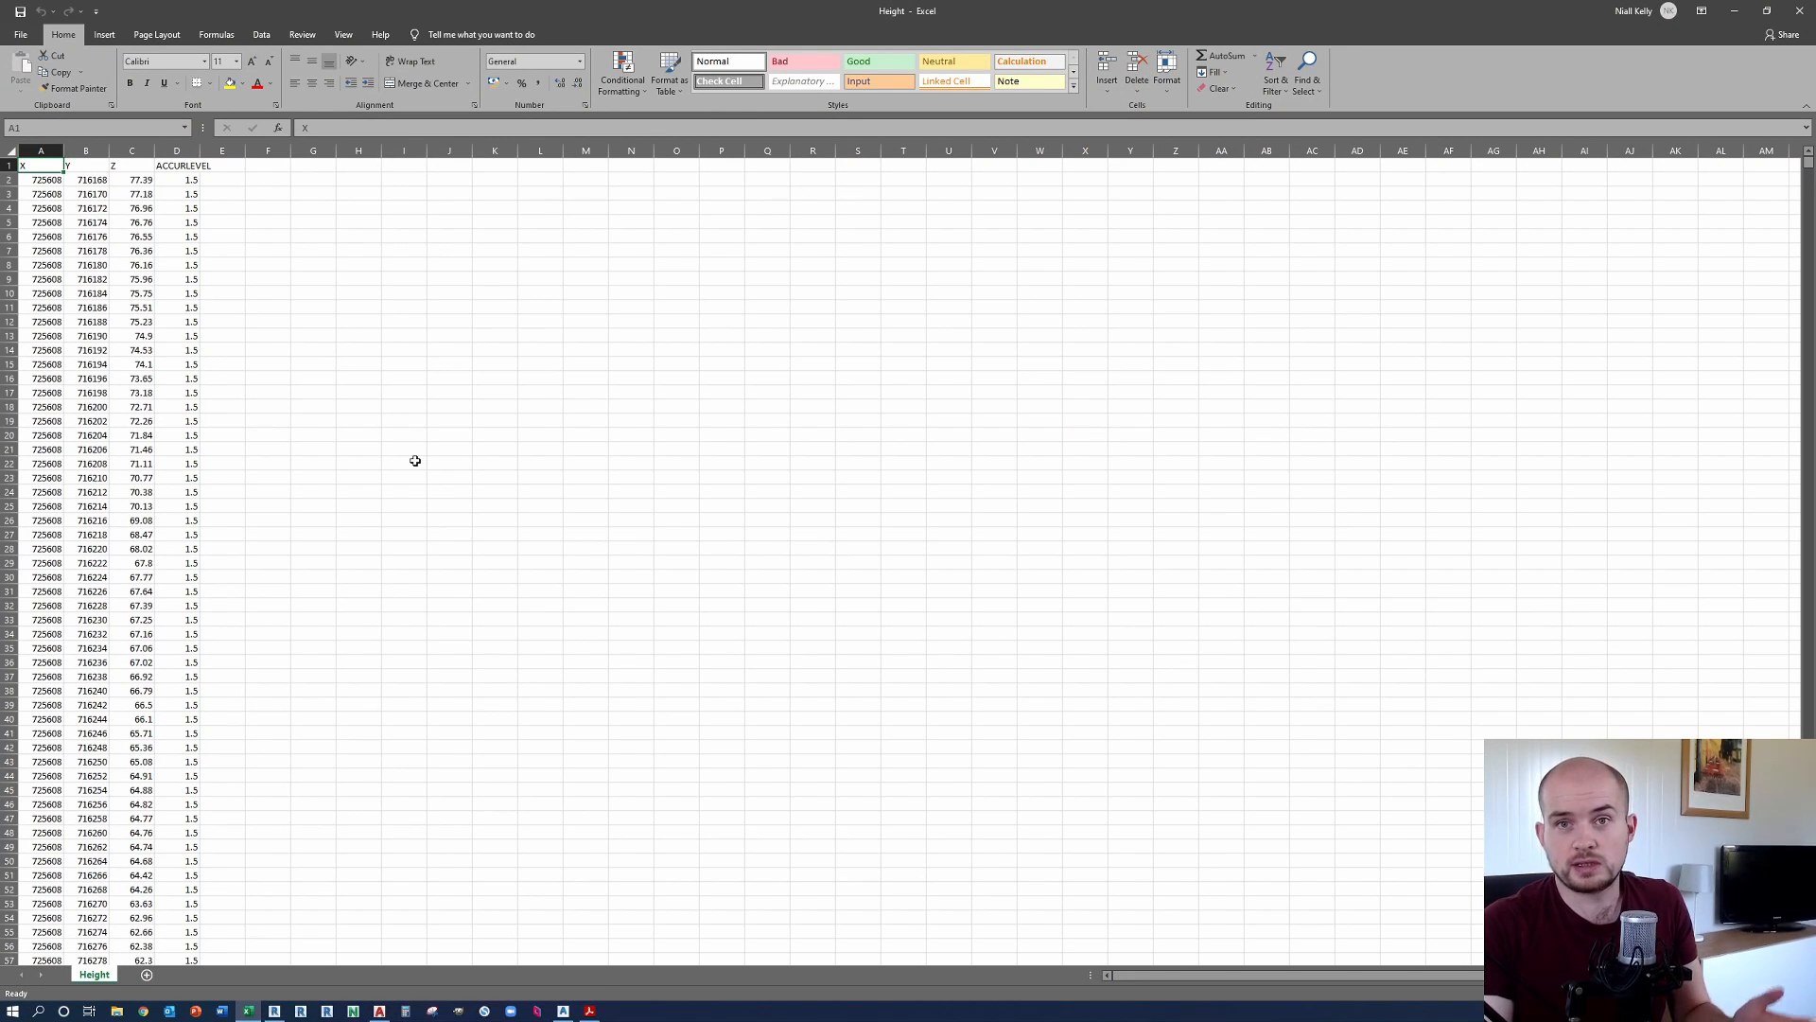
pyautogui.moveTo(382, 394)
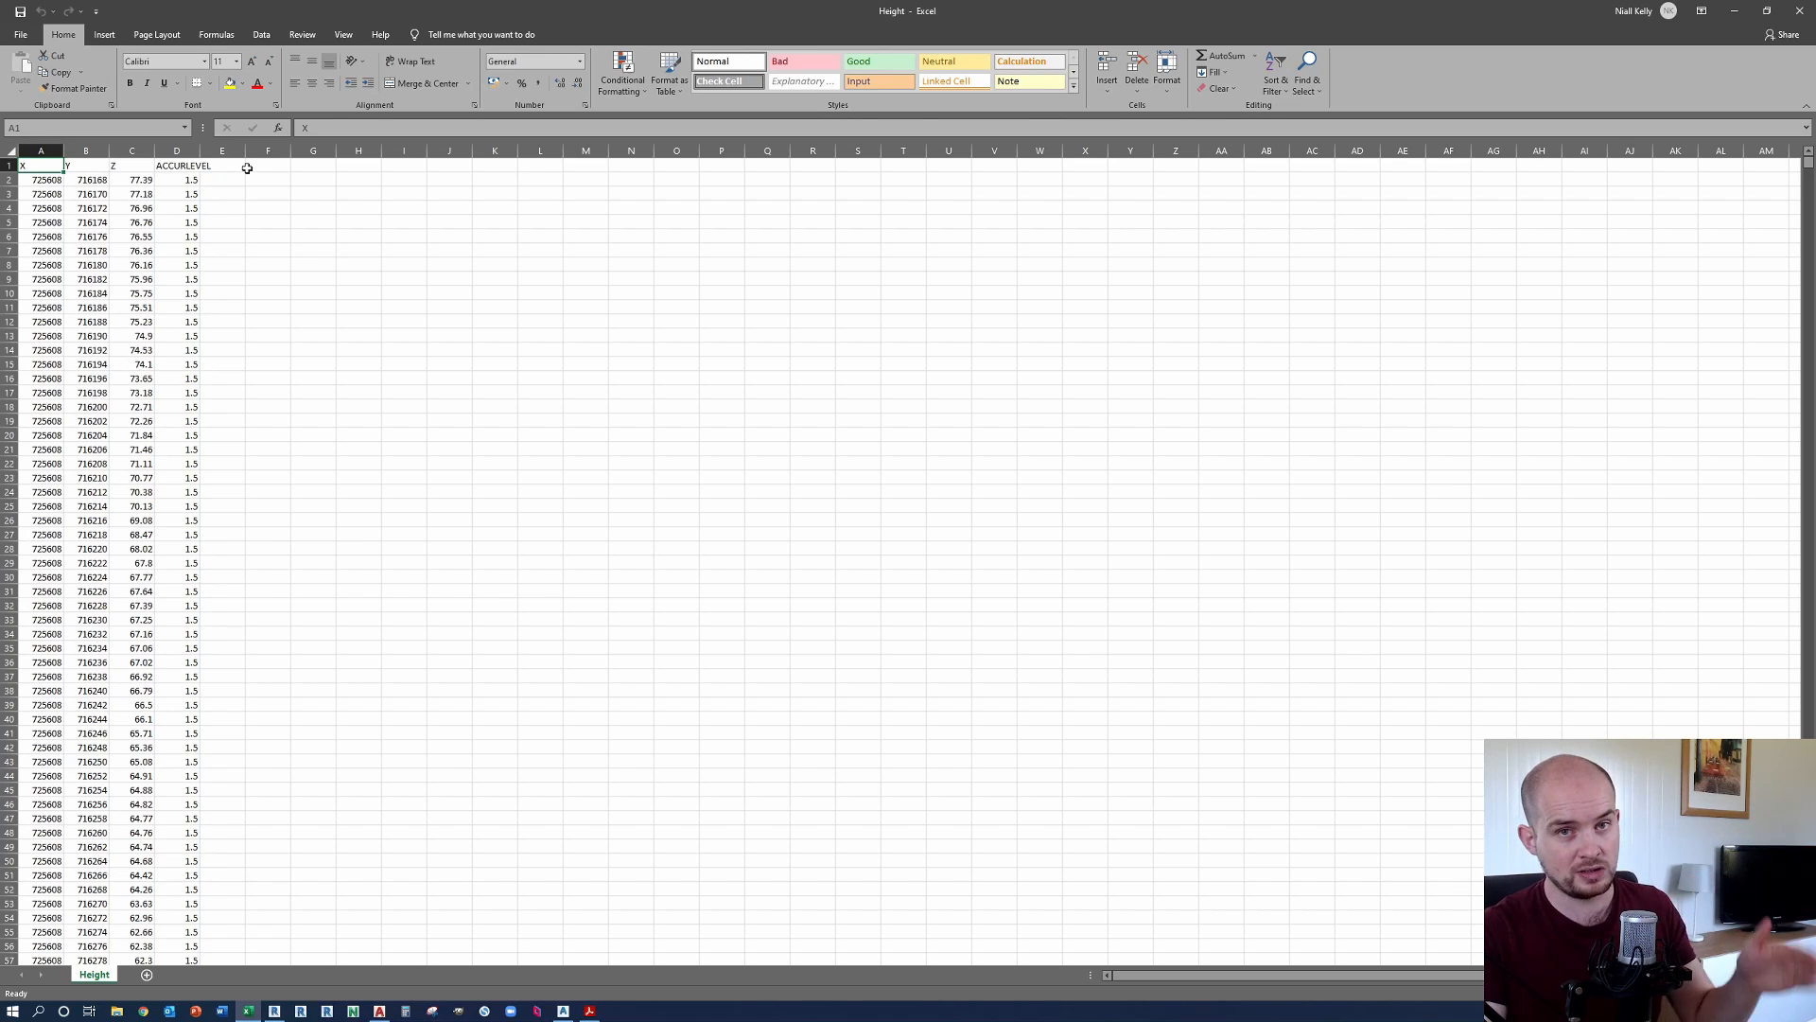
# Step: Bring the Height worksheet's X, Y, Z and ACCURLEVEL values back into view in Excel
pyautogui.click(267, 150)
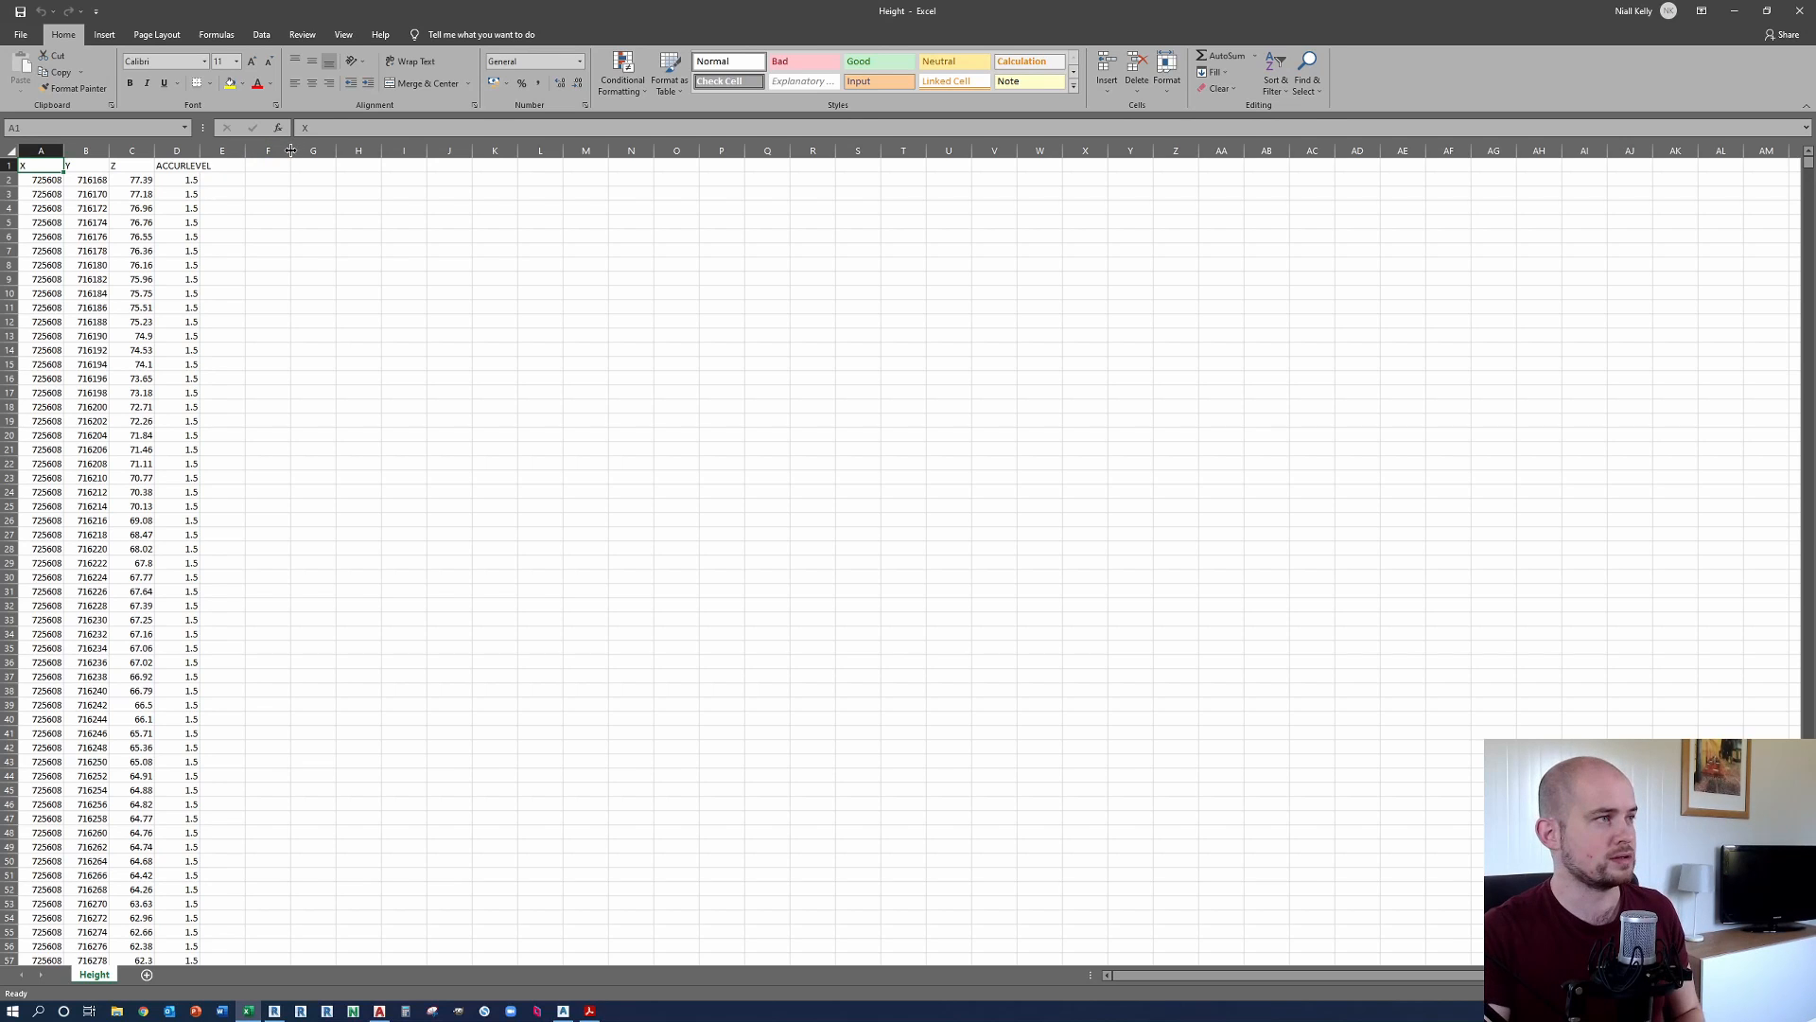
# Step: Delete the ACCURLEVEL column D and header row 1, leaving only X, Y, Z numbers
pyautogui.click(175, 164)
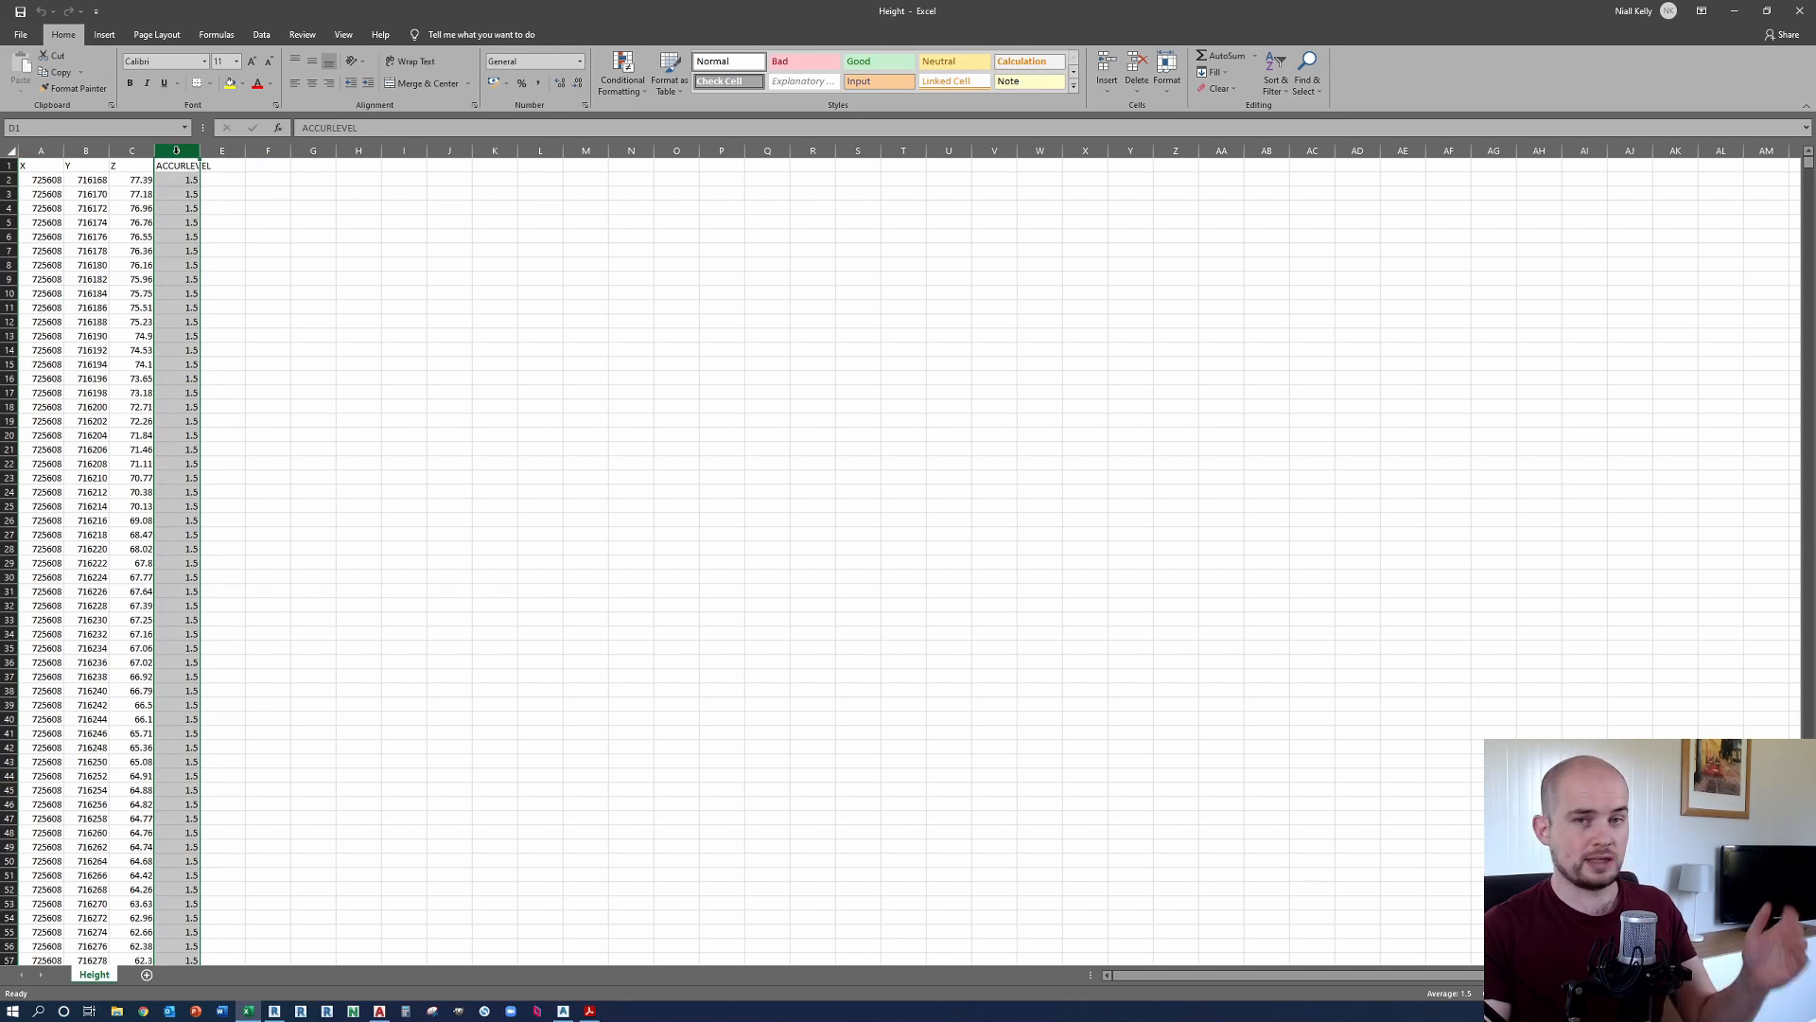
pyautogui.rightClick(175, 151)
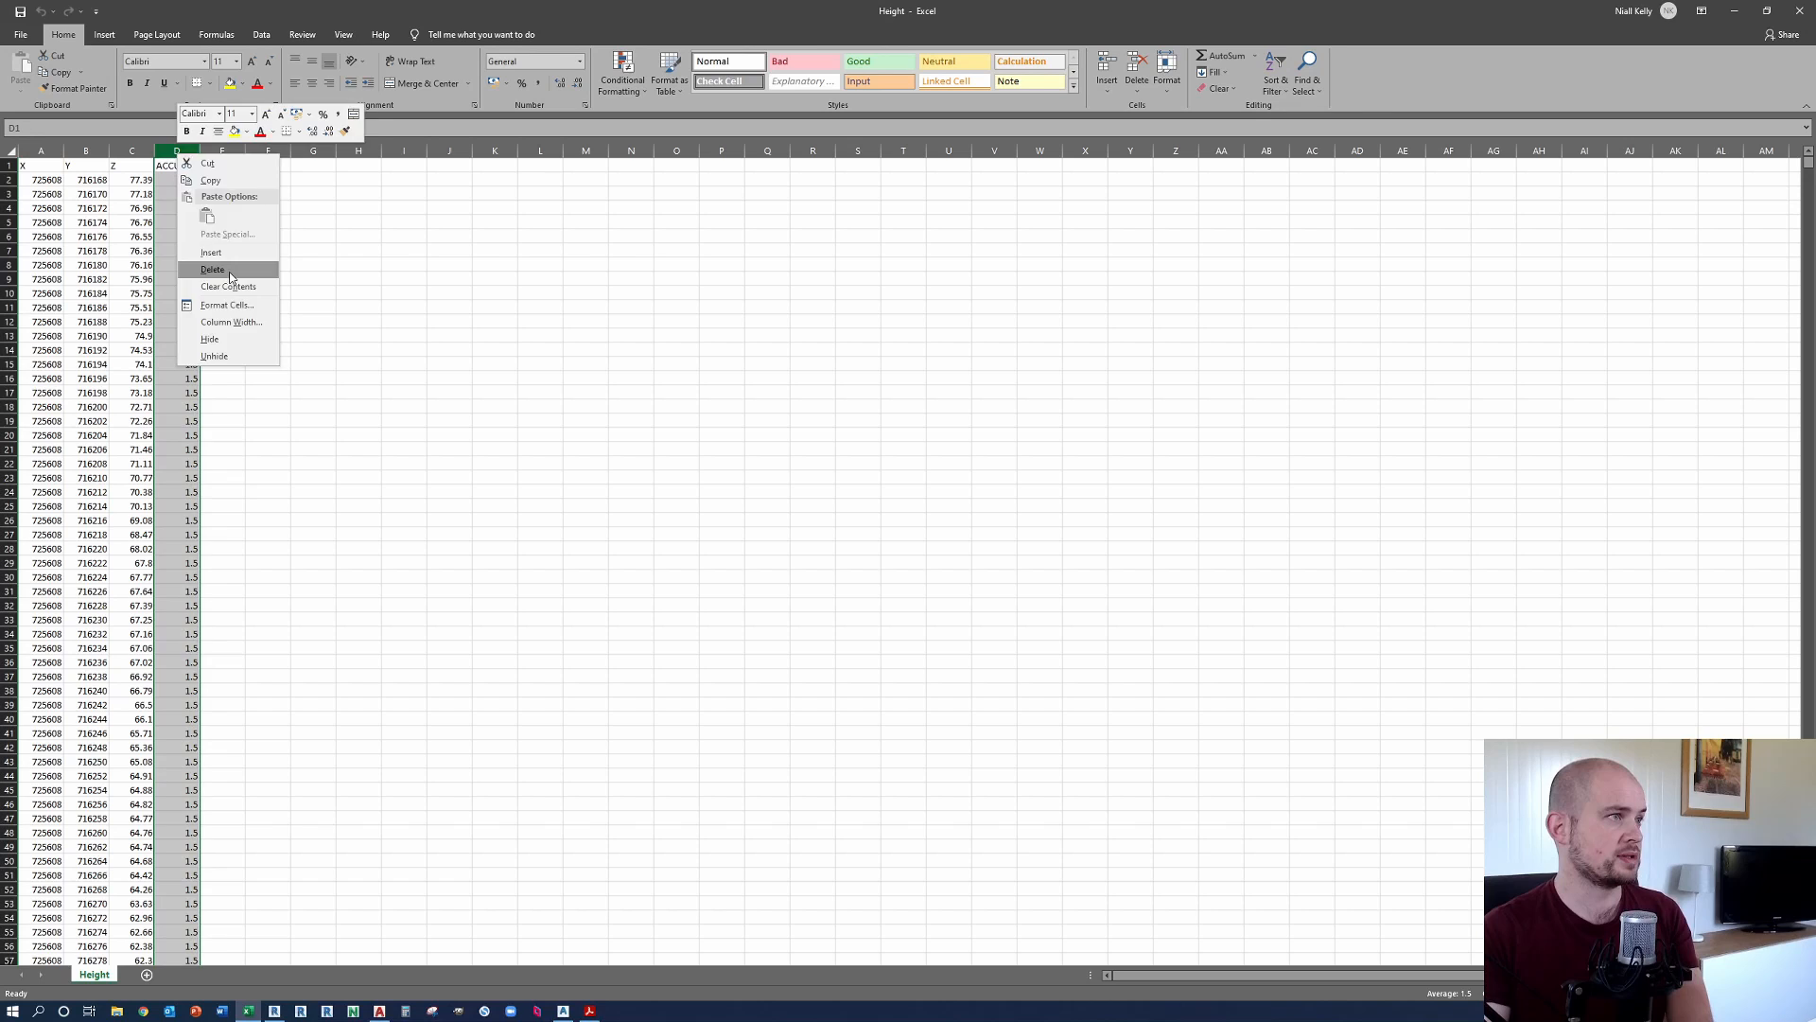
pyautogui.click(211, 269)
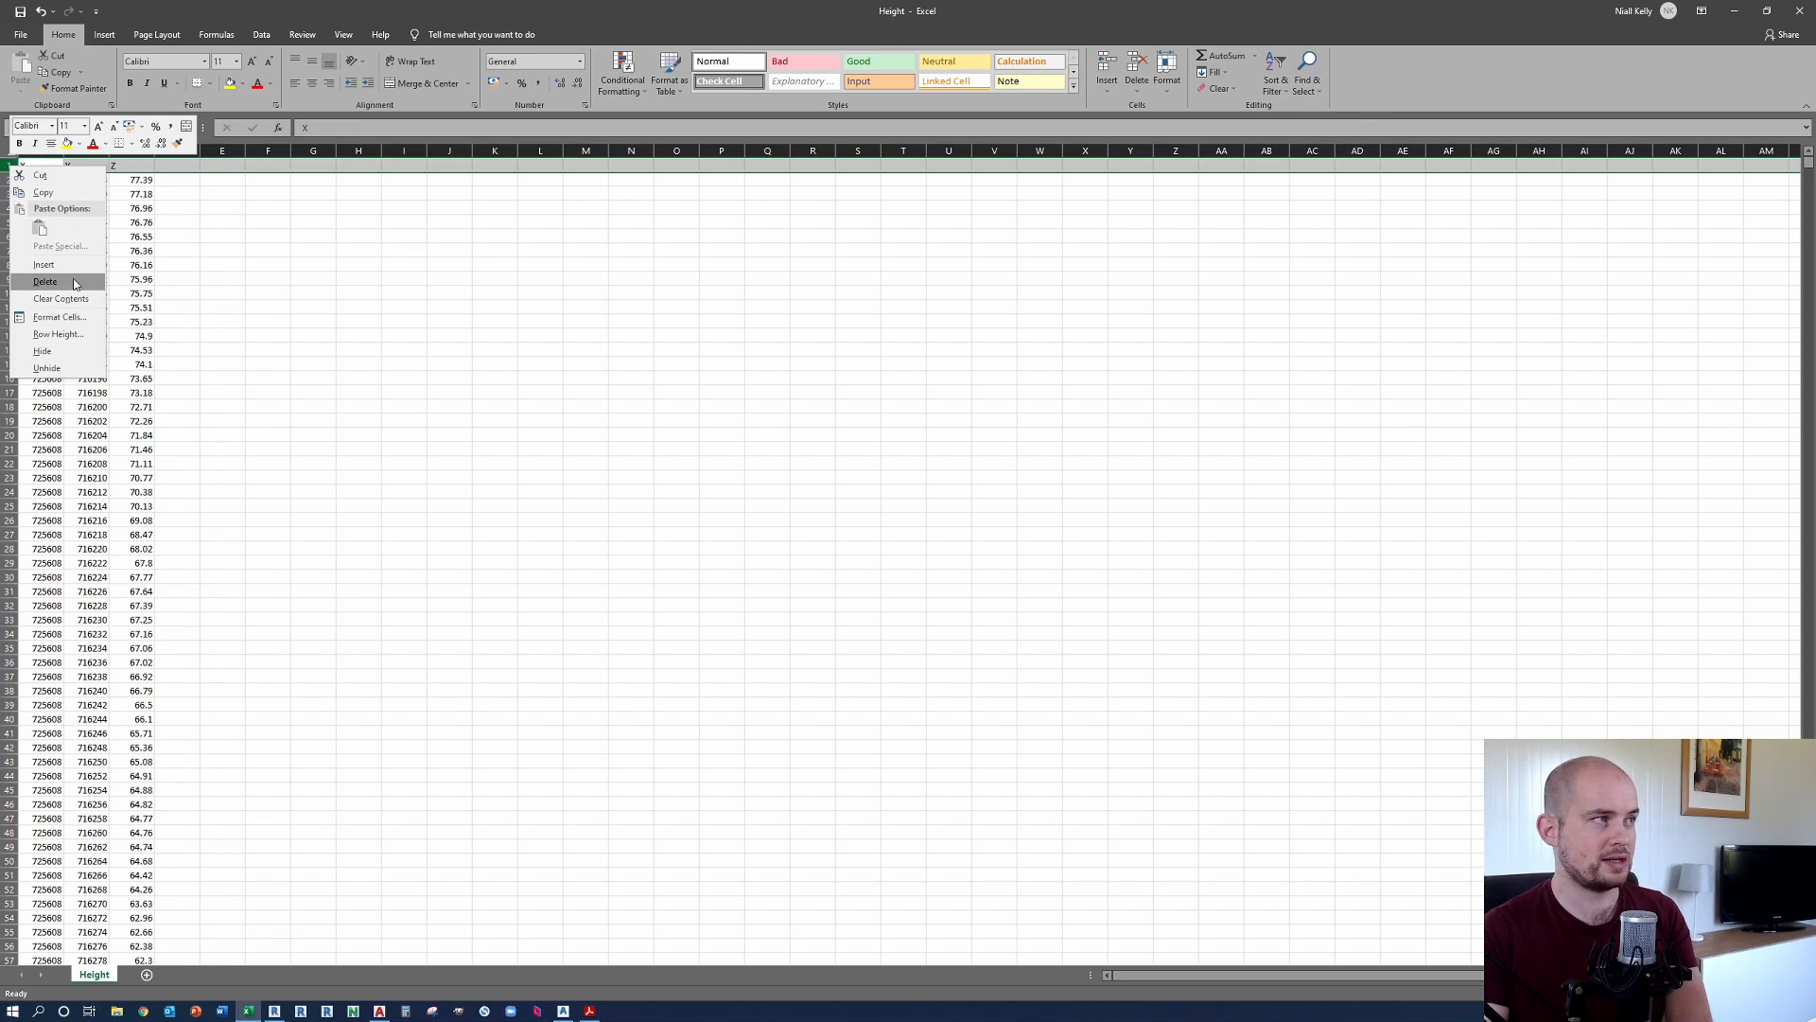
pyautogui.click(45, 282)
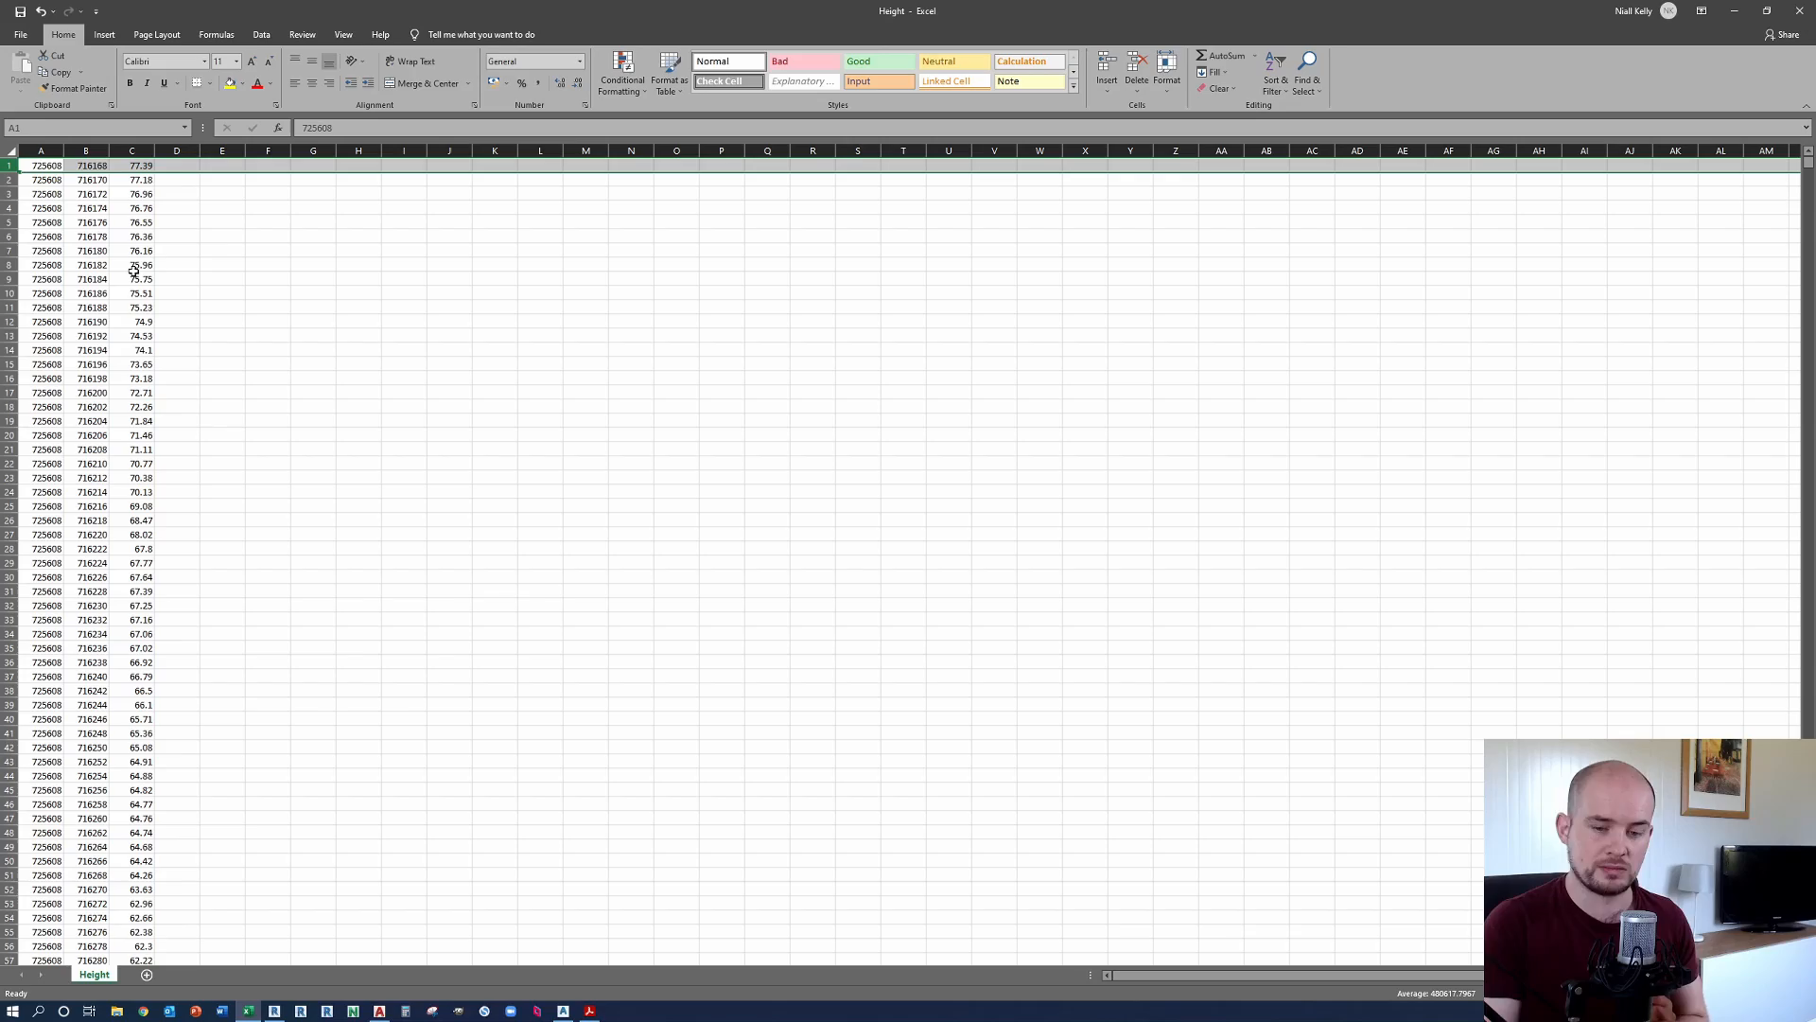
pyautogui.moveTo(387, 286)
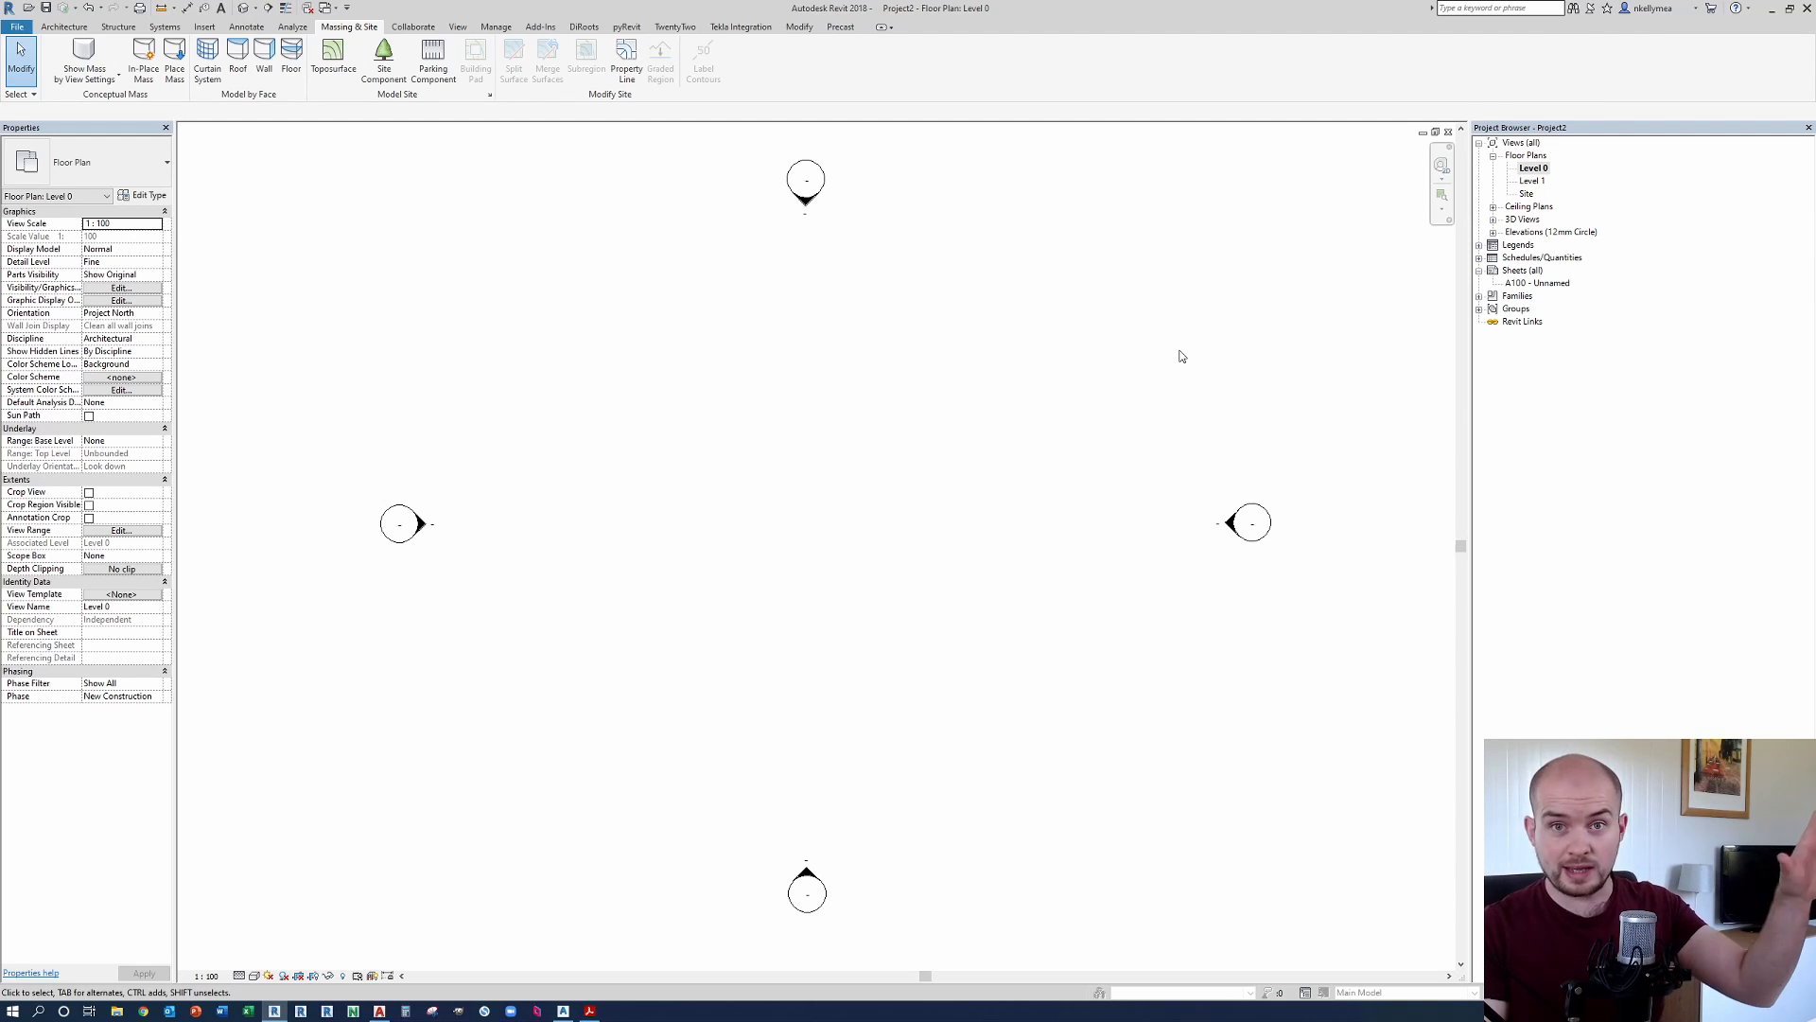
pyautogui.moveTo(1278, 322)
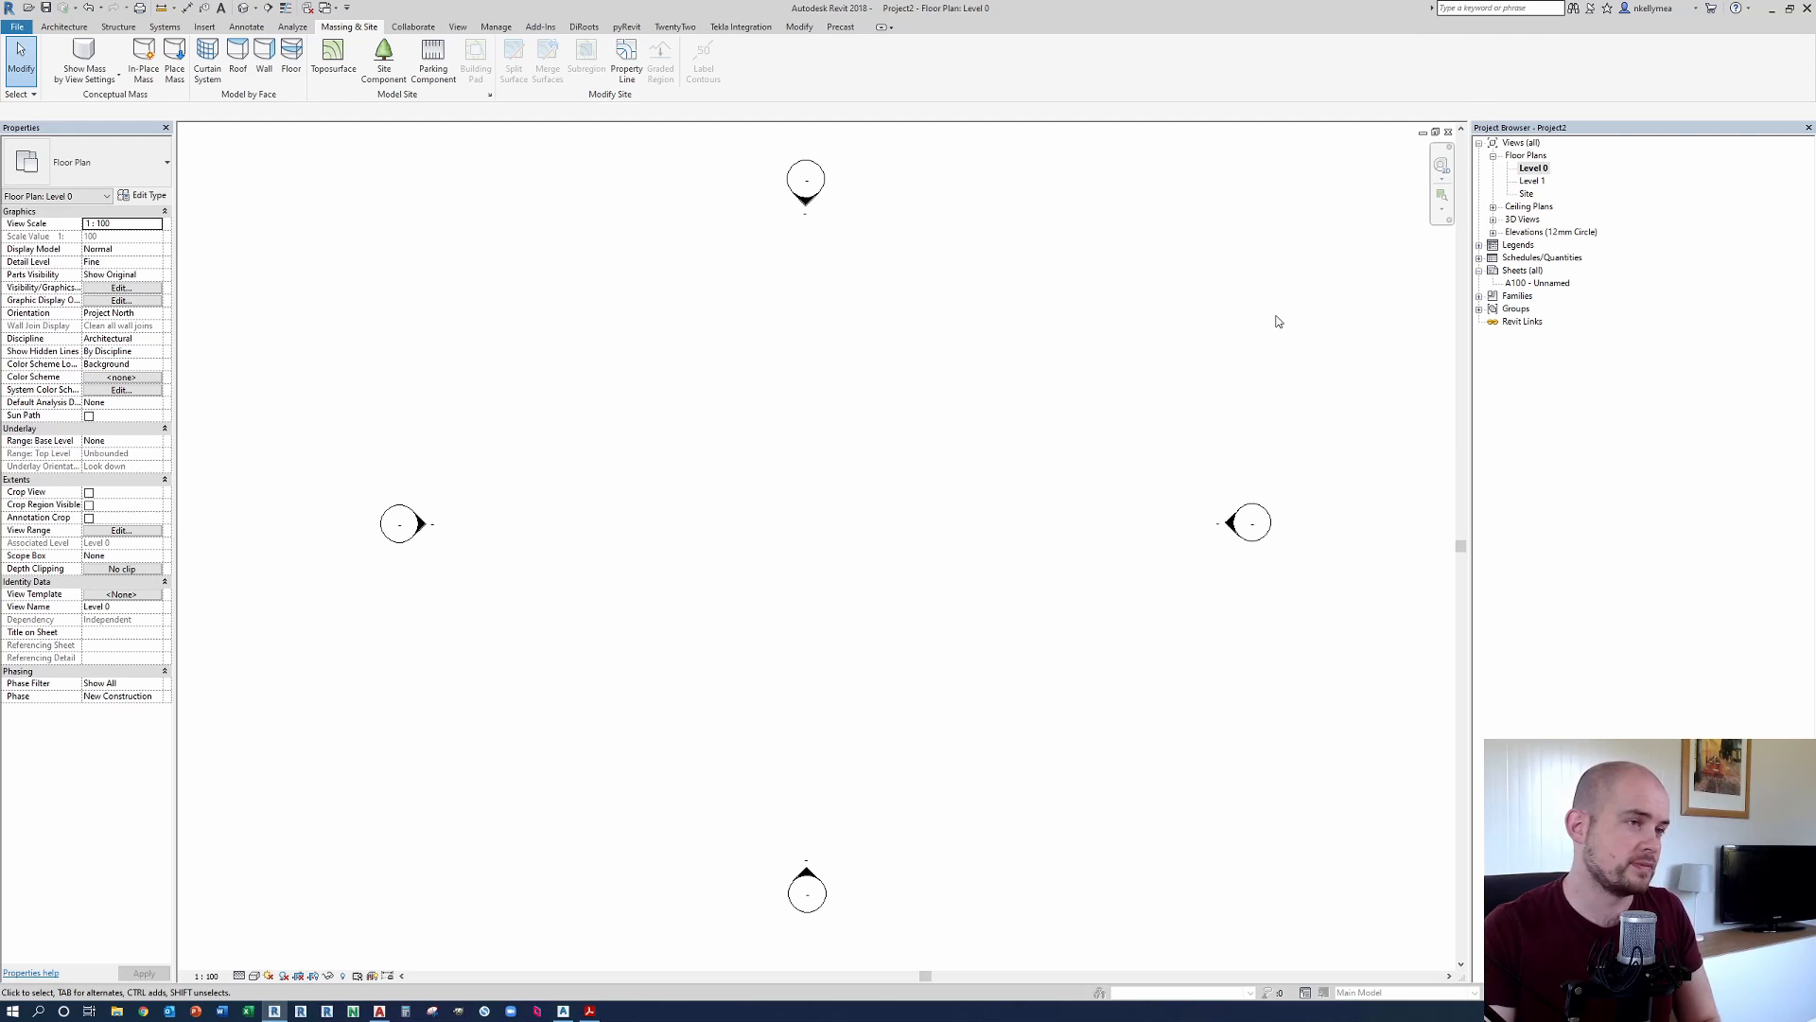
pyautogui.moveTo(1252, 349)
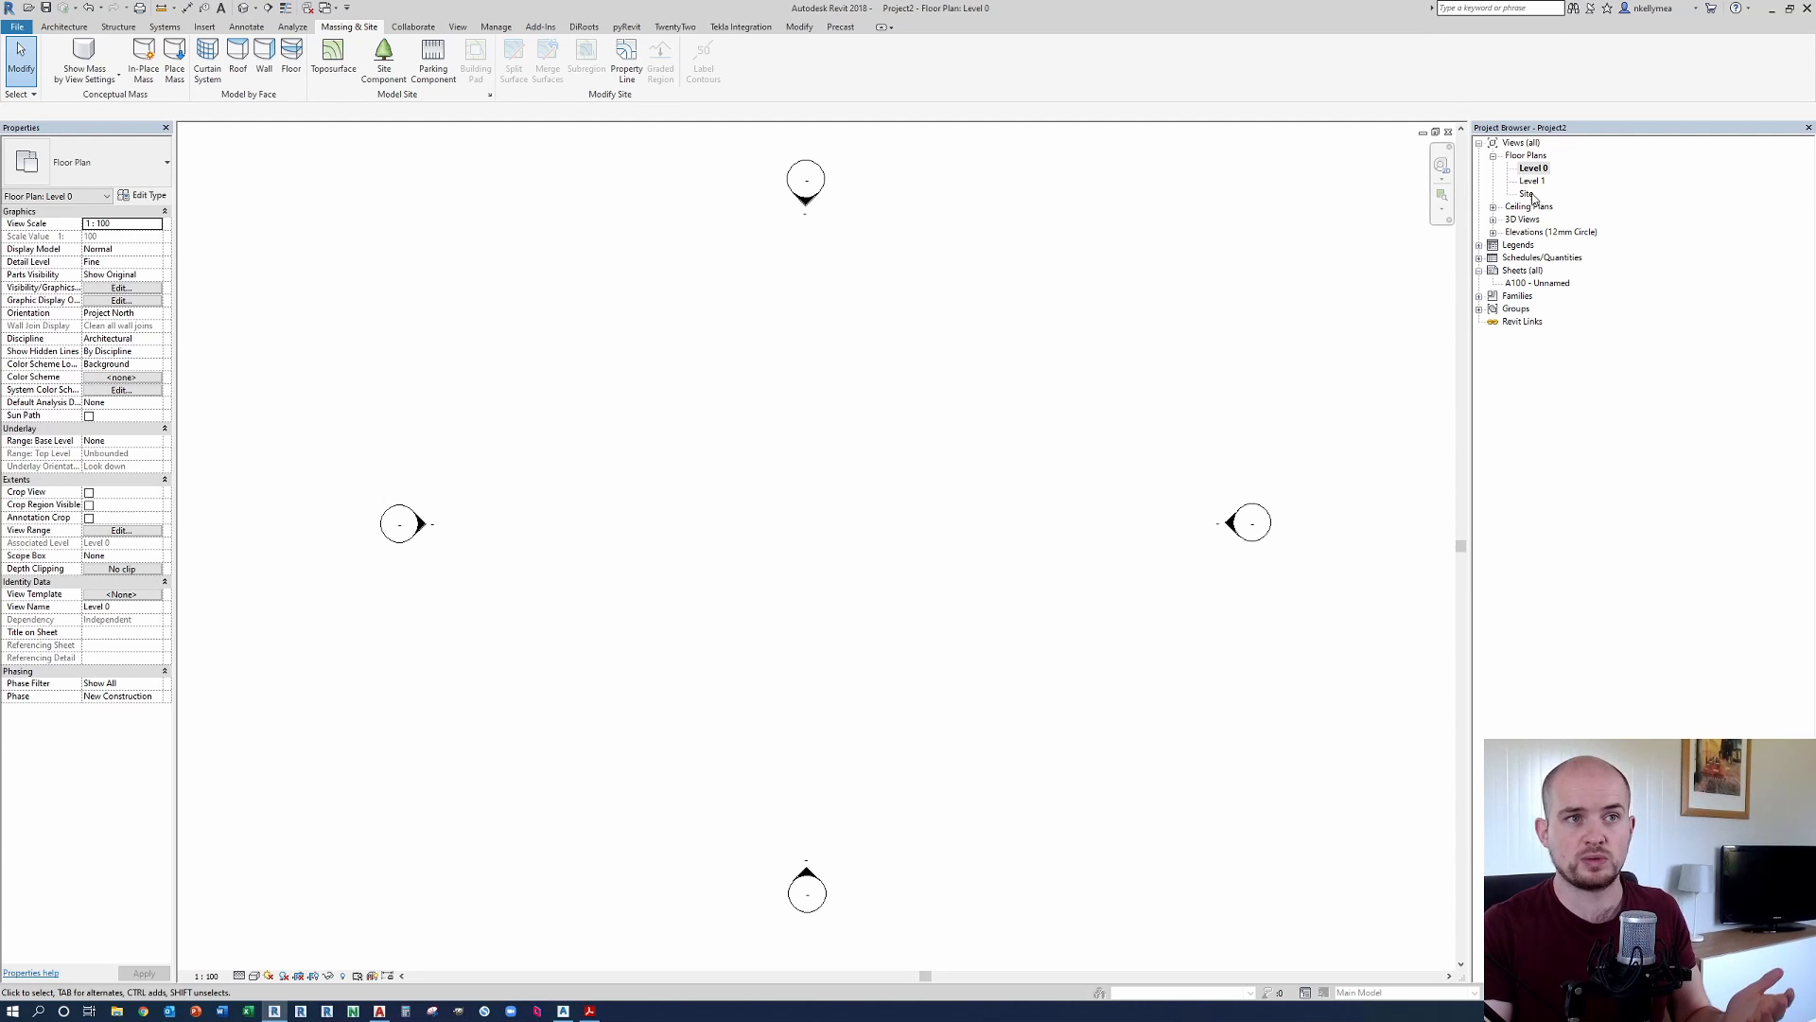
# Step: Replace the Level 0 view with the Site floor plan from the Project Browser
pyautogui.doubleClick(1527, 193)
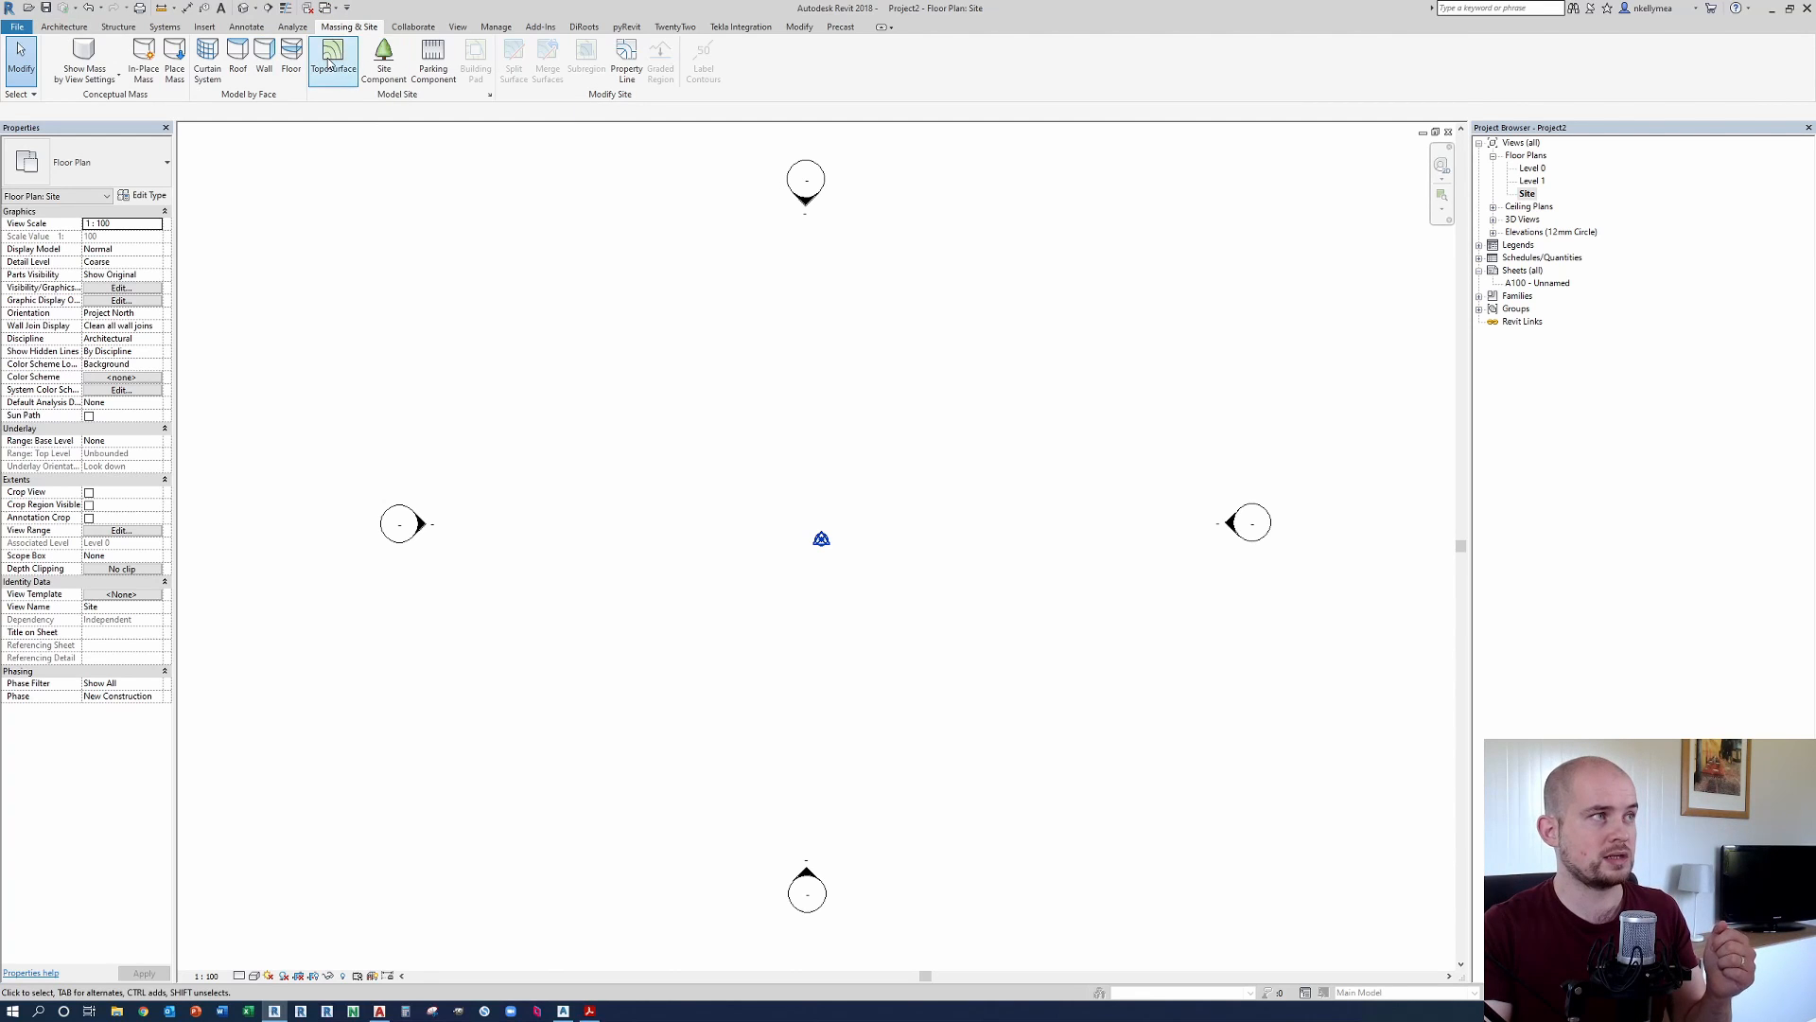
pyautogui.click(334, 60)
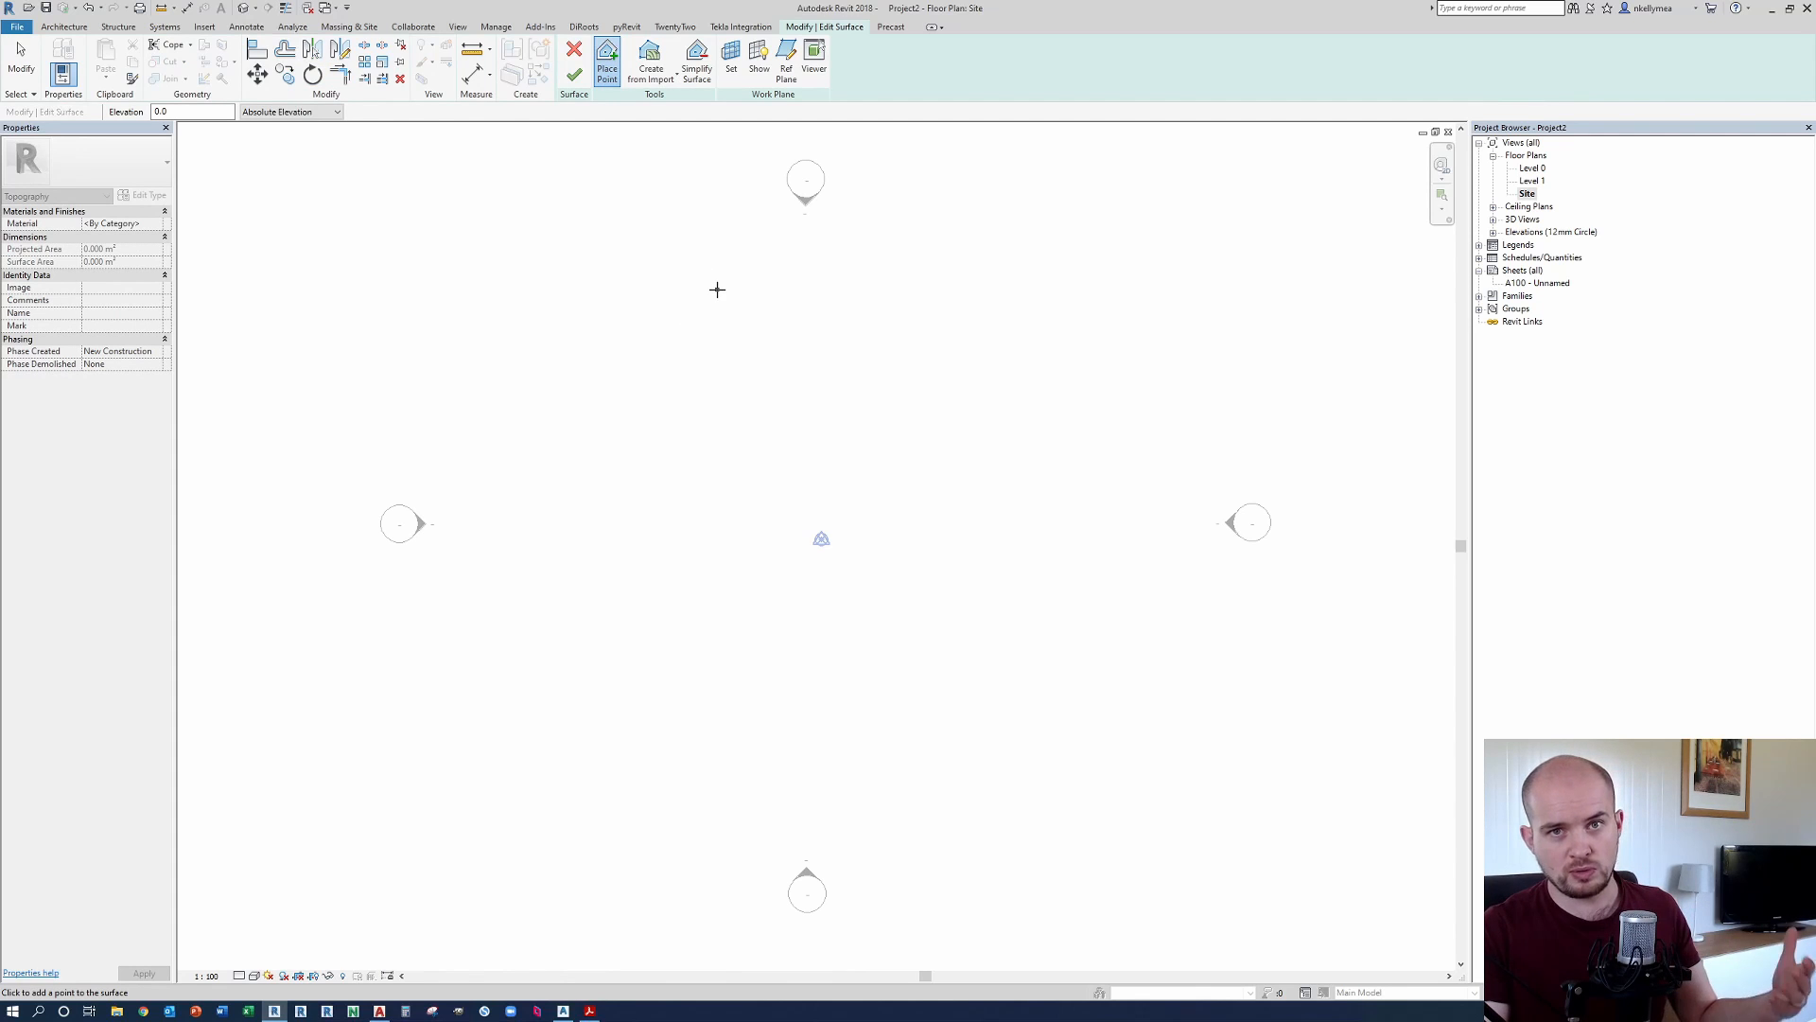
pyautogui.moveTo(651, 128)
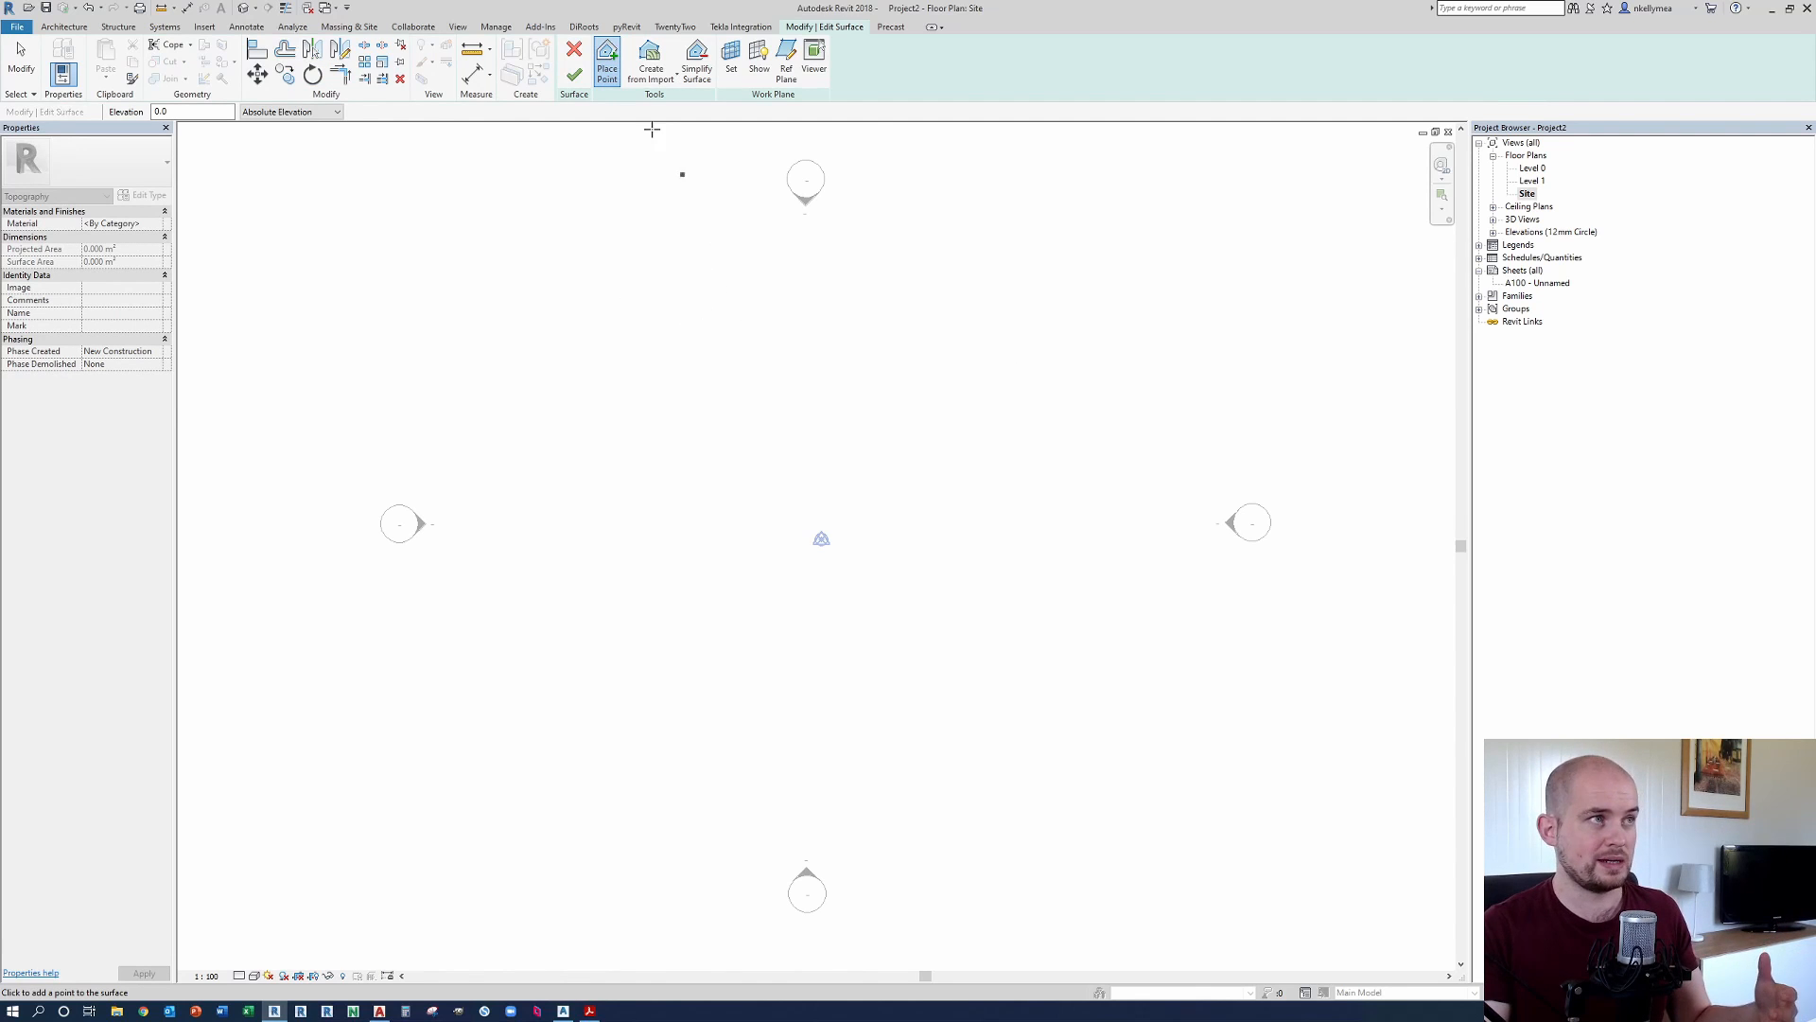
pyautogui.moveTo(650, 58)
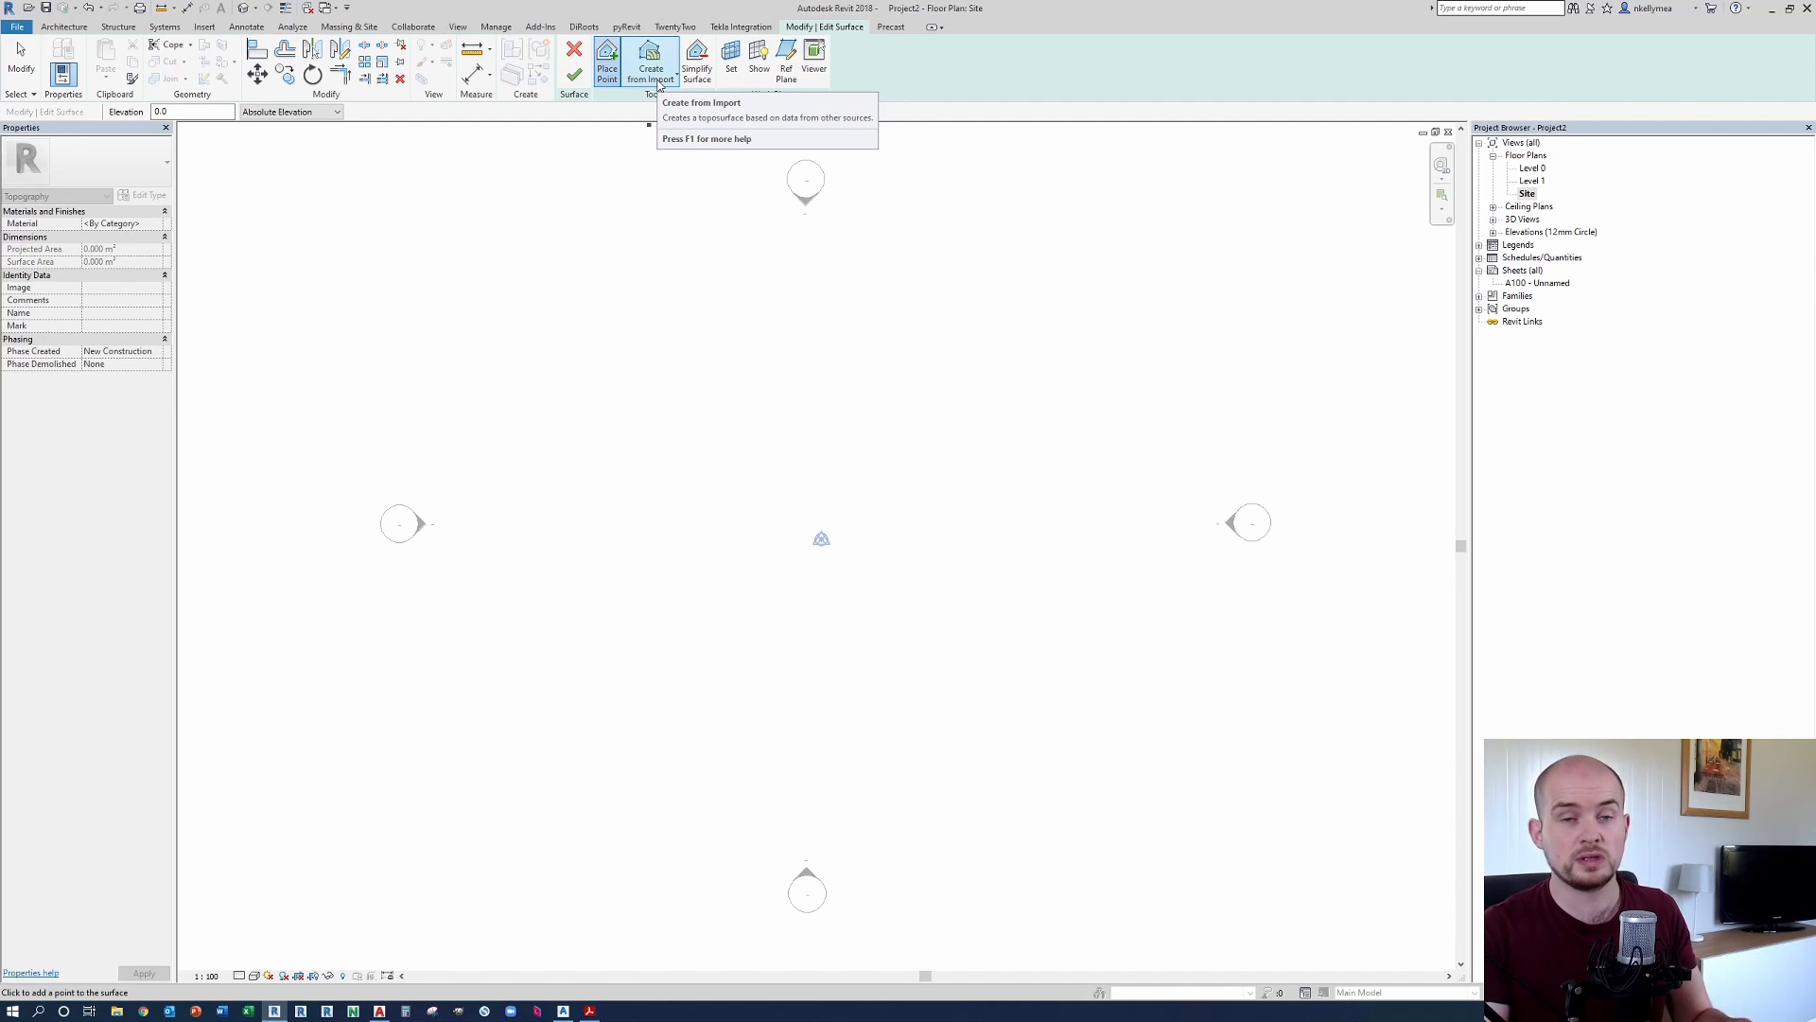
pyautogui.moveTo(651, 63)
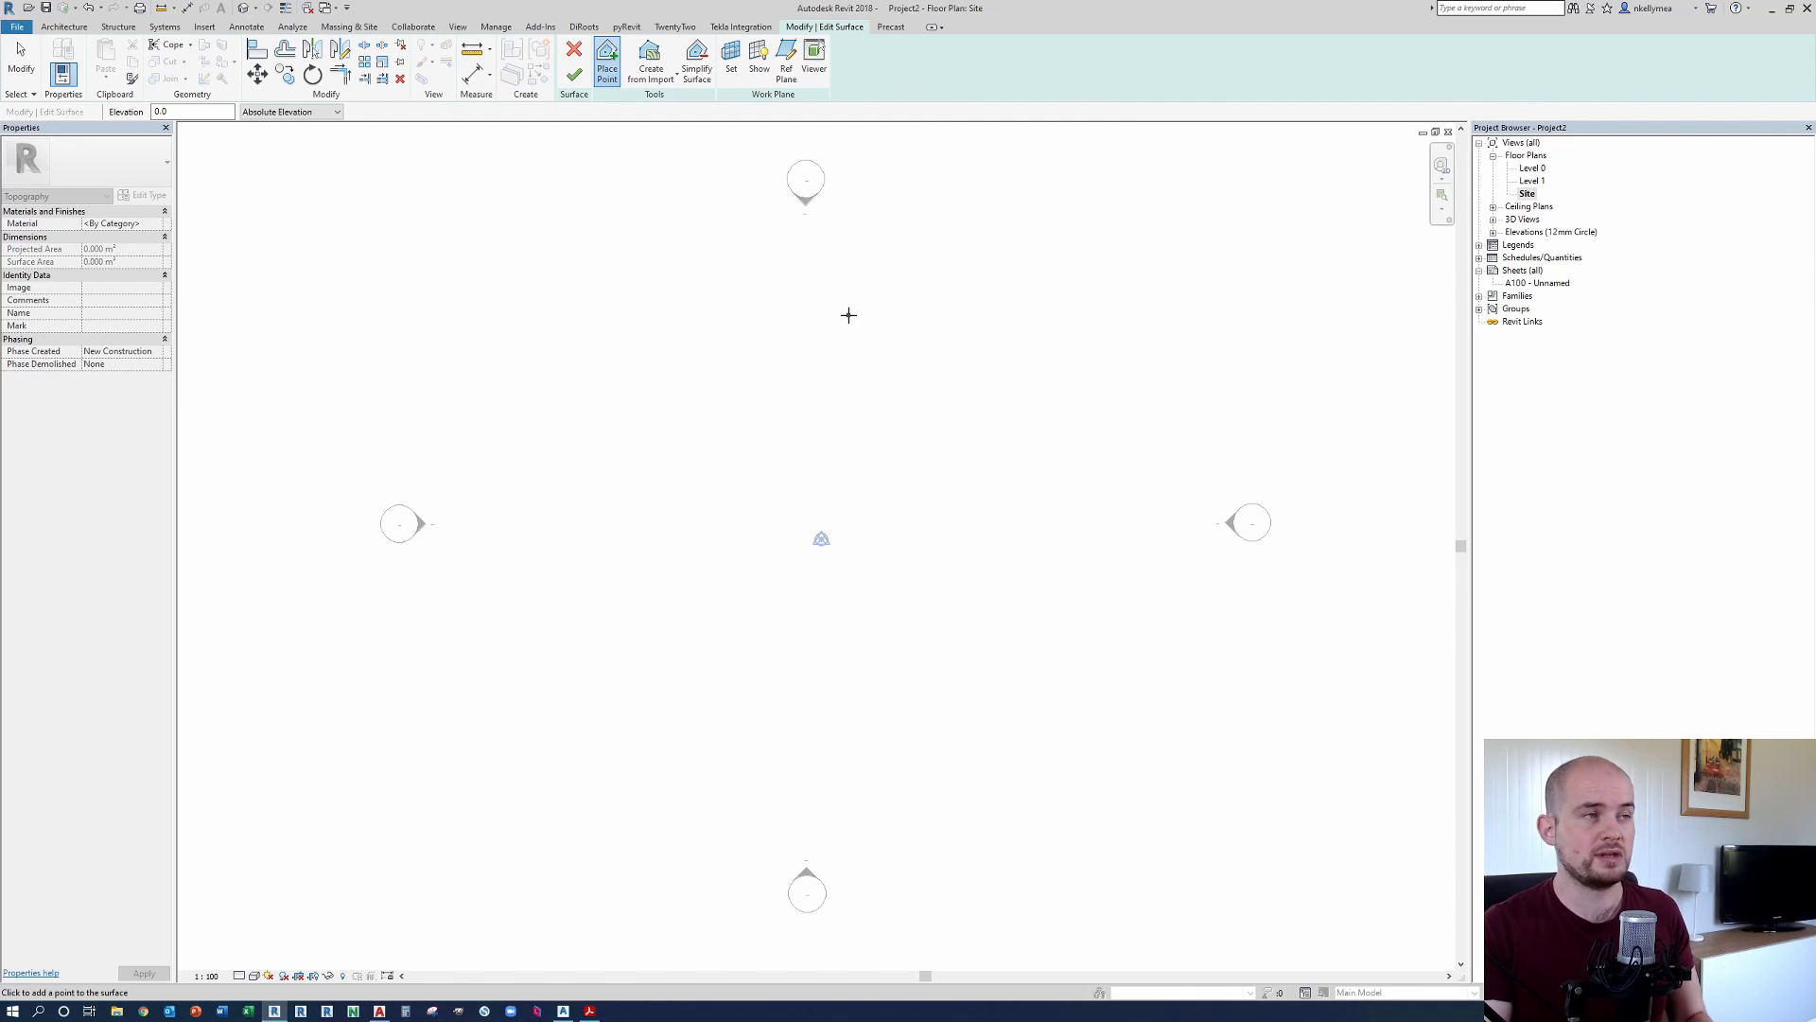
pyautogui.moveTo(868, 303)
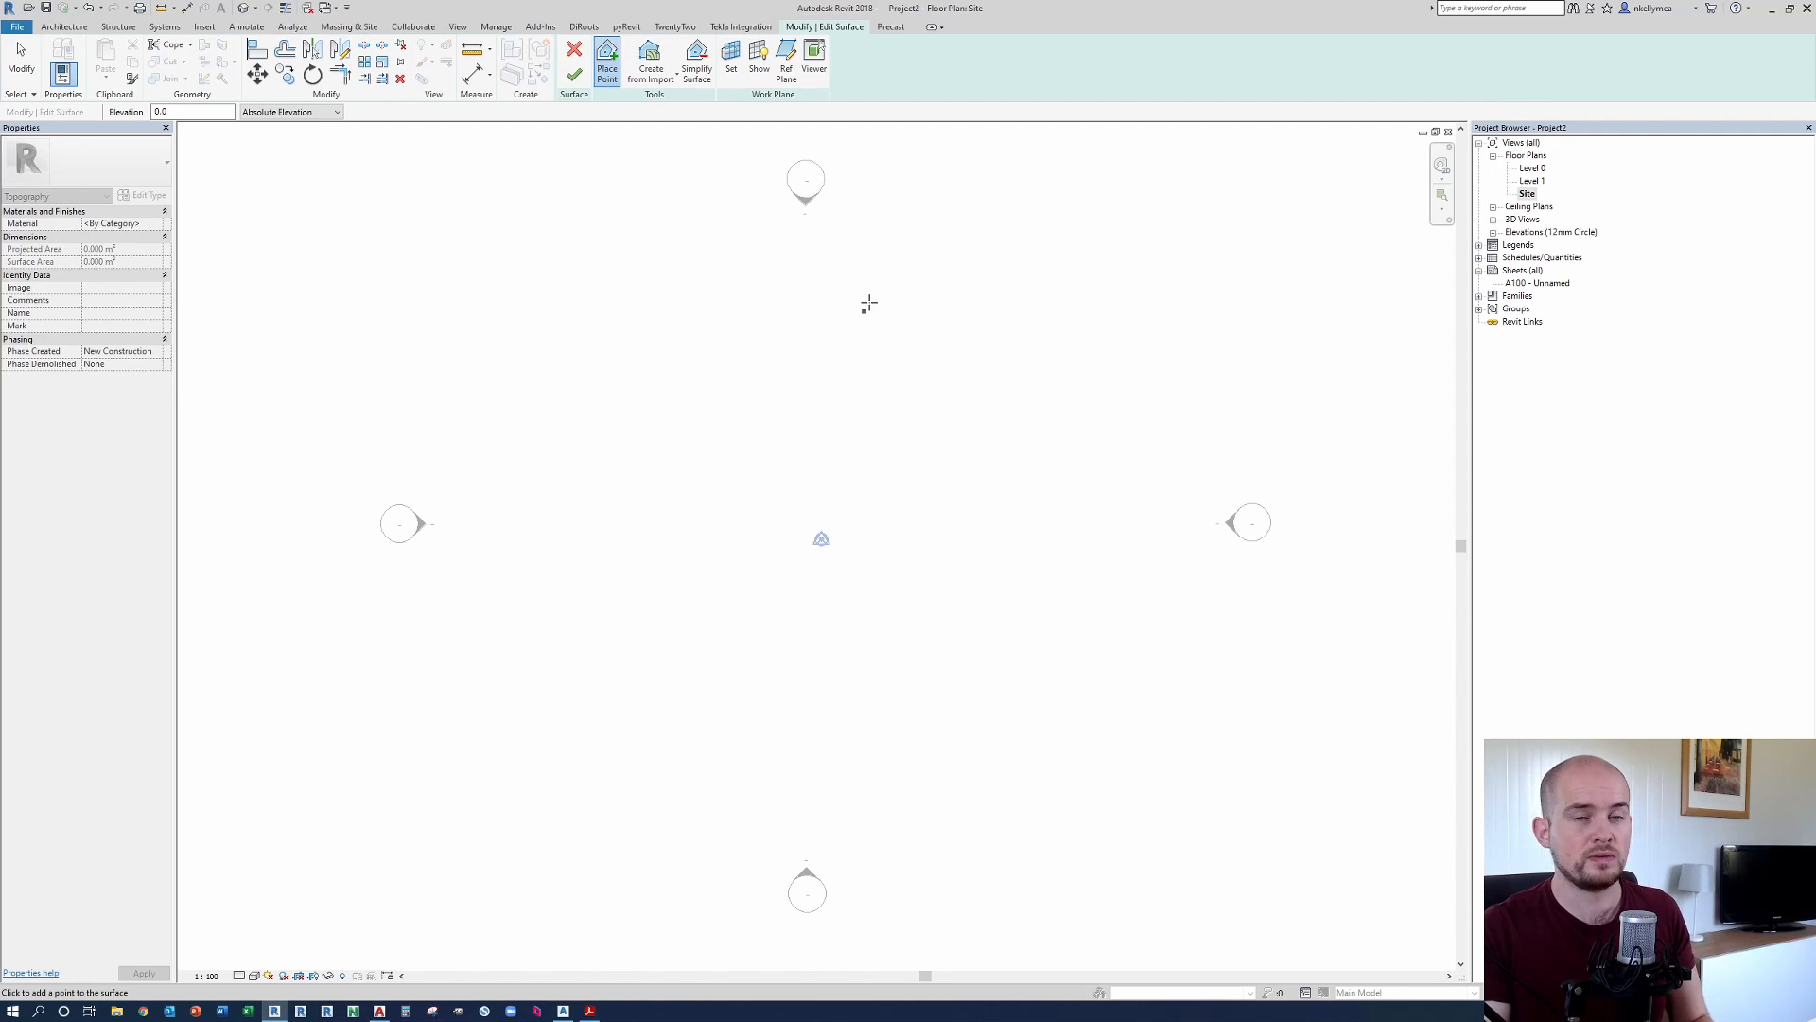
pyautogui.moveTo(858, 306)
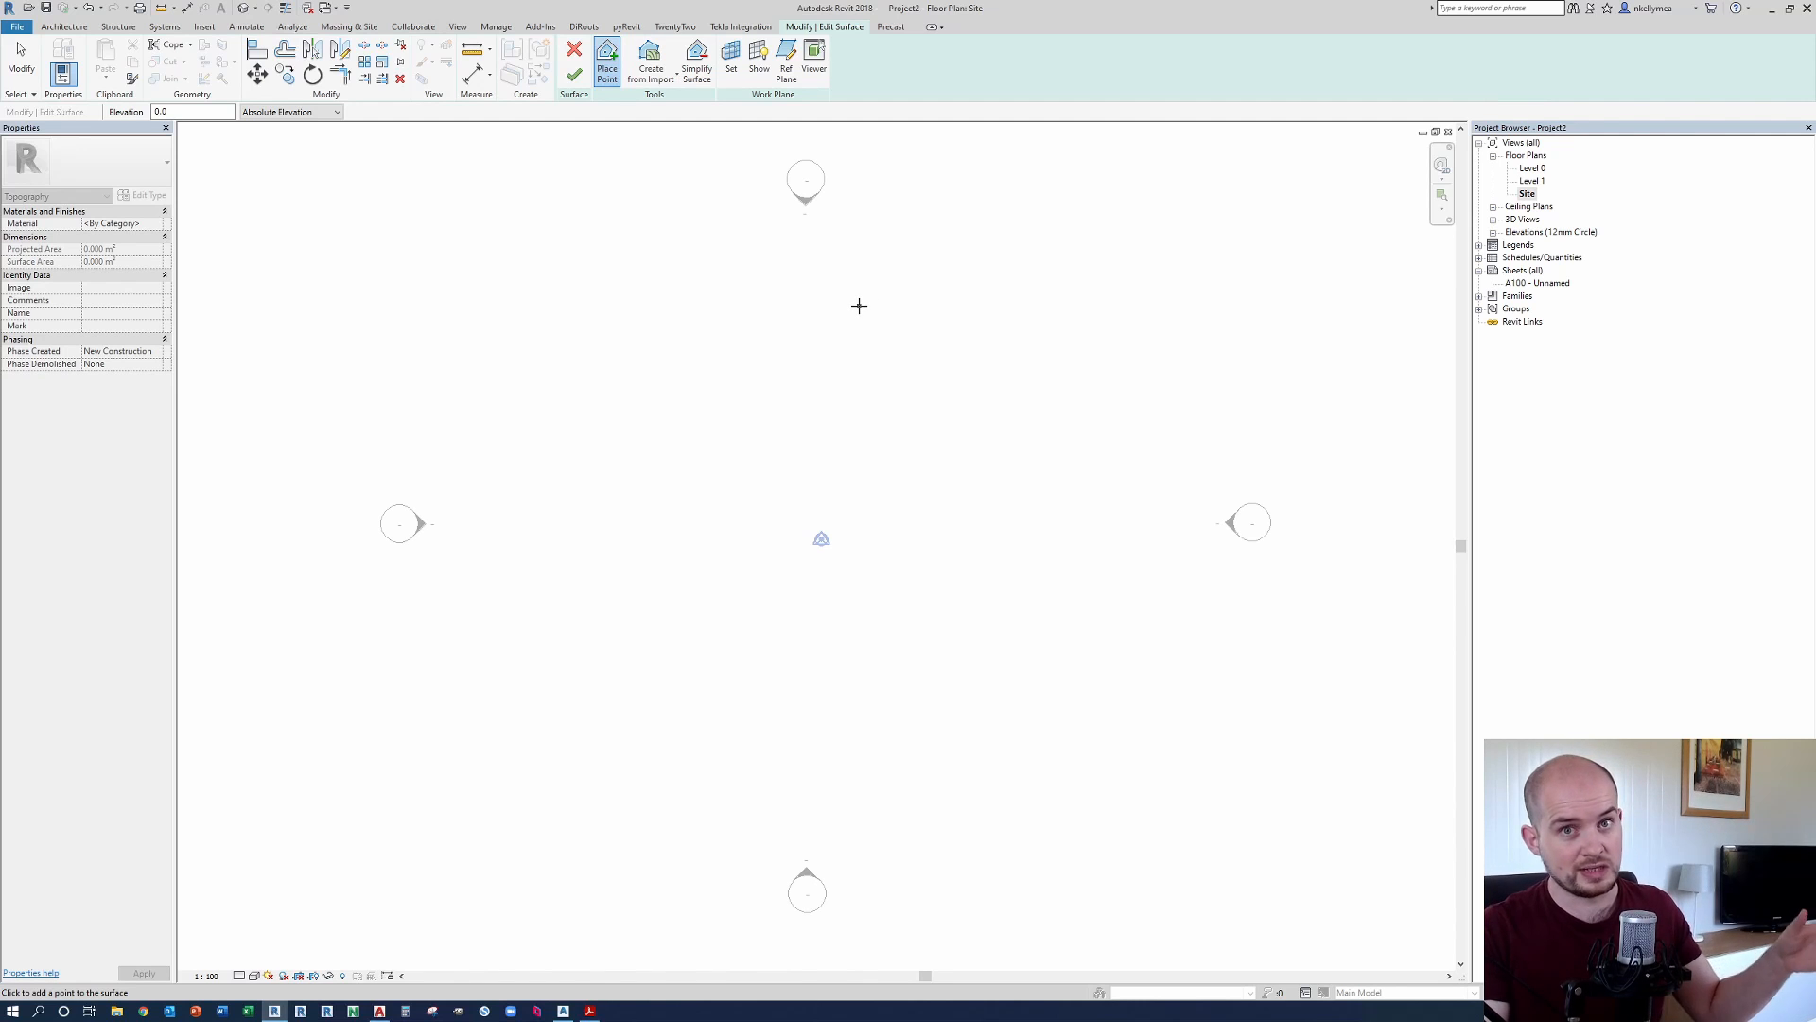
pyautogui.moveTo(862, 304)
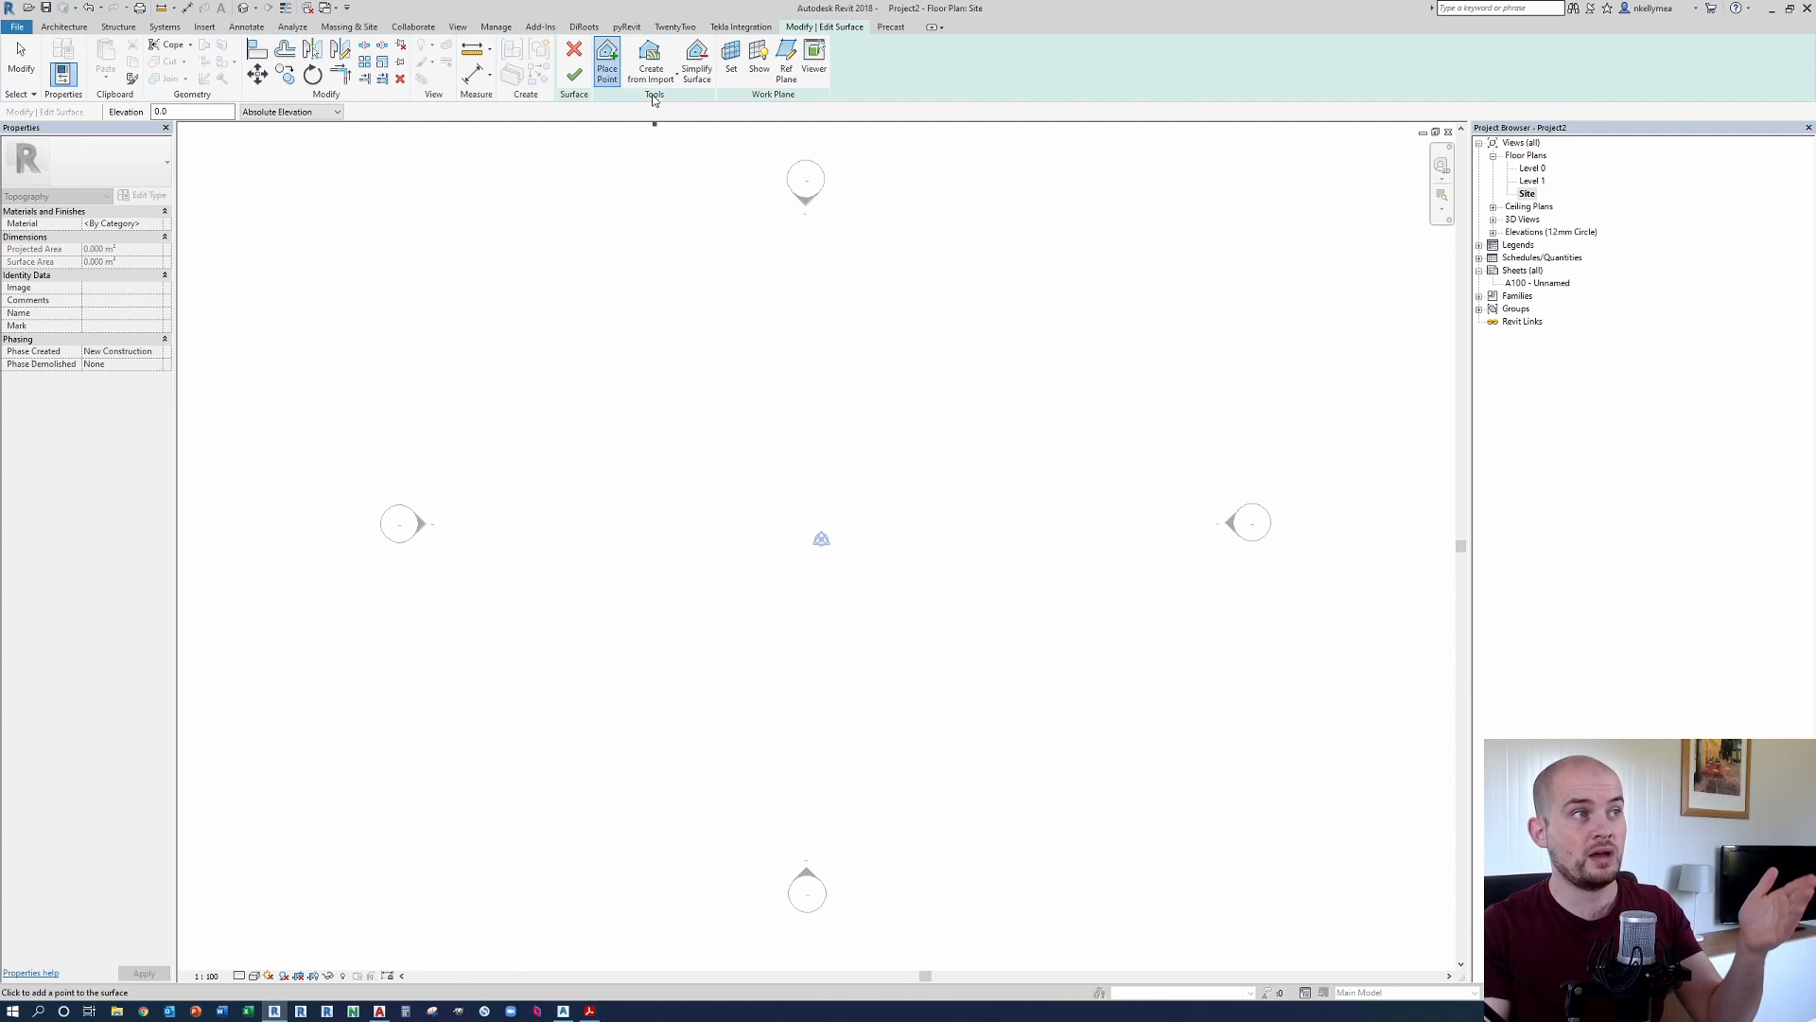
# Step: Specify the 8020BIM Conversion CSV as the toposurface points file via Create from Import
pyautogui.click(649, 58)
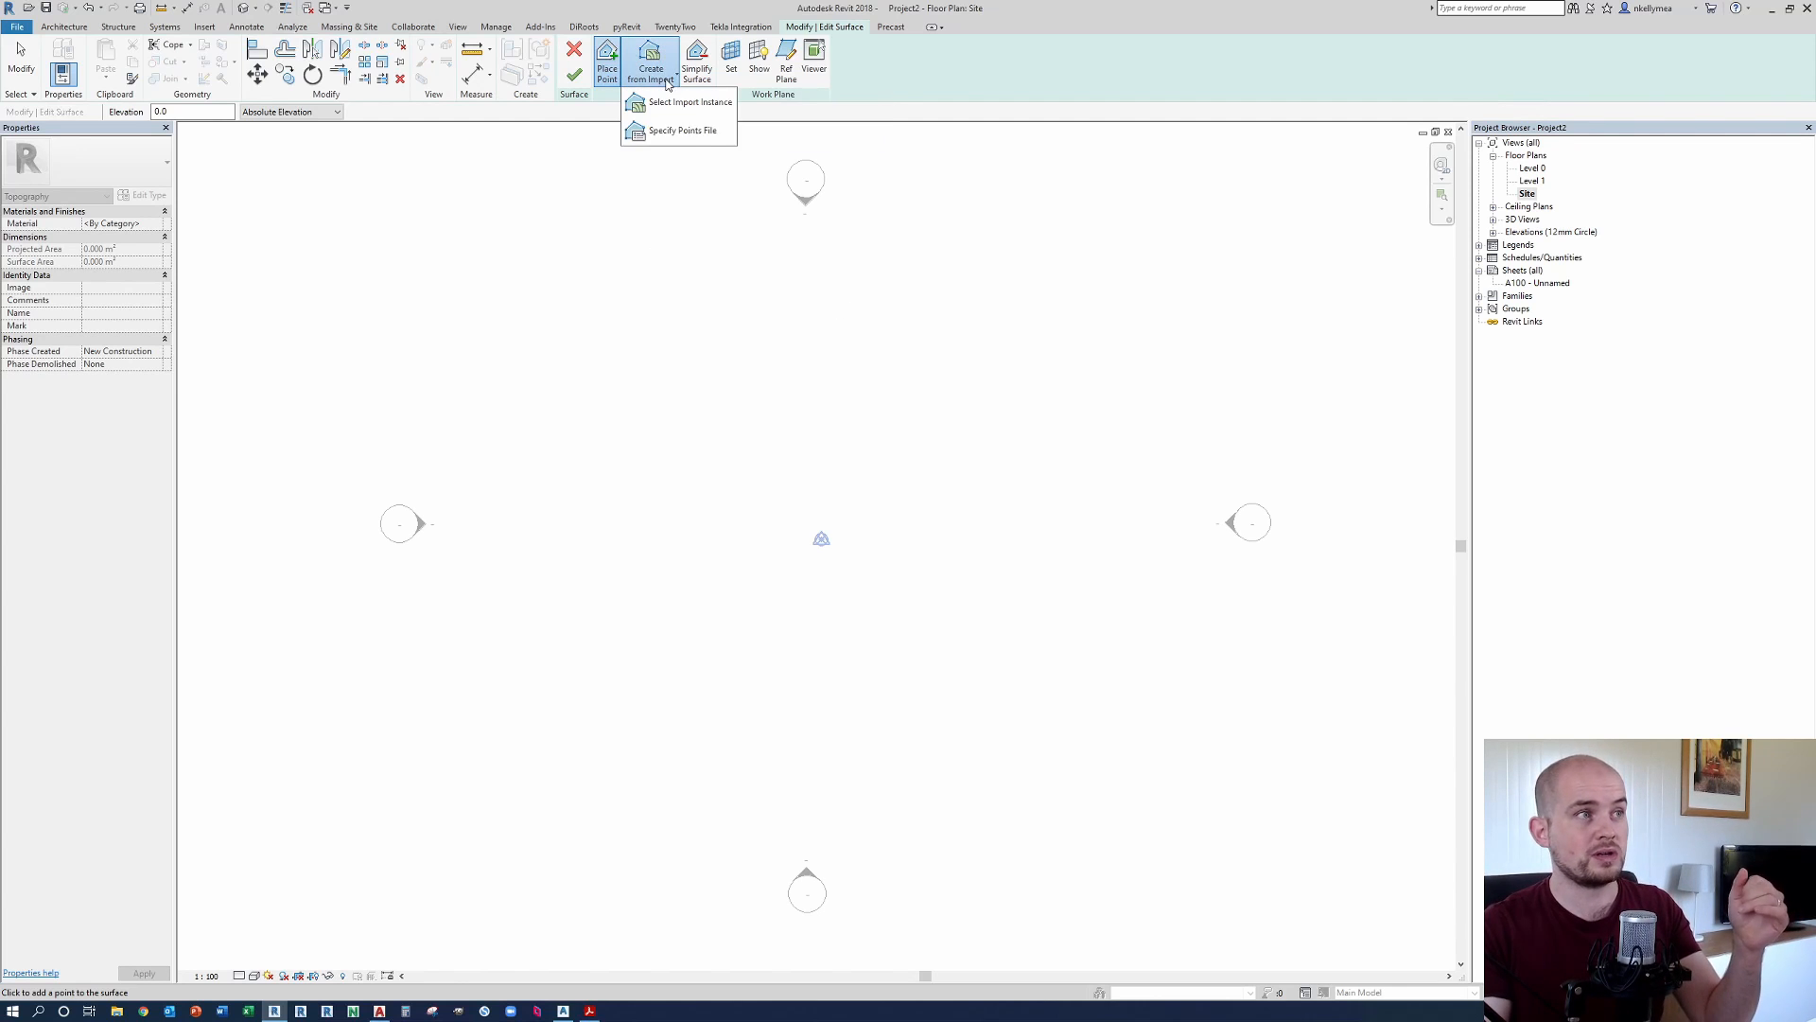
pyautogui.click(683, 129)
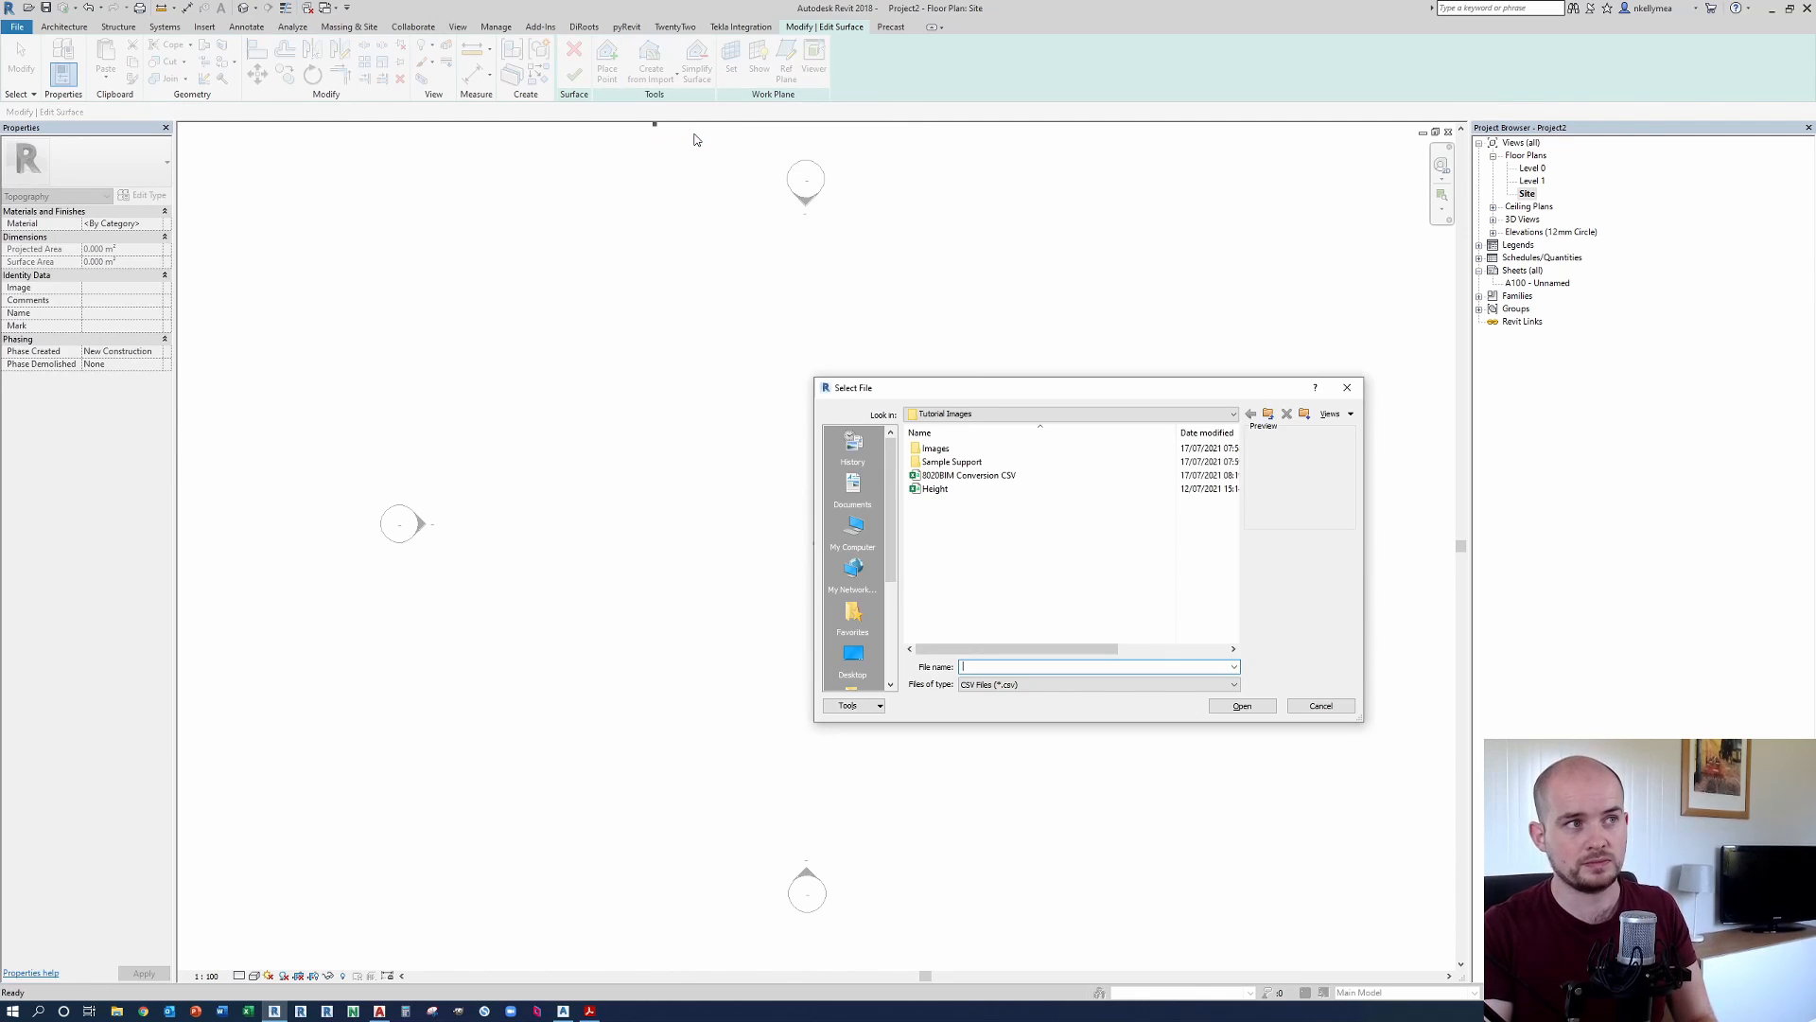
pyautogui.moveTo(799, 327)
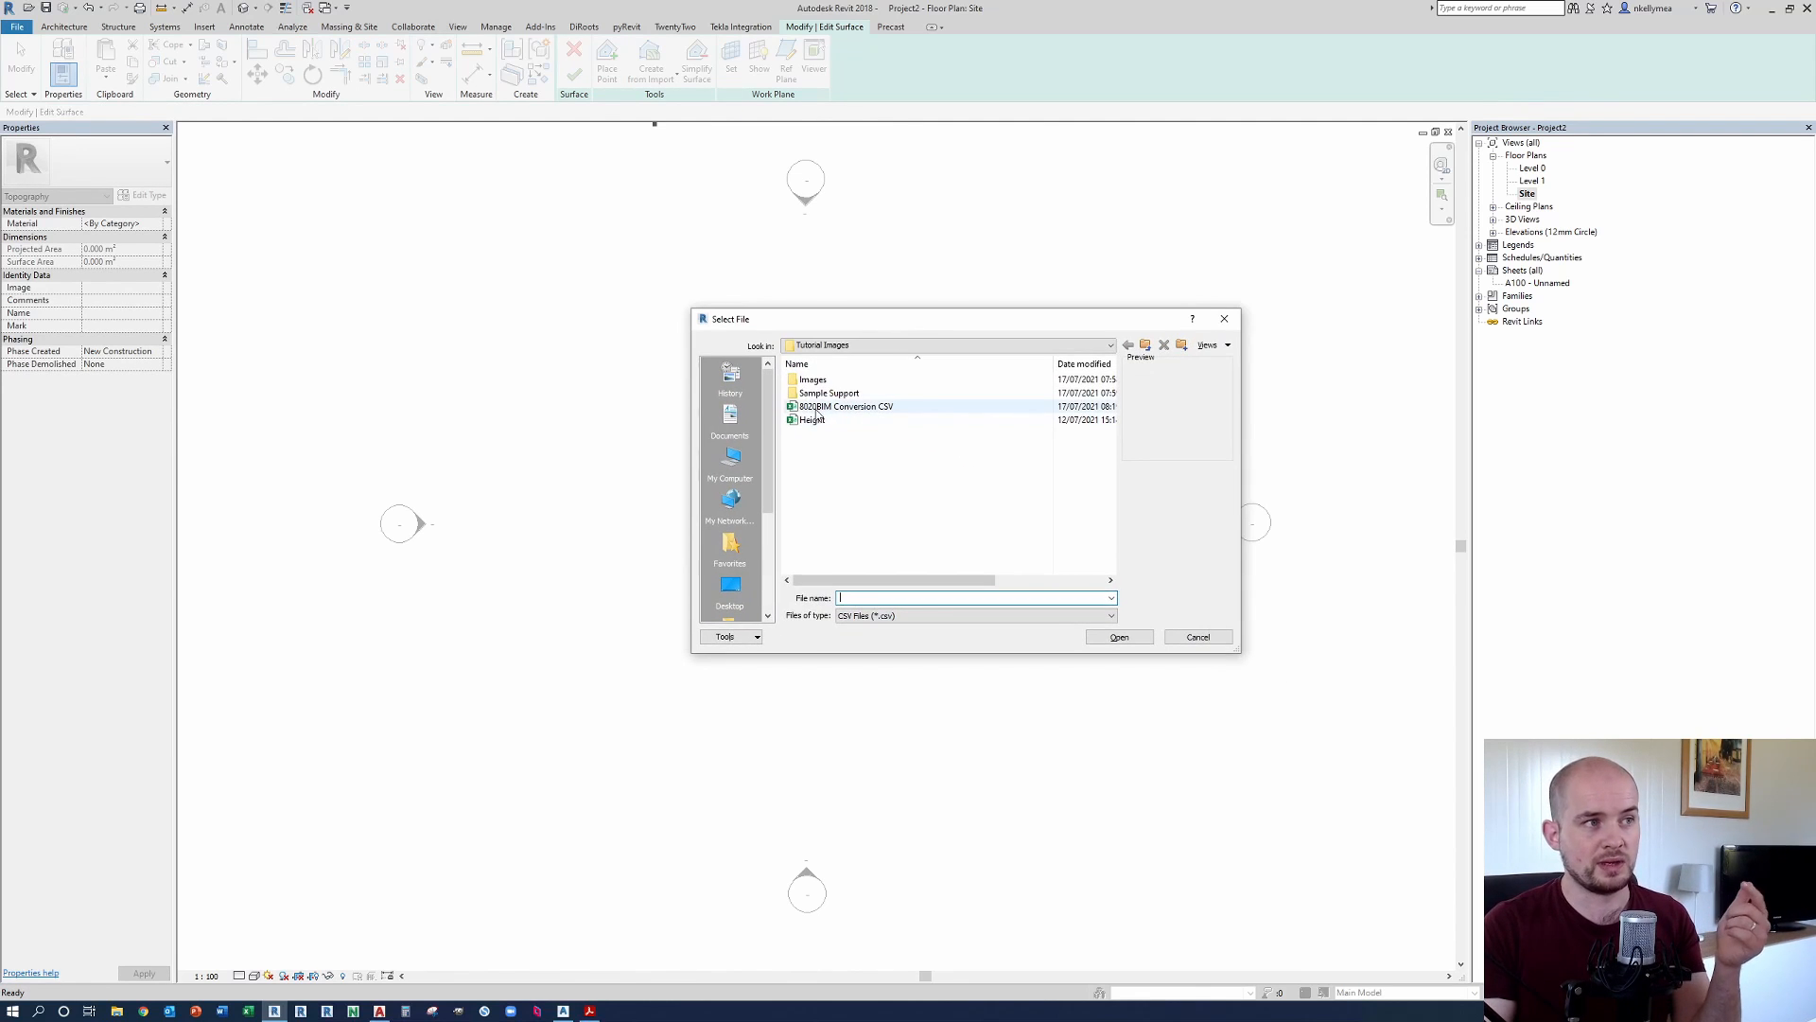
pyautogui.click(845, 407)
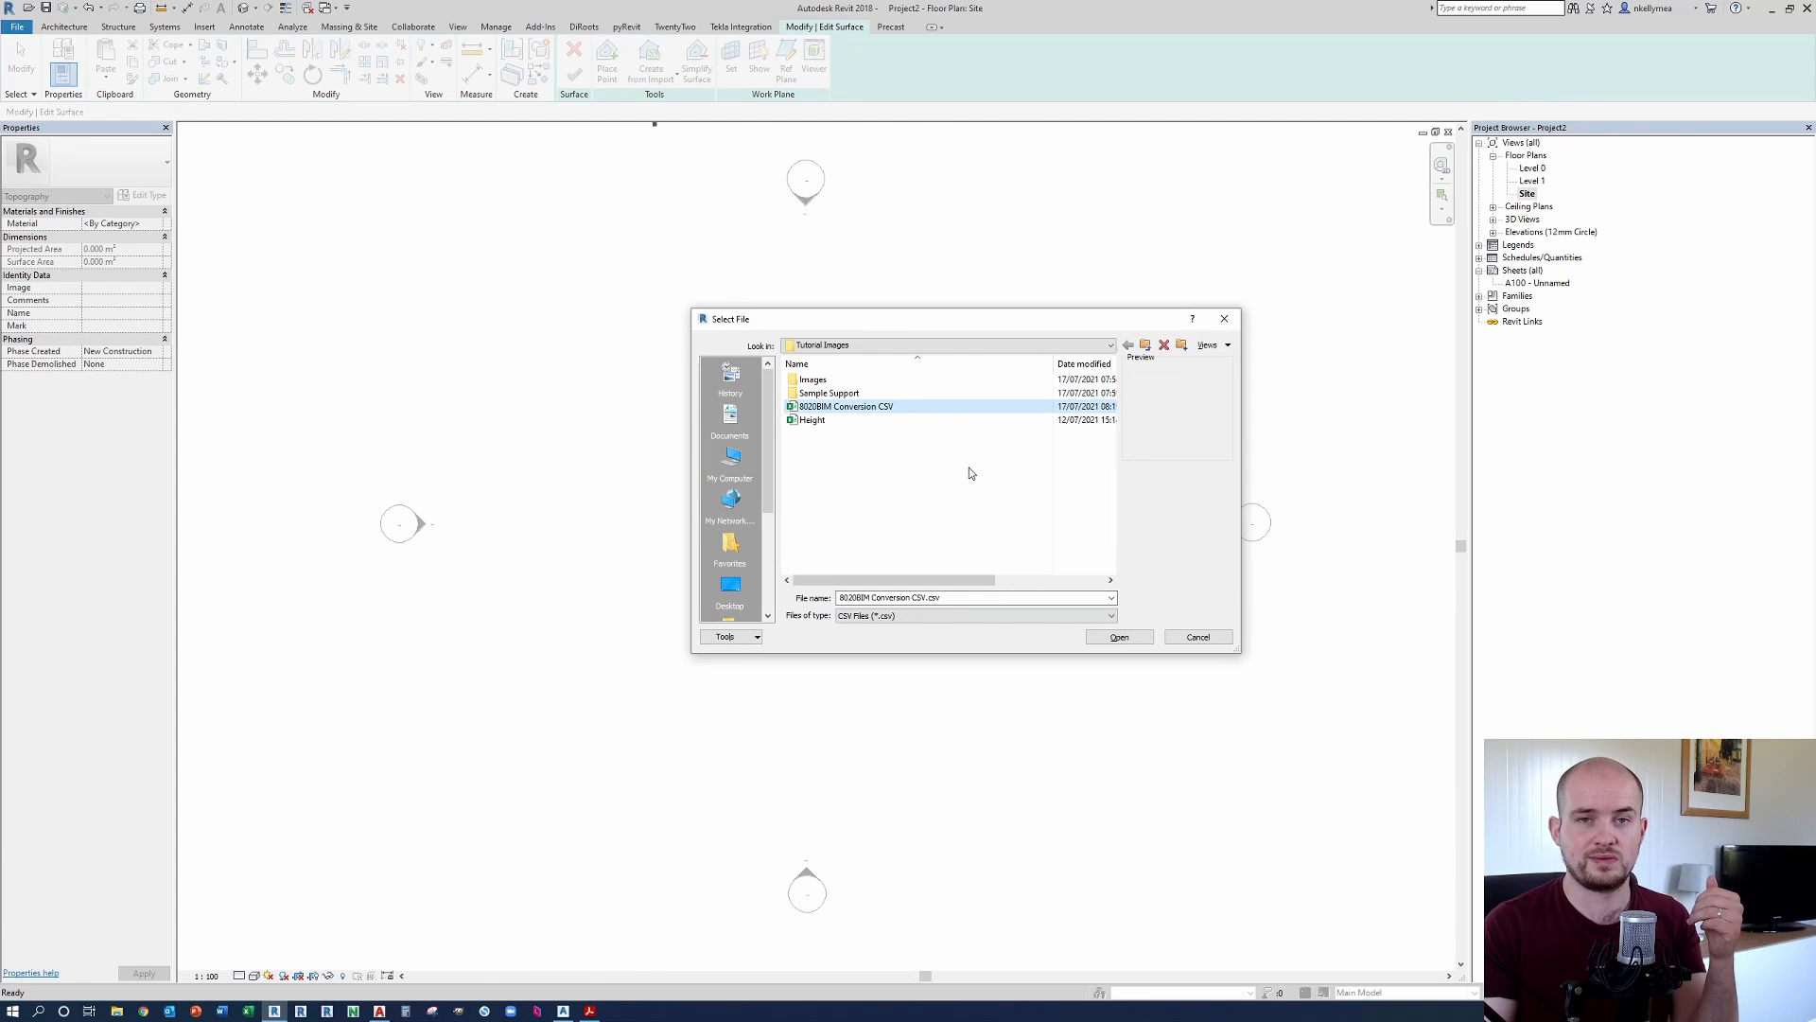
pyautogui.moveTo(956, 464)
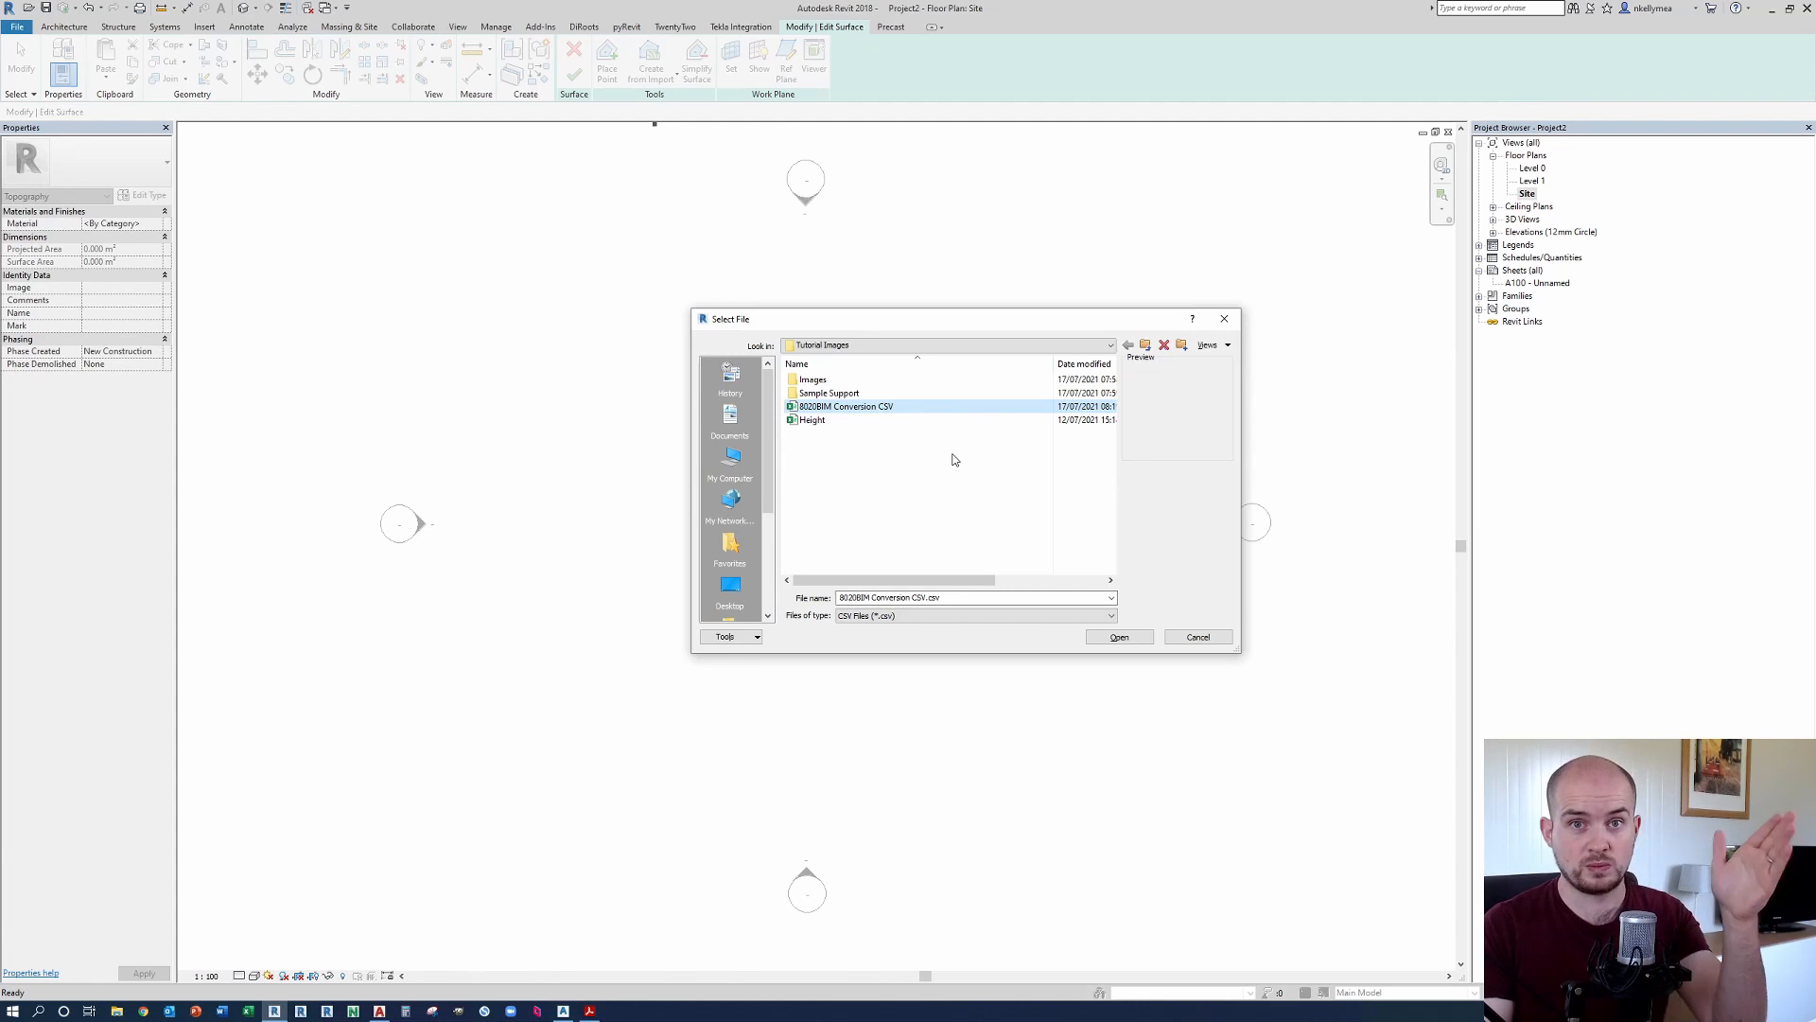
pyautogui.moveTo(961, 453)
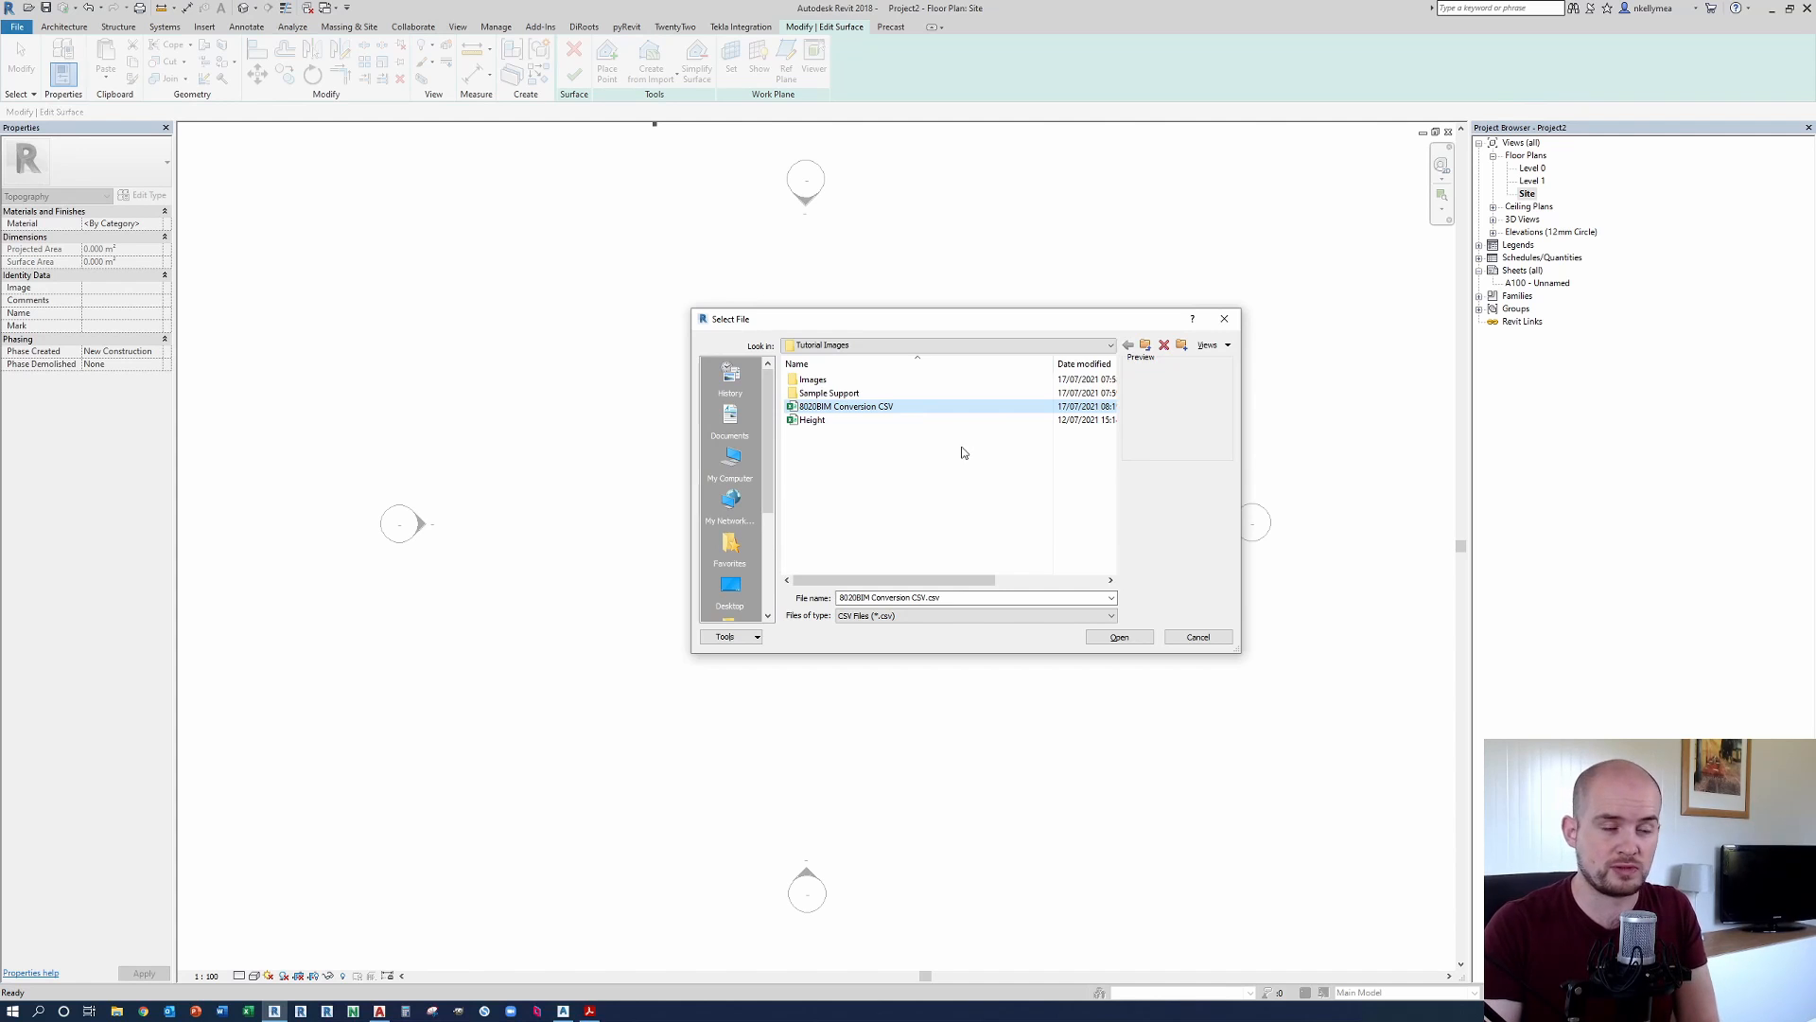
pyautogui.moveTo(944, 452)
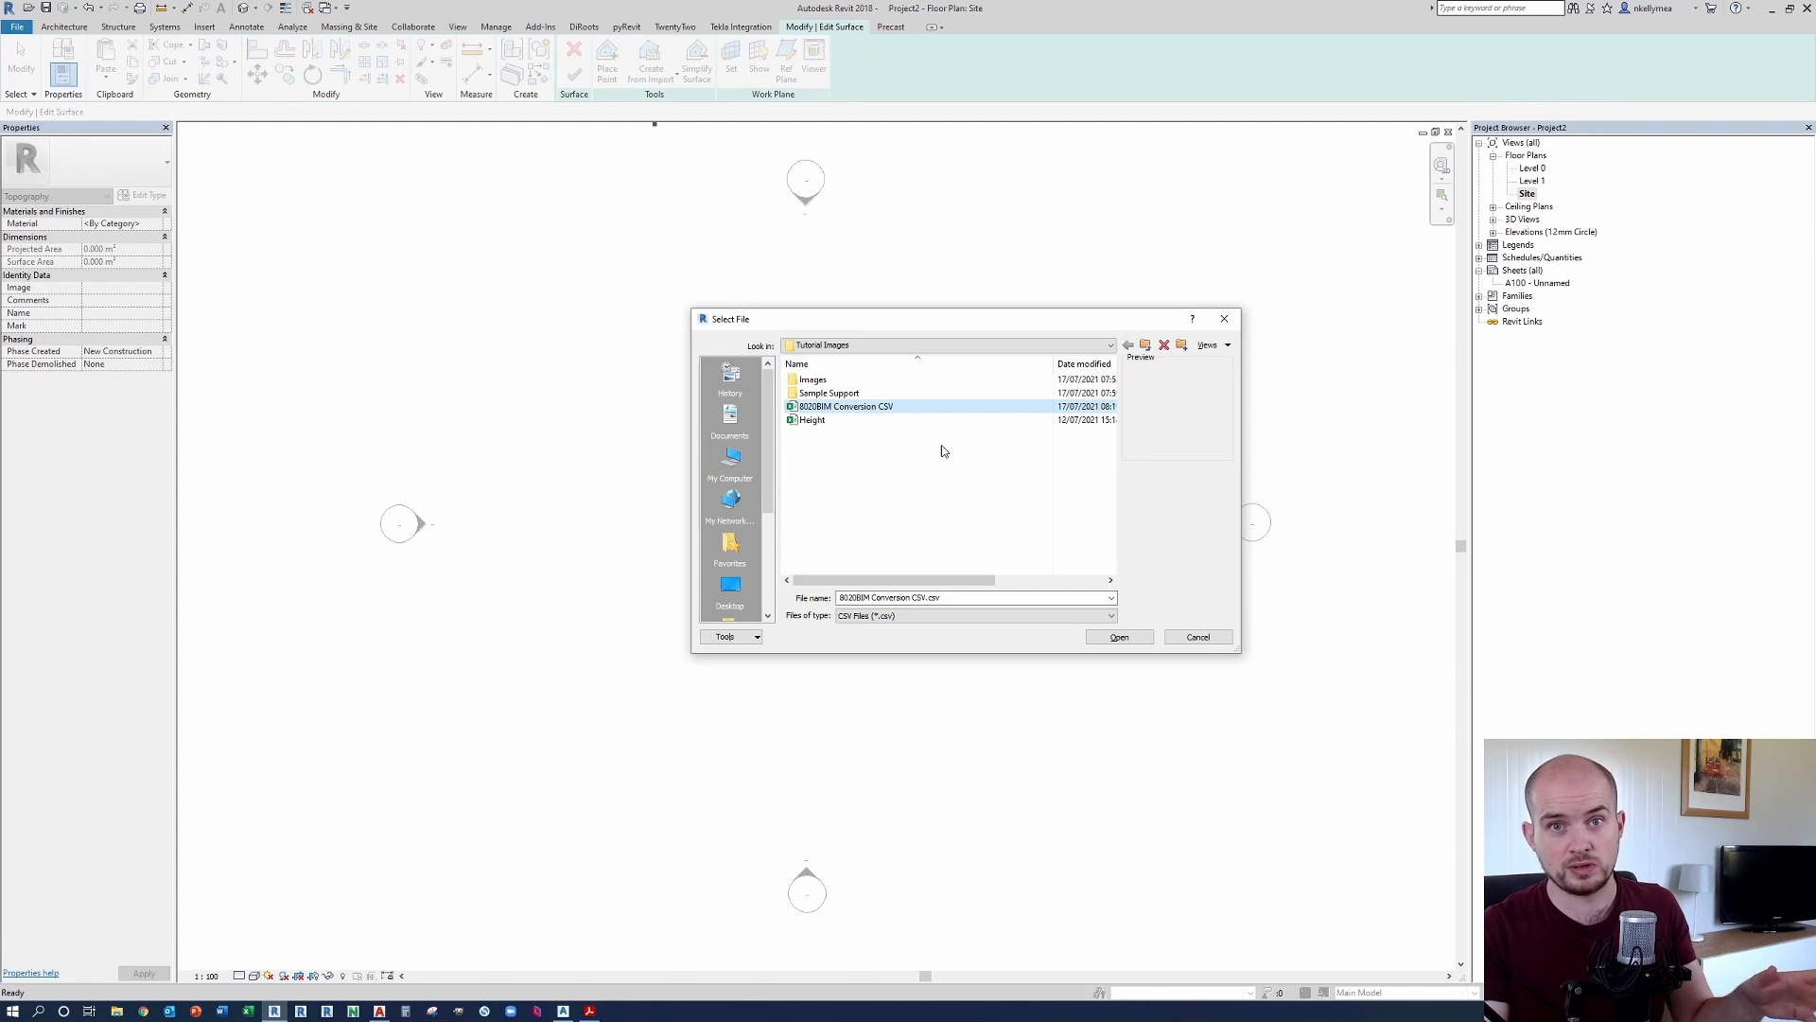
pyautogui.moveTo(929, 445)
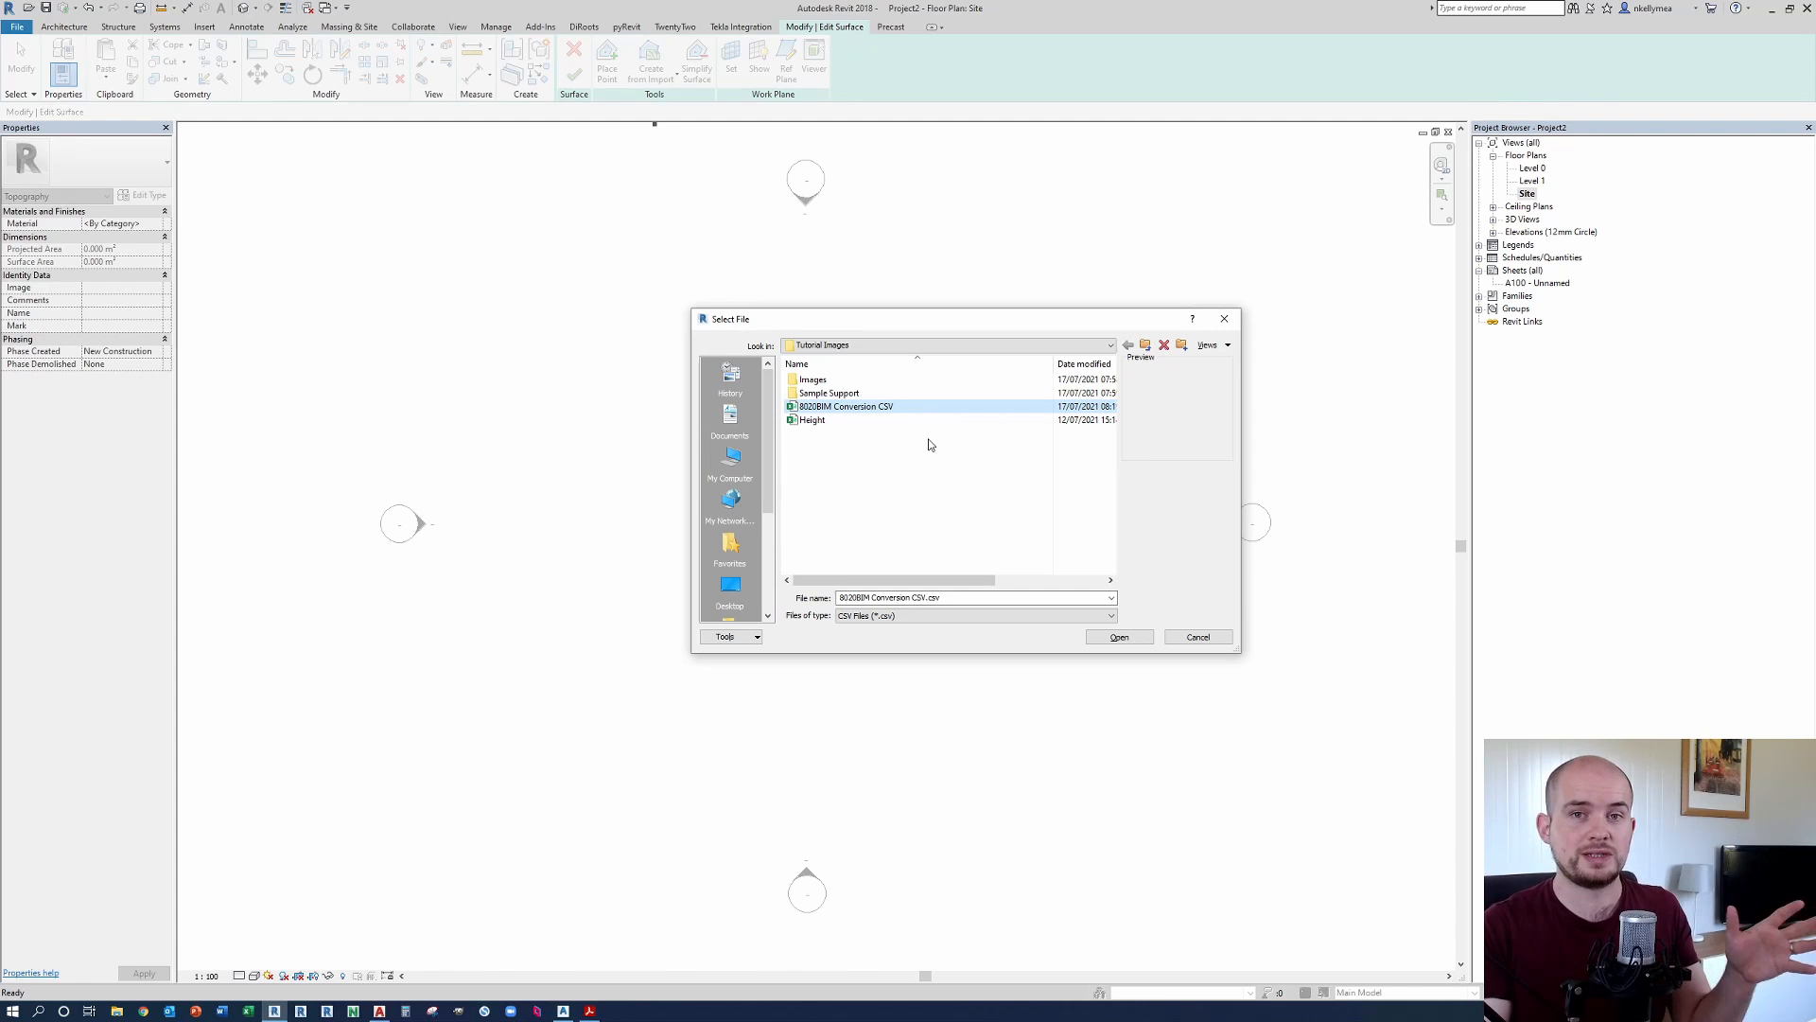
pyautogui.moveTo(936, 454)
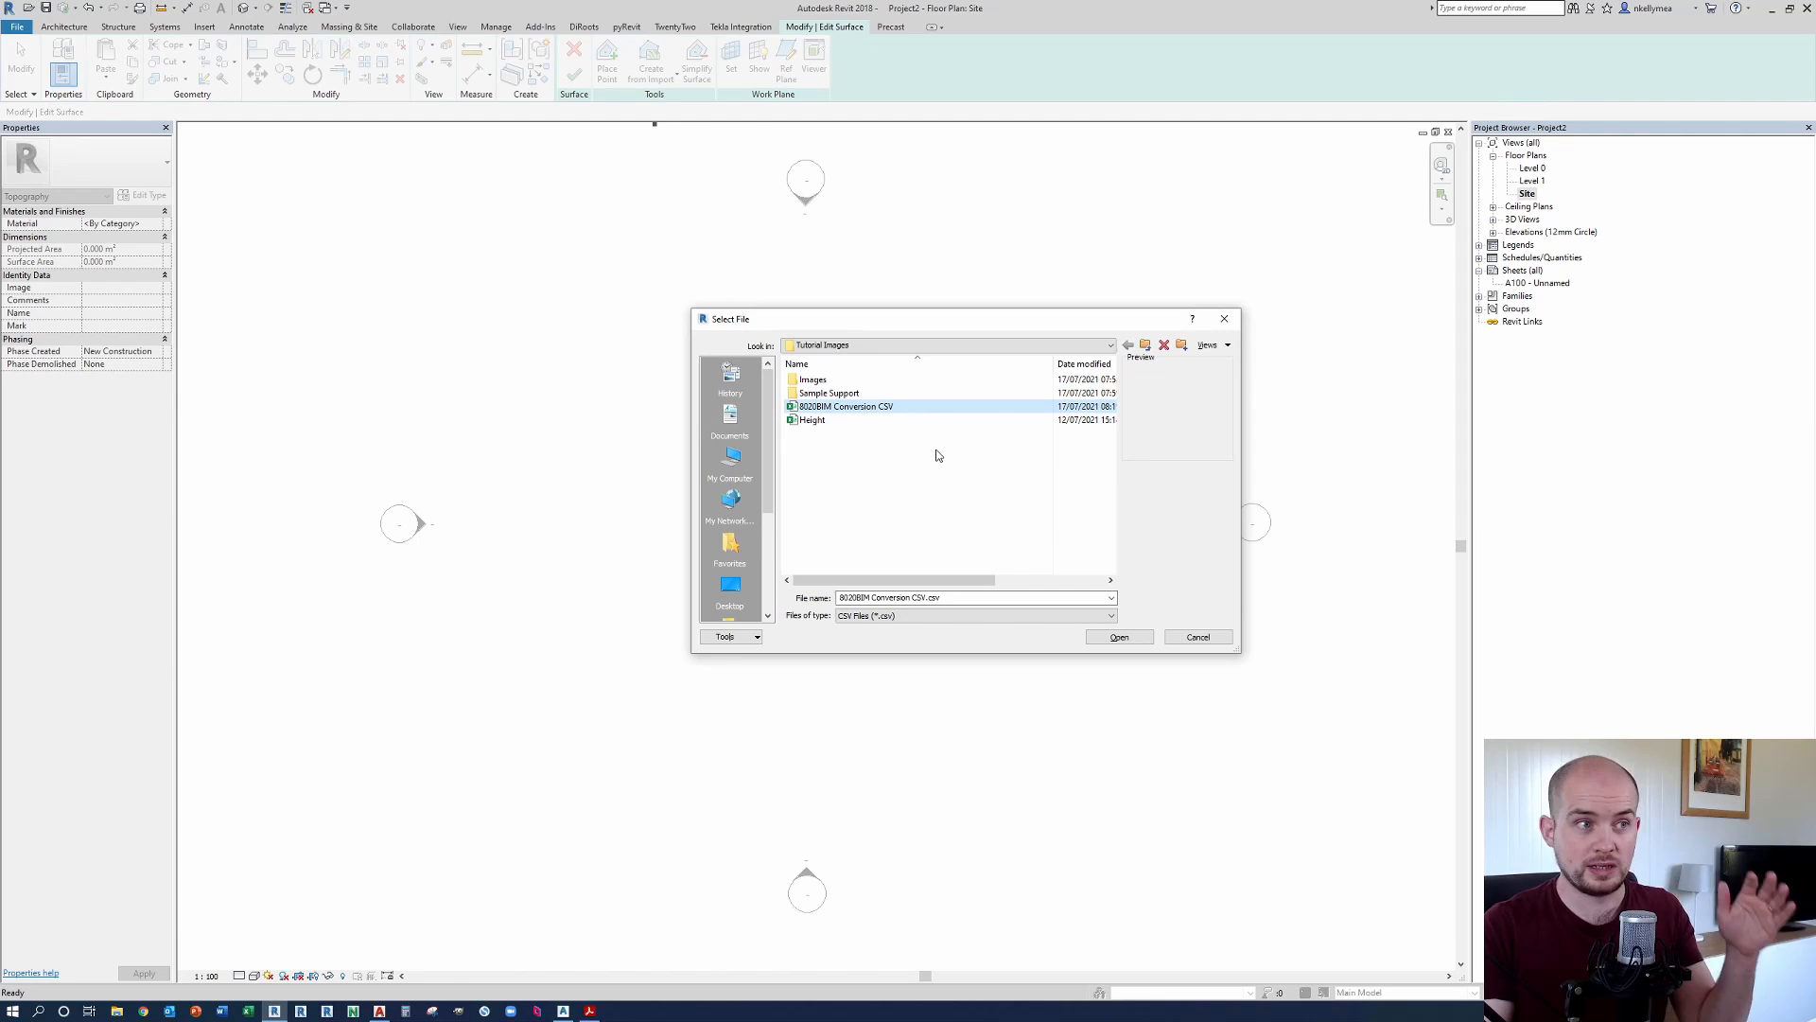
pyautogui.moveTo(994, 649)
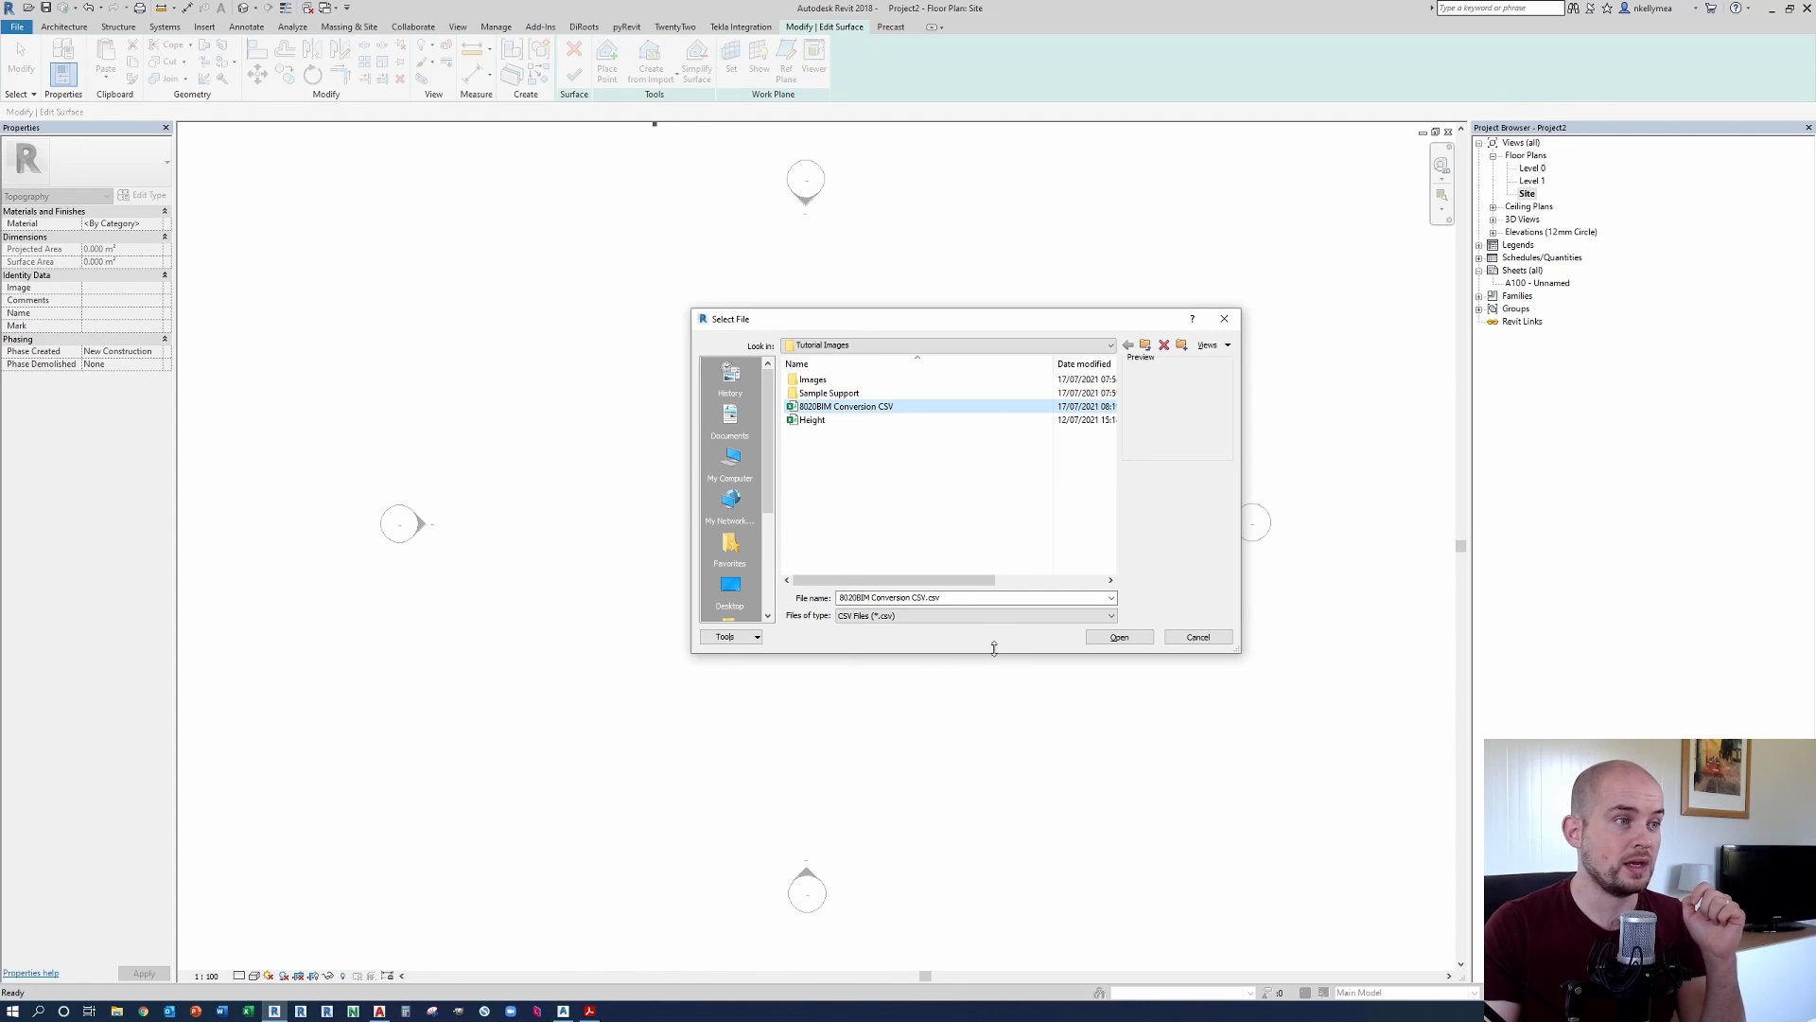
pyautogui.click(1105, 615)
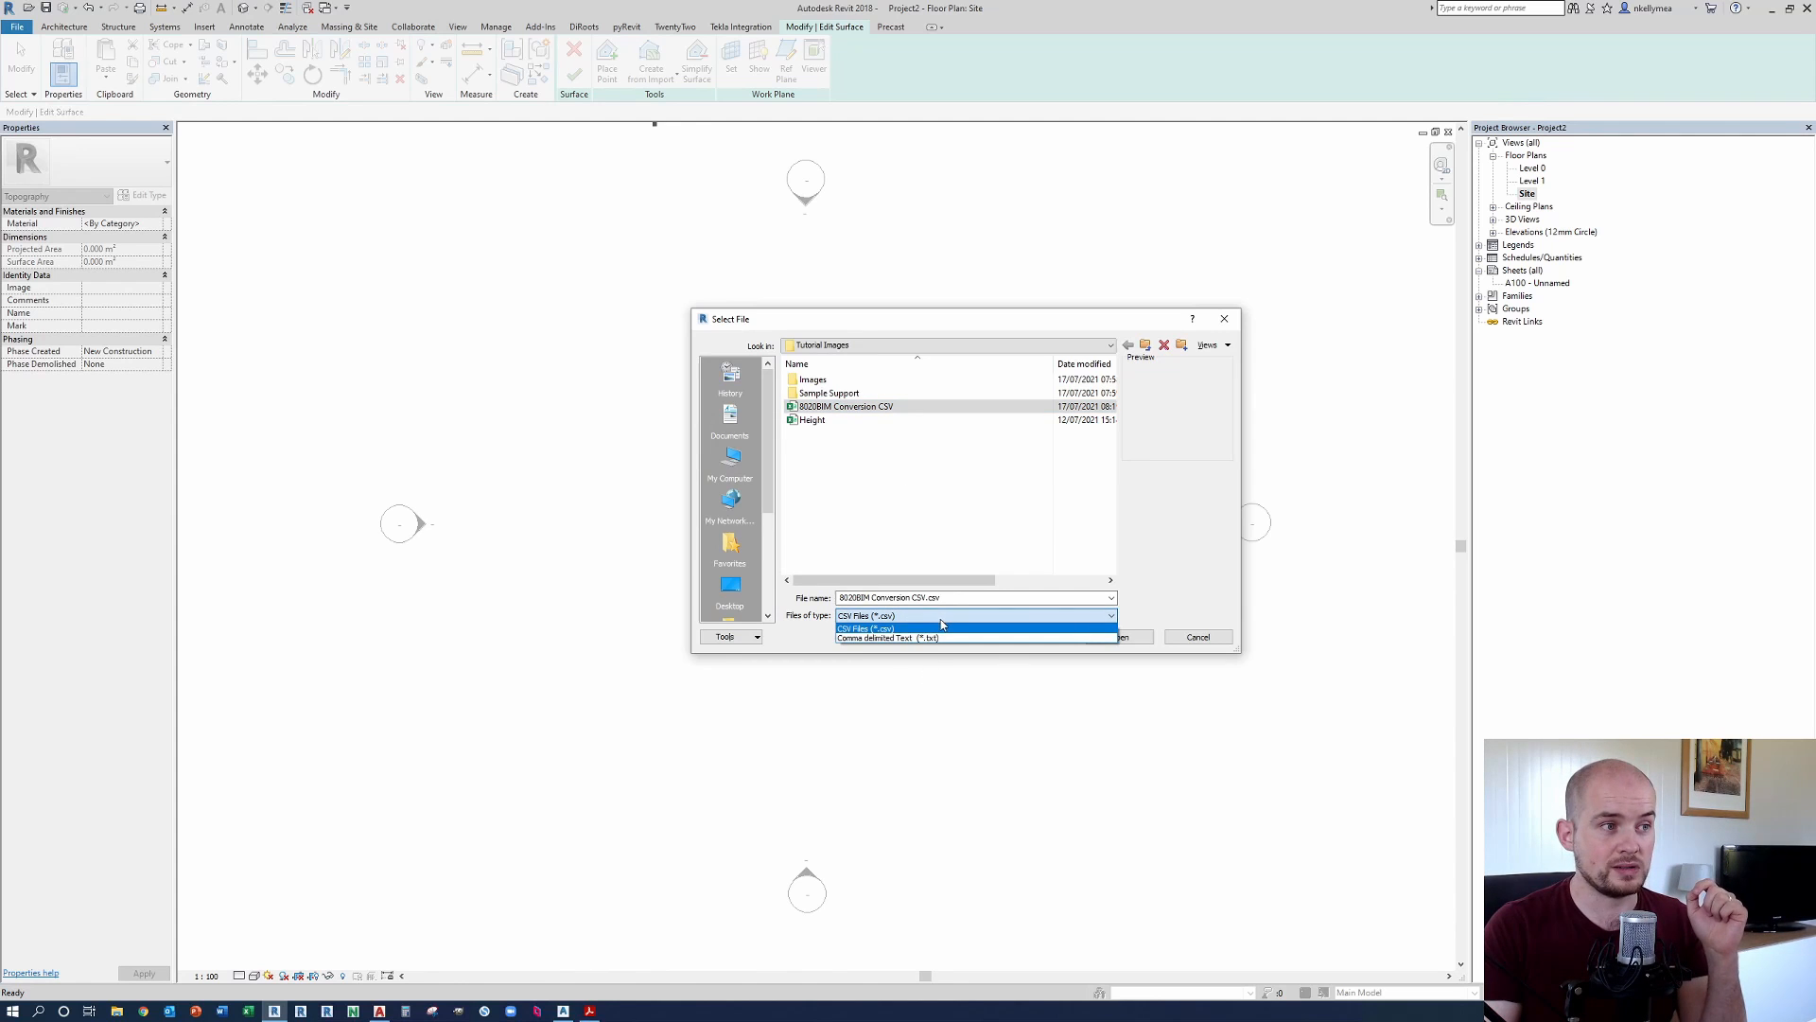
pyautogui.moveTo(887, 639)
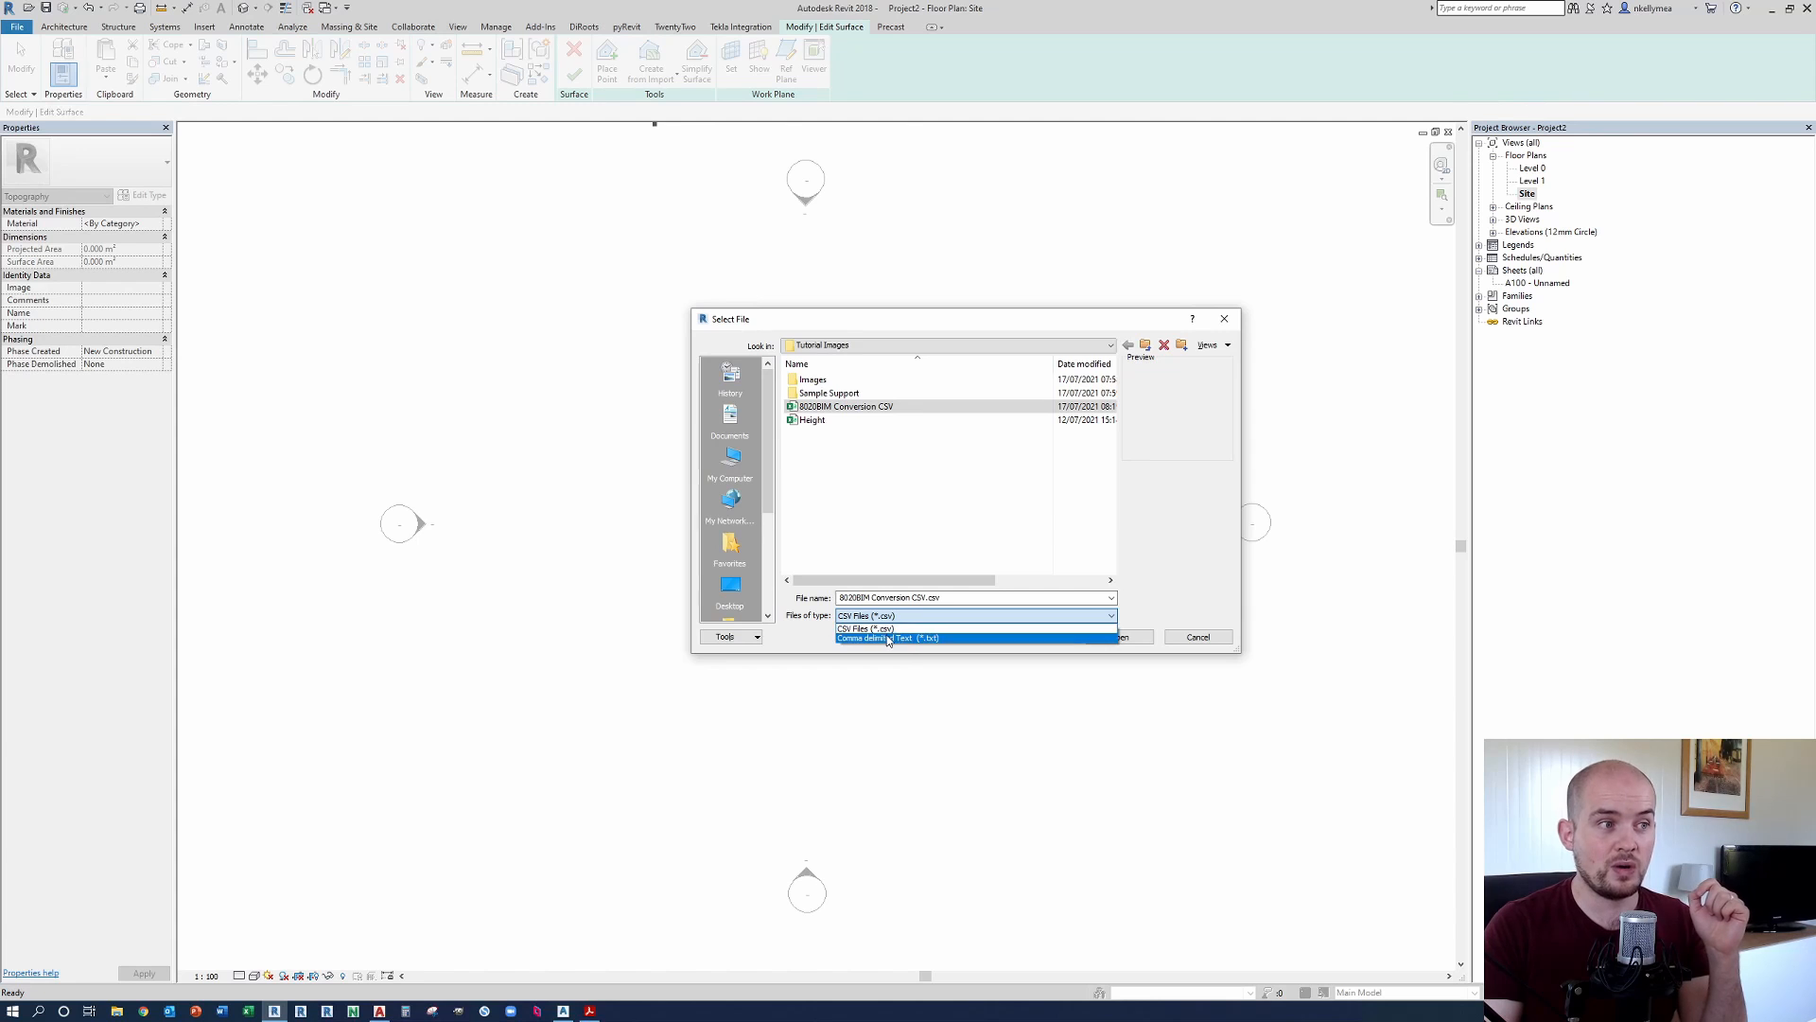
pyautogui.moveTo(863, 628)
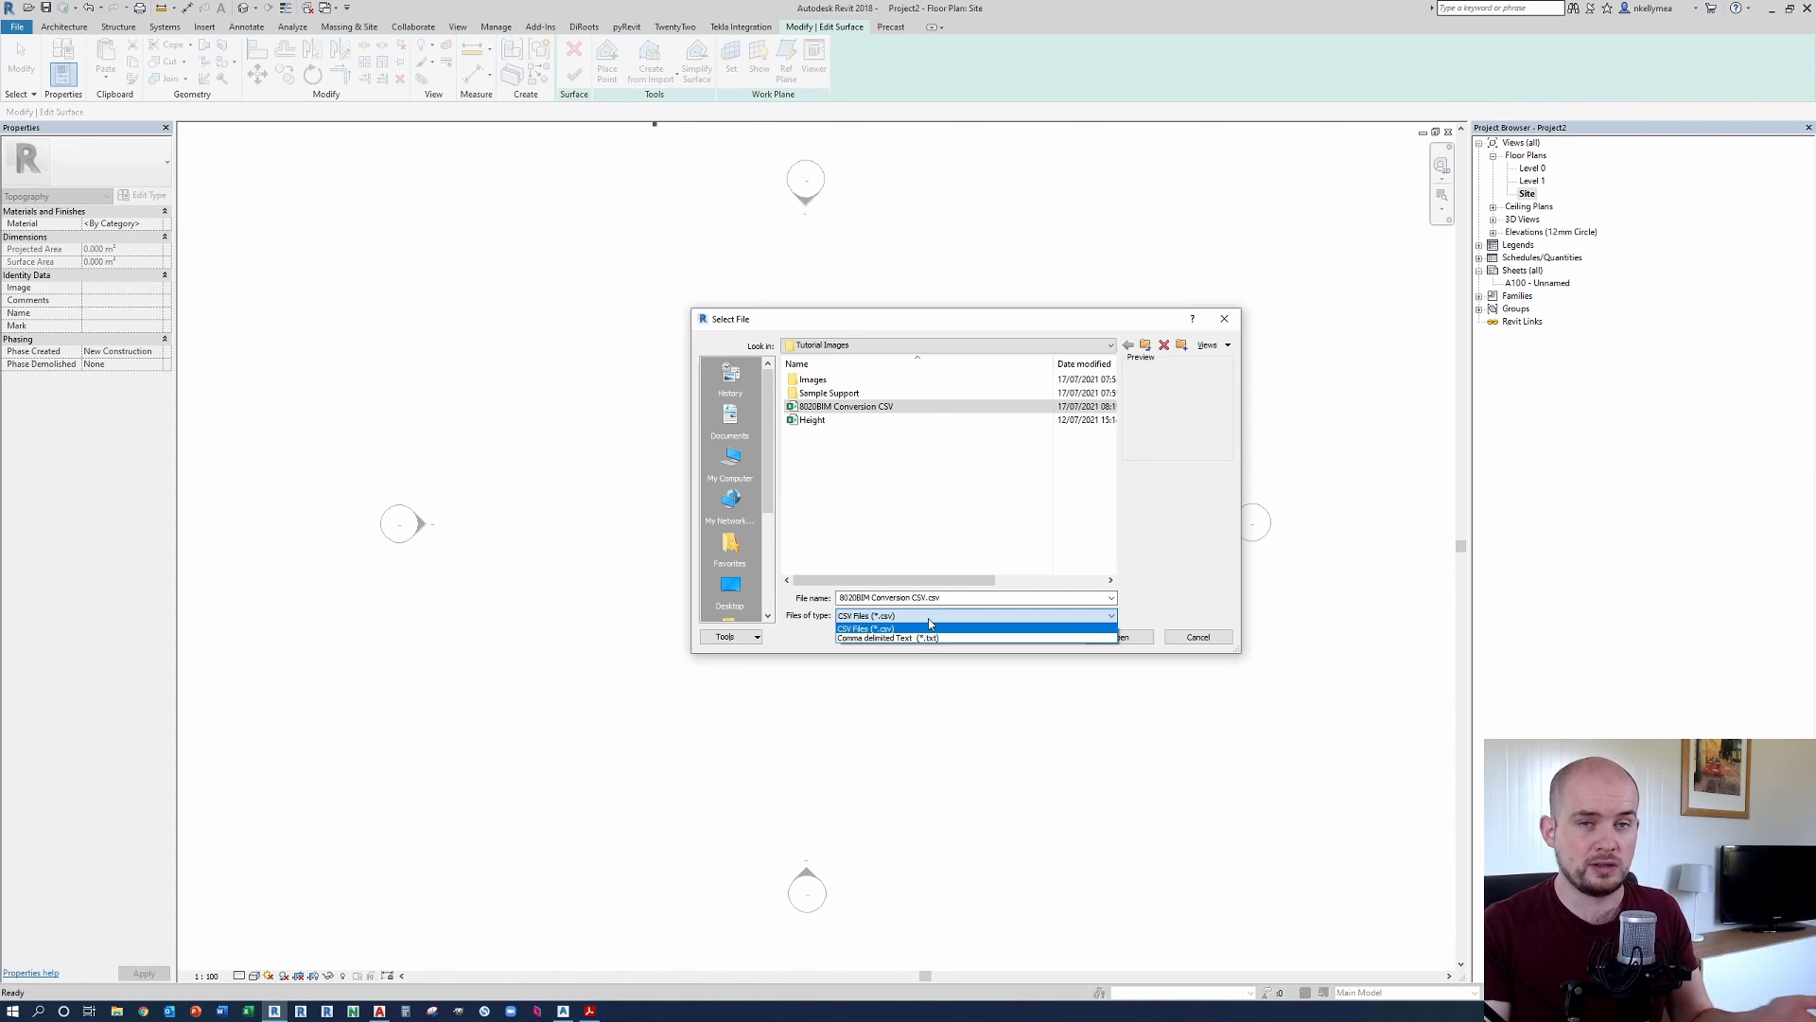
pyautogui.moveTo(943, 615)
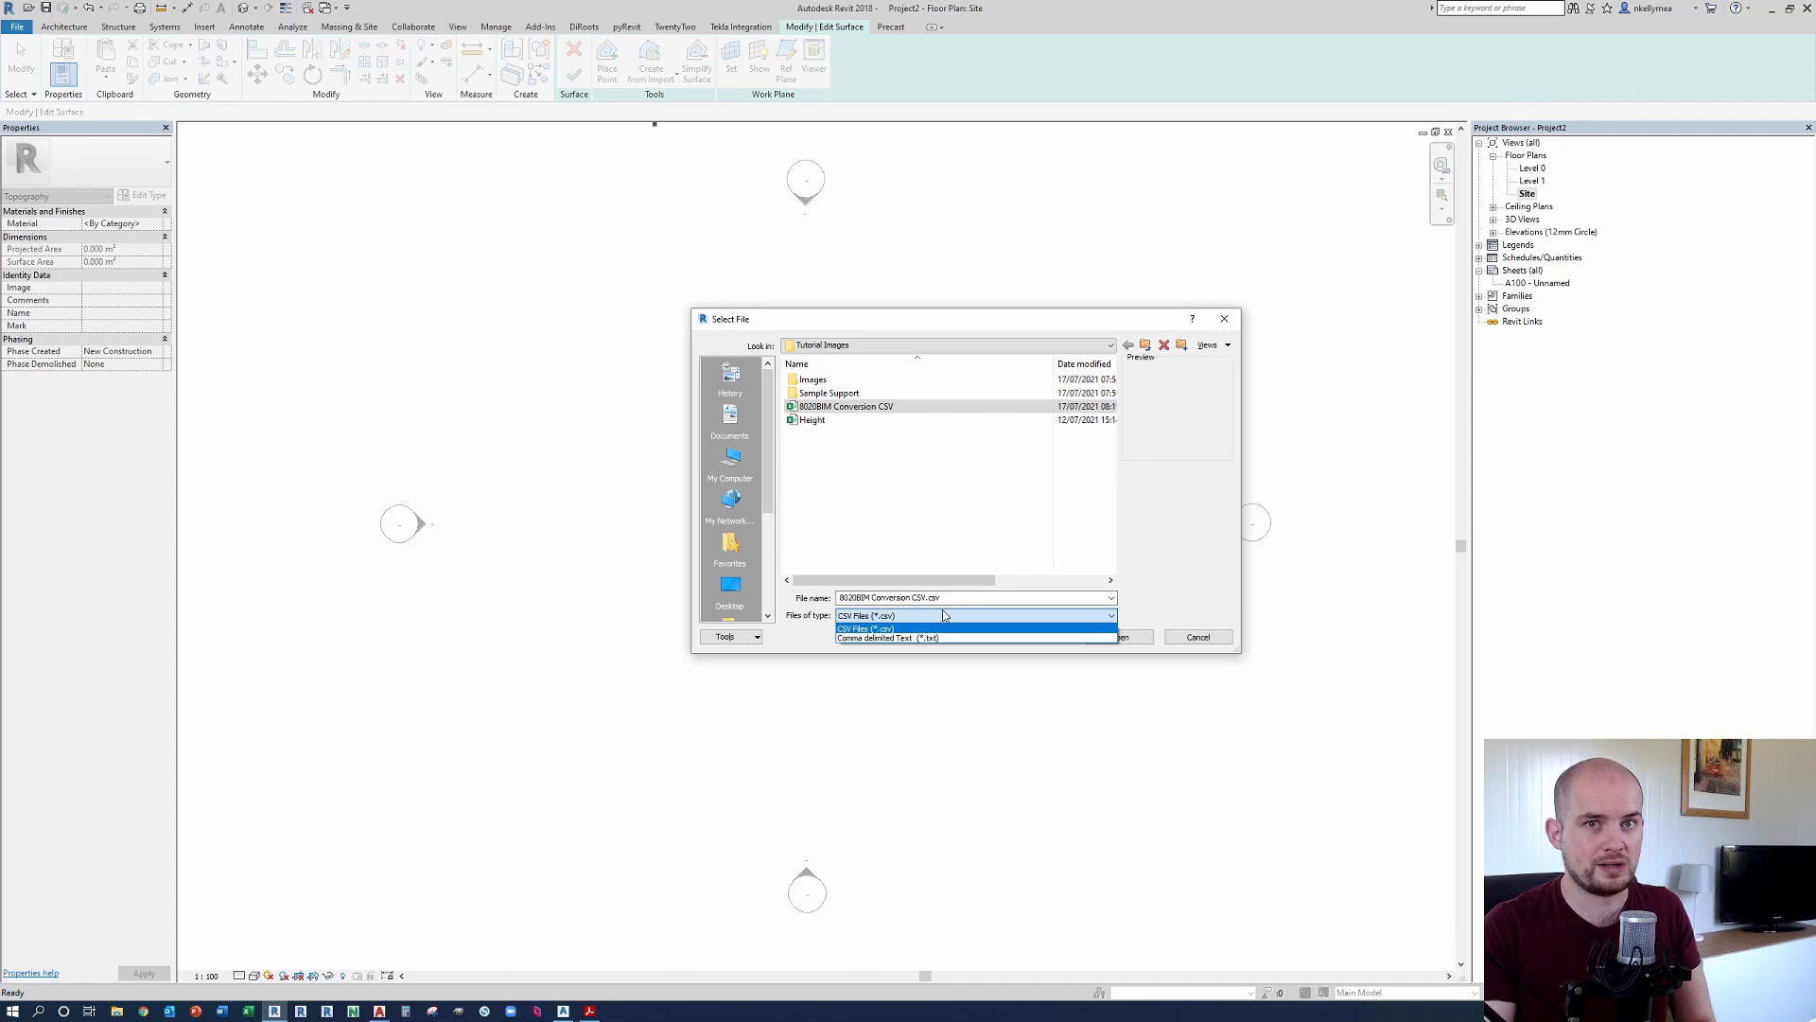
pyautogui.moveTo(941, 639)
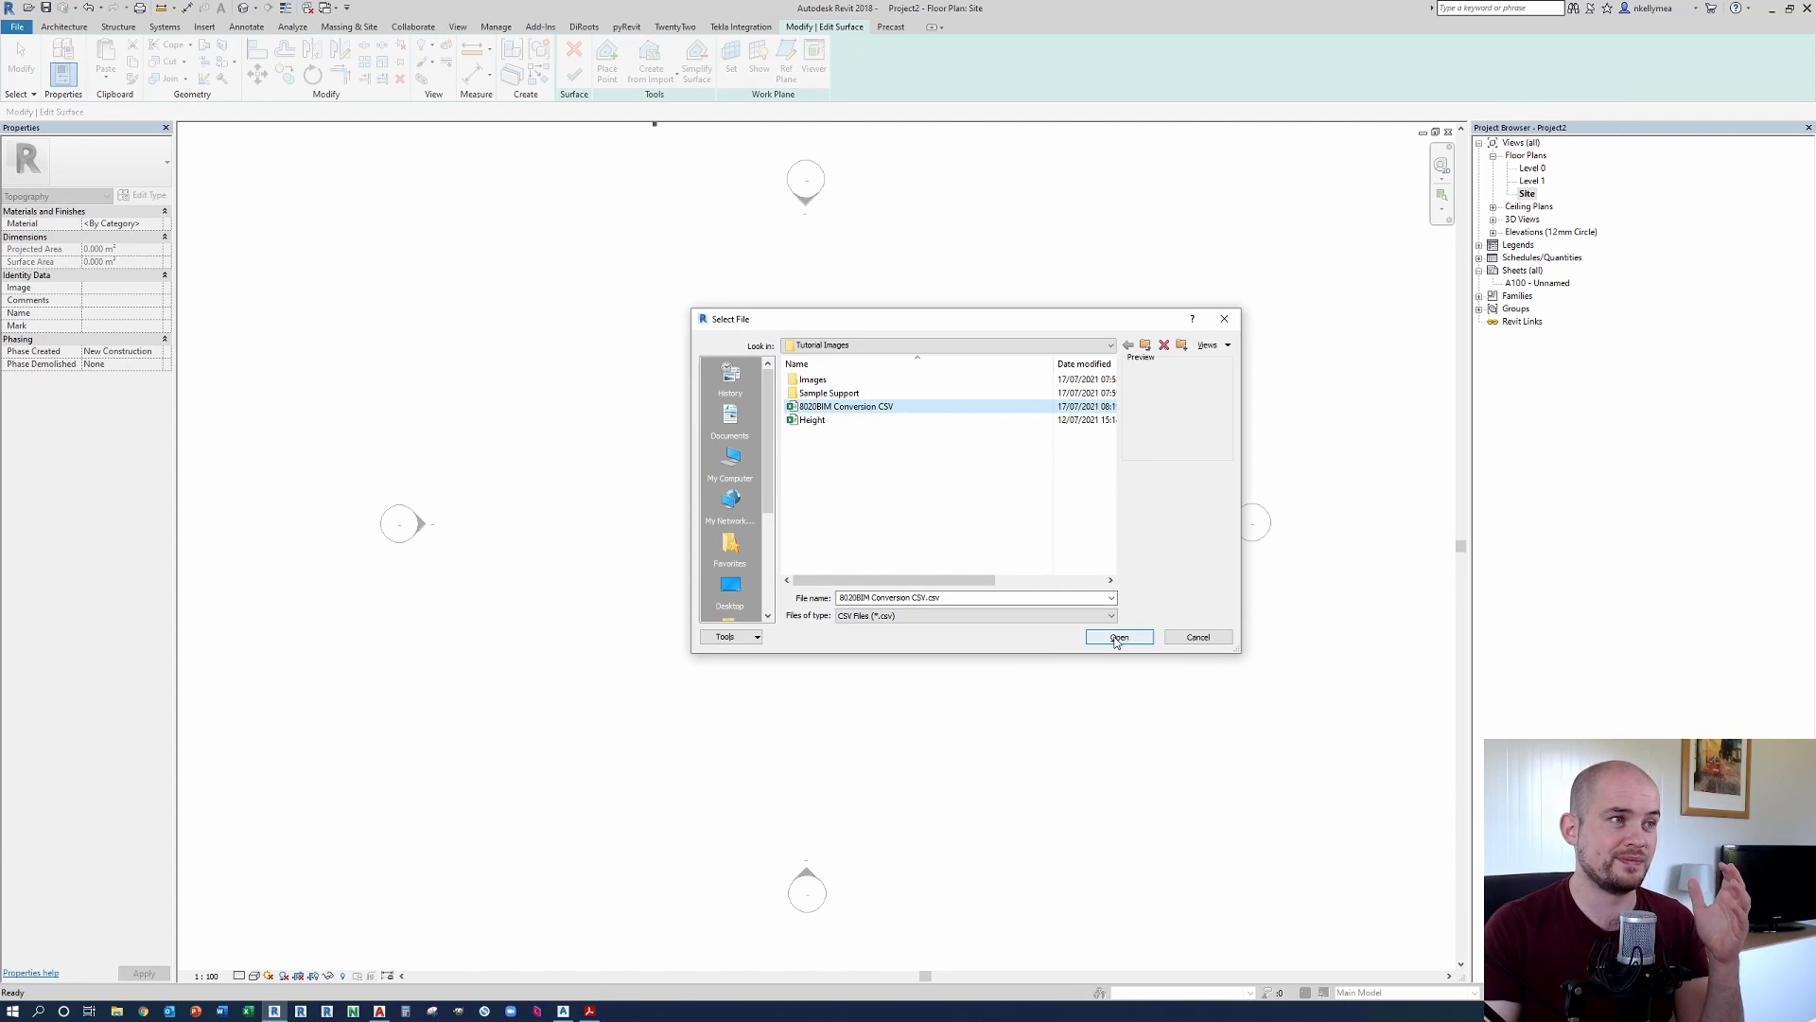
pyautogui.click(1119, 636)
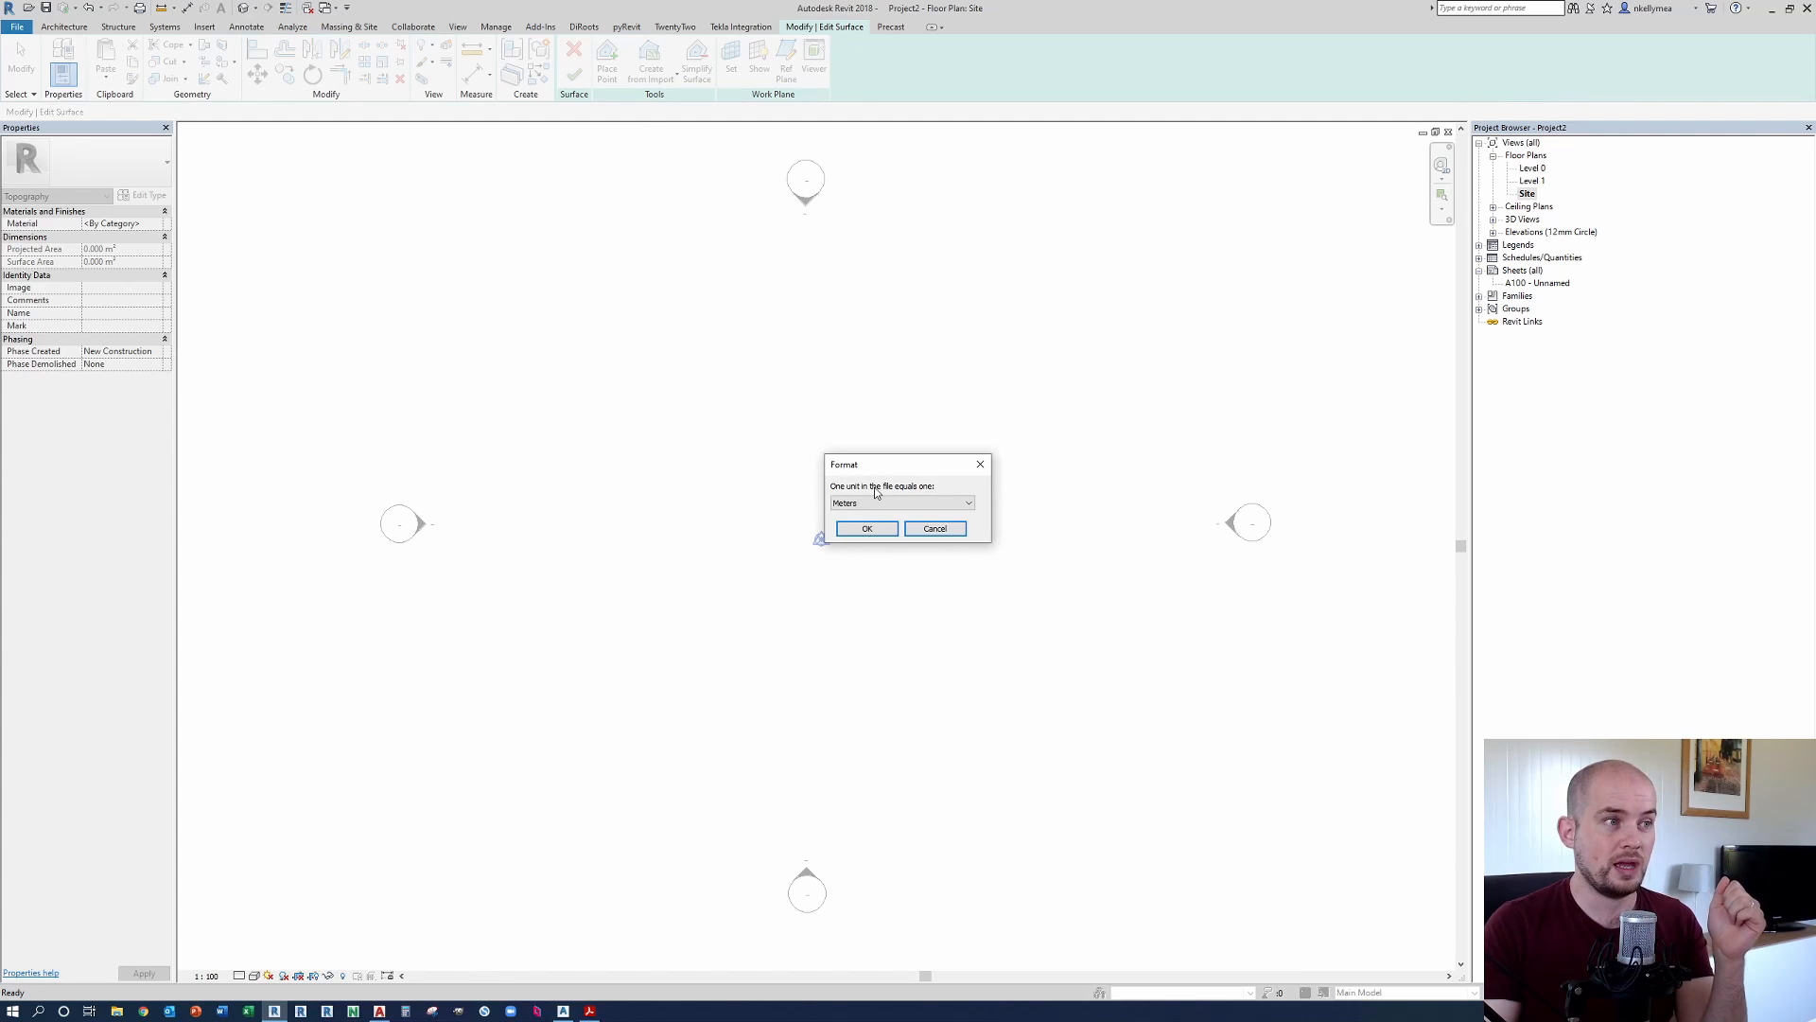
# Step: Keep Meters as the CSV file's unit in the Format dialog and confirm
pyautogui.click(969, 502)
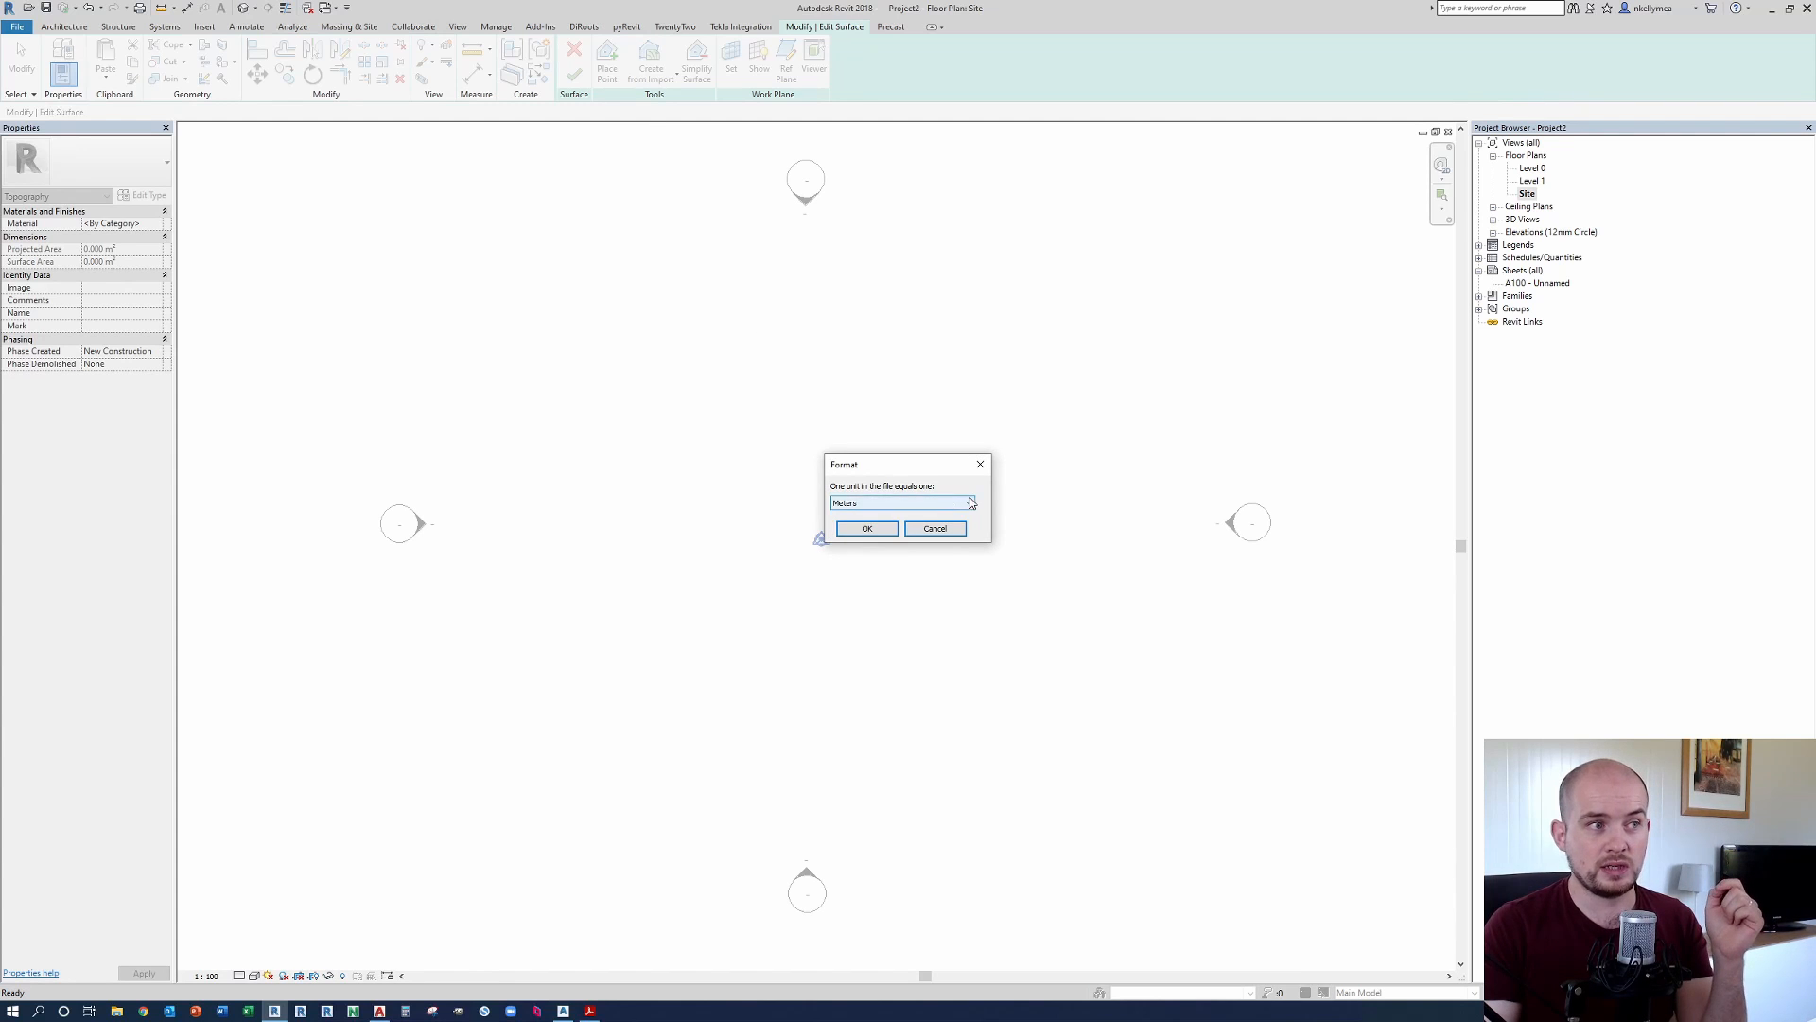
pyautogui.click(969, 502)
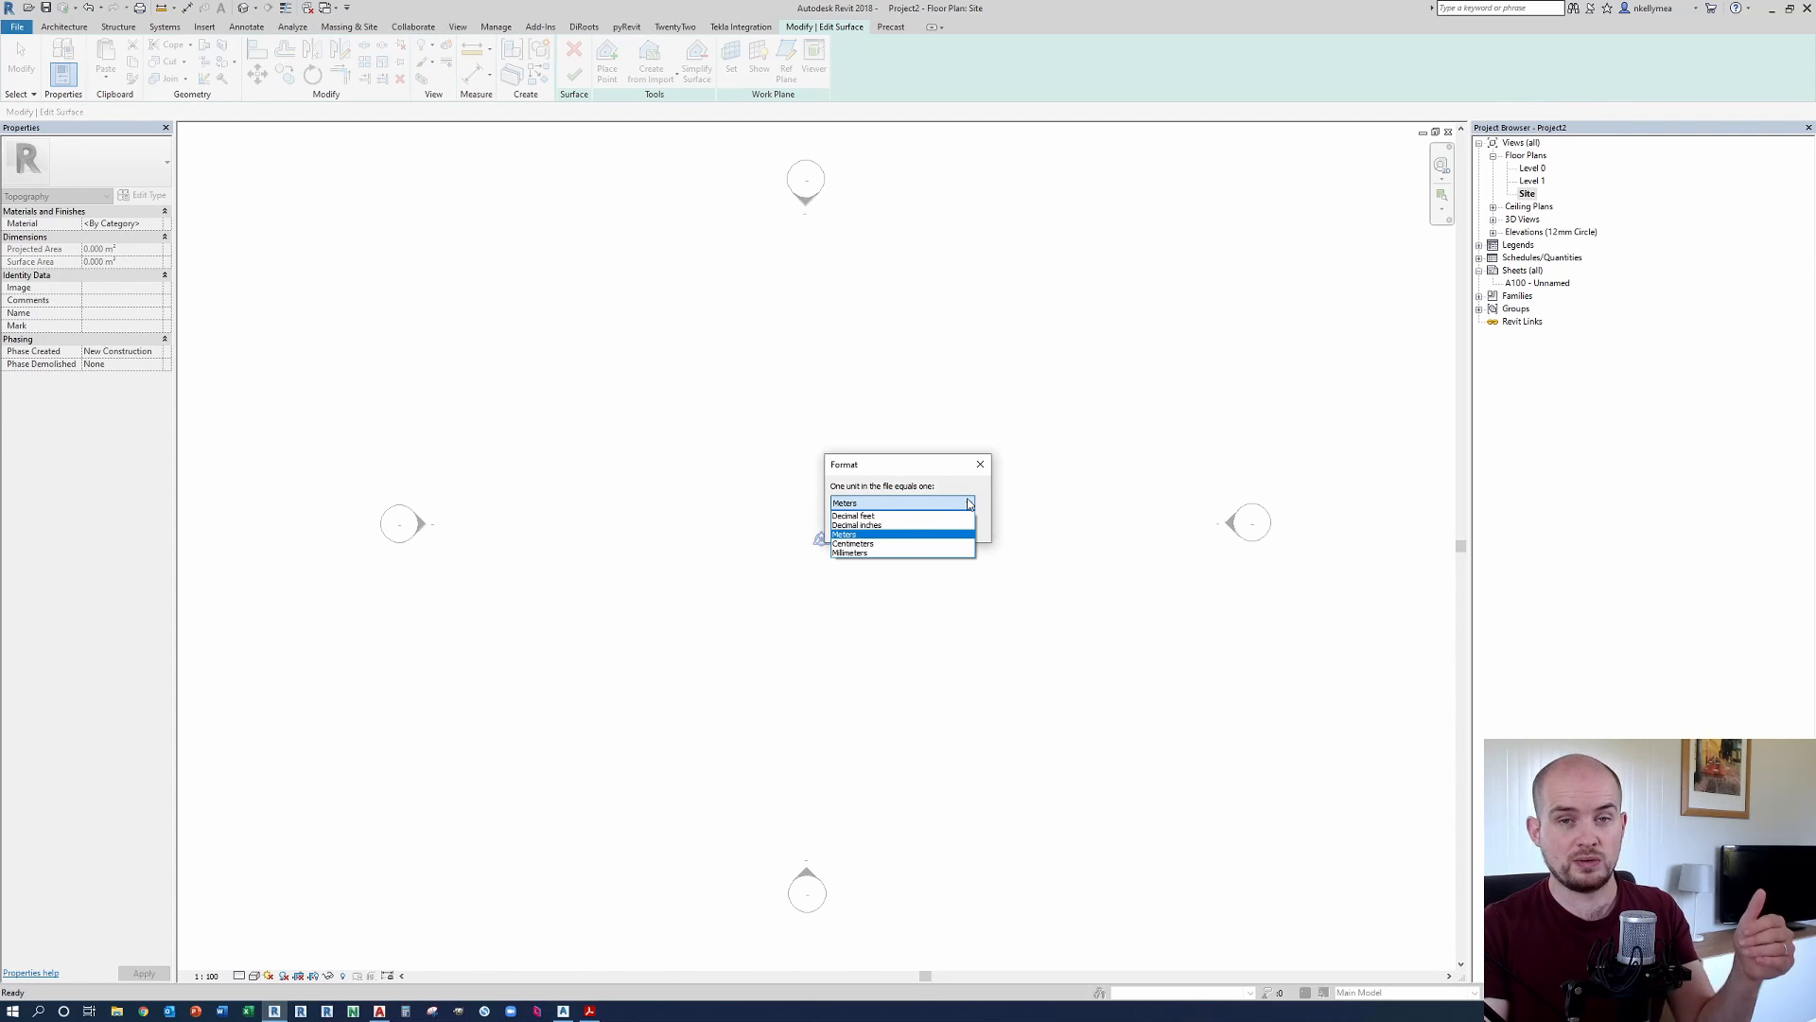
pyautogui.moveTo(938, 489)
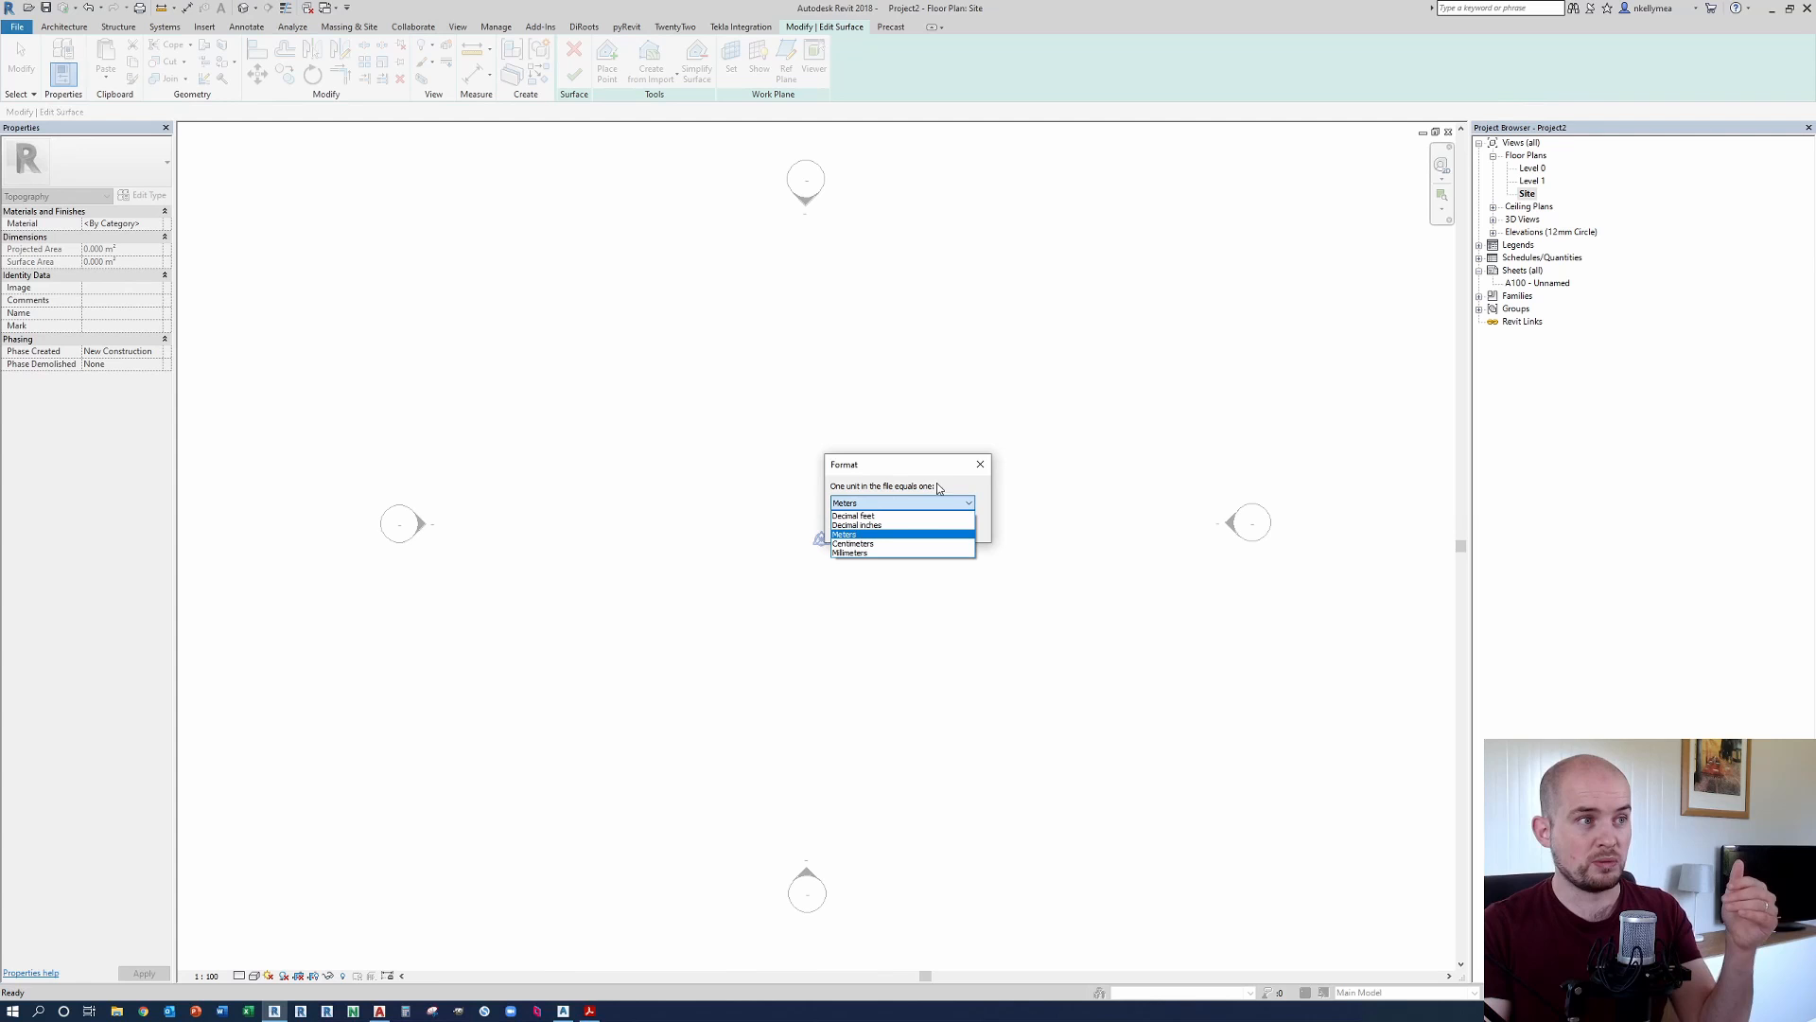
pyautogui.moveTo(939, 486)
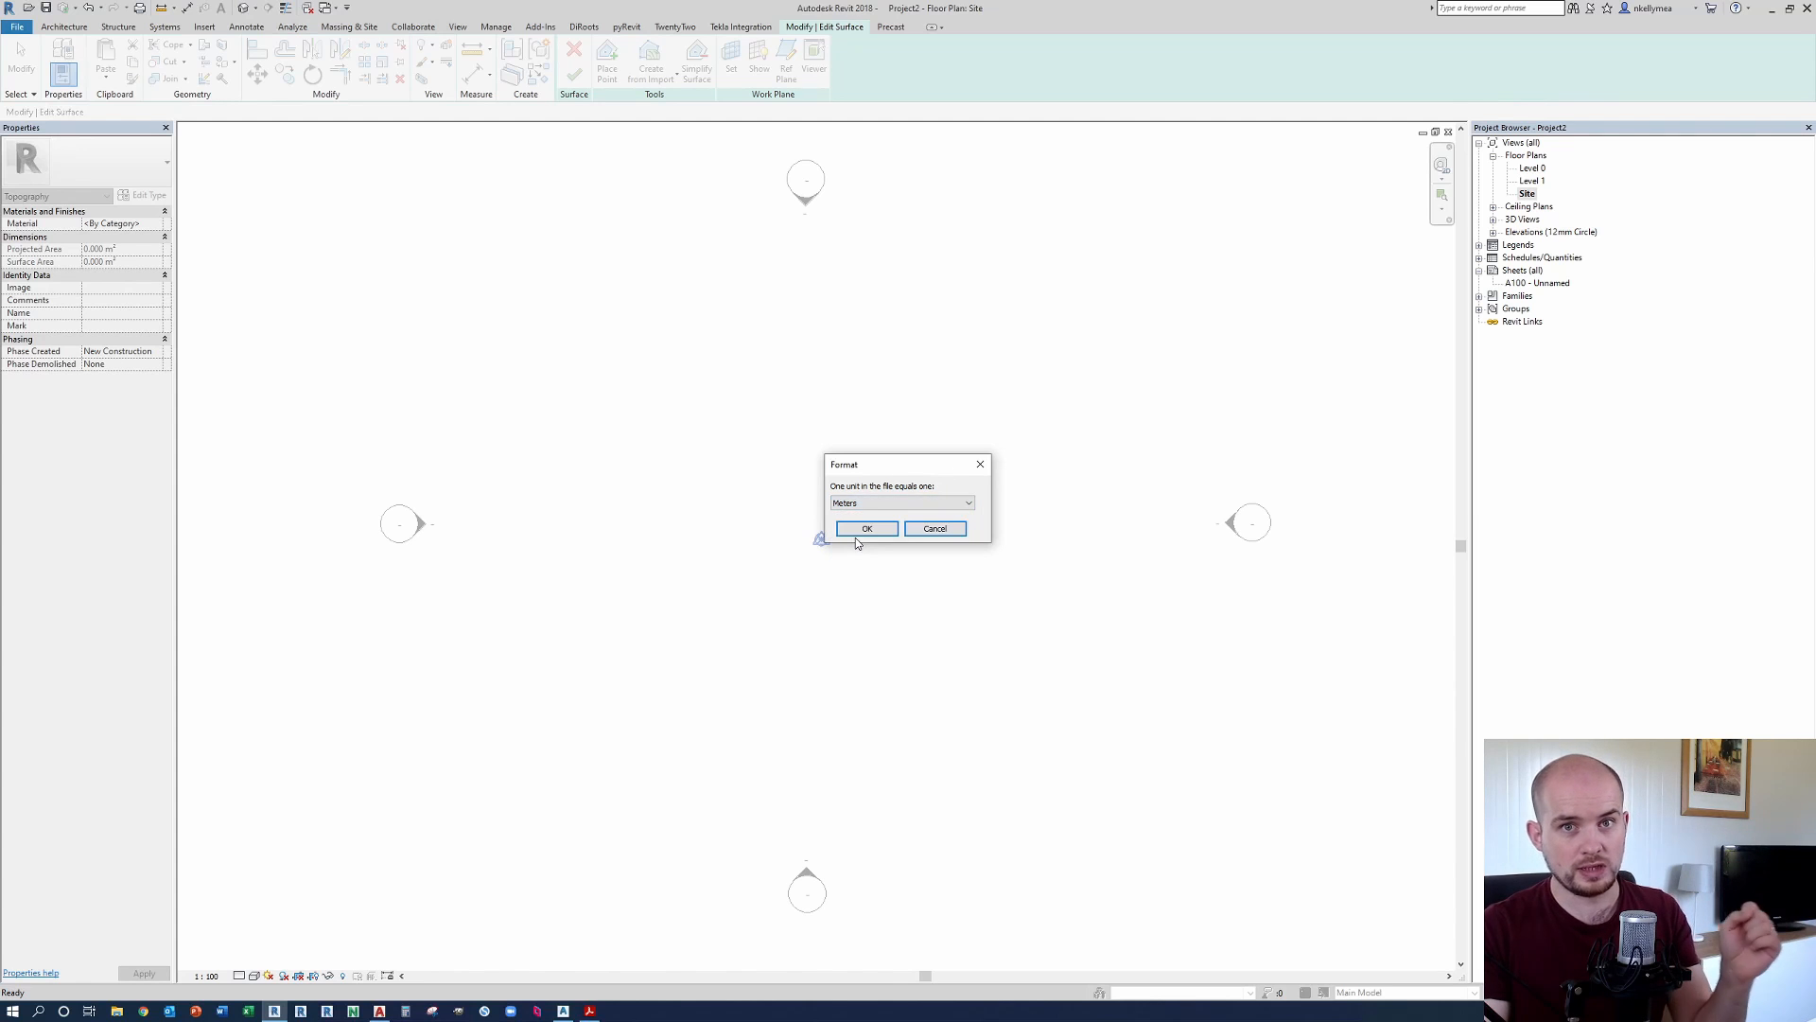
pyautogui.moveTo(874, 519)
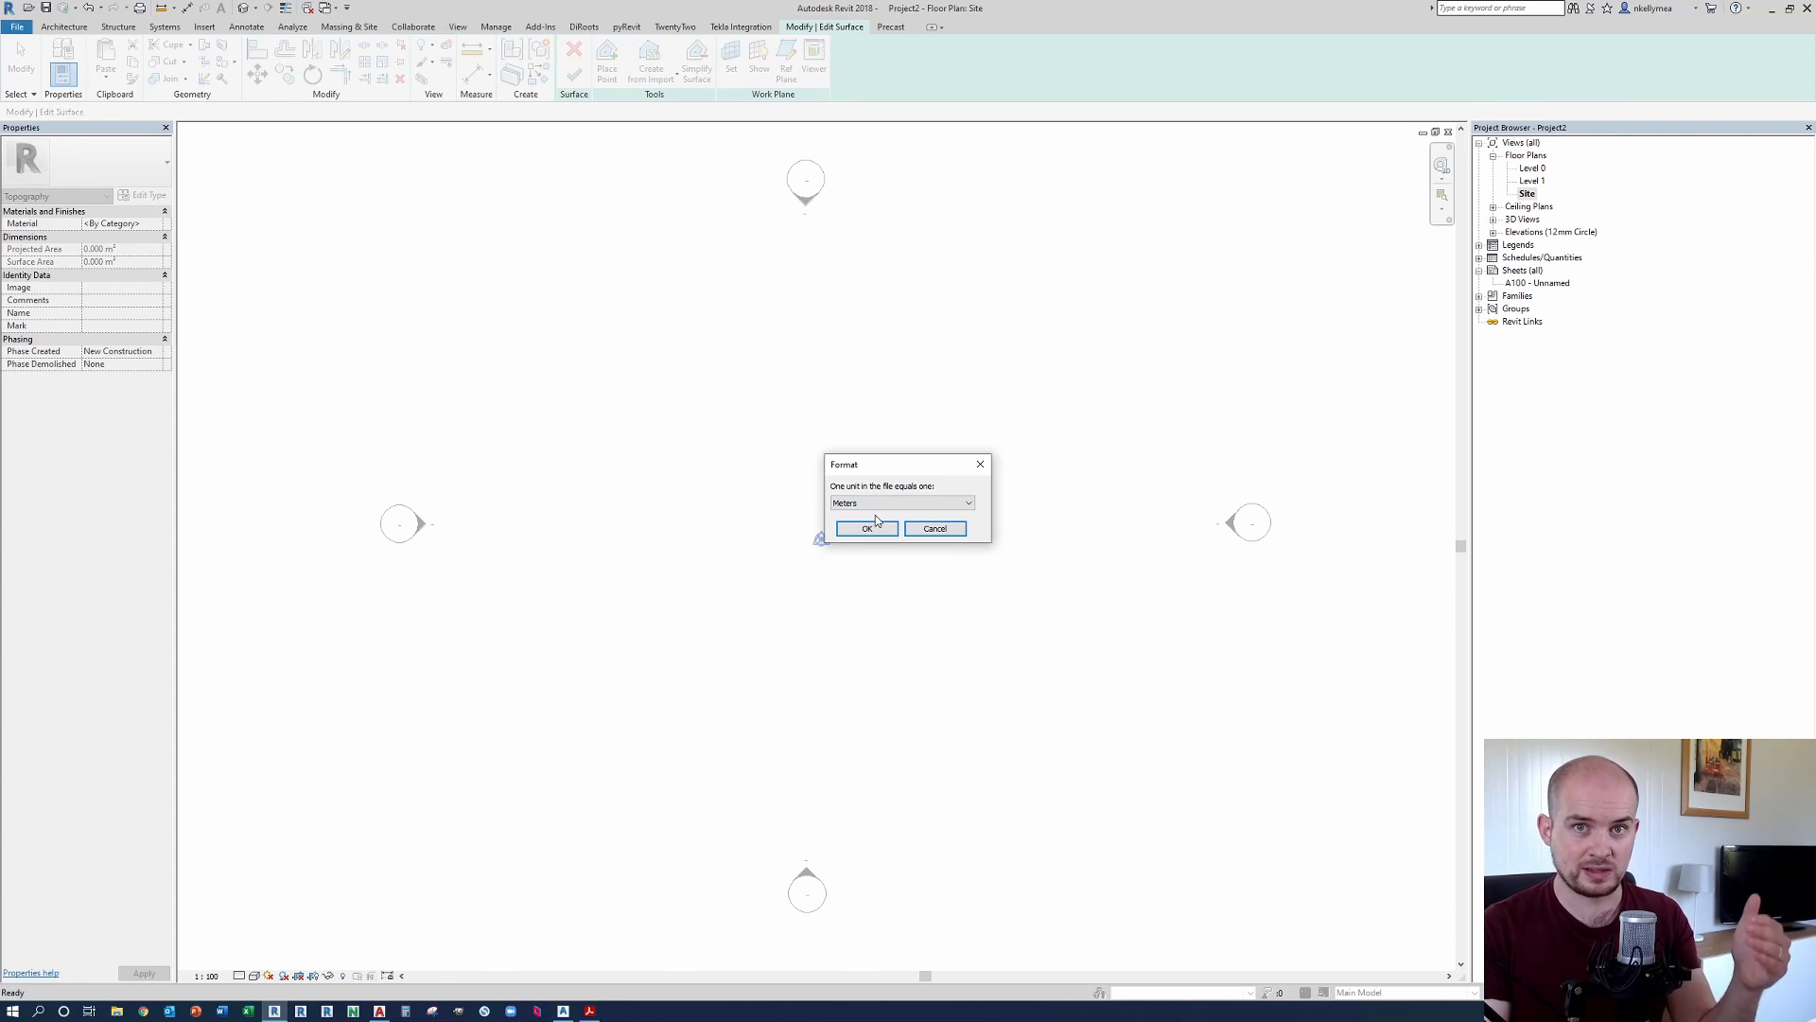
pyautogui.click(867, 528)
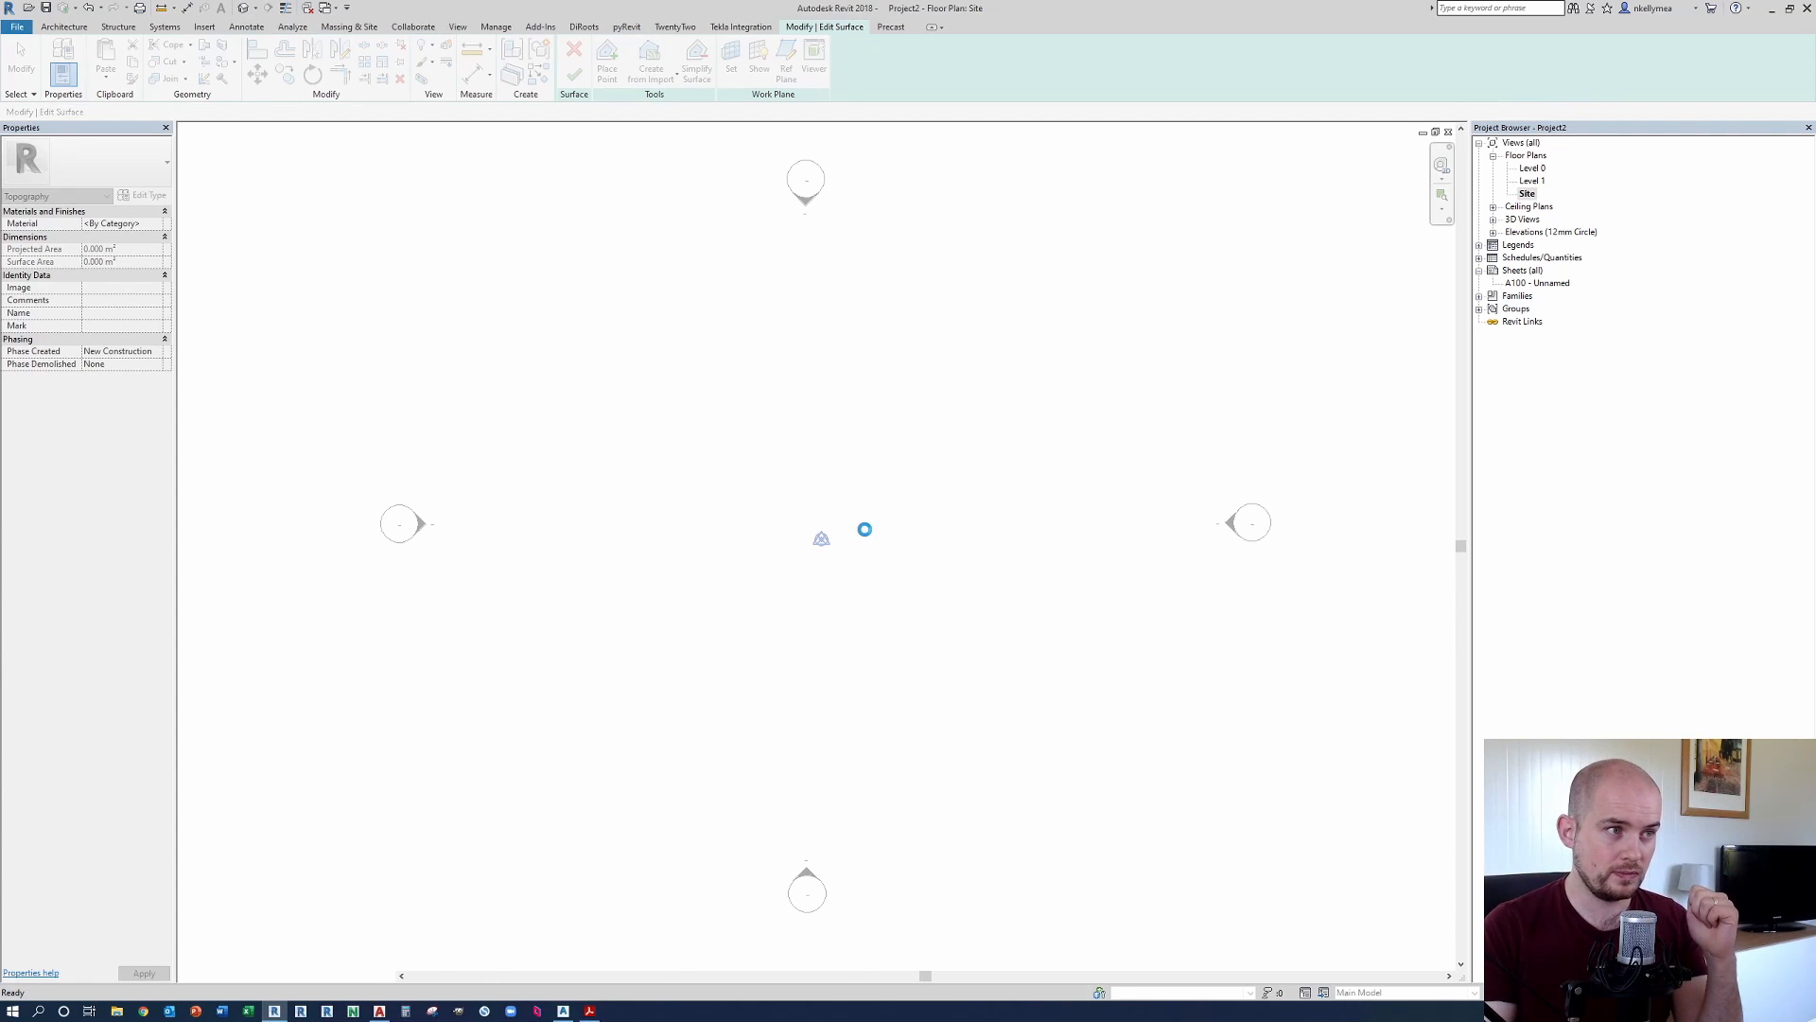
# Step: Finish the surface once the CSV points load, creating contoured terrain on the Site plan
pyautogui.click(607, 61)
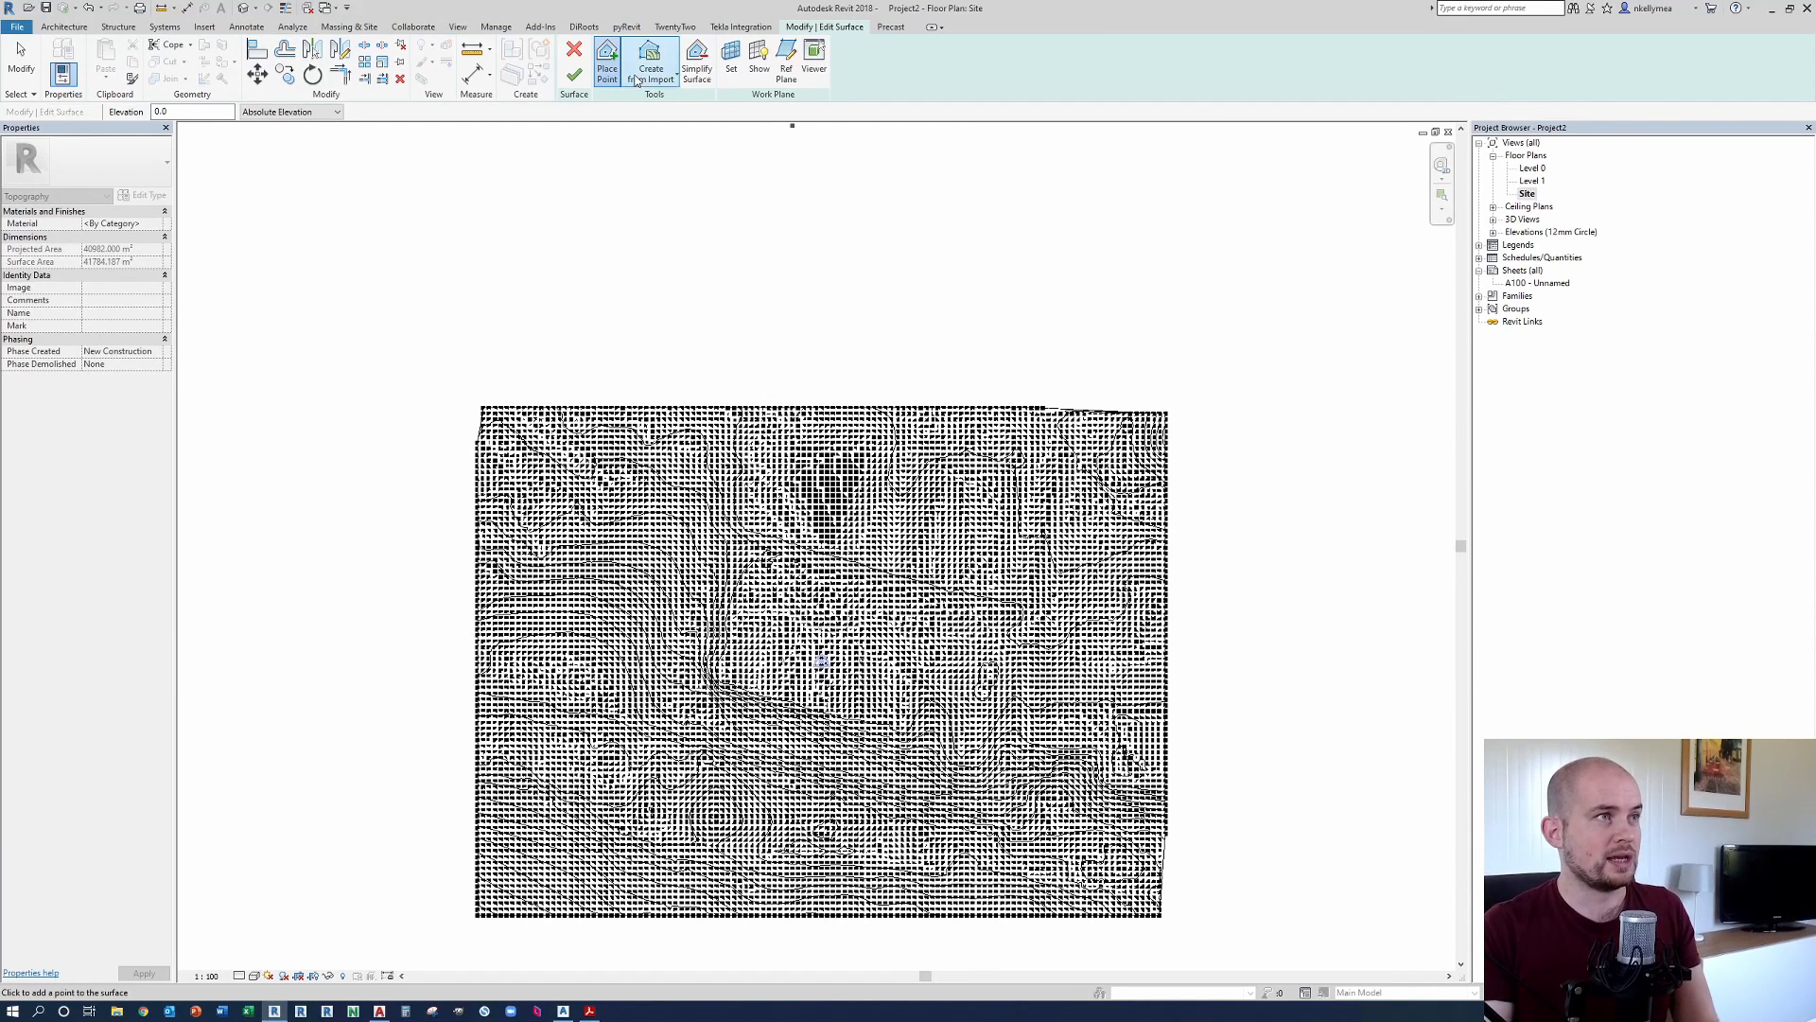
pyautogui.click(559, 48)
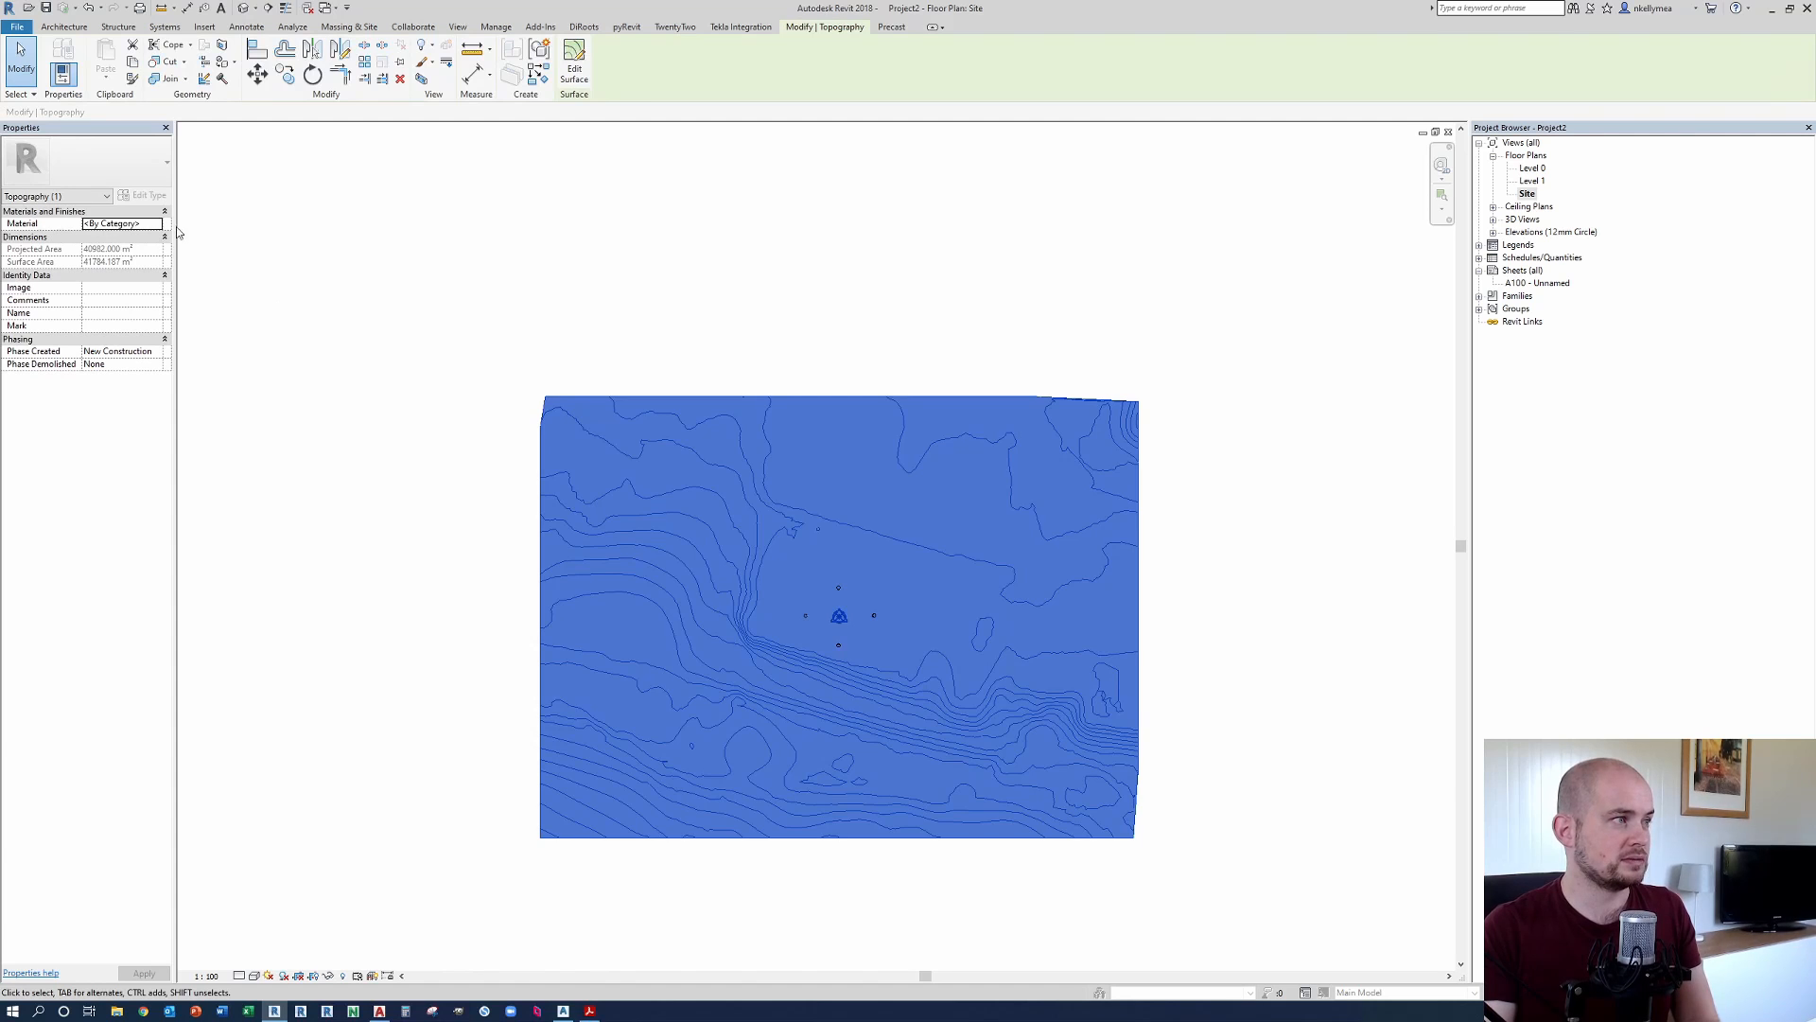
pyautogui.moveTo(752, 380)
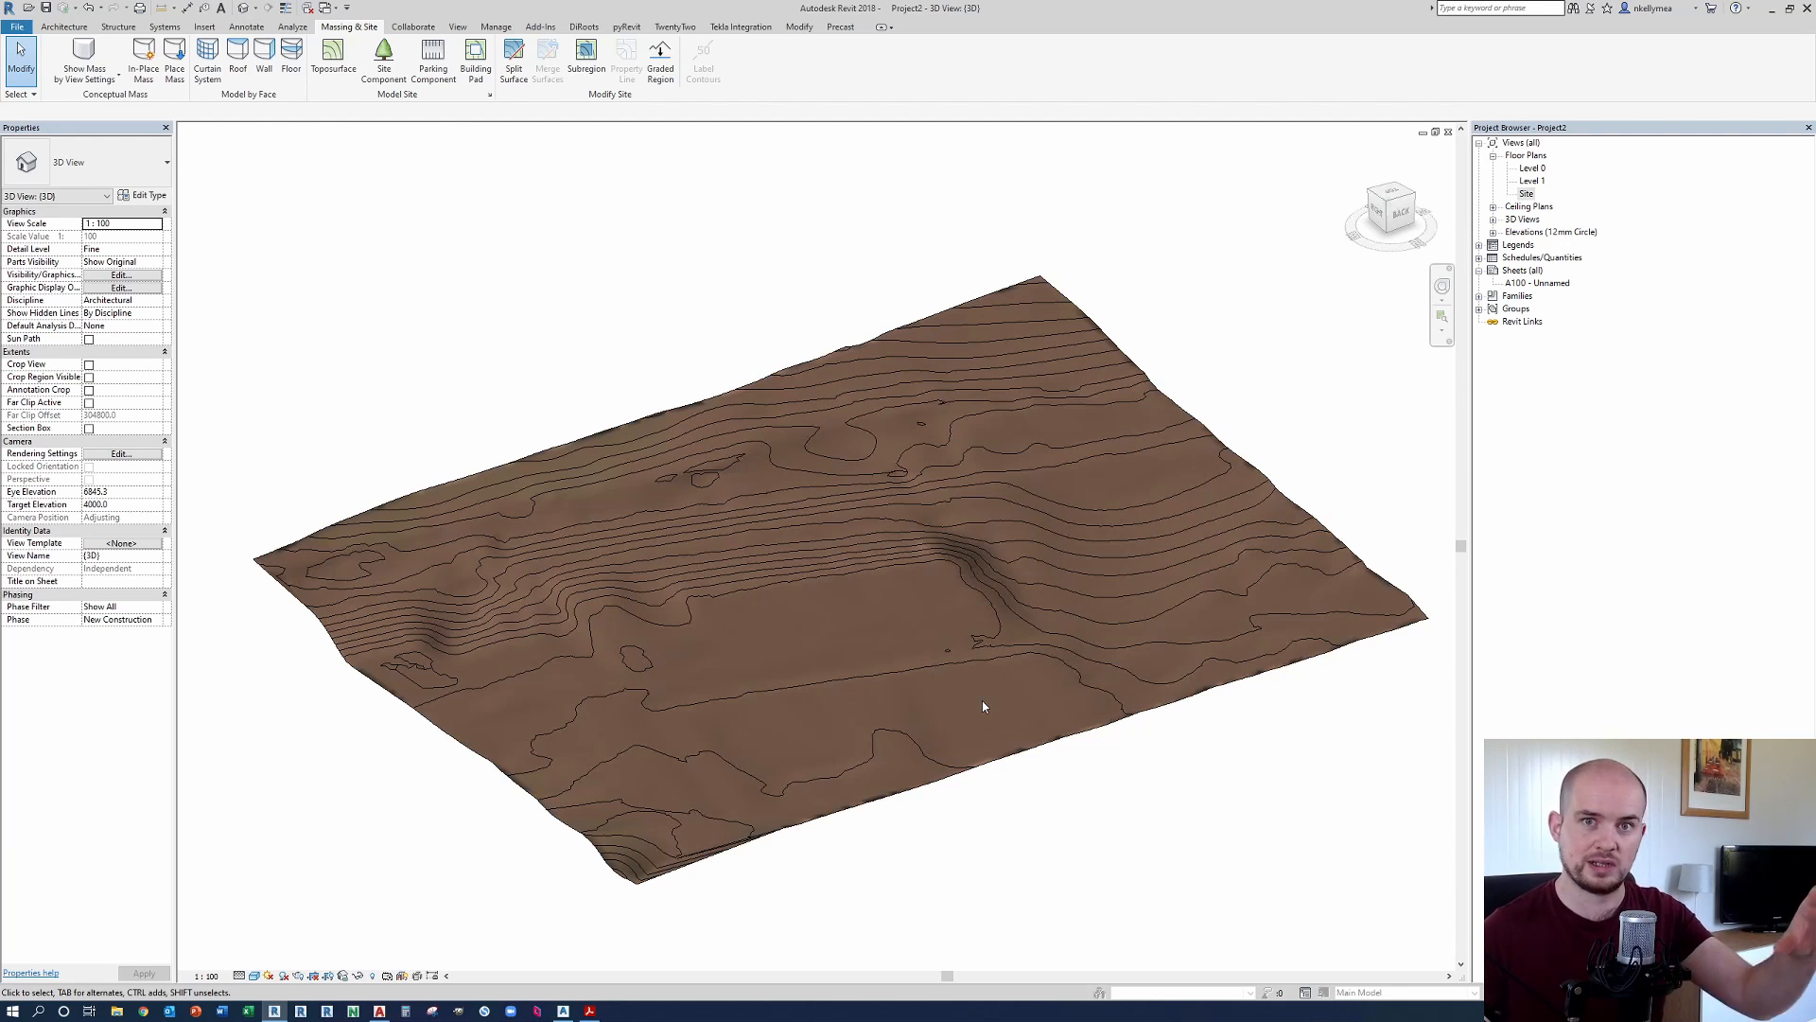
pyautogui.moveTo(1217, 392)
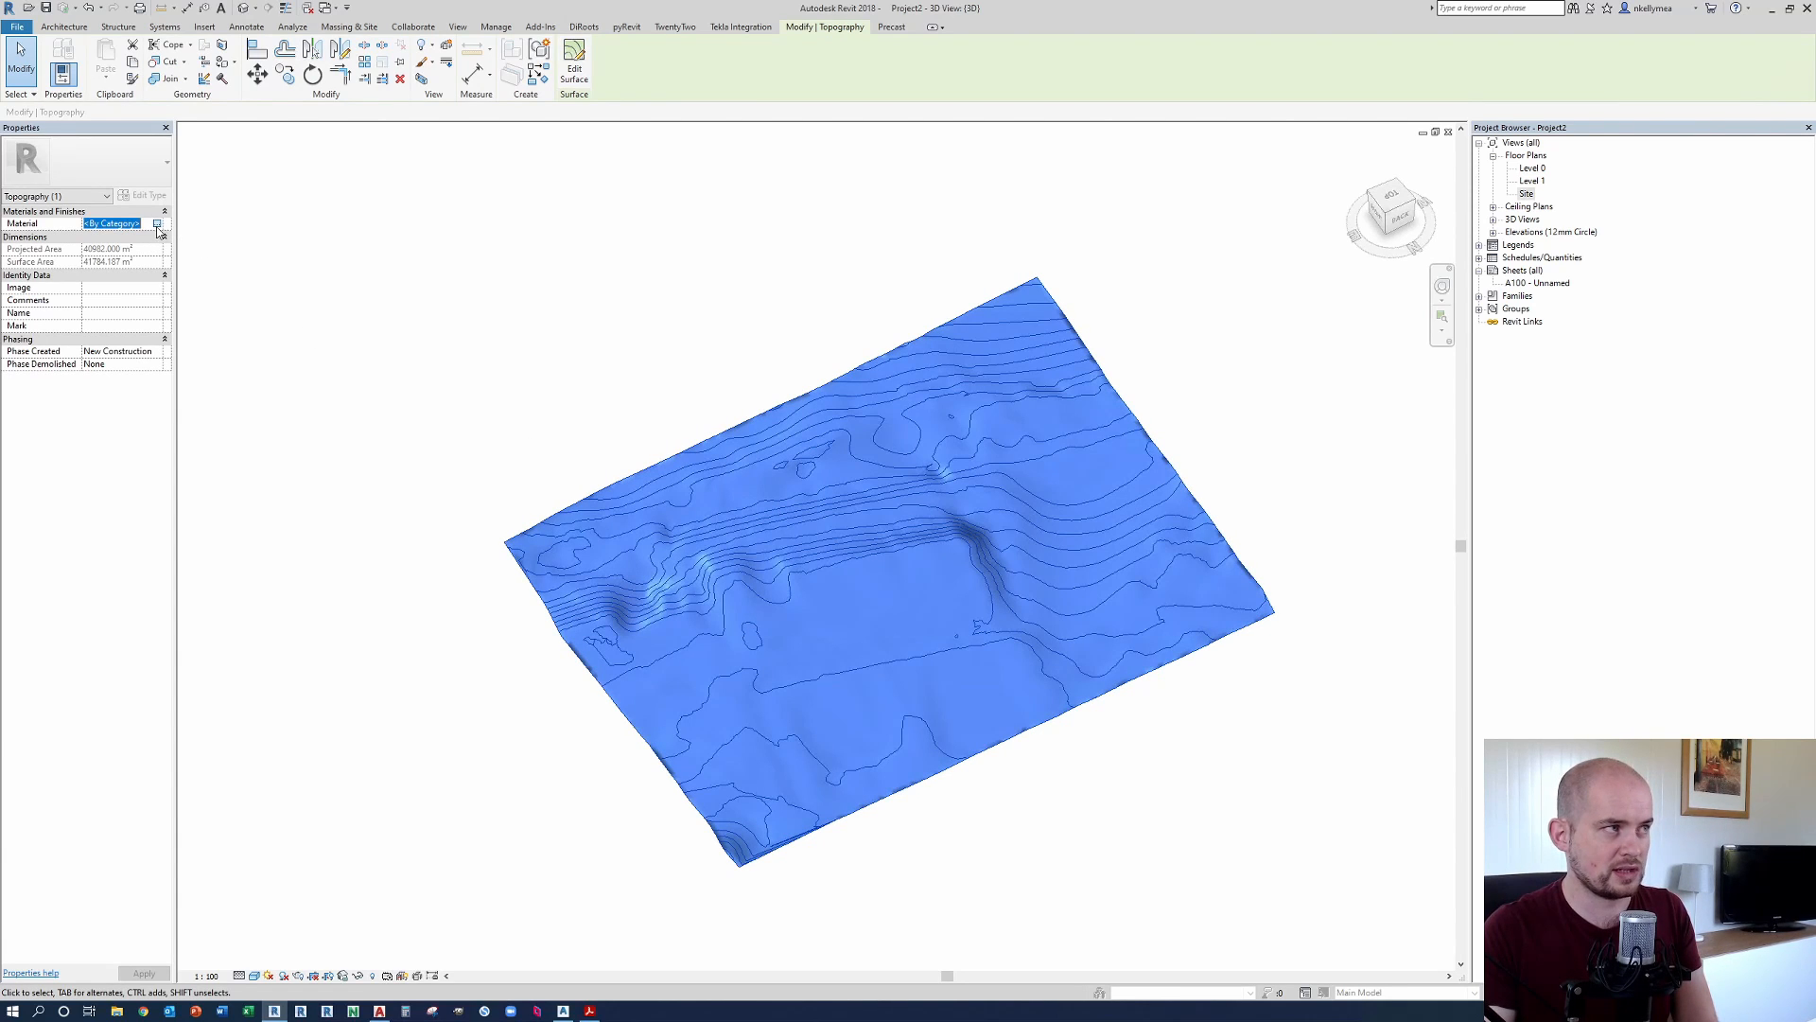
# Step: Search the Material Browser for 'earth' and apply it to the toposurface
pyautogui.click(156, 223)
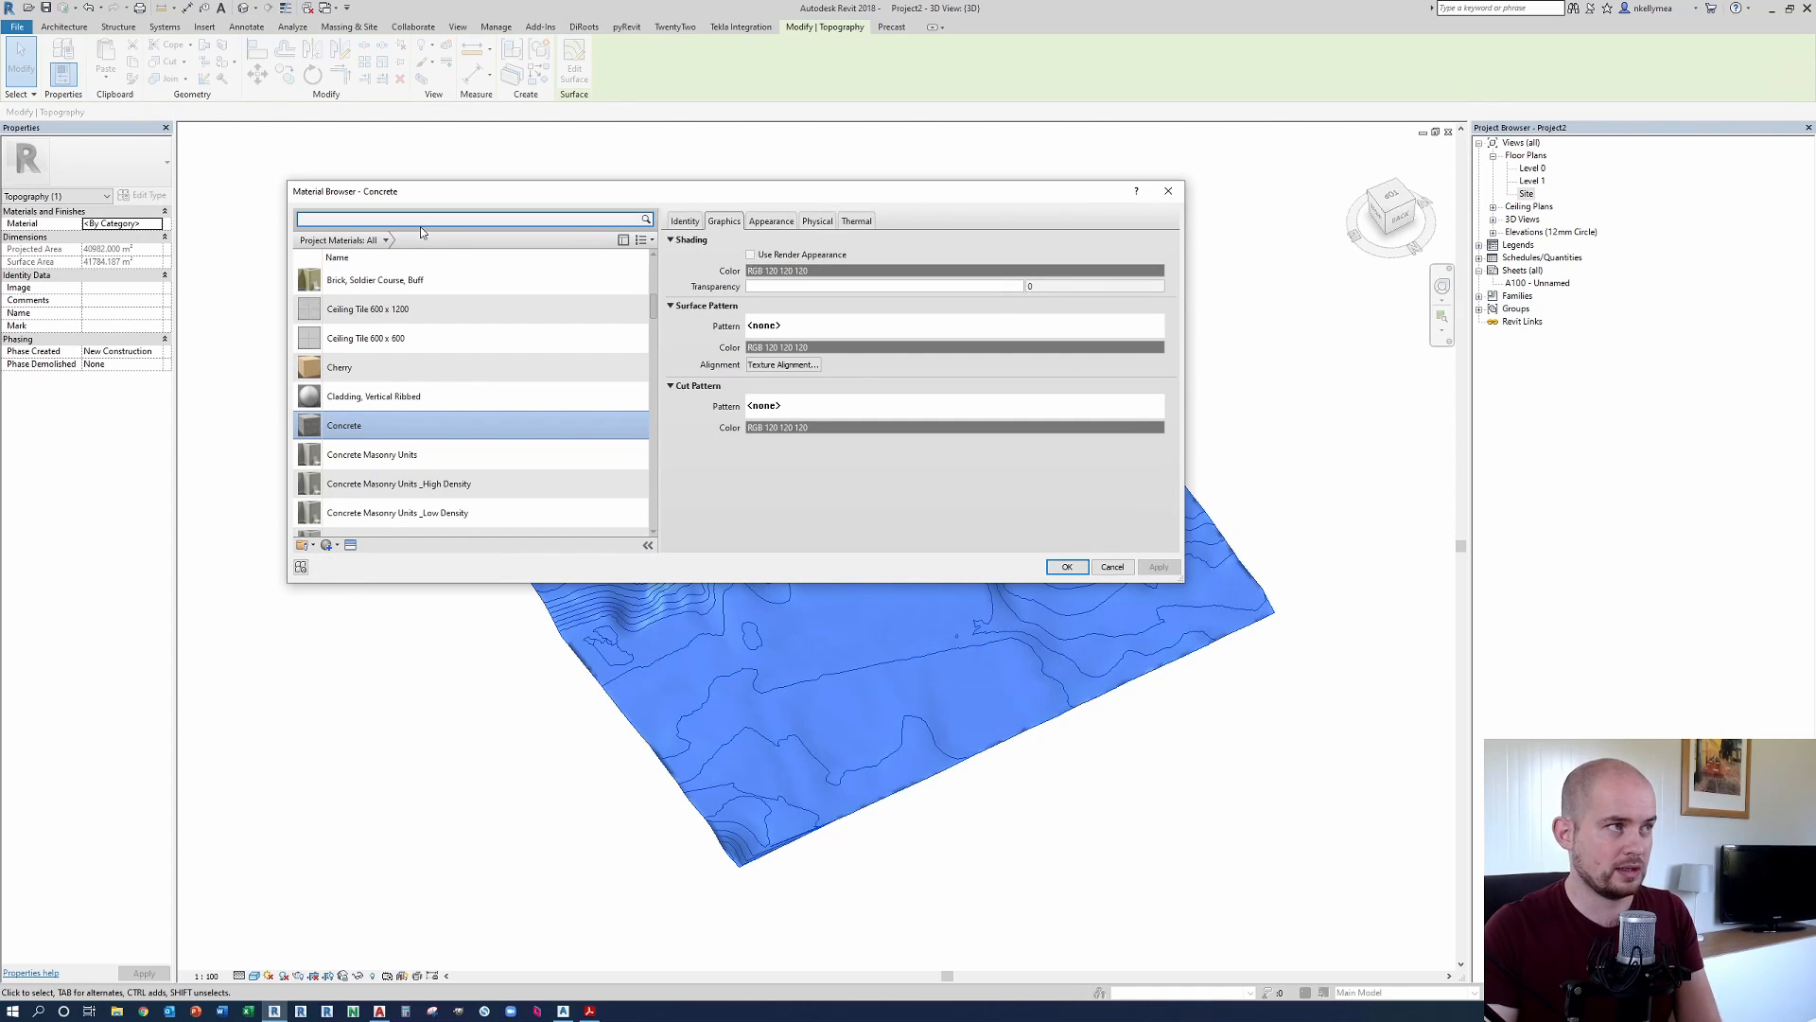
pyautogui.moveTo(420, 220)
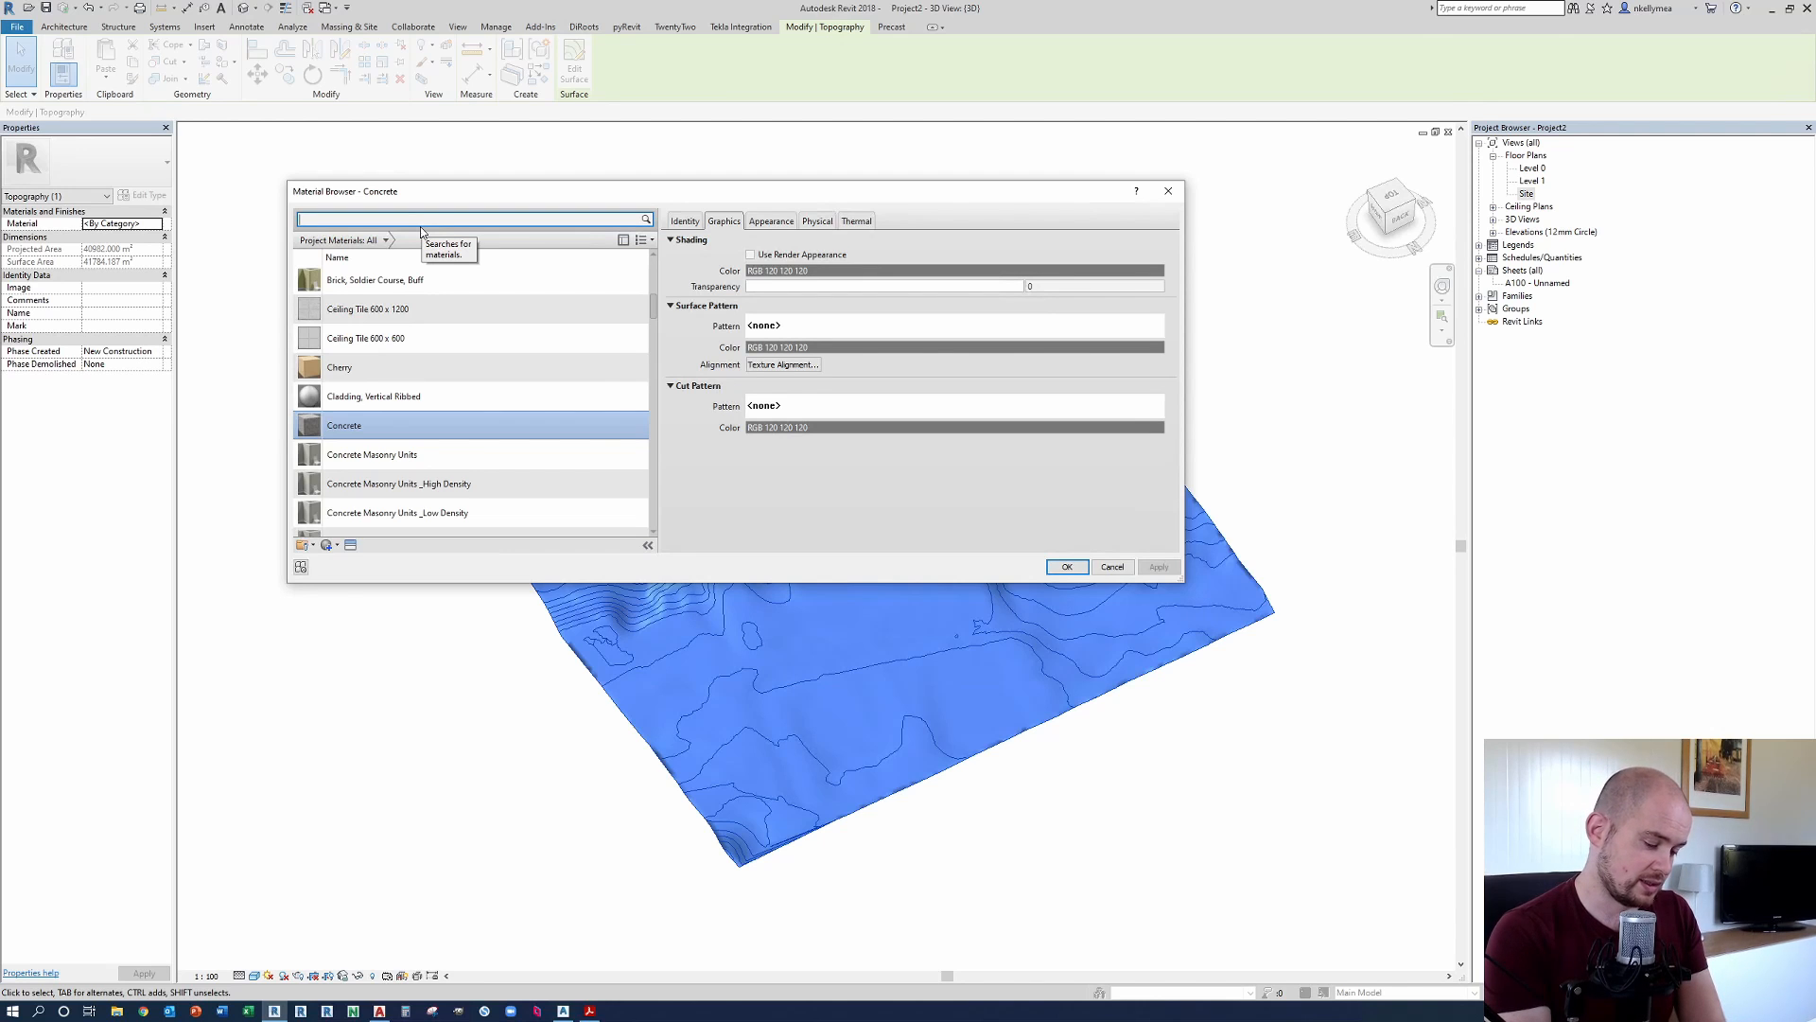
pyautogui.write('earth')
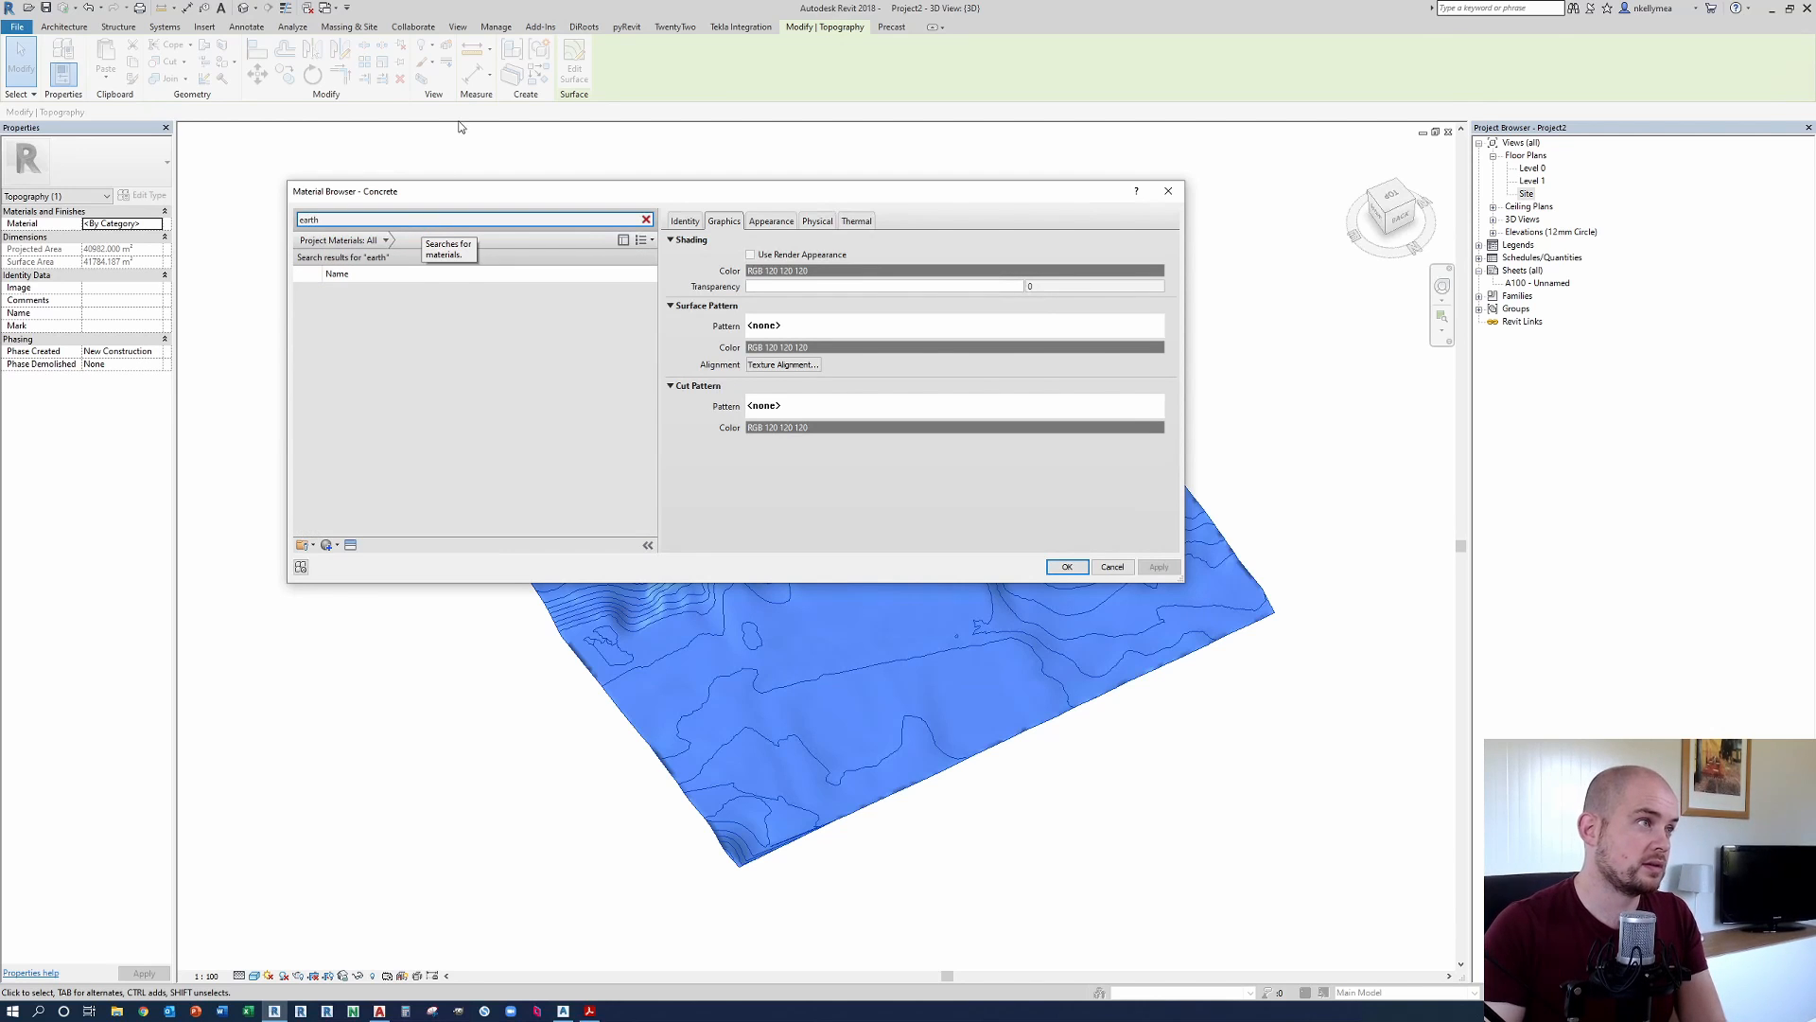
pyautogui.click(1064, 567)
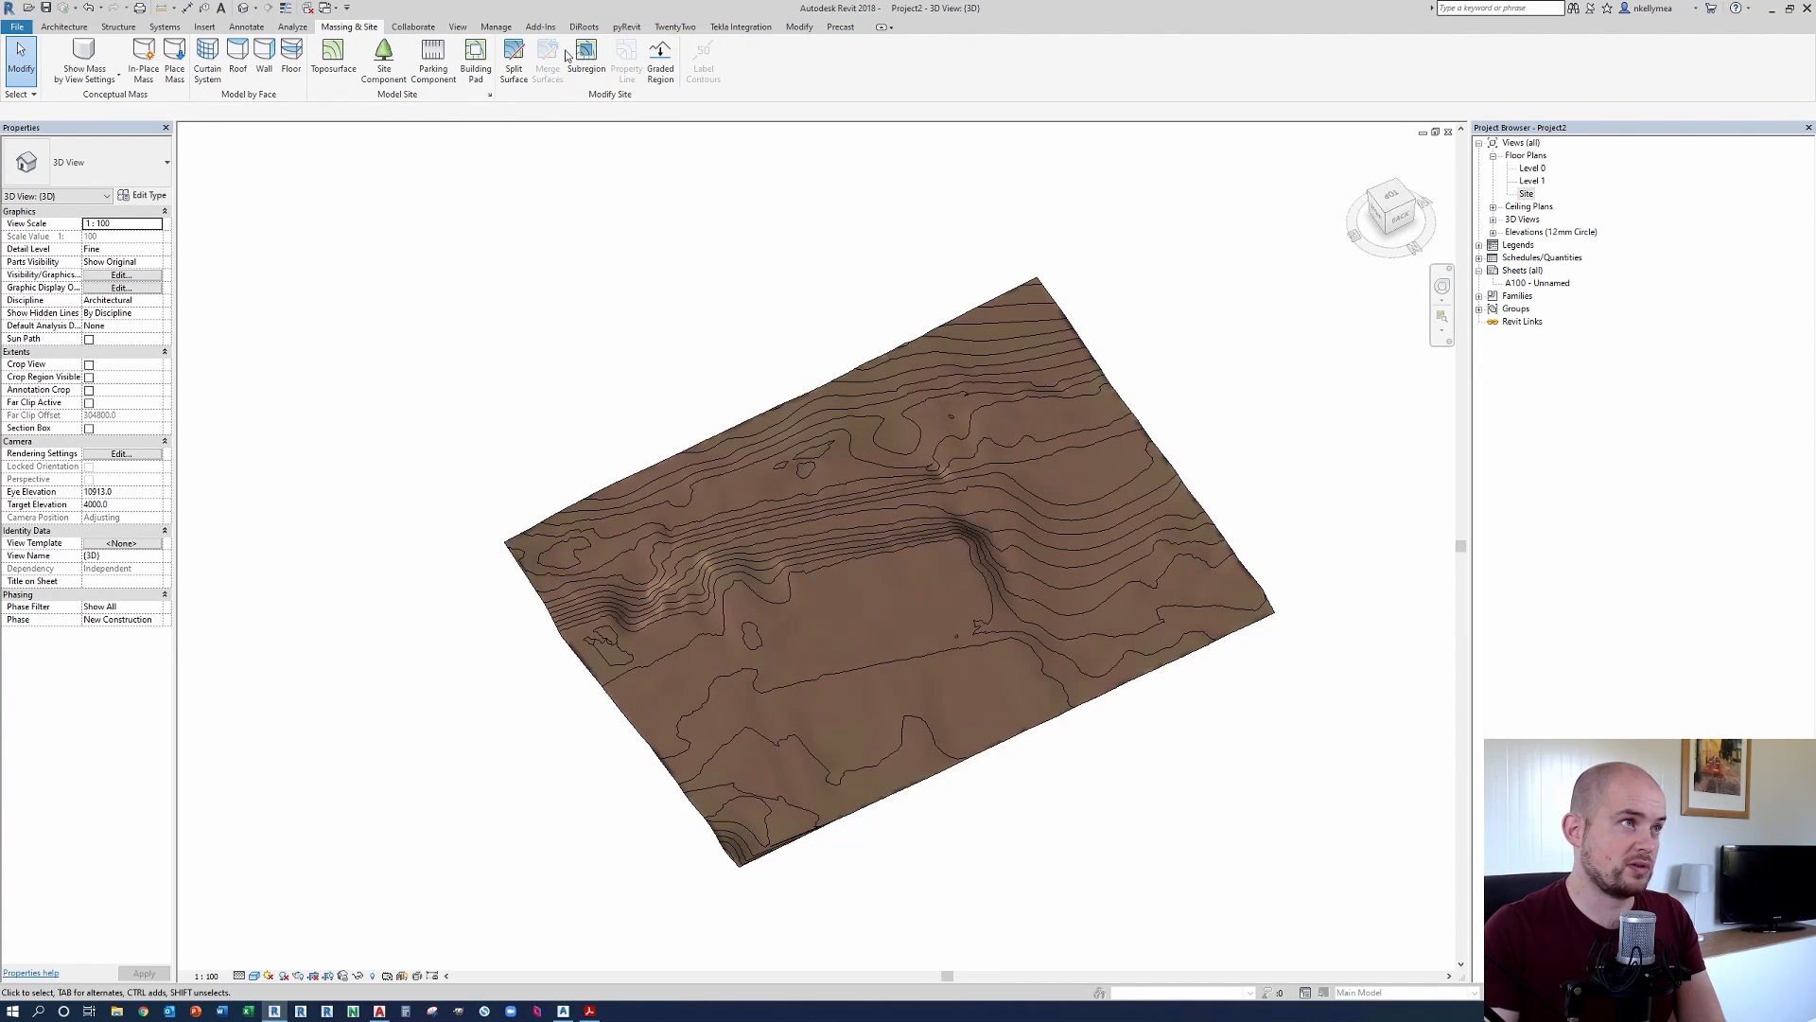
pyautogui.click(585, 55)
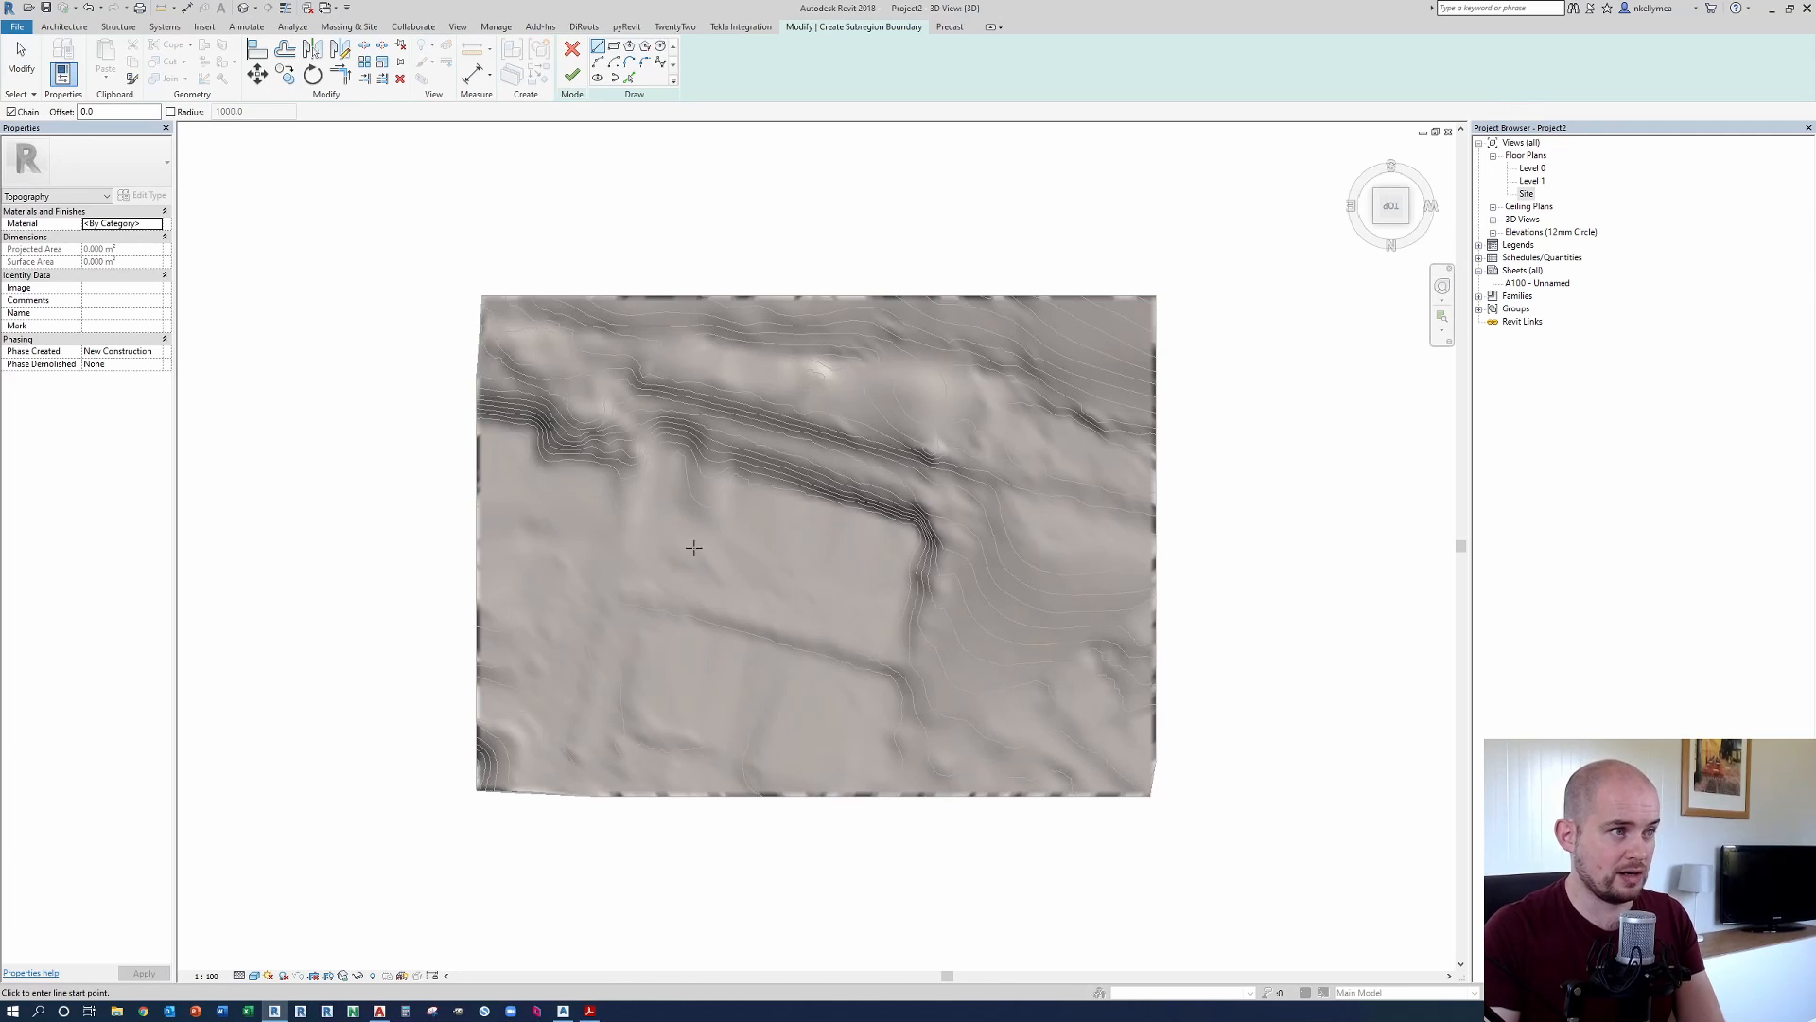
pyautogui.moveTo(924, 547)
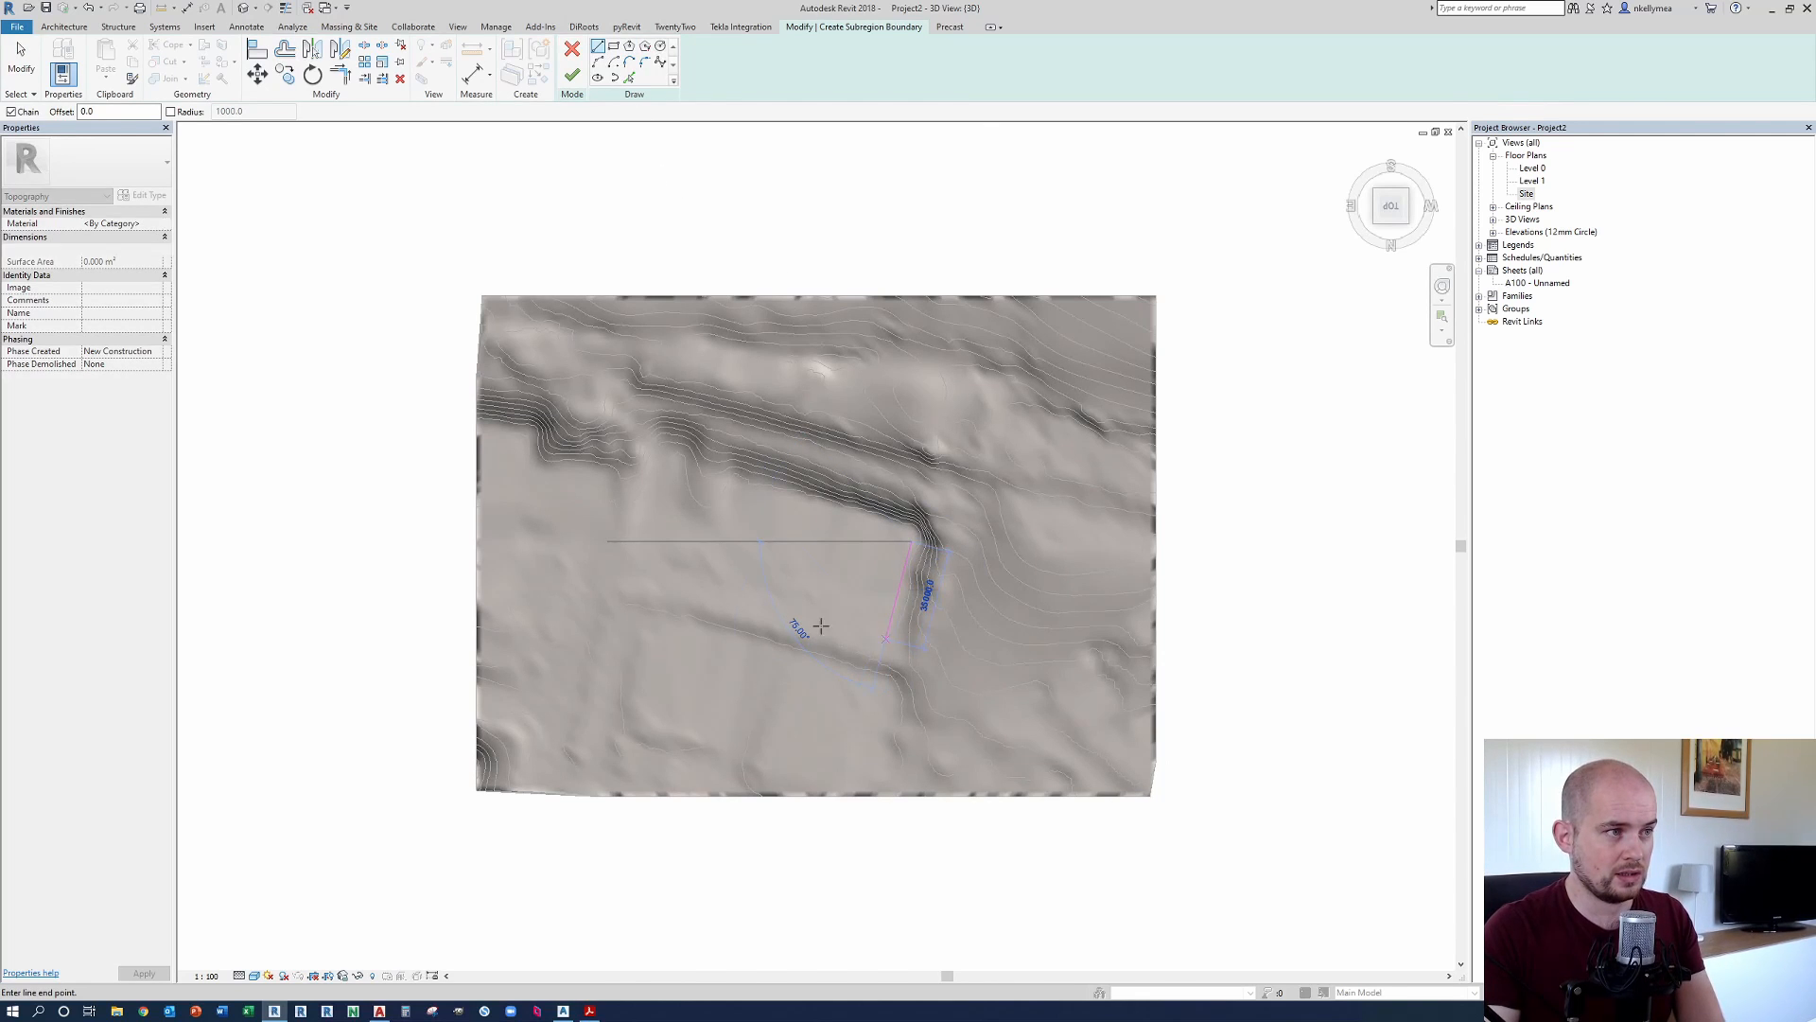
# Step: Sketch a rectangular pad outline below the ridge and finish the subregion
pyautogui.click(645, 576)
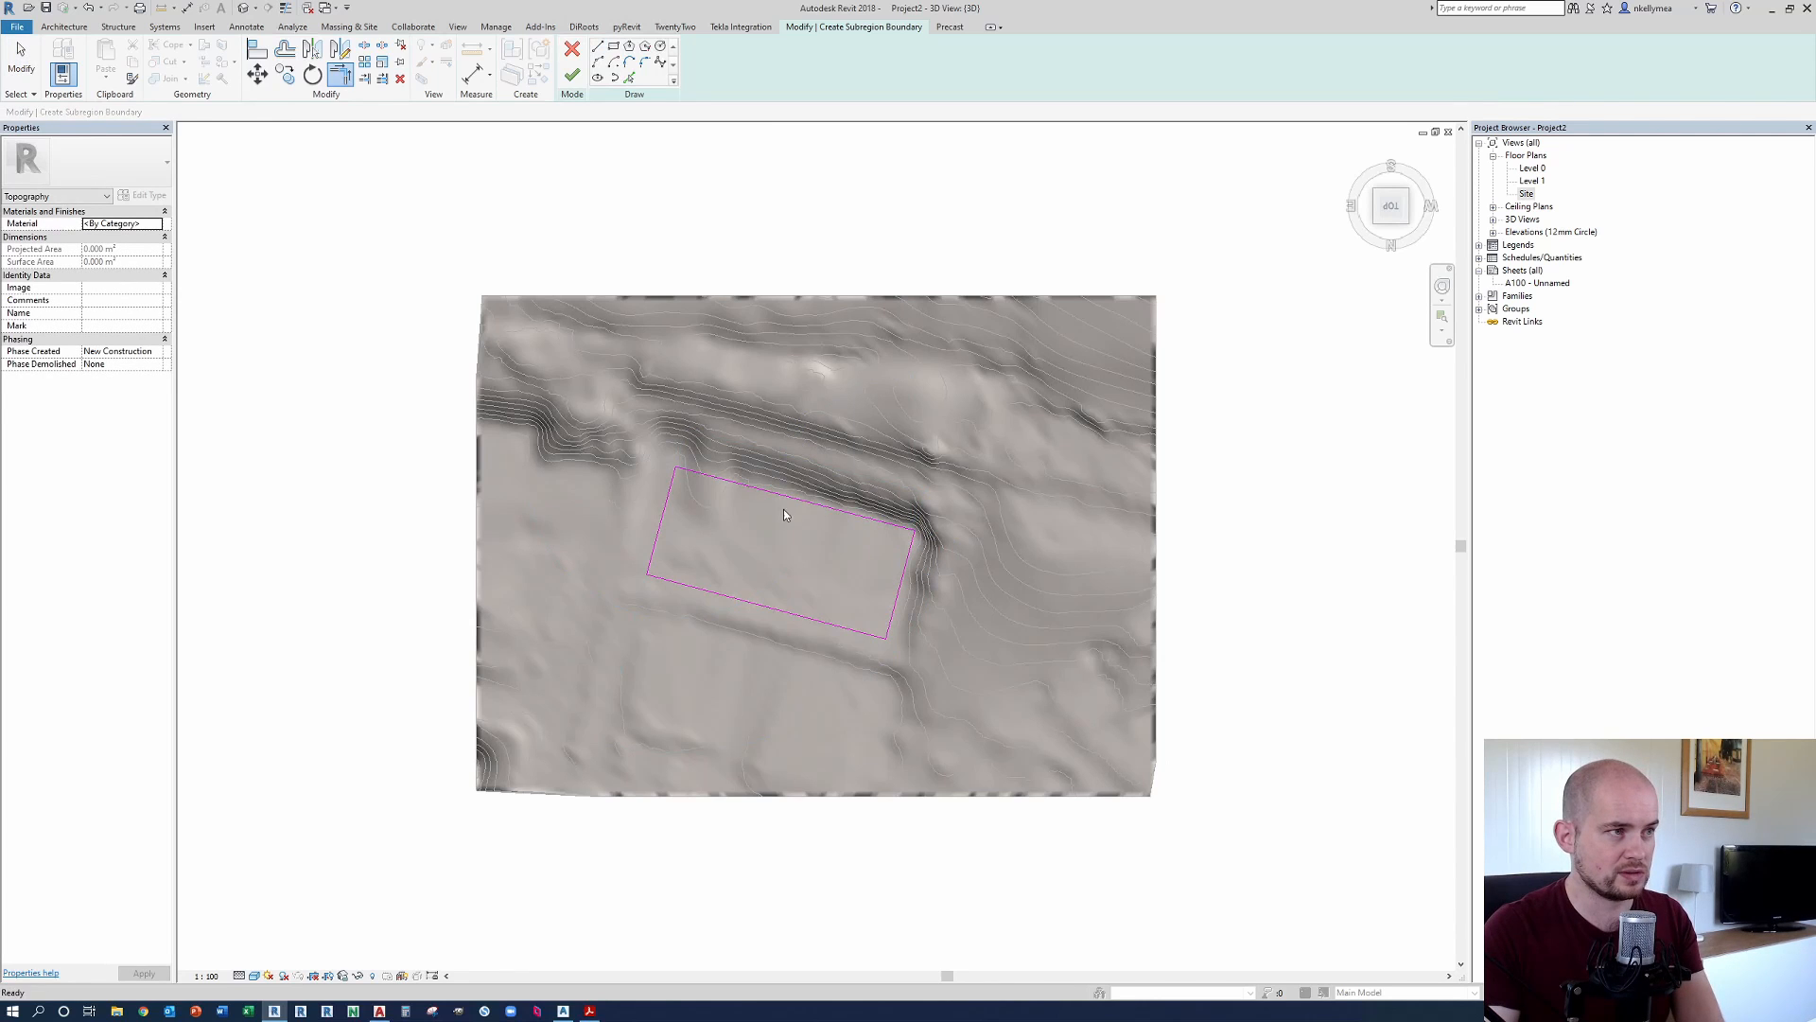
pyautogui.click(793, 492)
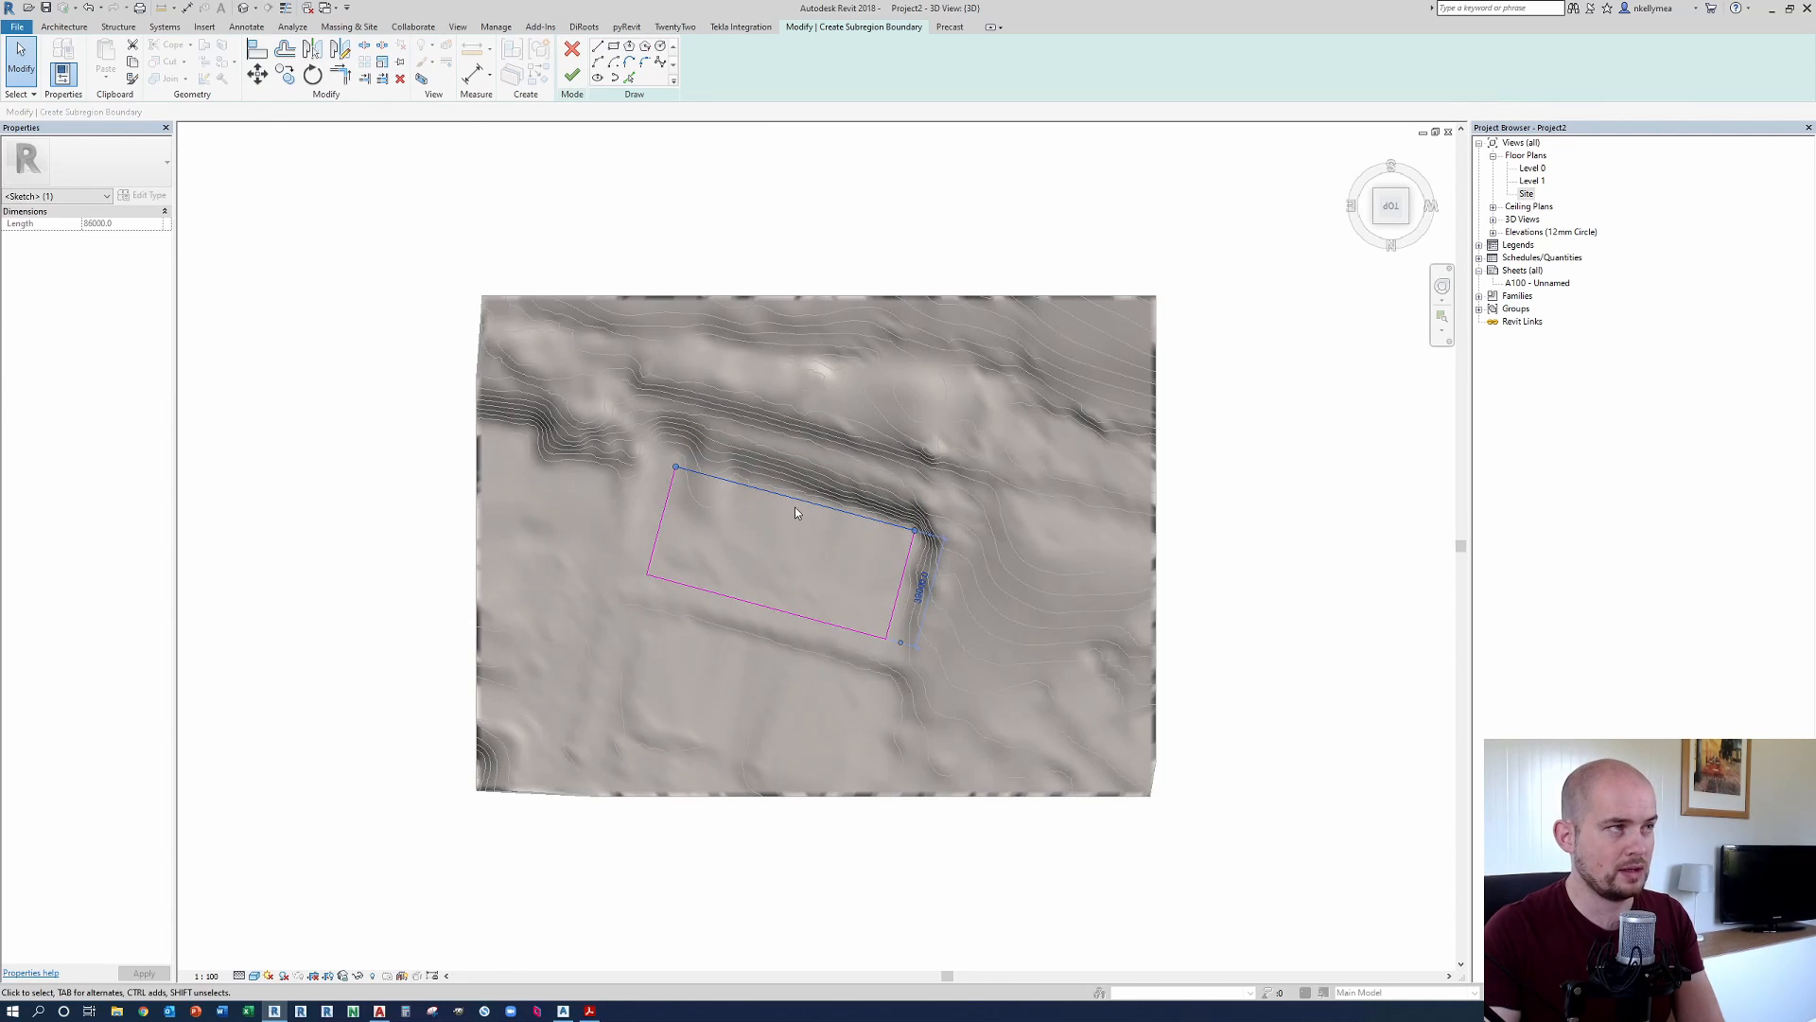
pyautogui.click(571, 49)
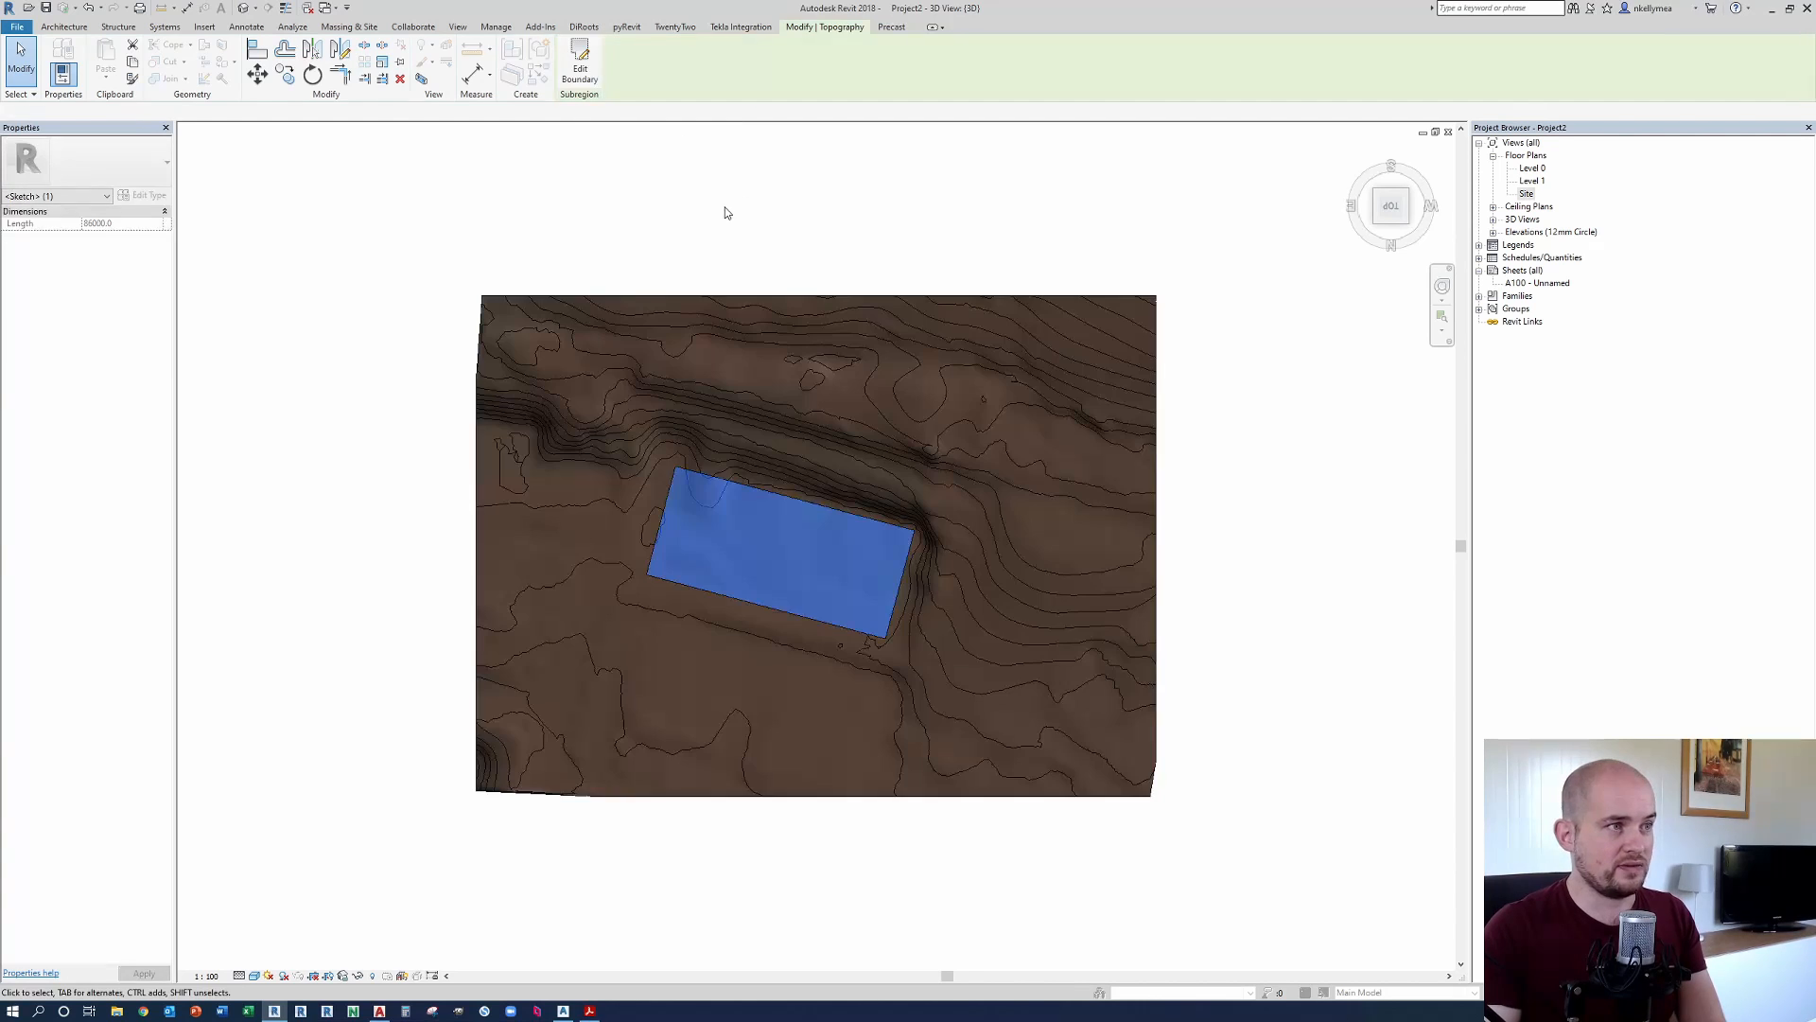
pyautogui.click(123, 223)
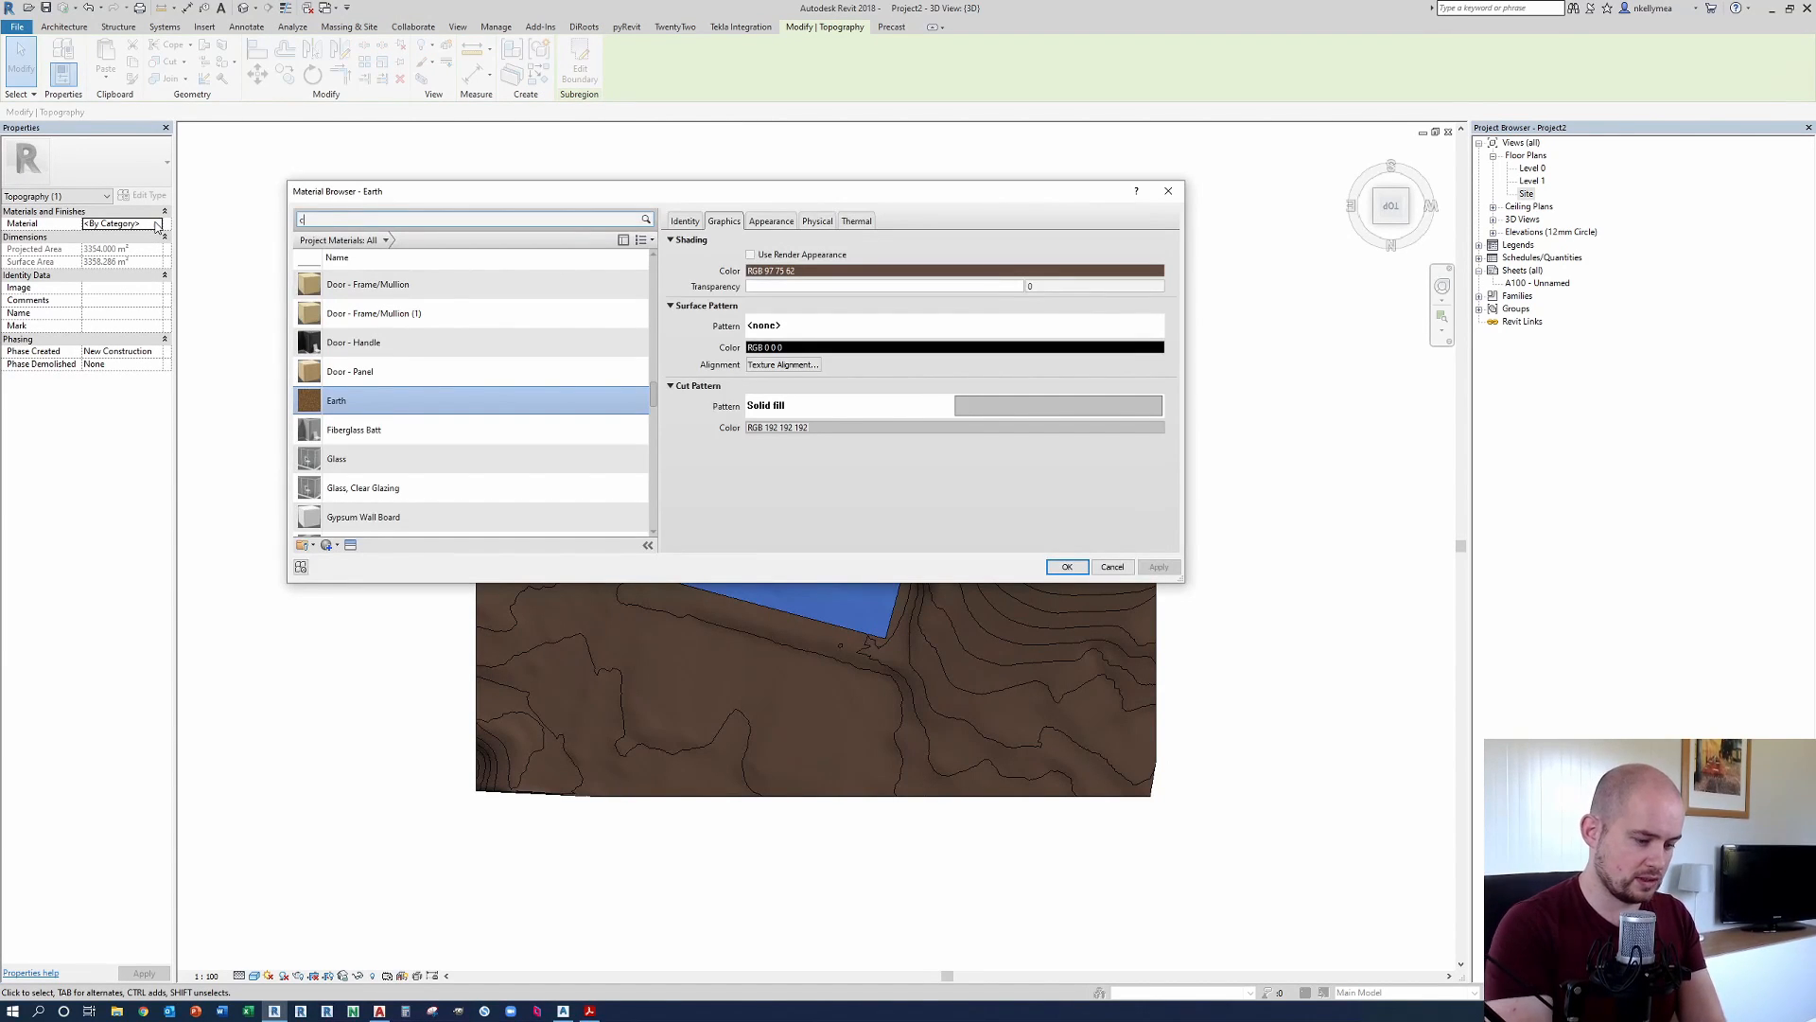
# Step: Search the material library for 'concrete' and assign Concrete to the pad subregion
pyautogui.write('concrete')
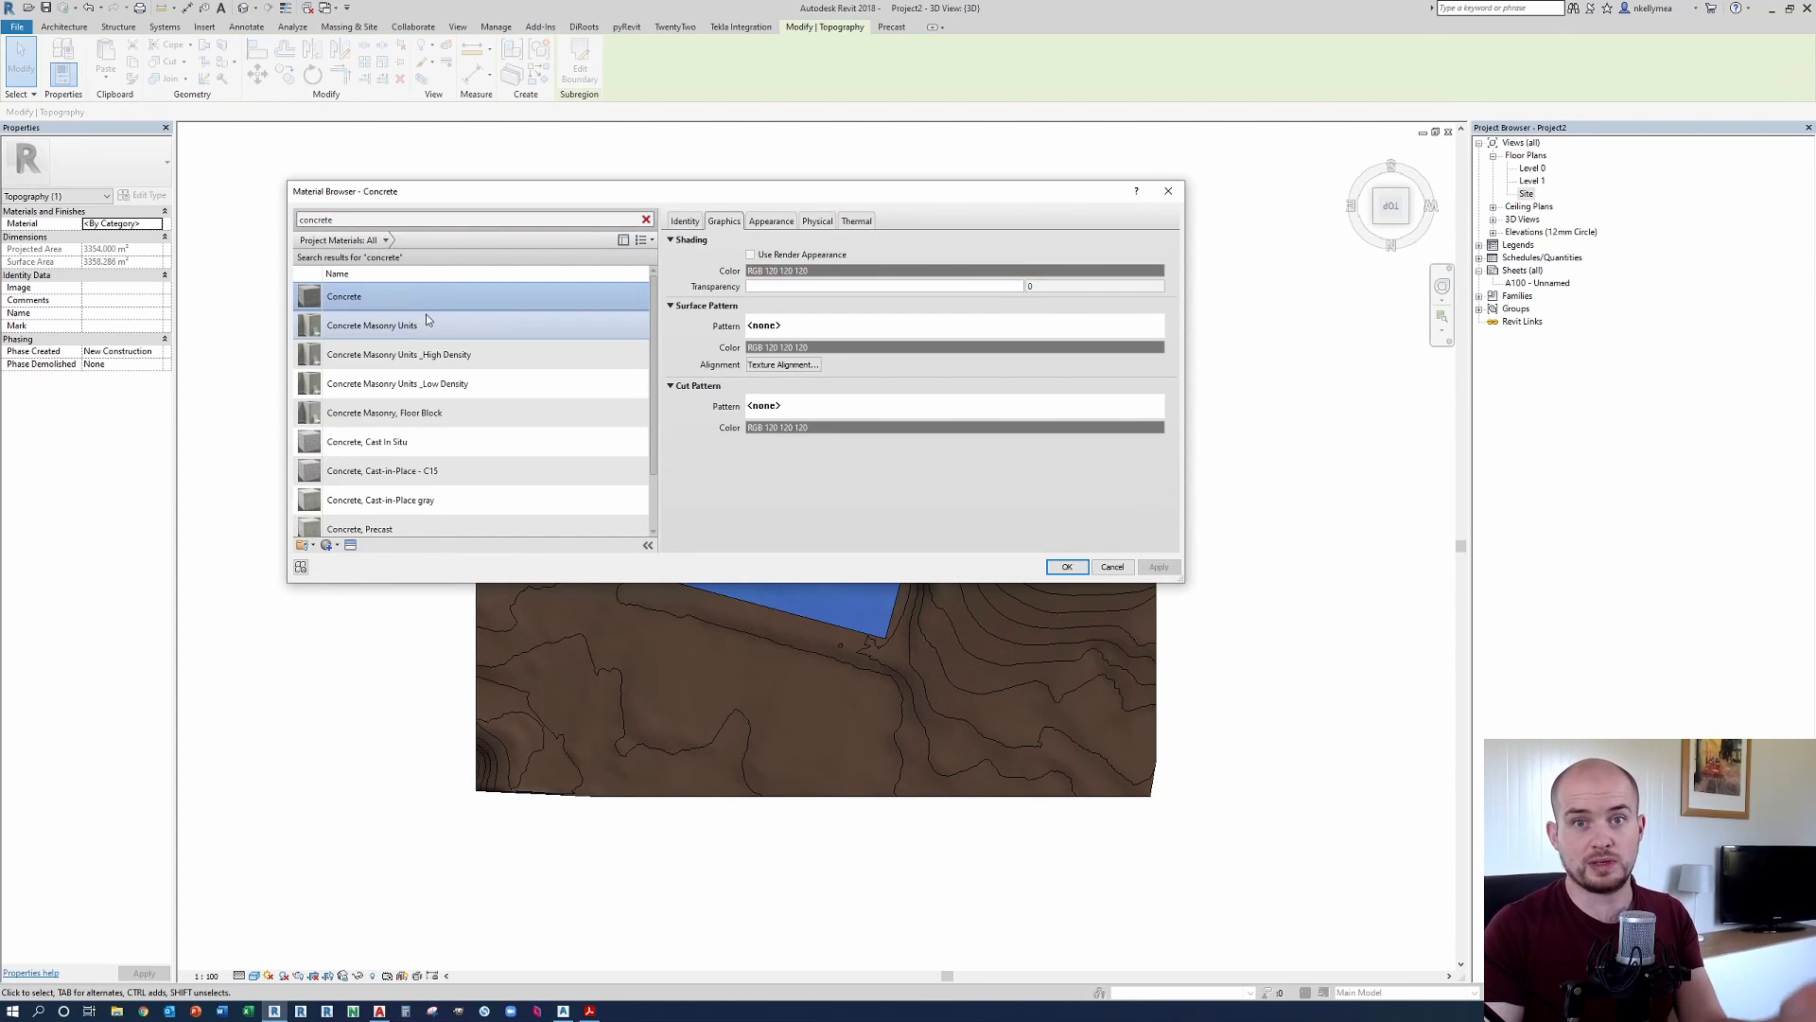
pyautogui.click(1064, 566)
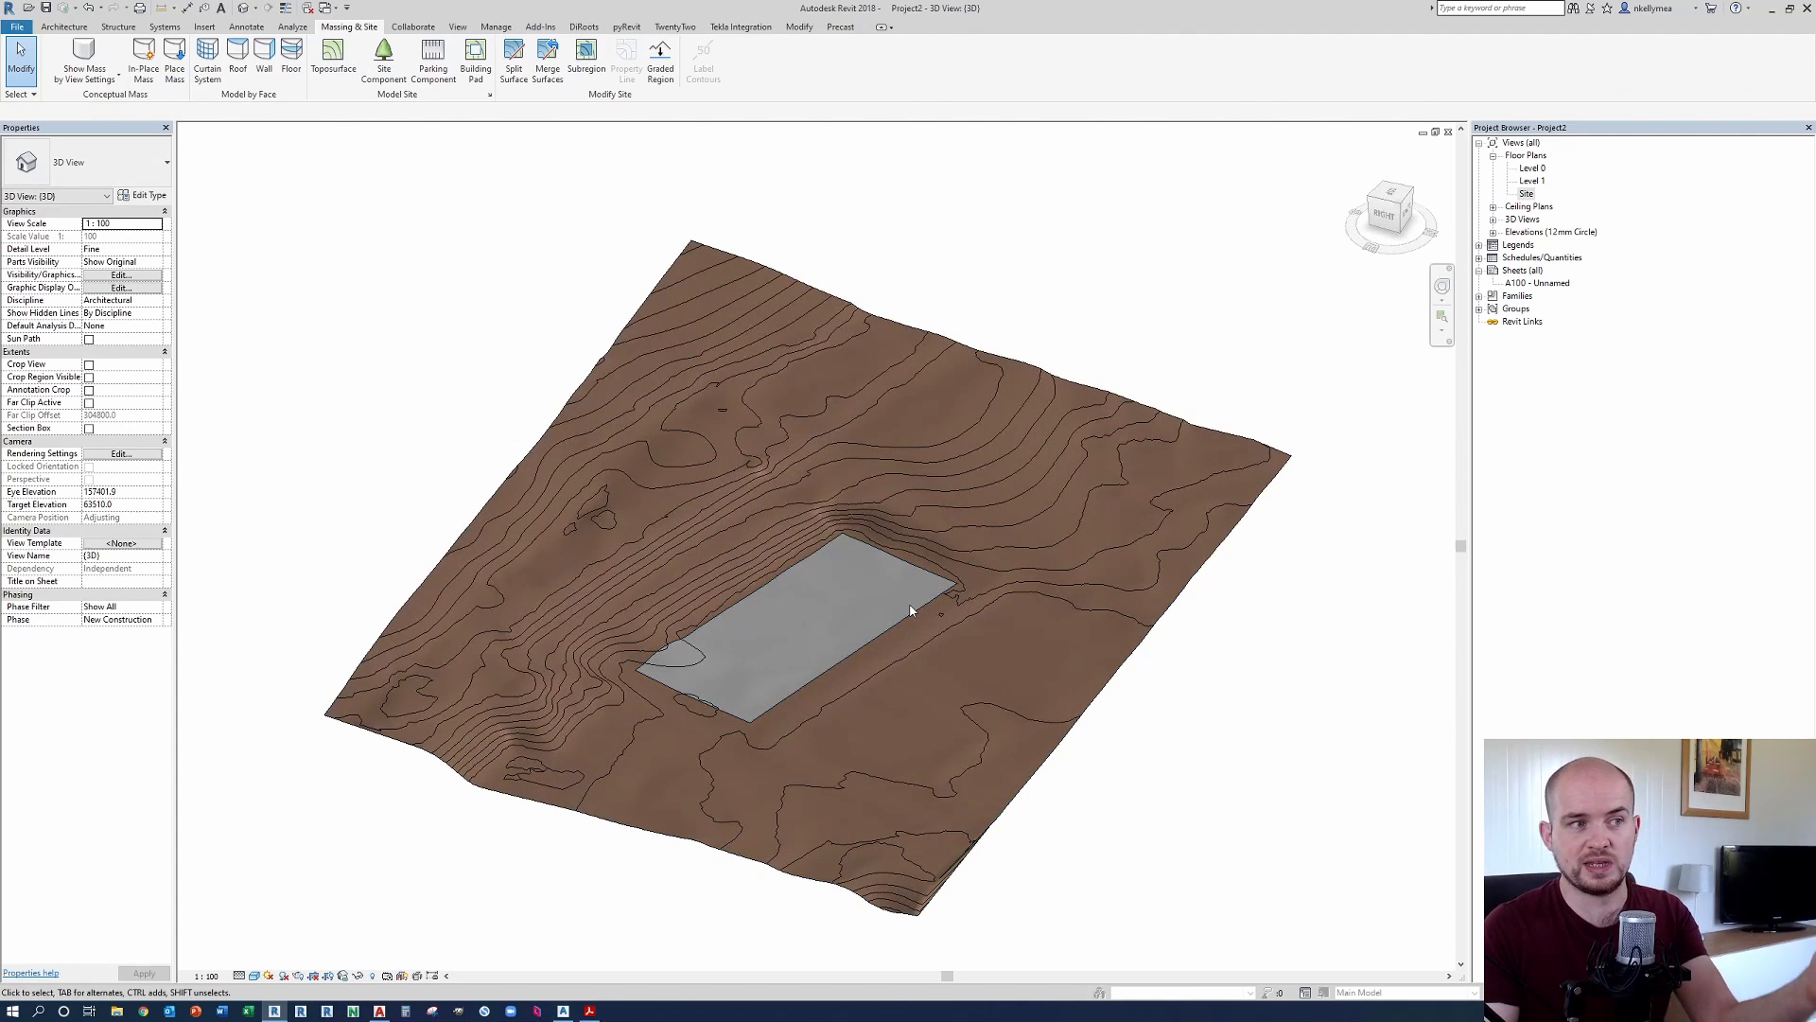
pyautogui.moveTo(851, 588)
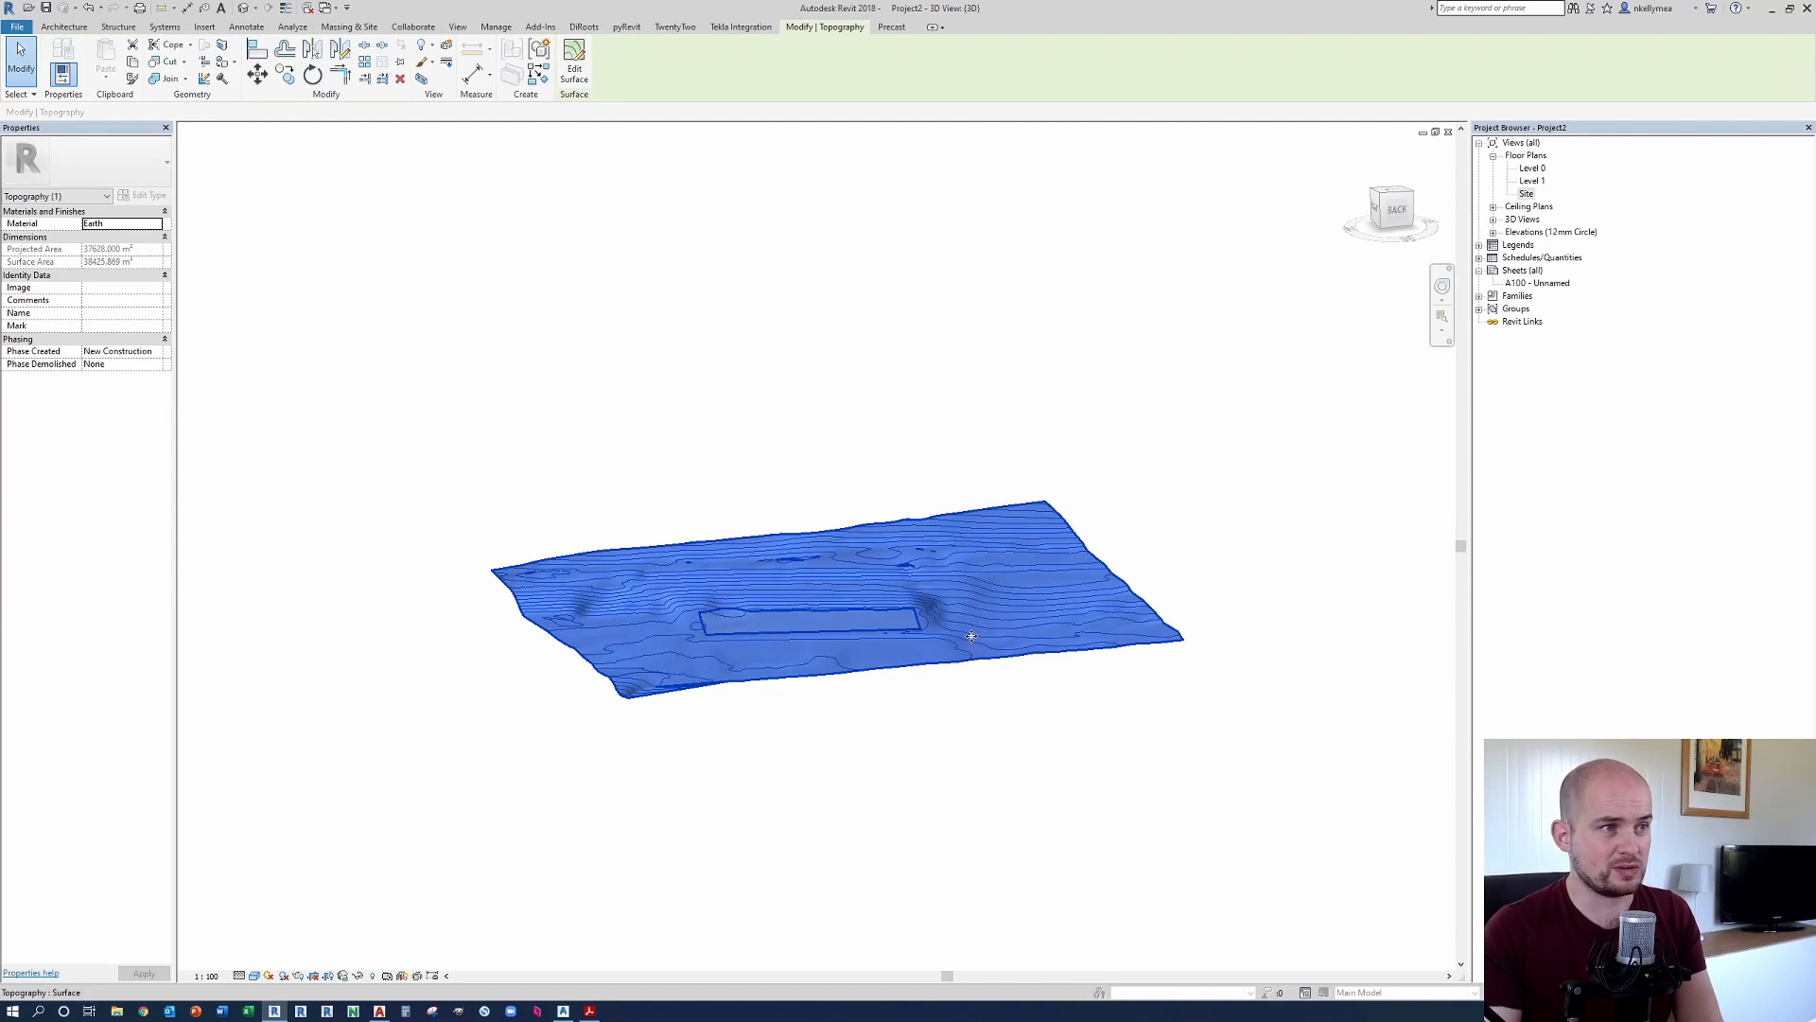
pyautogui.click(573, 61)
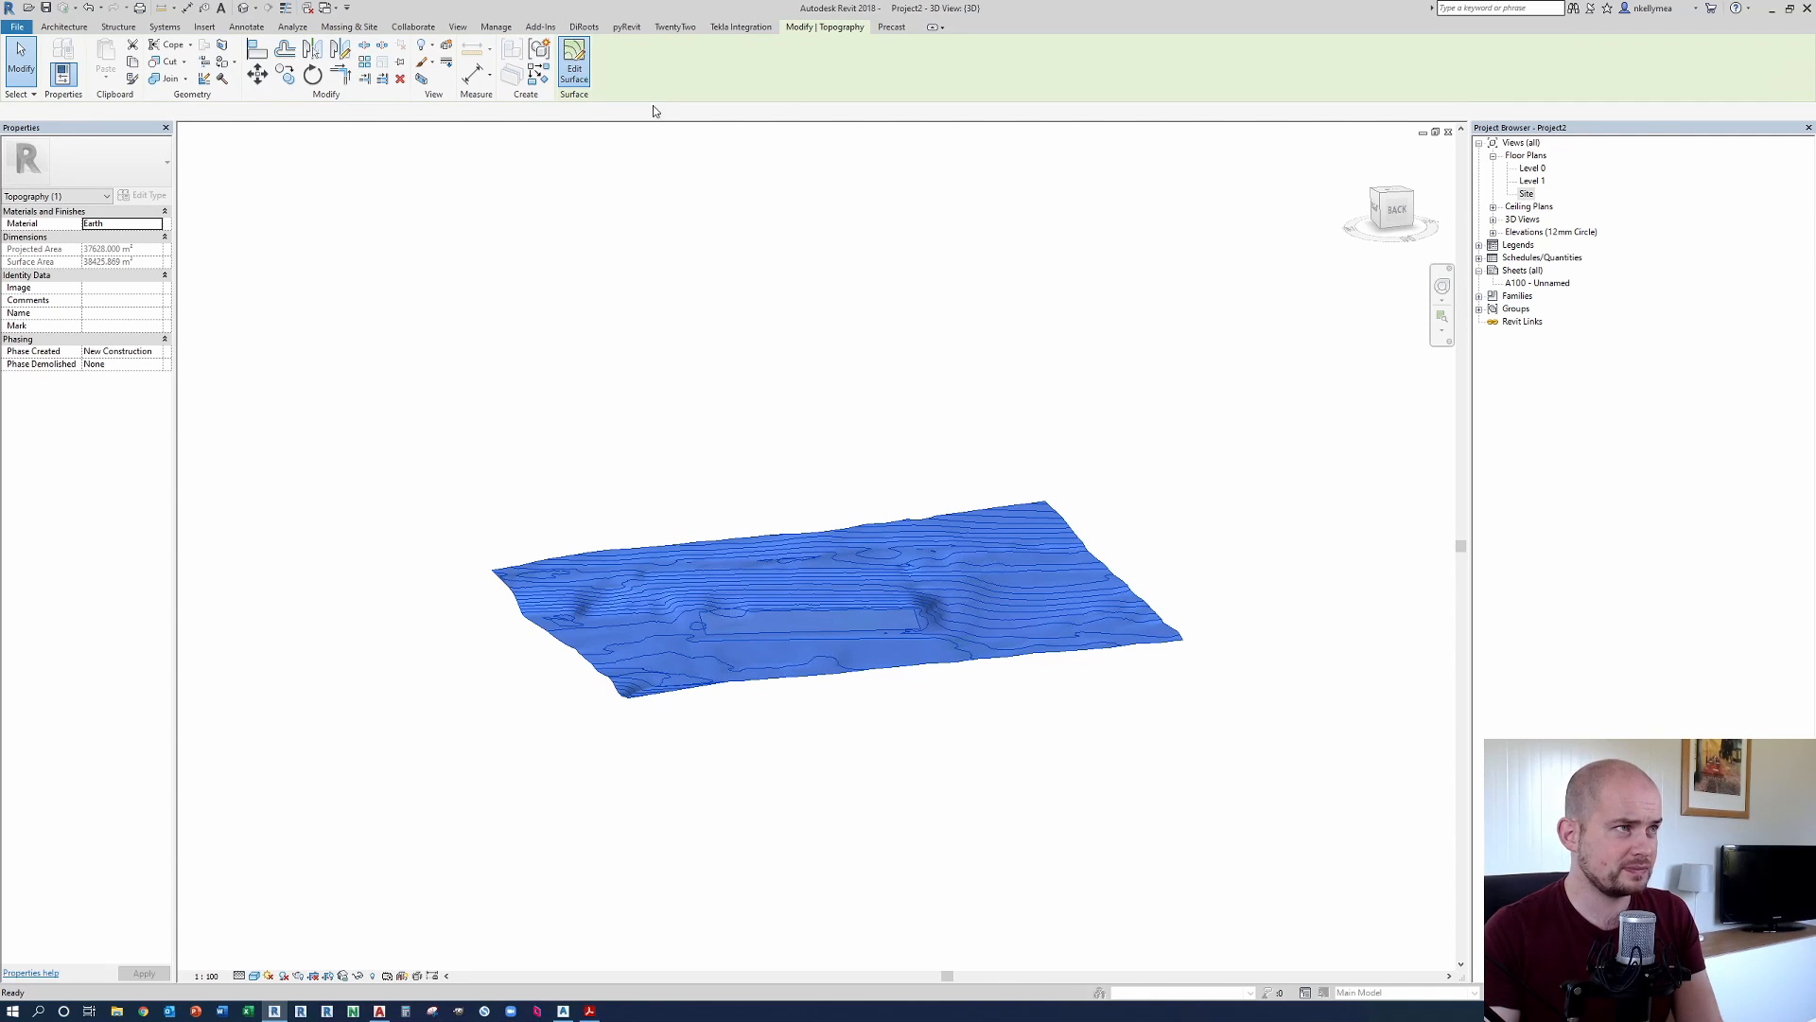
pyautogui.click(573, 61)
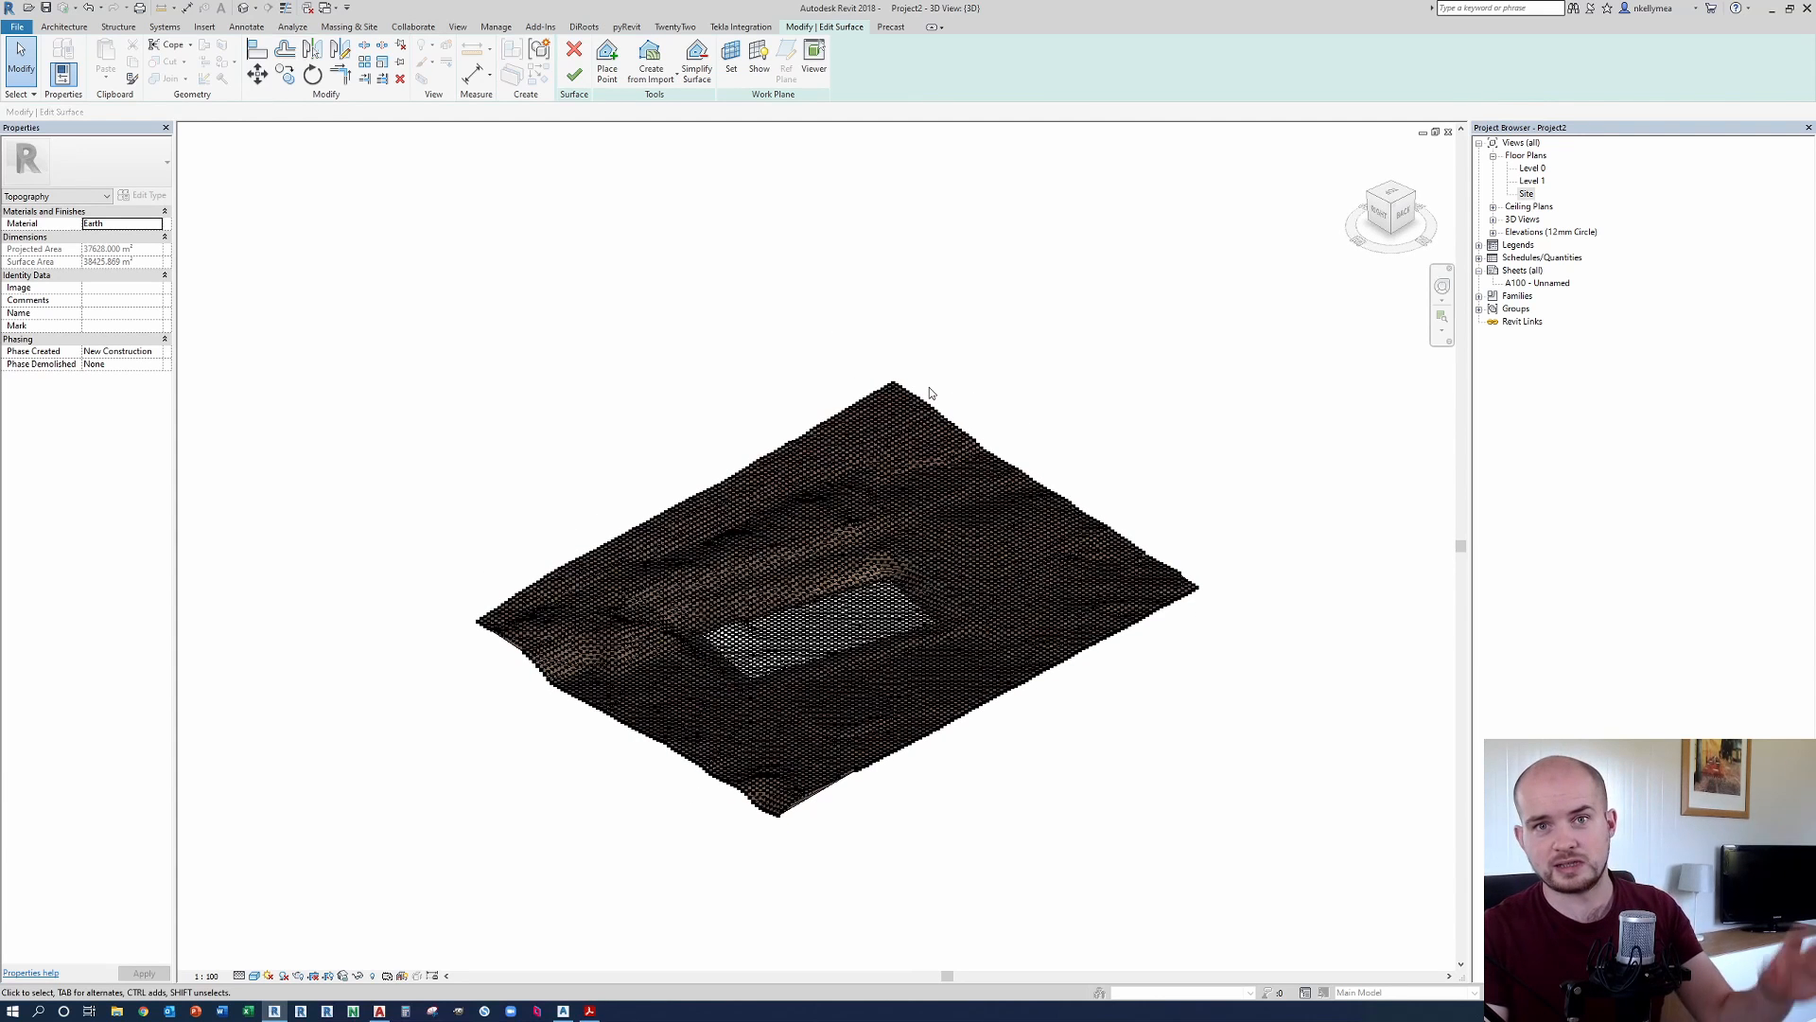
pyautogui.moveTo(932, 385)
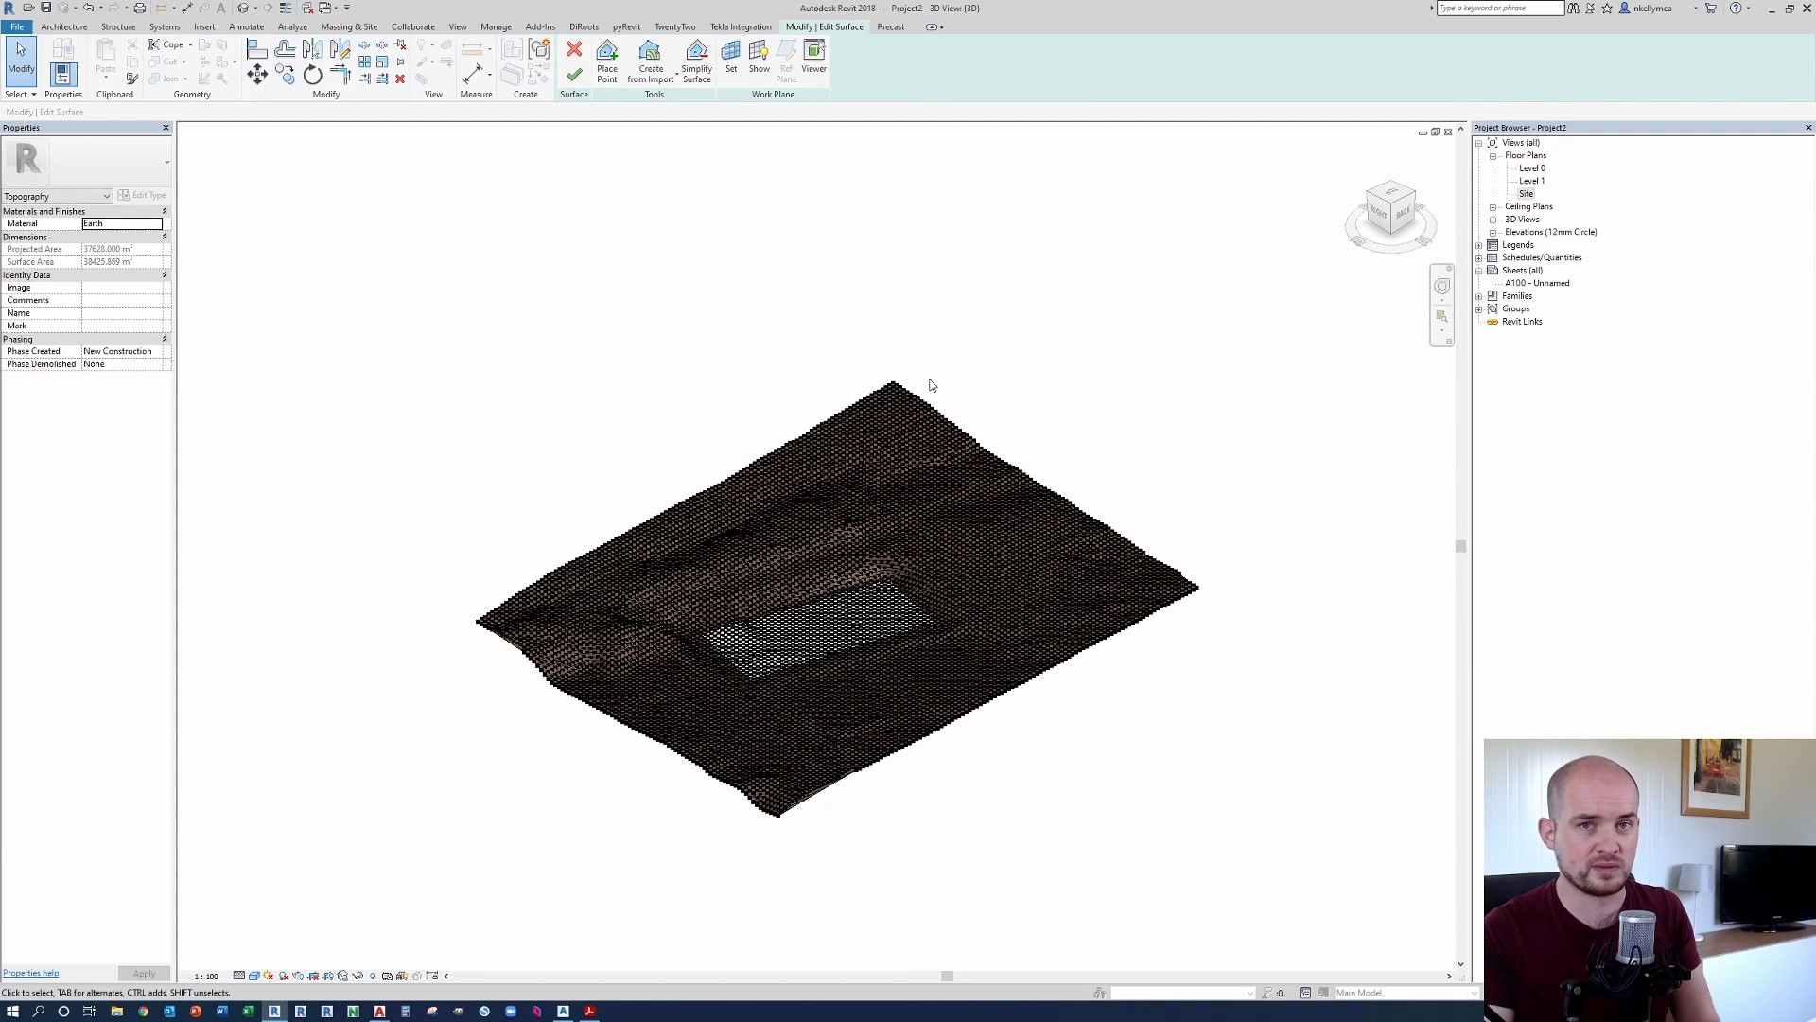
pyautogui.click(574, 55)
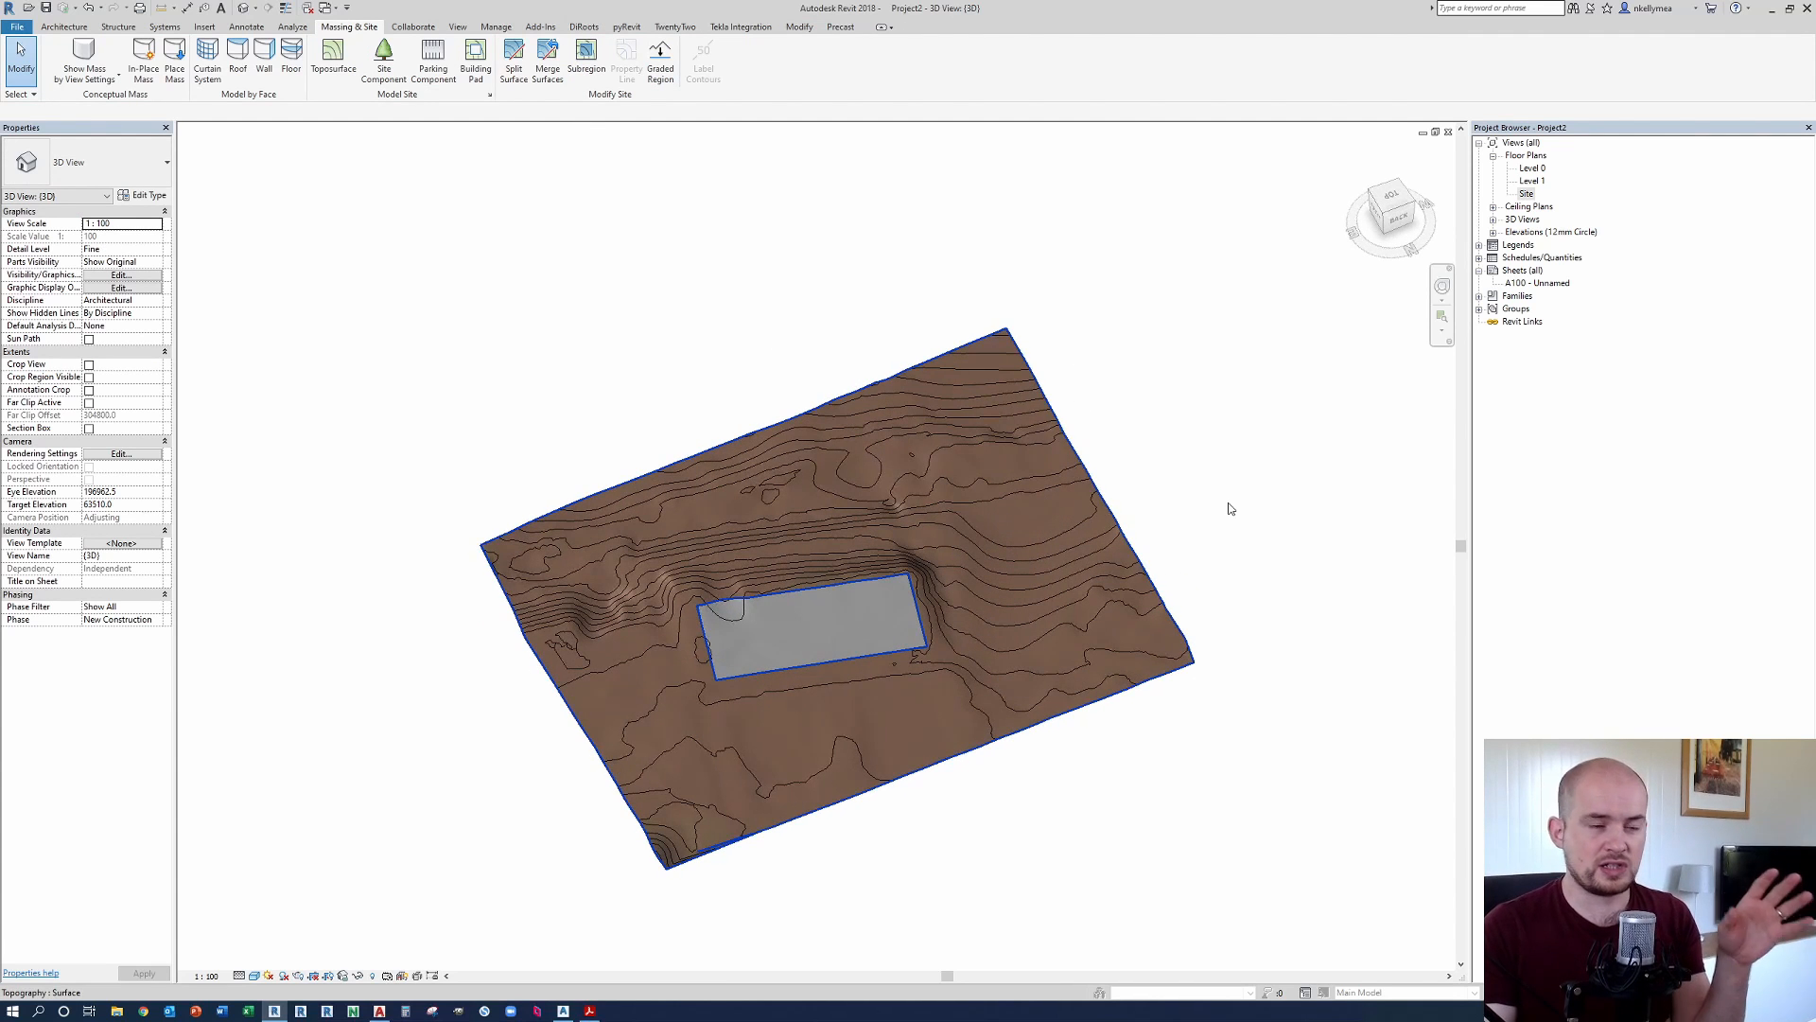
pyautogui.click(1229, 510)
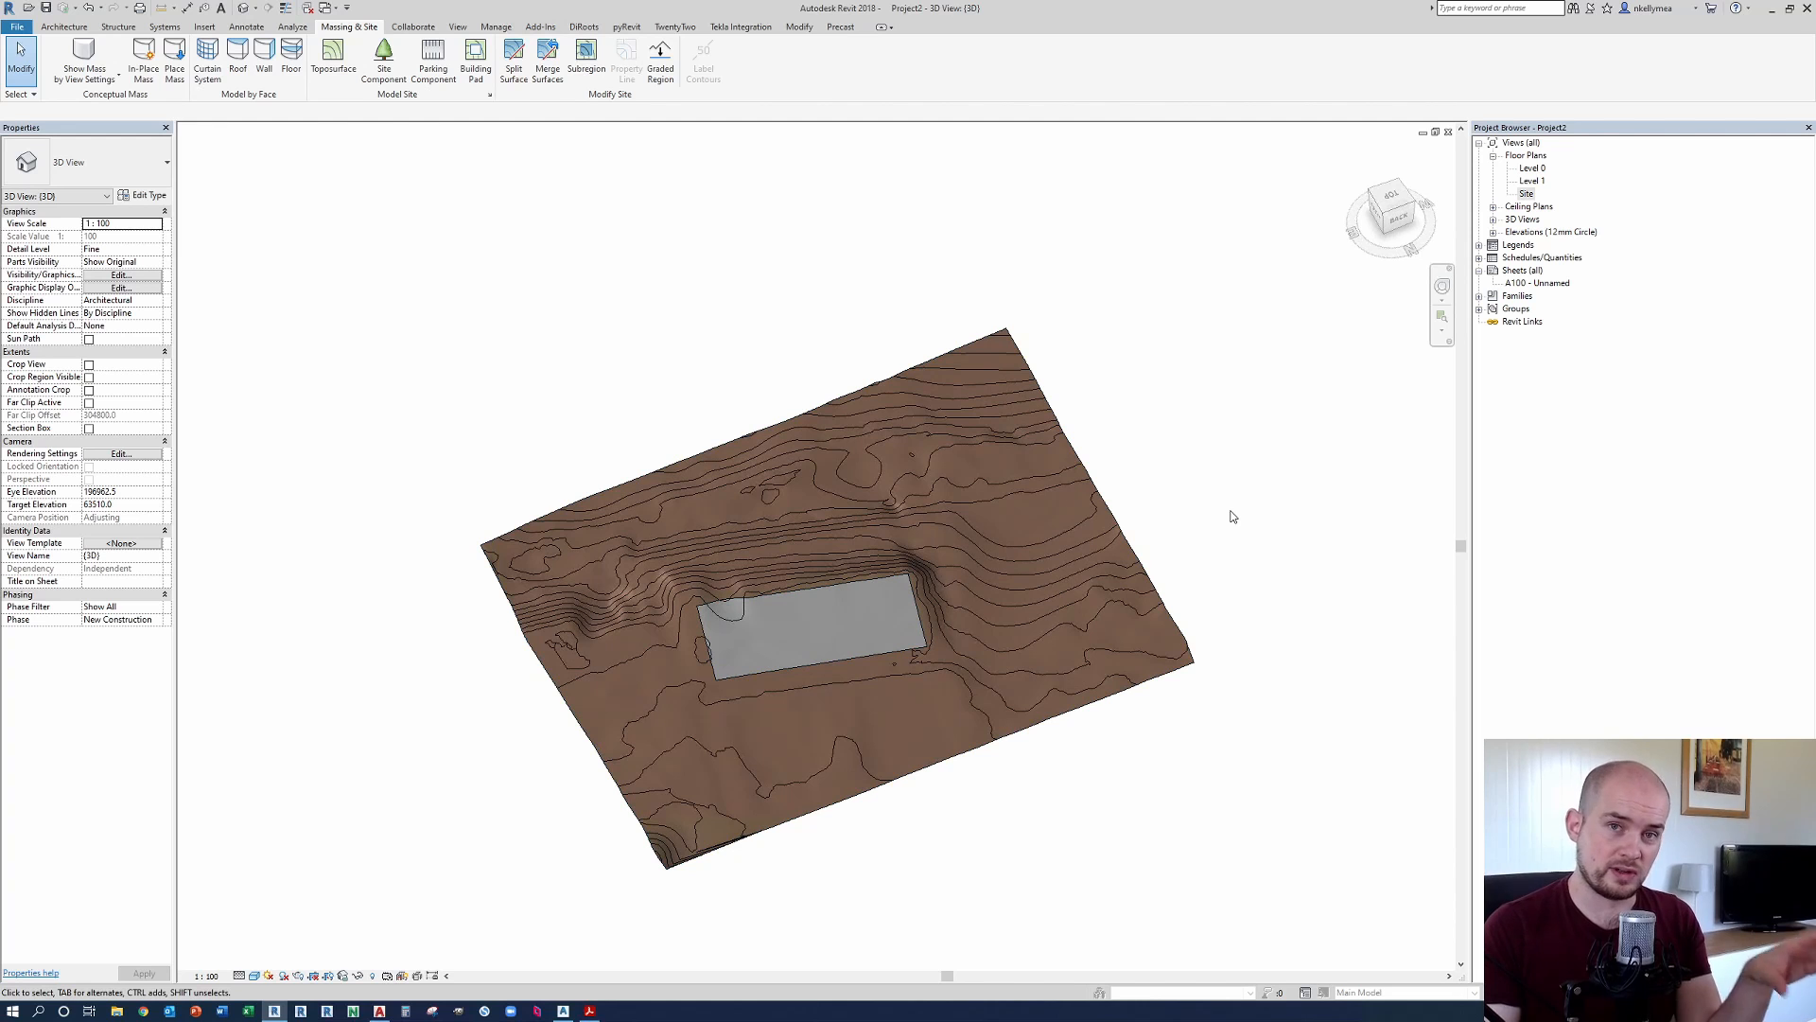
pyautogui.moveTo(1270, 516)
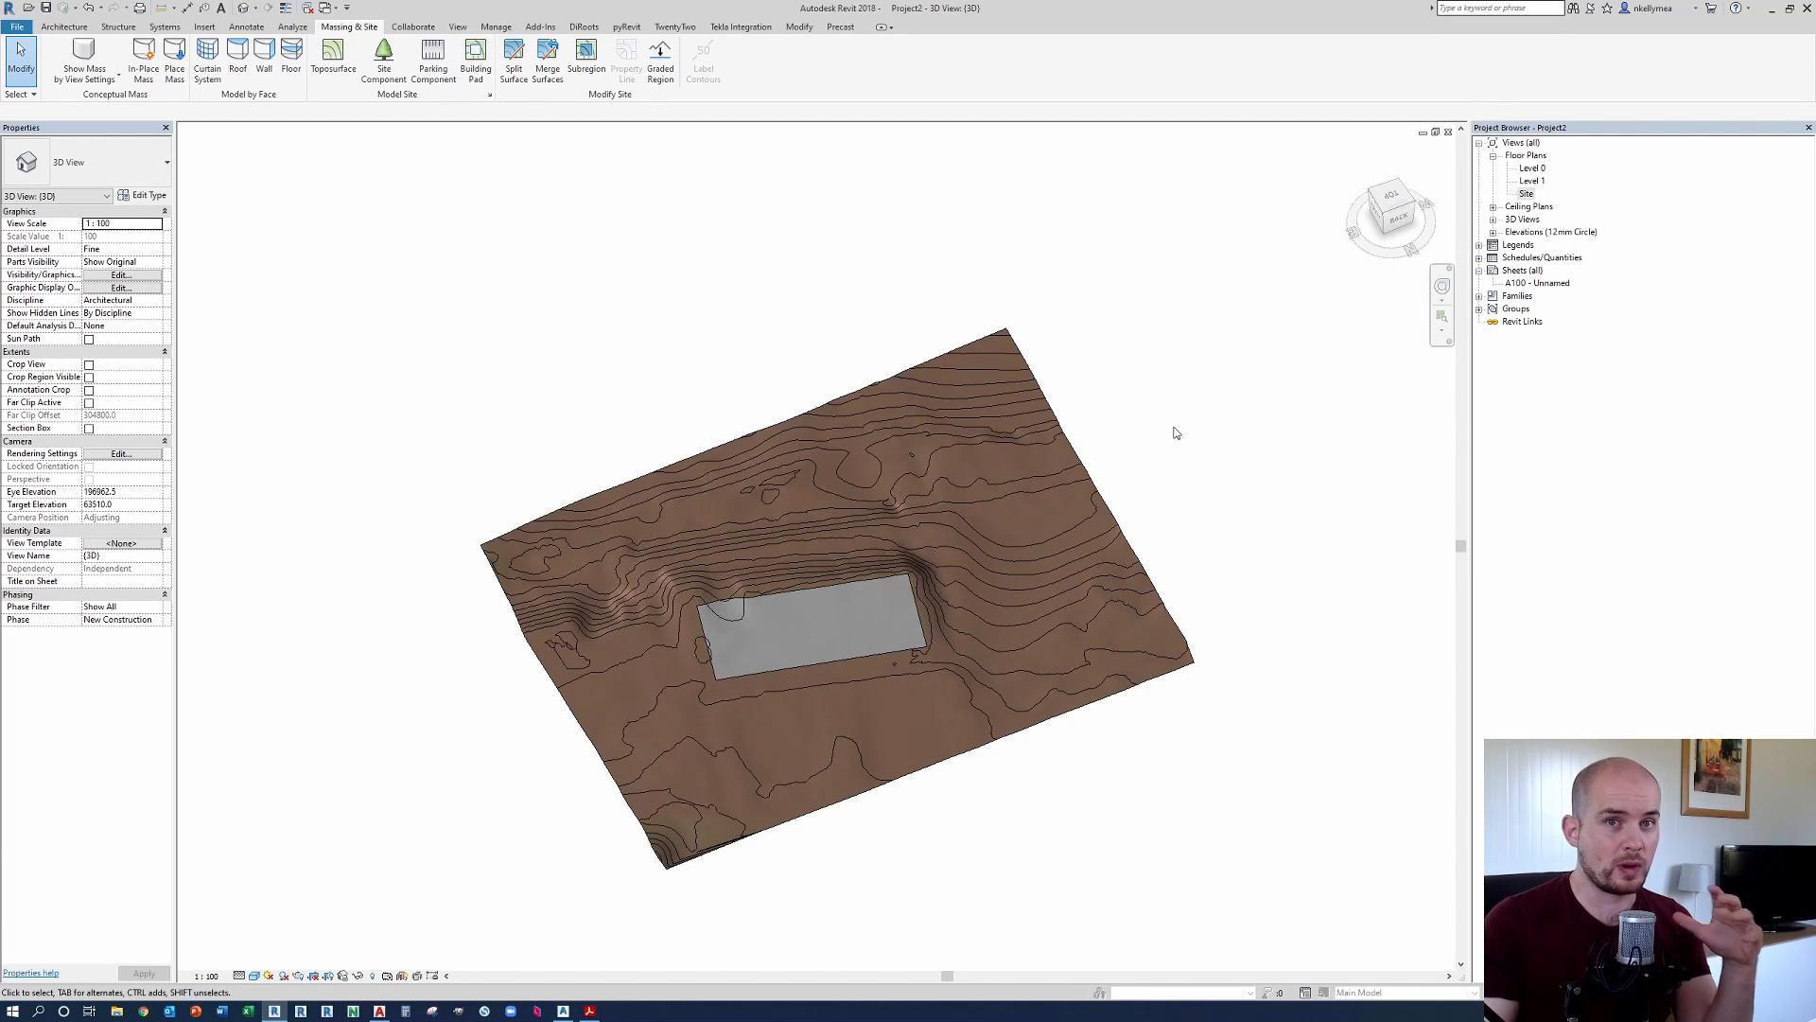
pyautogui.moveTo(1197, 569)
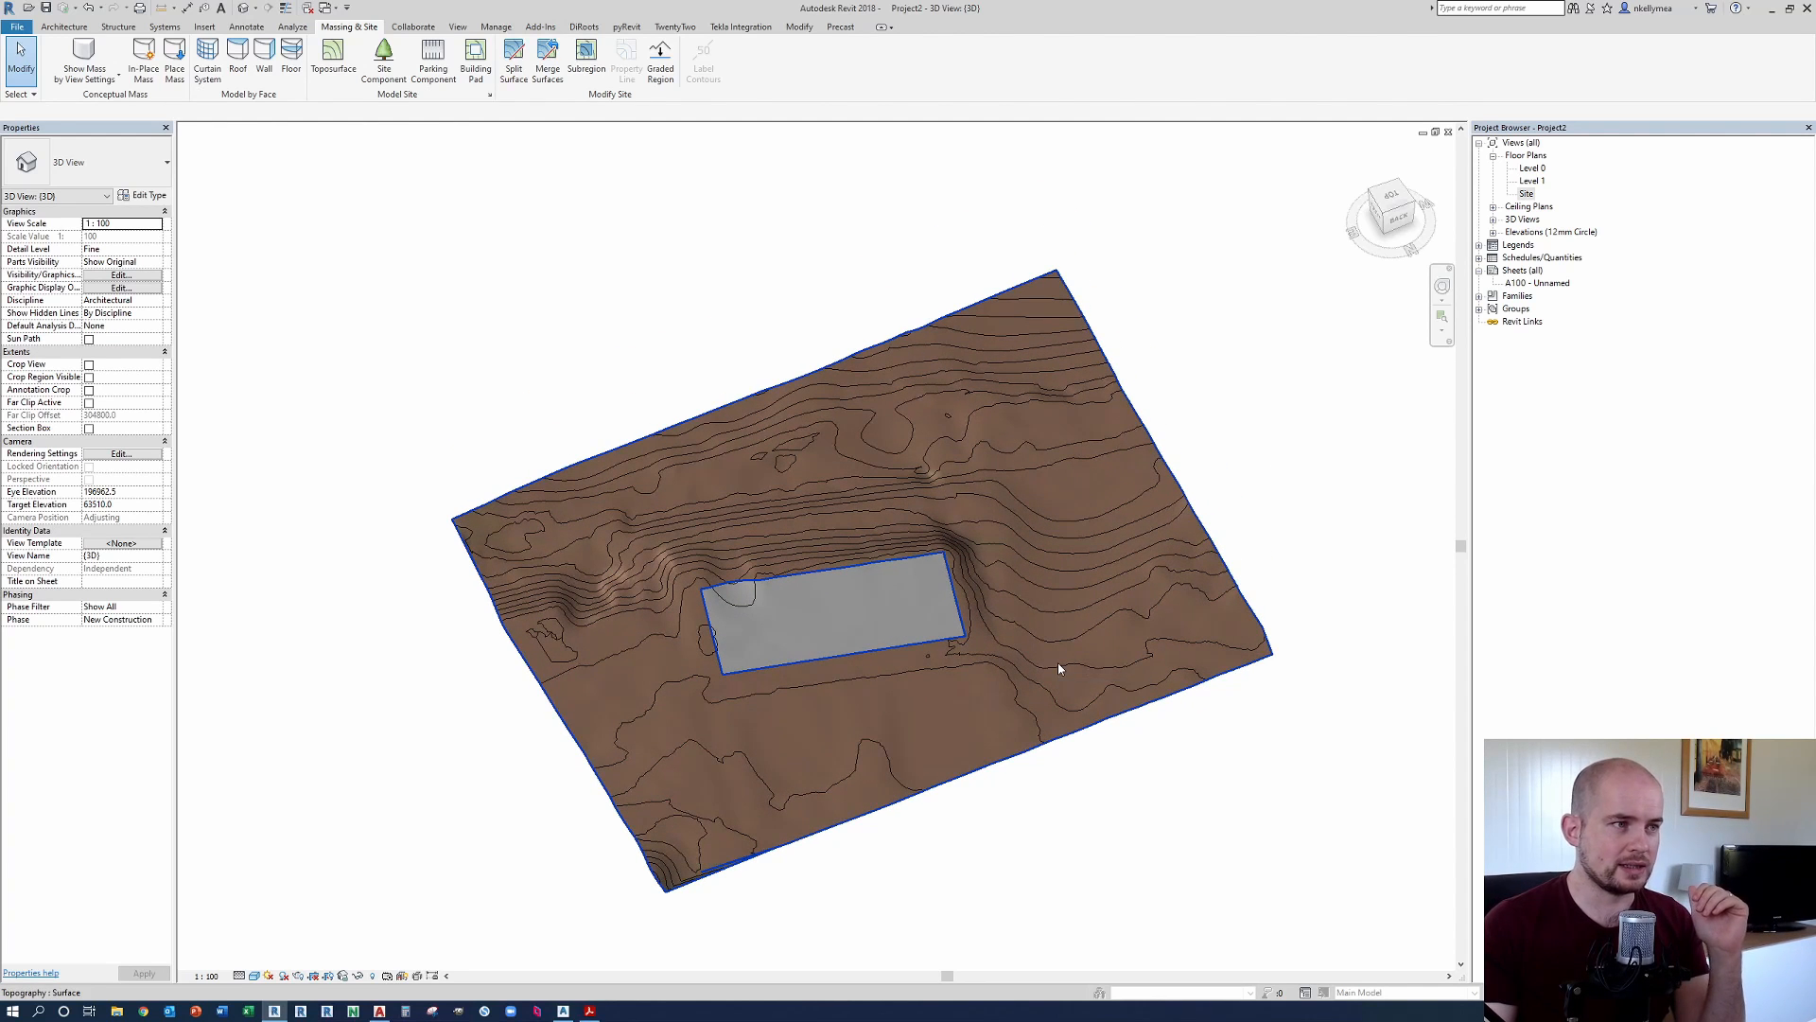
pyautogui.moveTo(1058, 667)
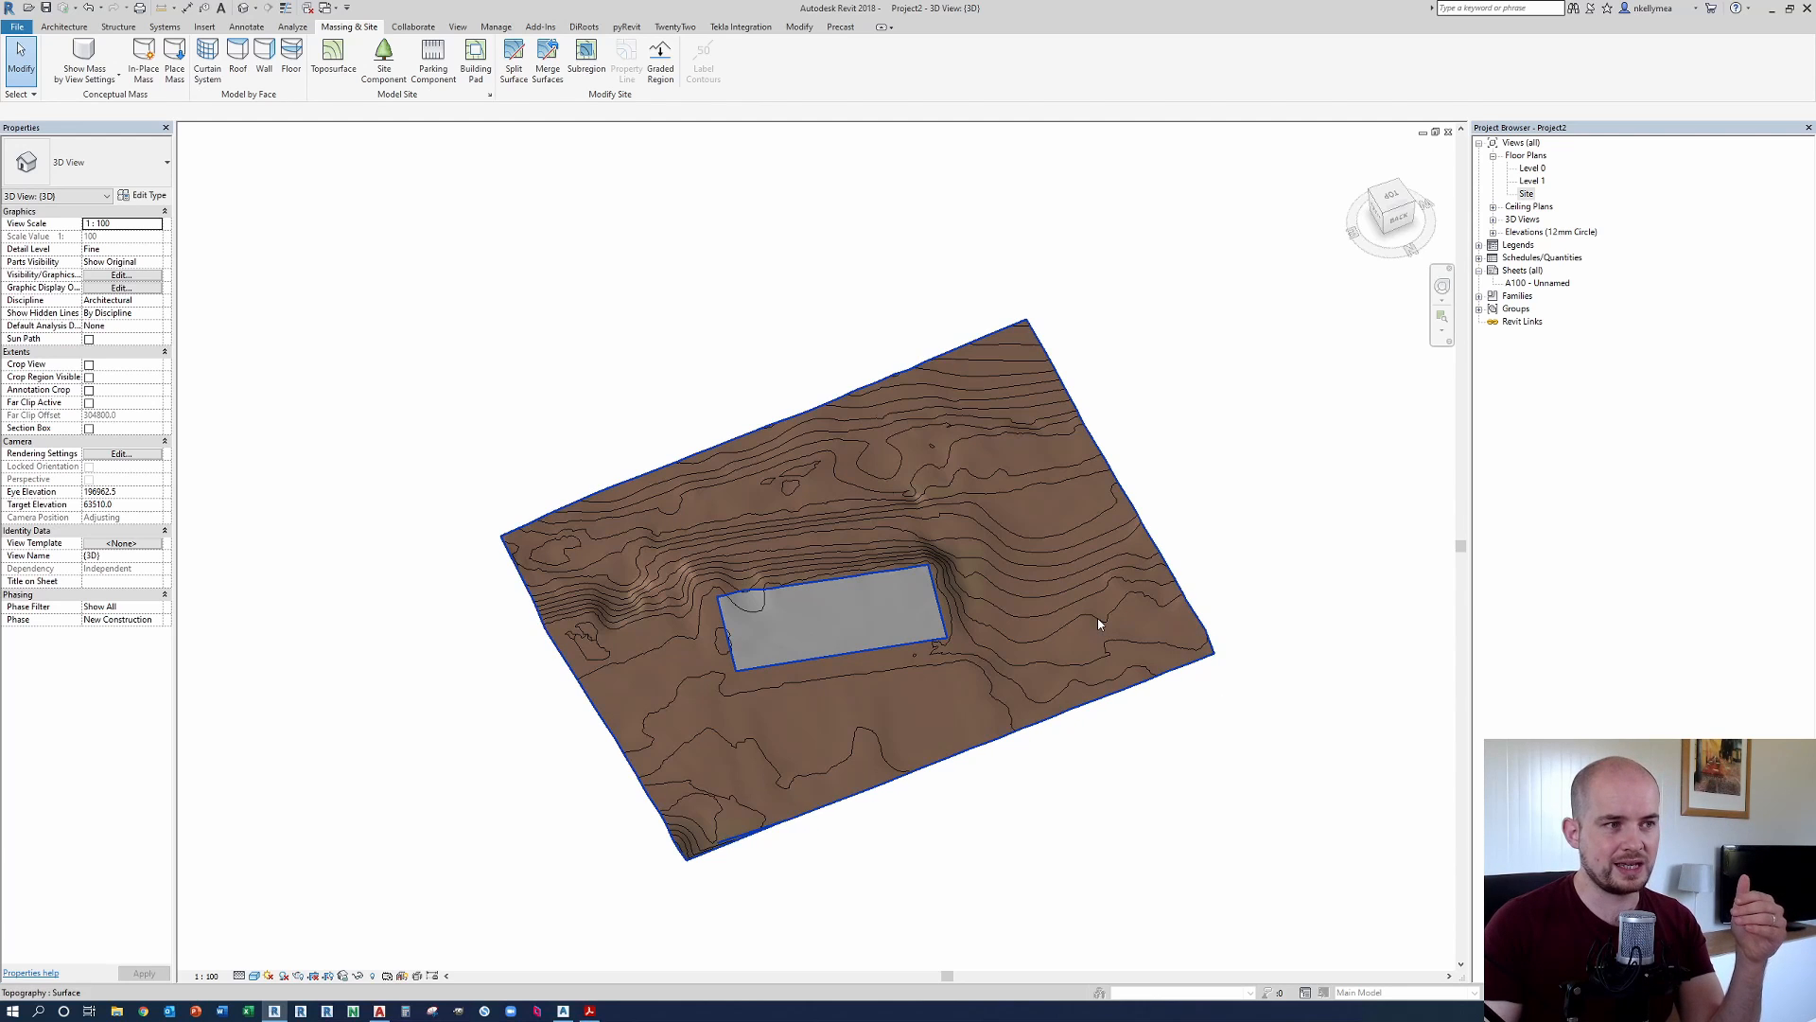
# Step: Open the 3D view, inspect the terrain and concrete pad, then click the toposurface
pyautogui.click(1342, 660)
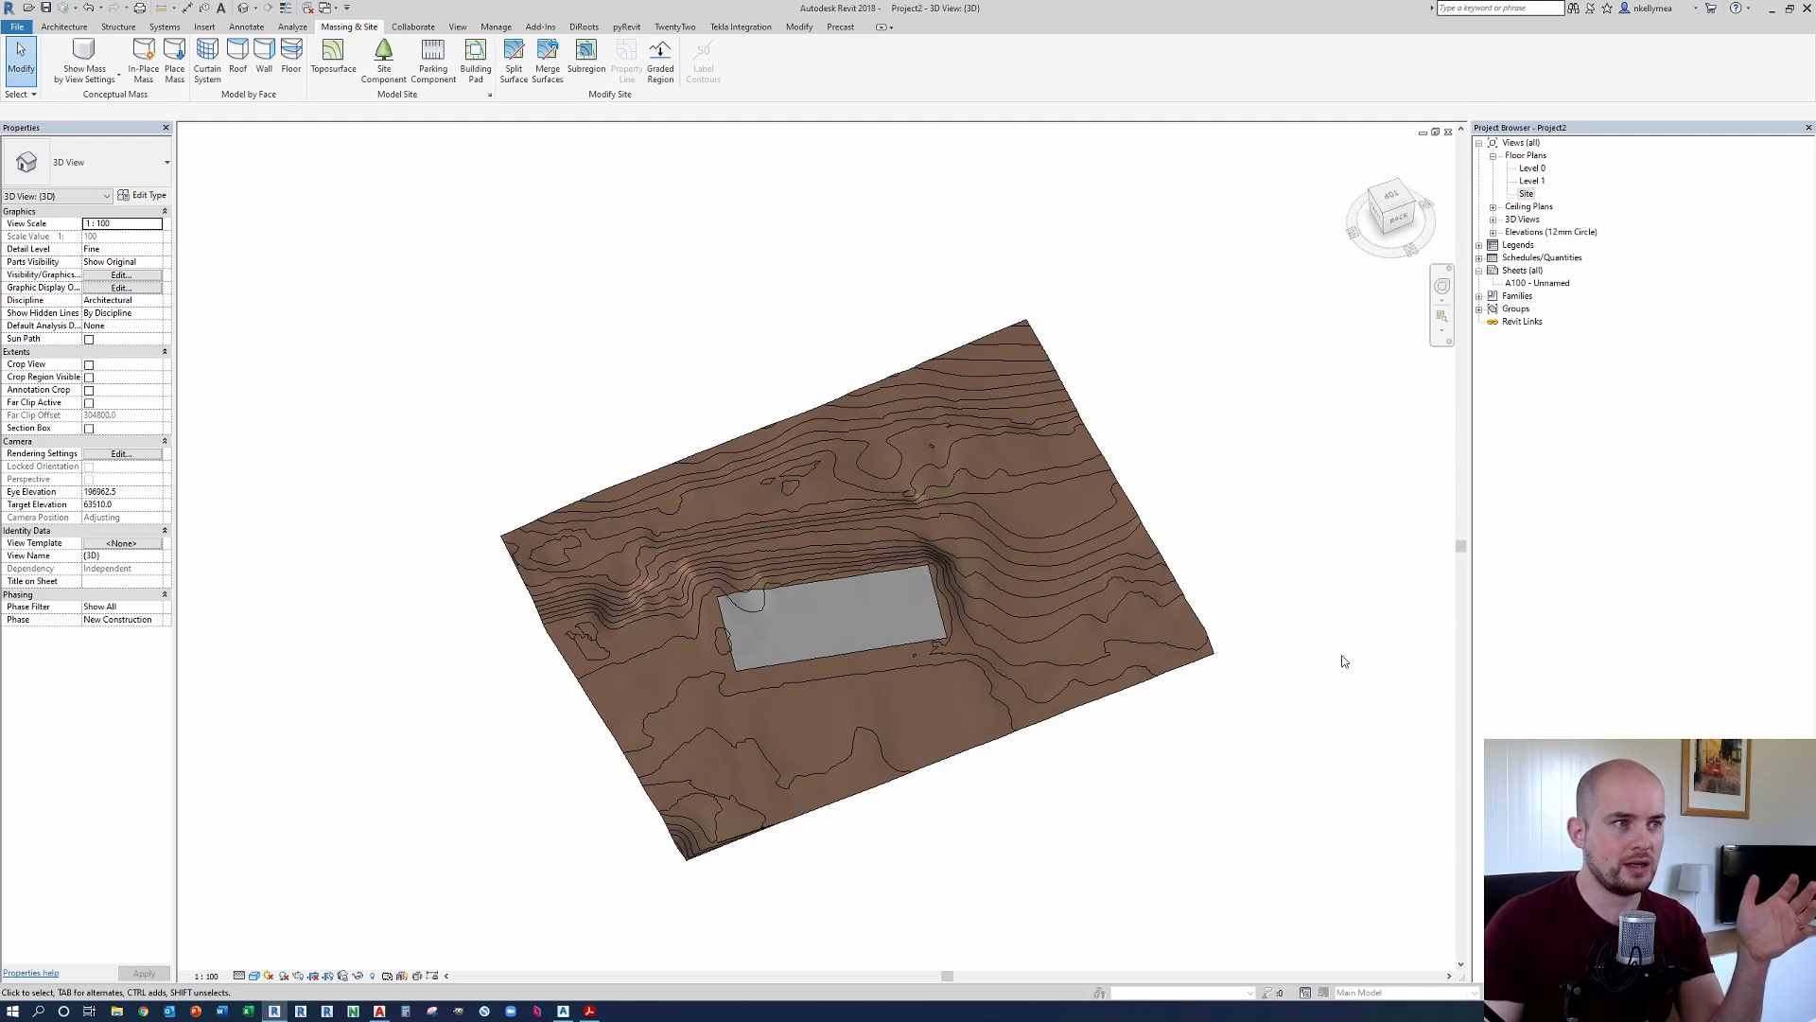
pyautogui.moveTo(1330, 667)
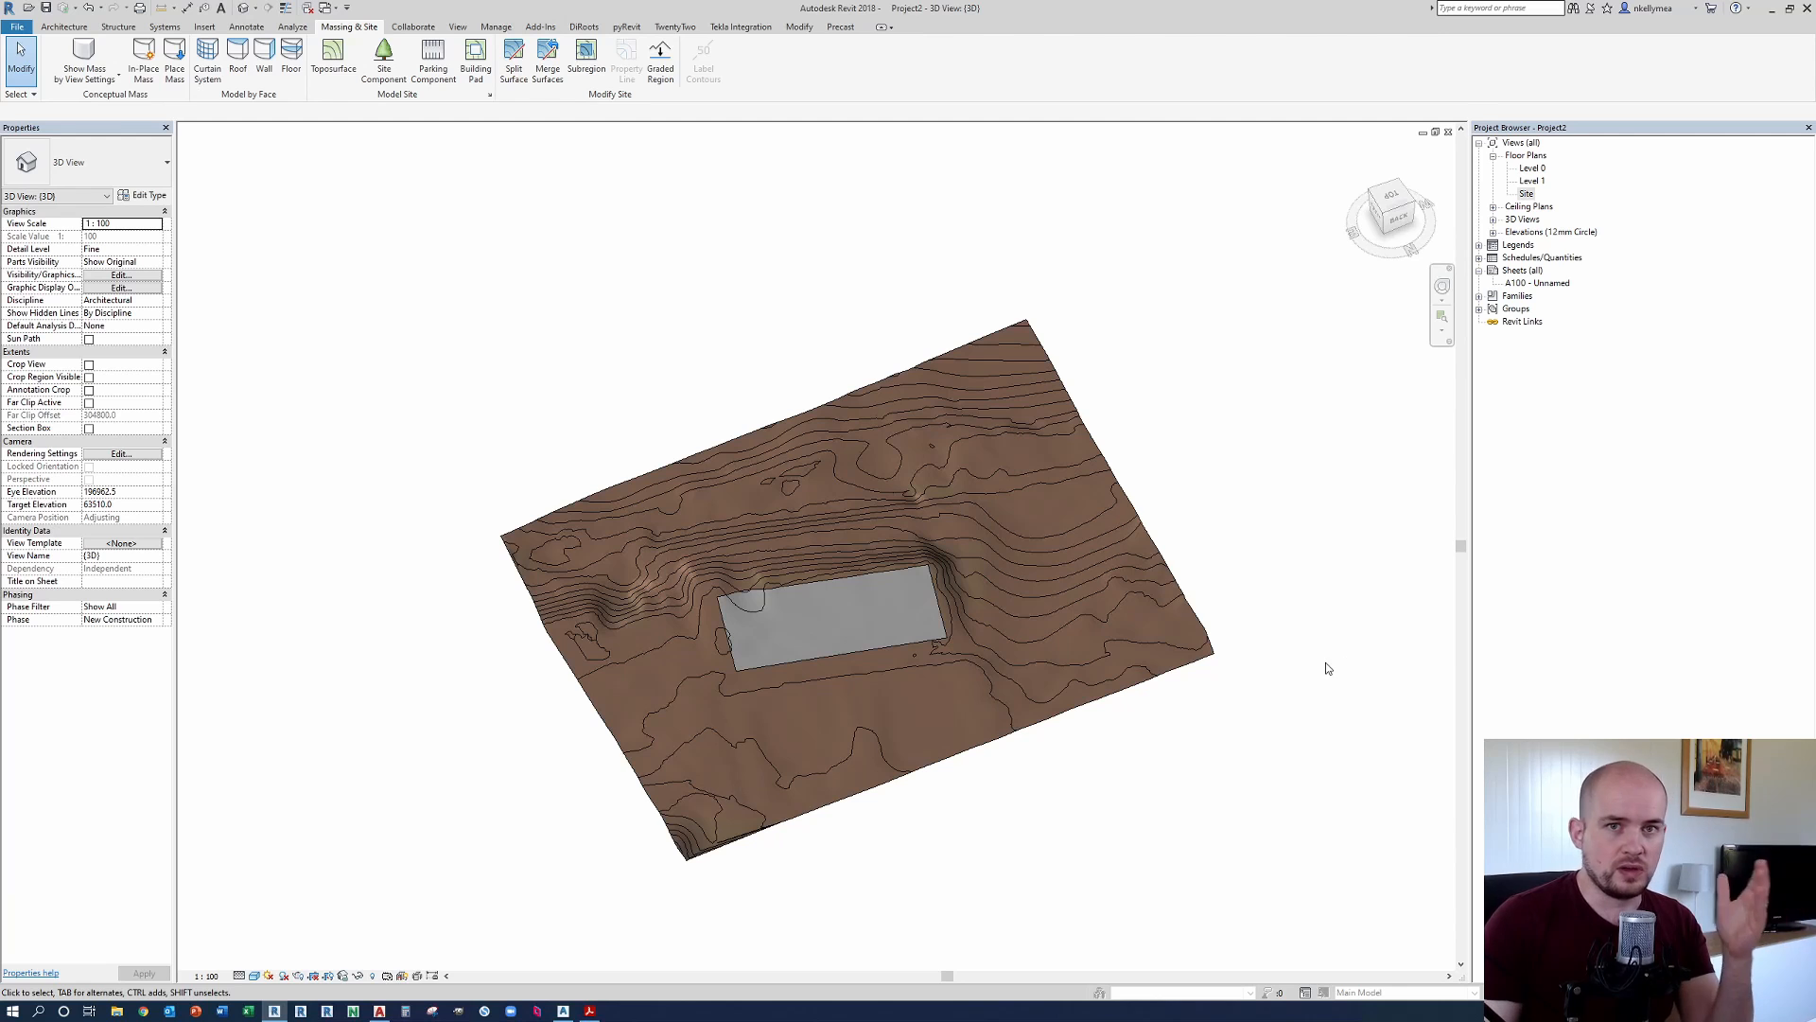
pyautogui.moveTo(1335, 670)
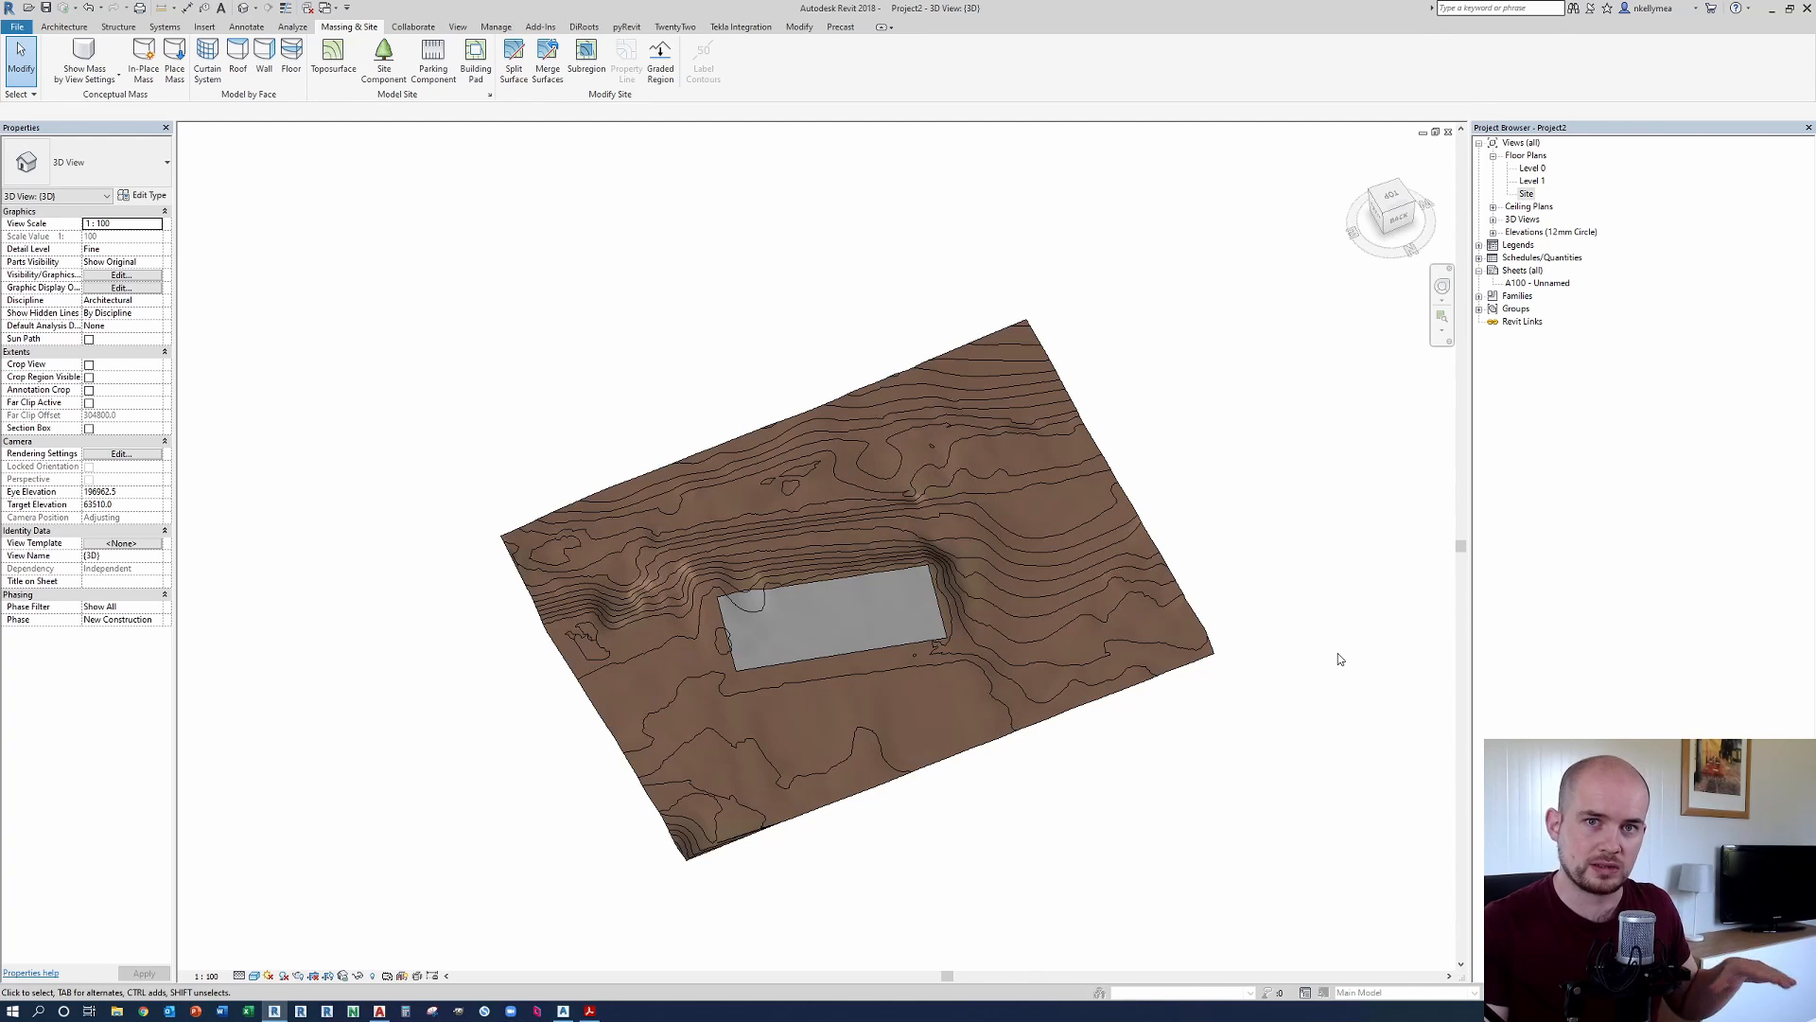
pyautogui.moveTo(1310, 716)
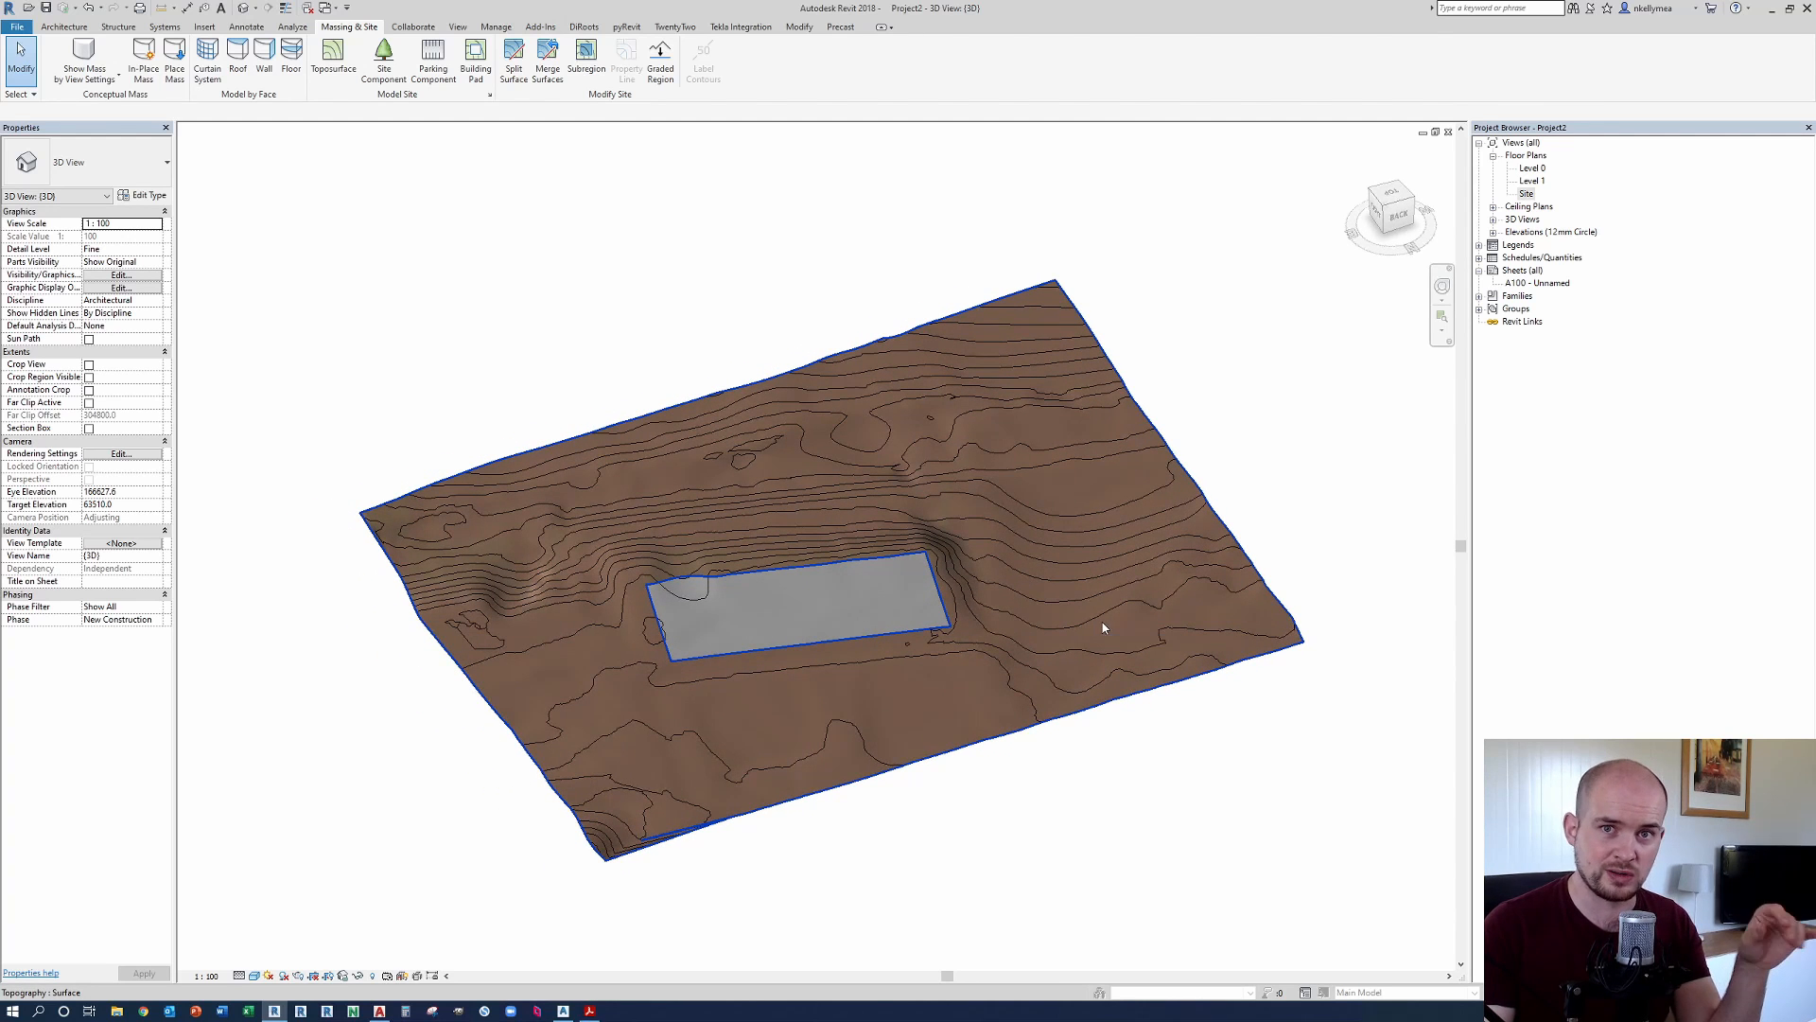
pyautogui.click(1130, 615)
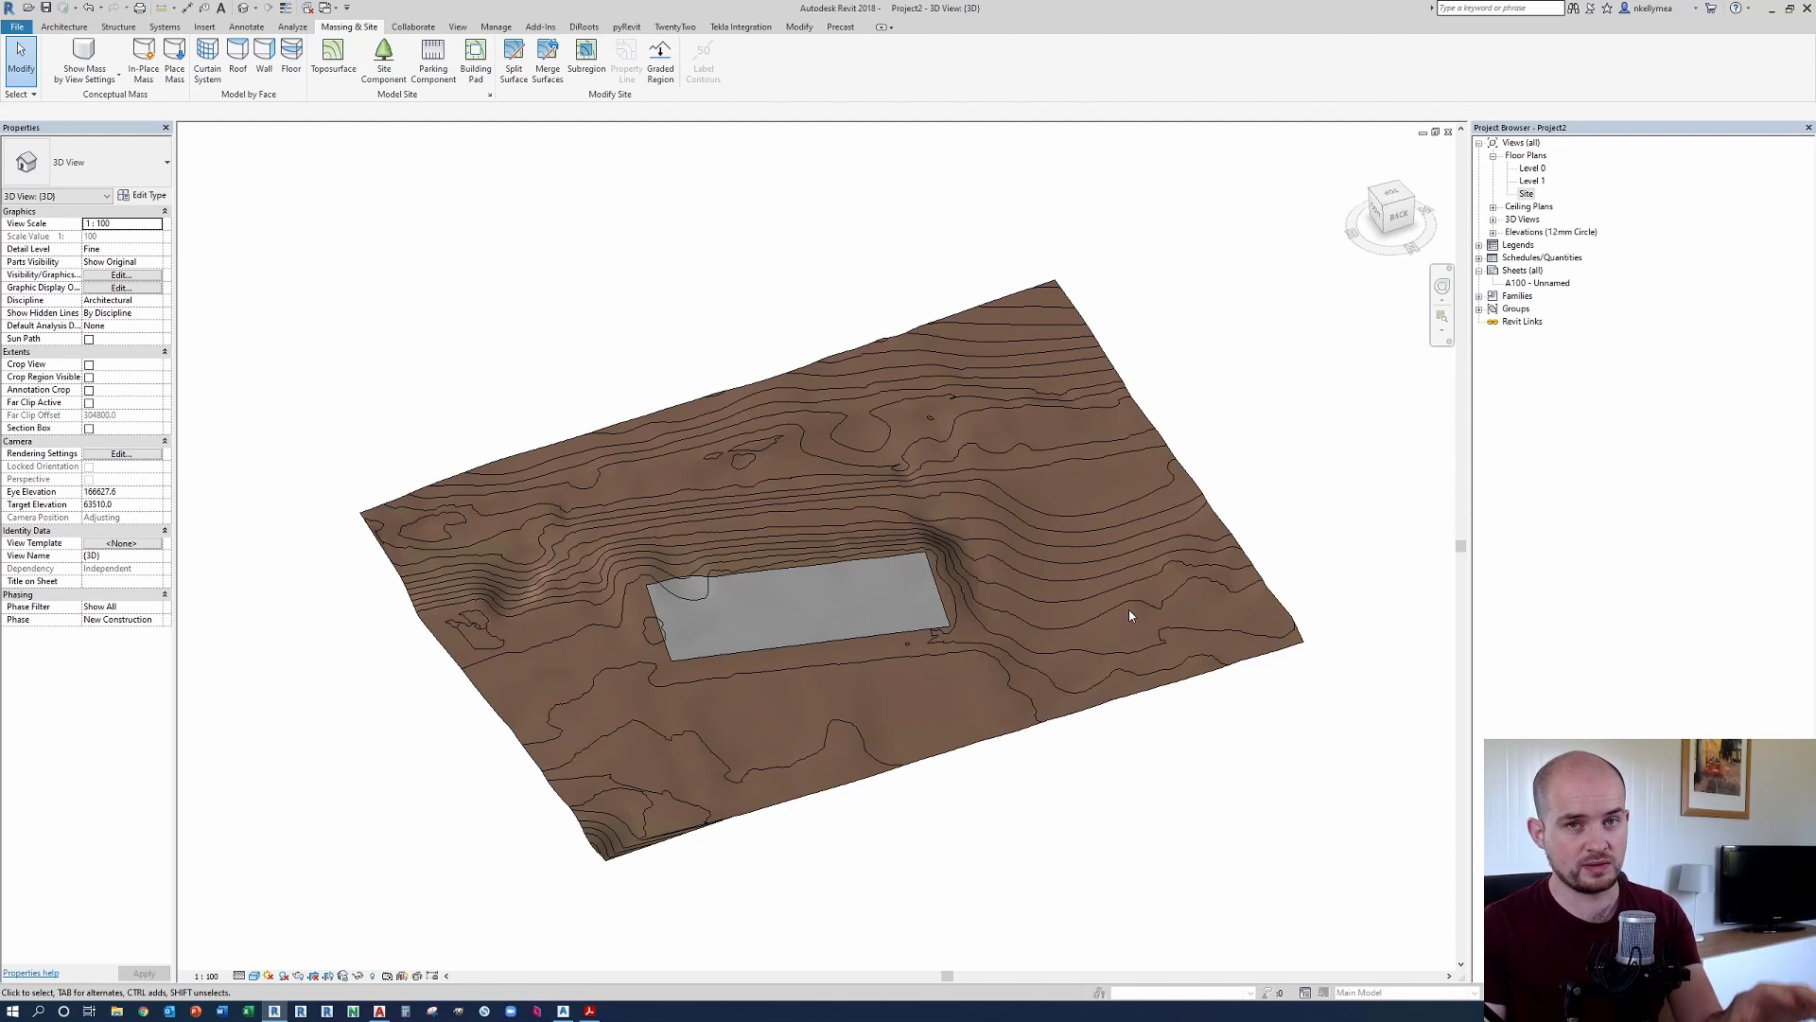
pyautogui.moveTo(1135, 598)
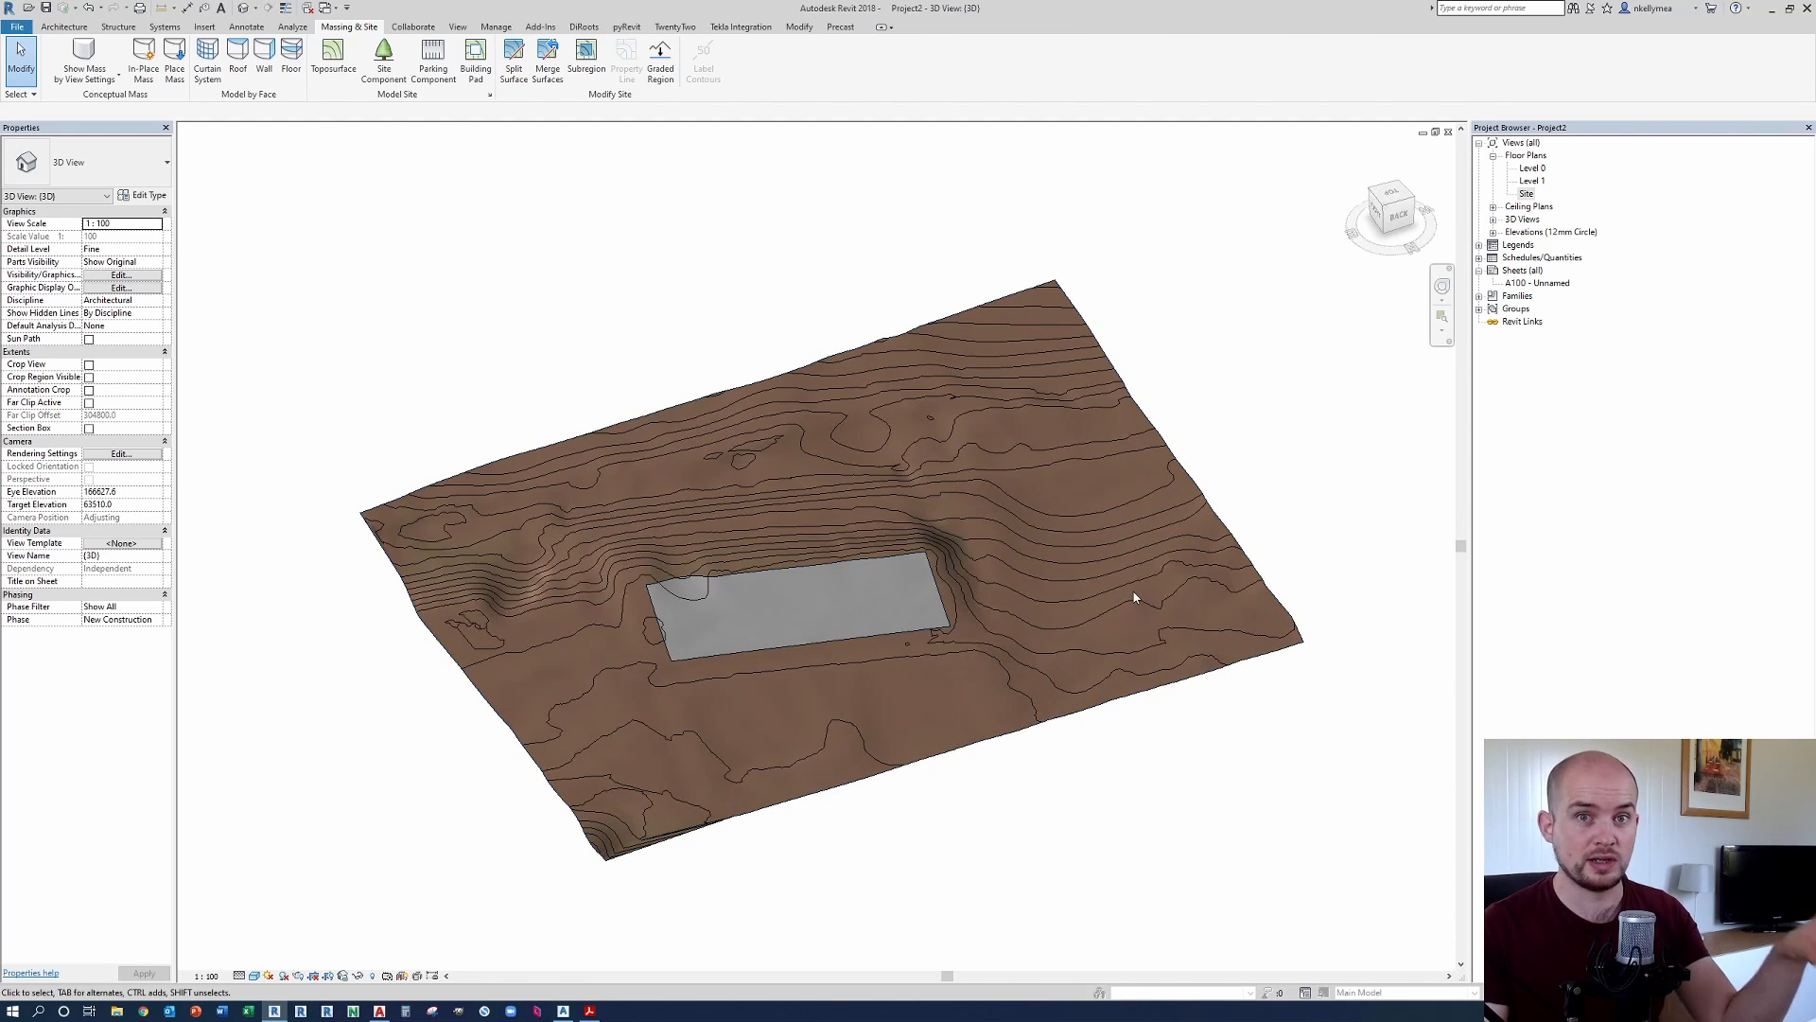
pyautogui.moveTo(1186, 625)
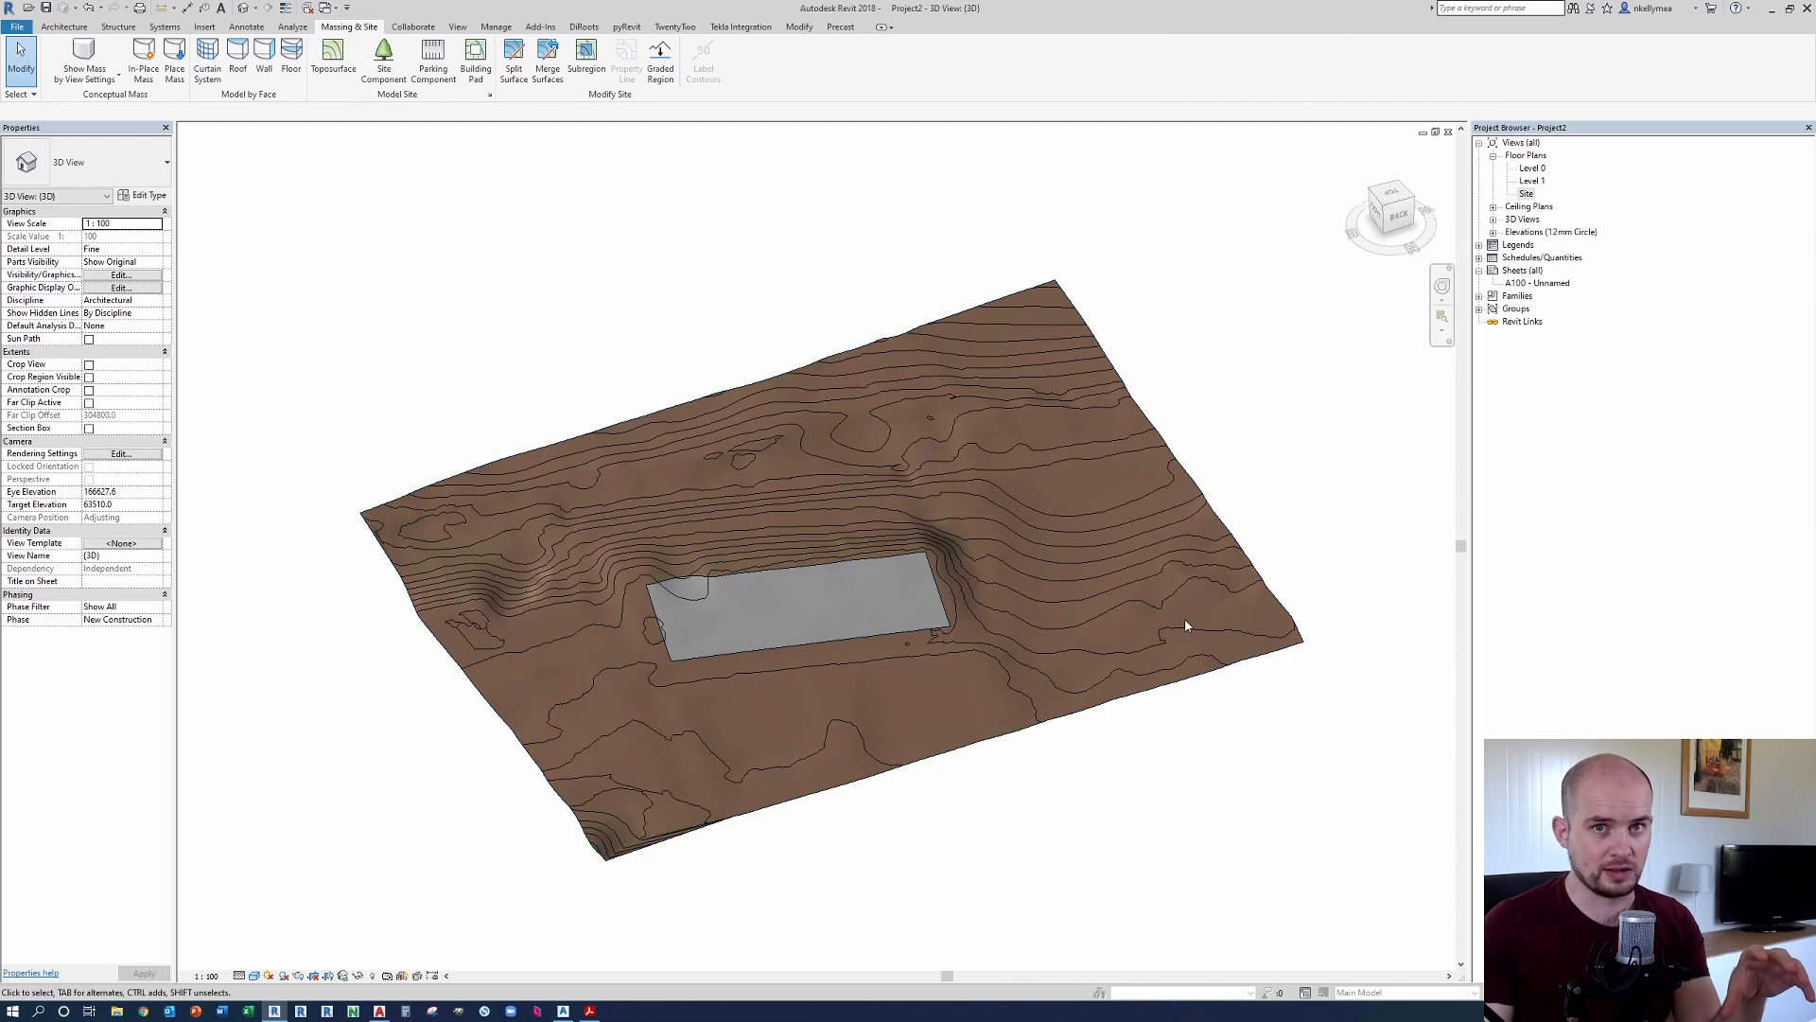
pyautogui.moveTo(1288, 553)
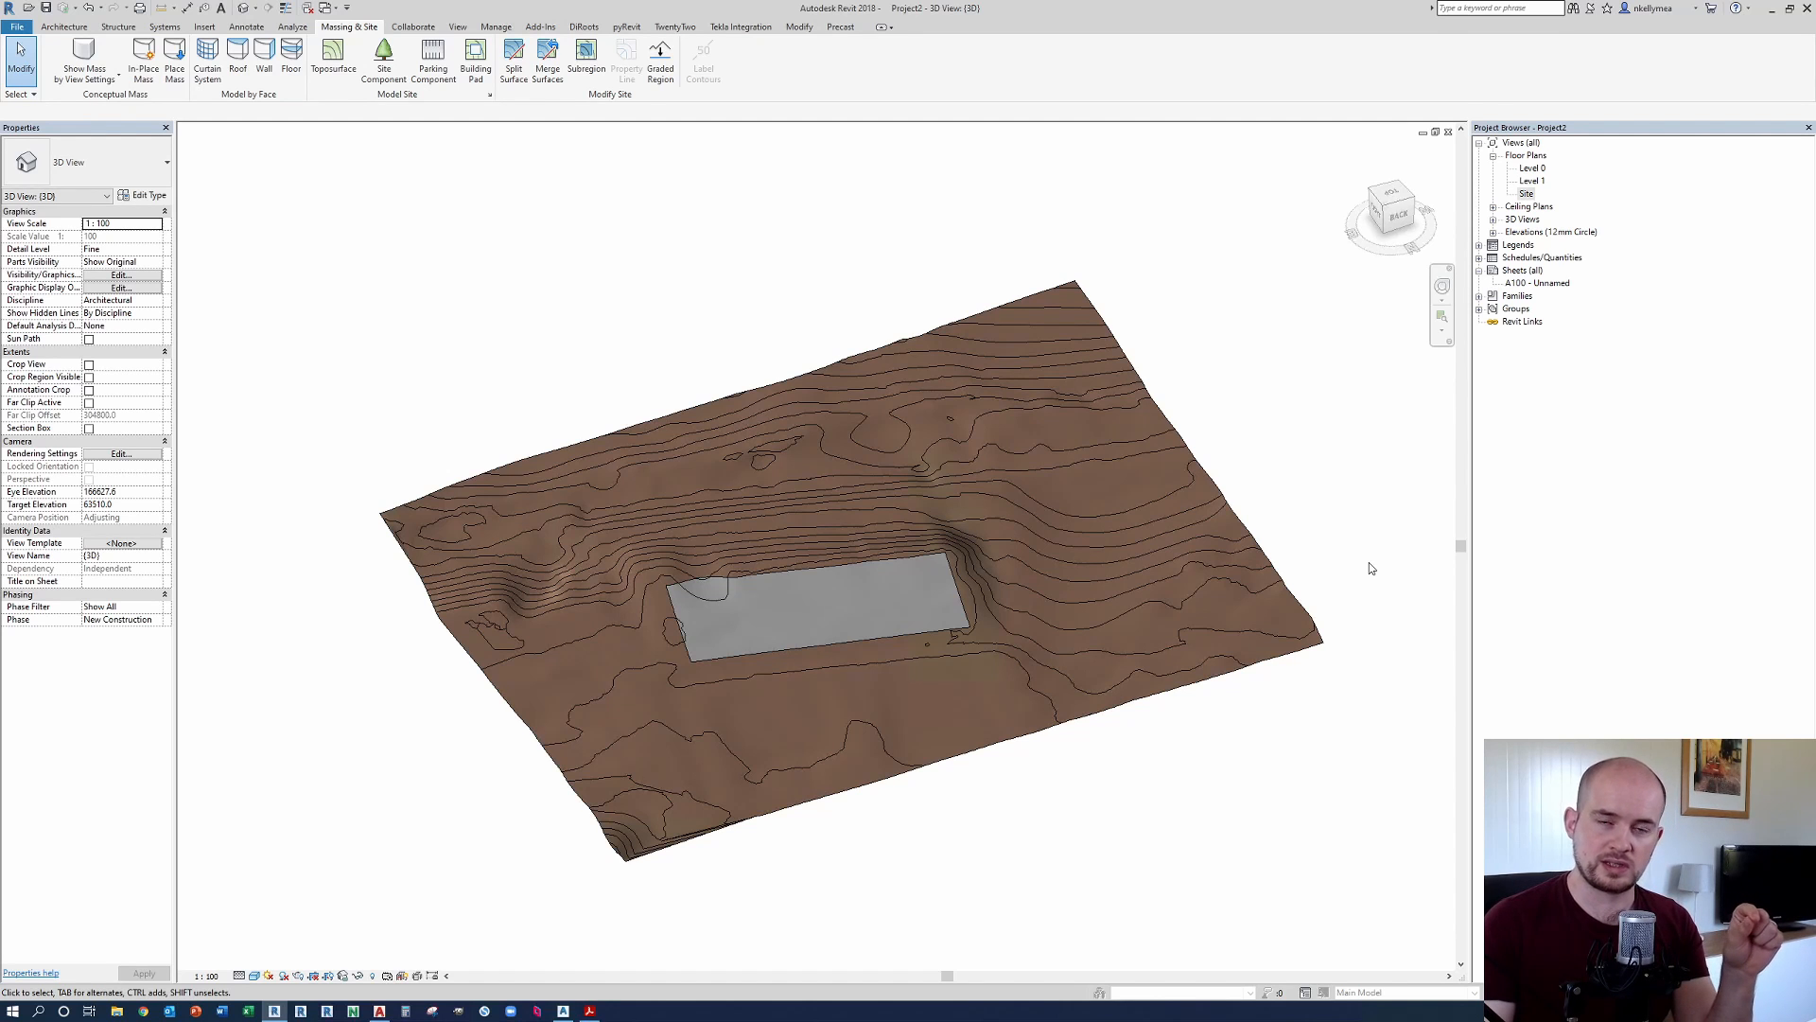
pyautogui.moveTo(1371, 562)
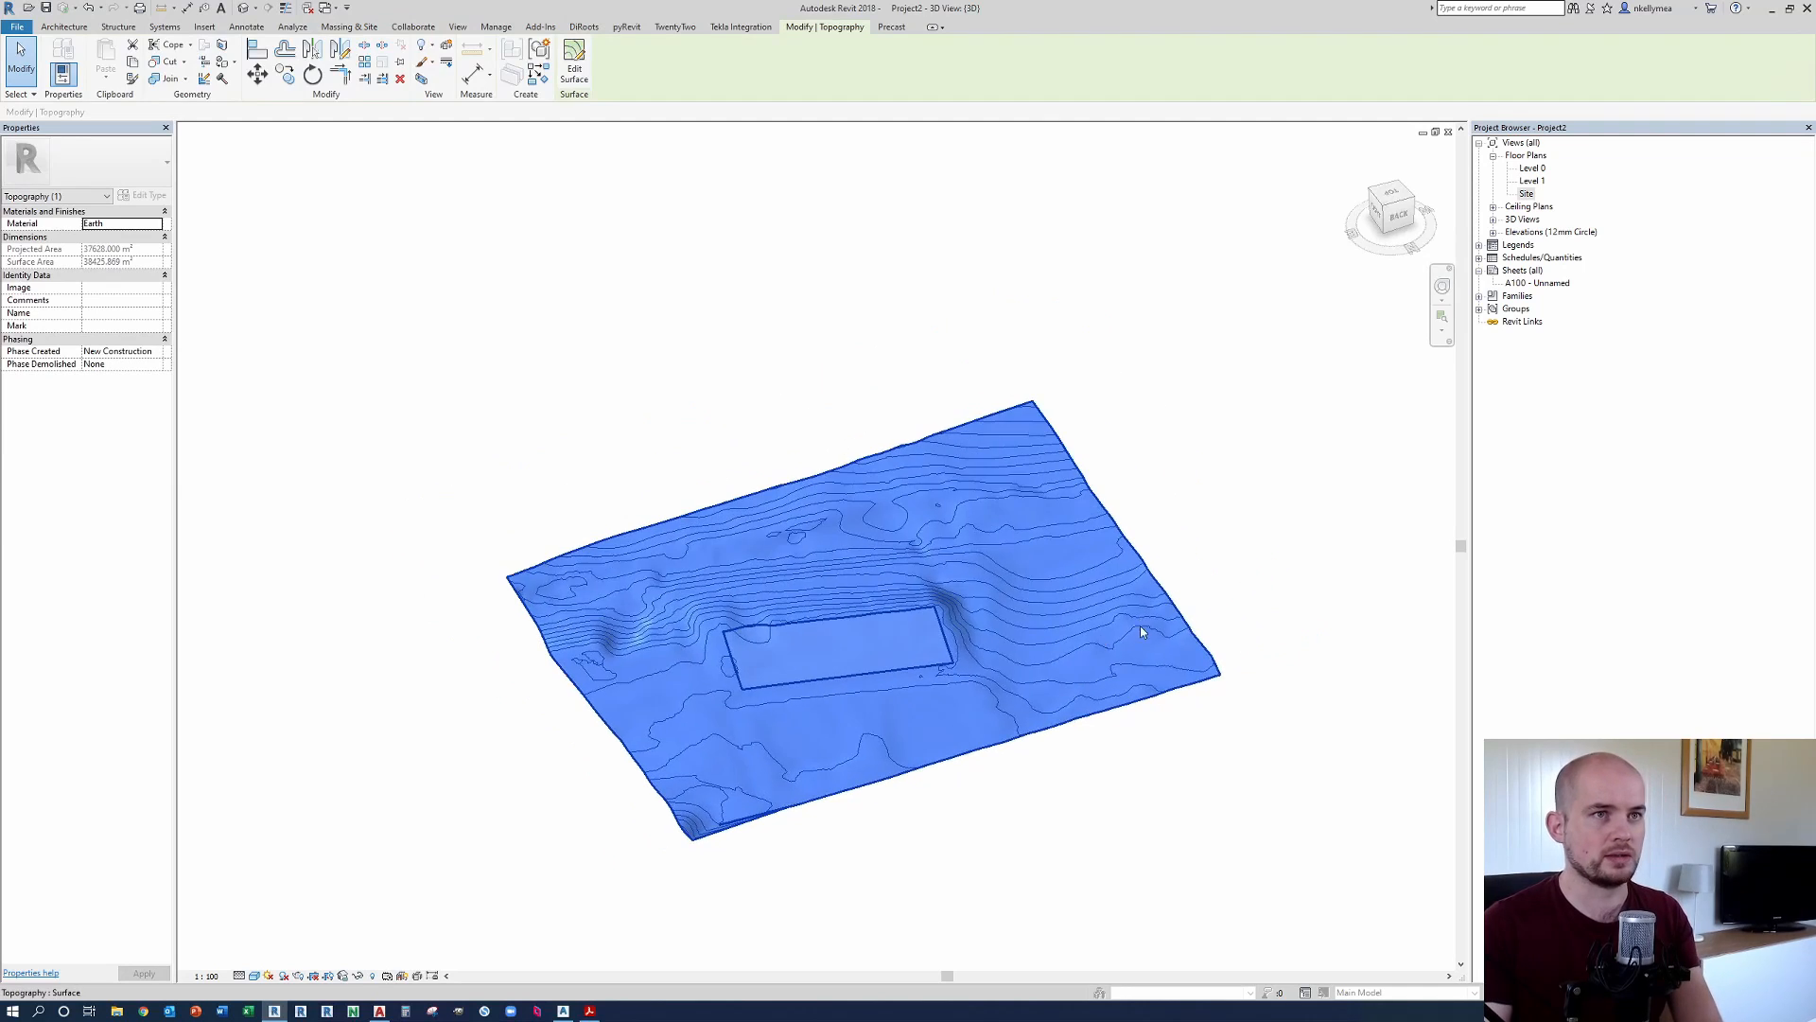
# Step: Open the Site floor plan and start the Spot Coordinate annotation tool
pyautogui.doubleClick(1527, 192)
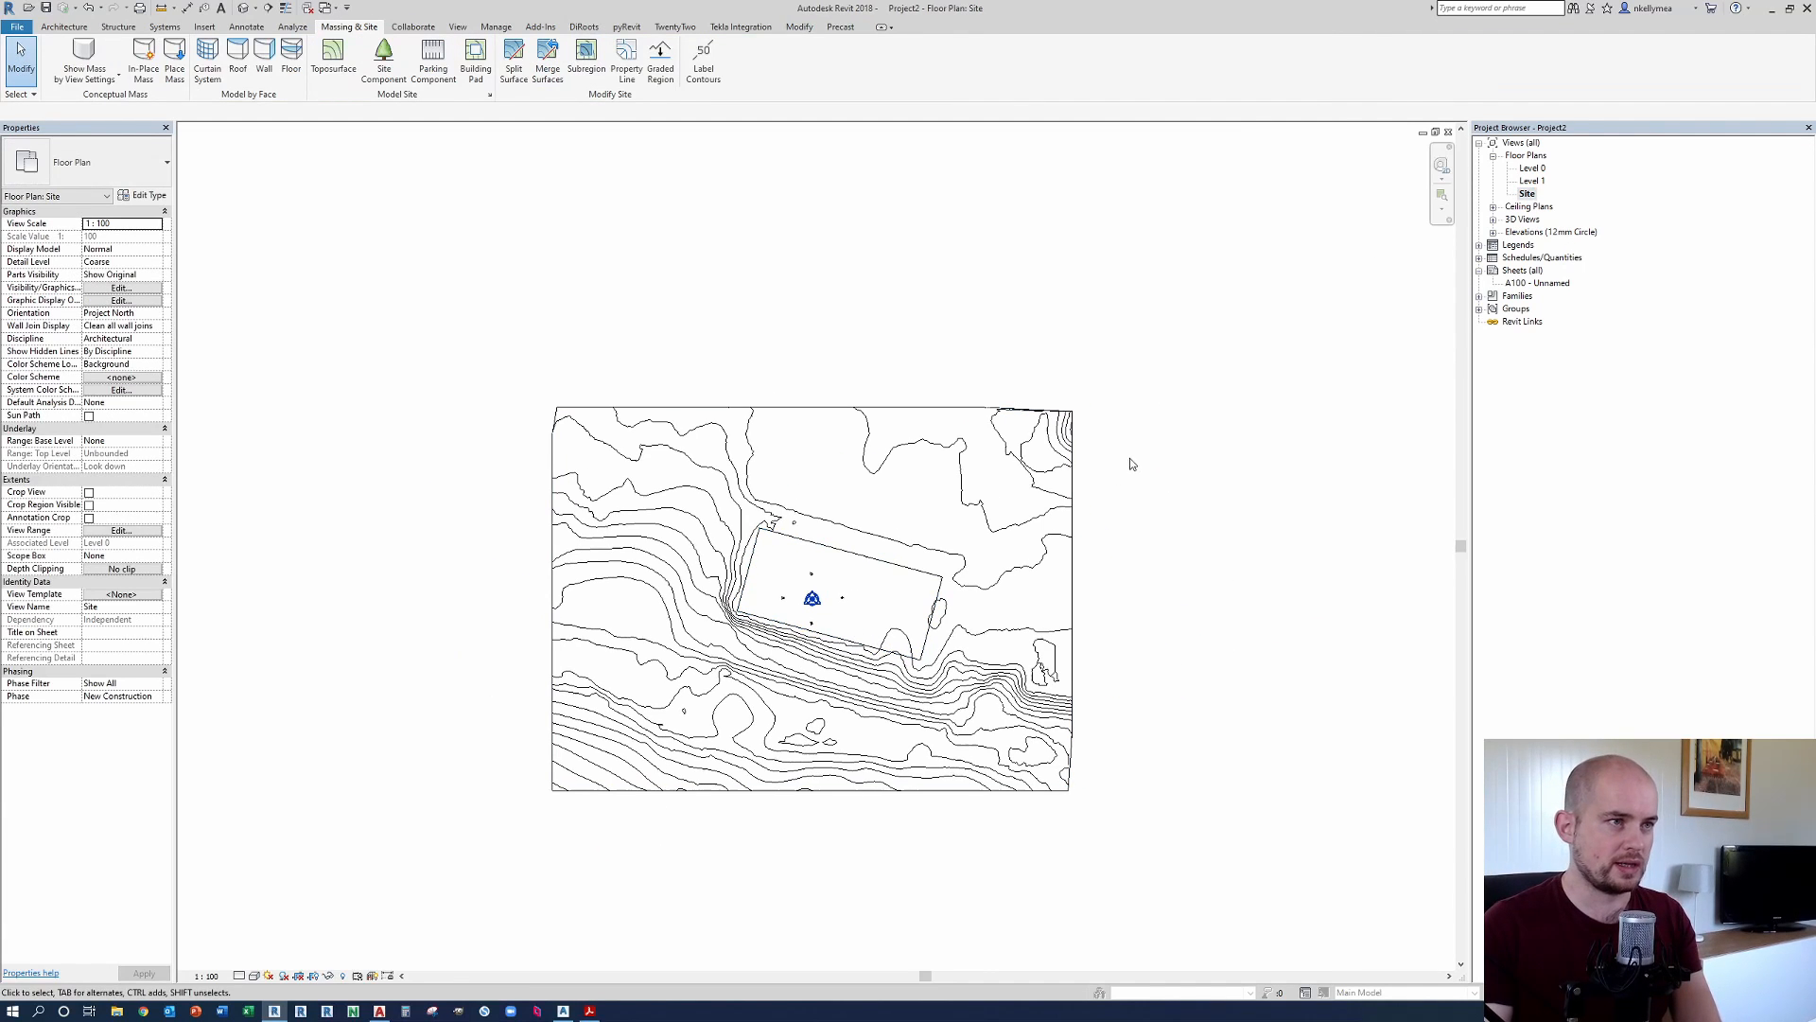
pyautogui.click(767, 55)
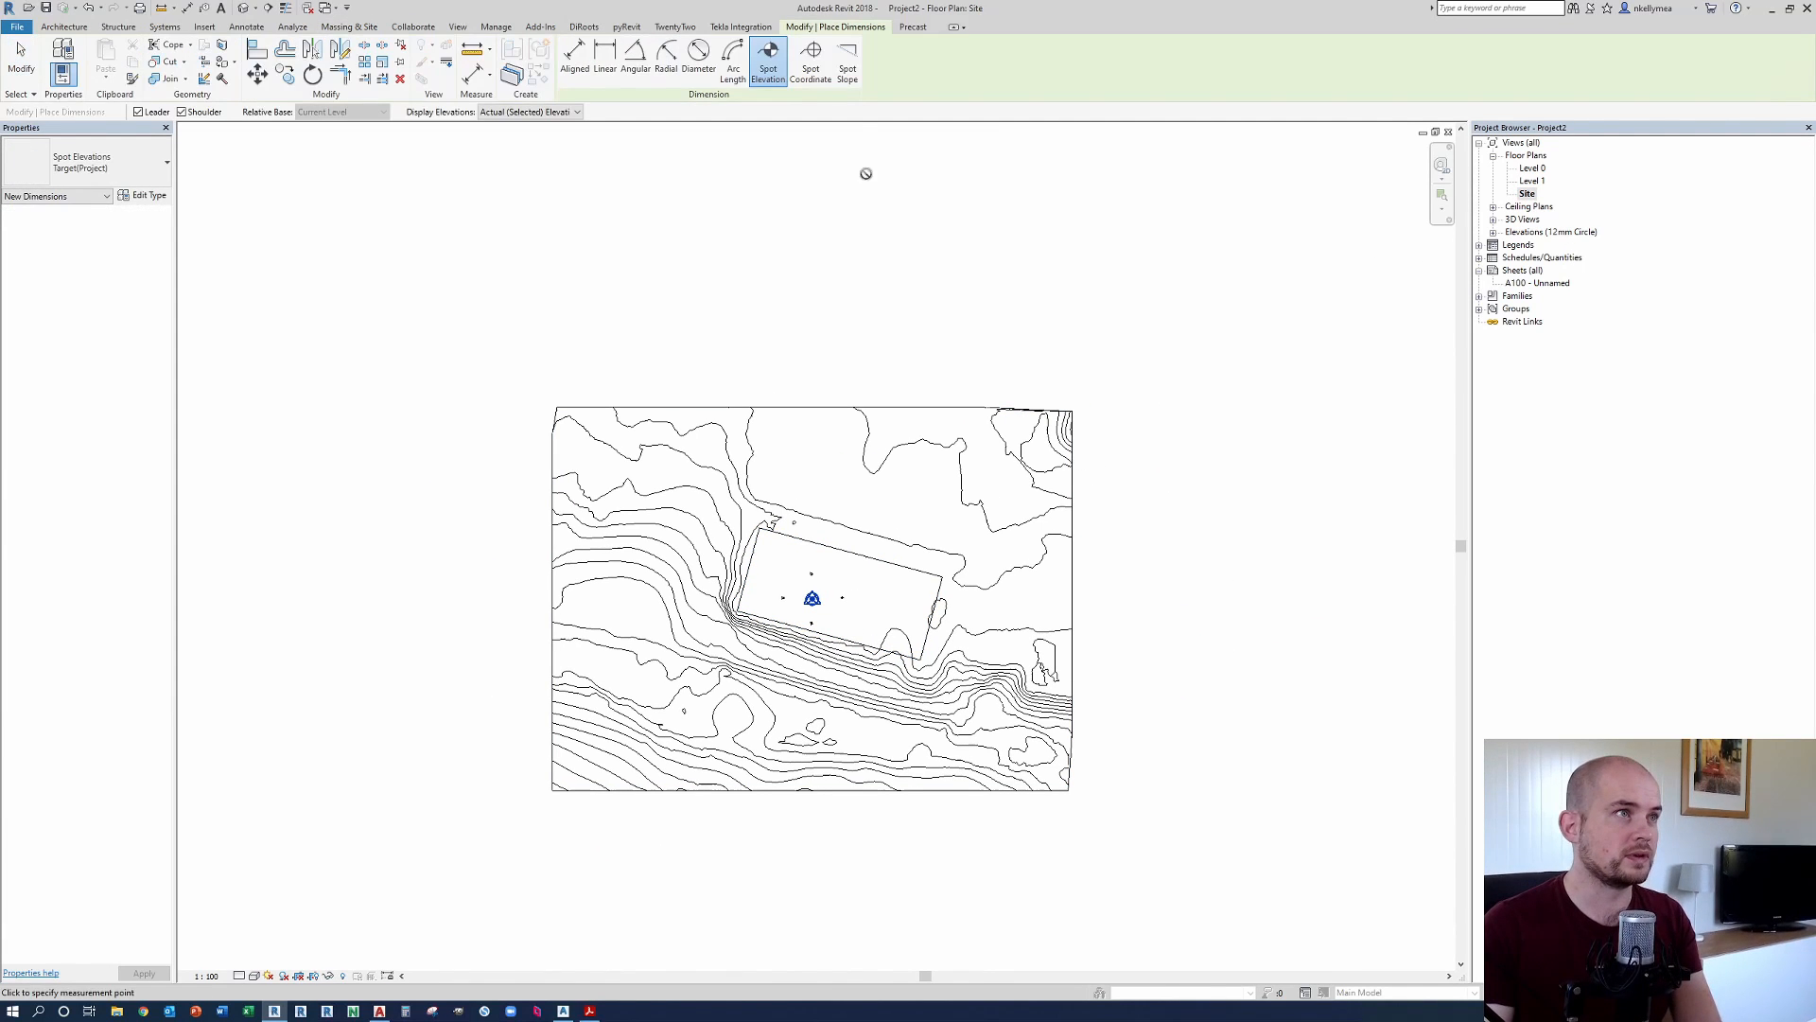
pyautogui.click(810, 64)
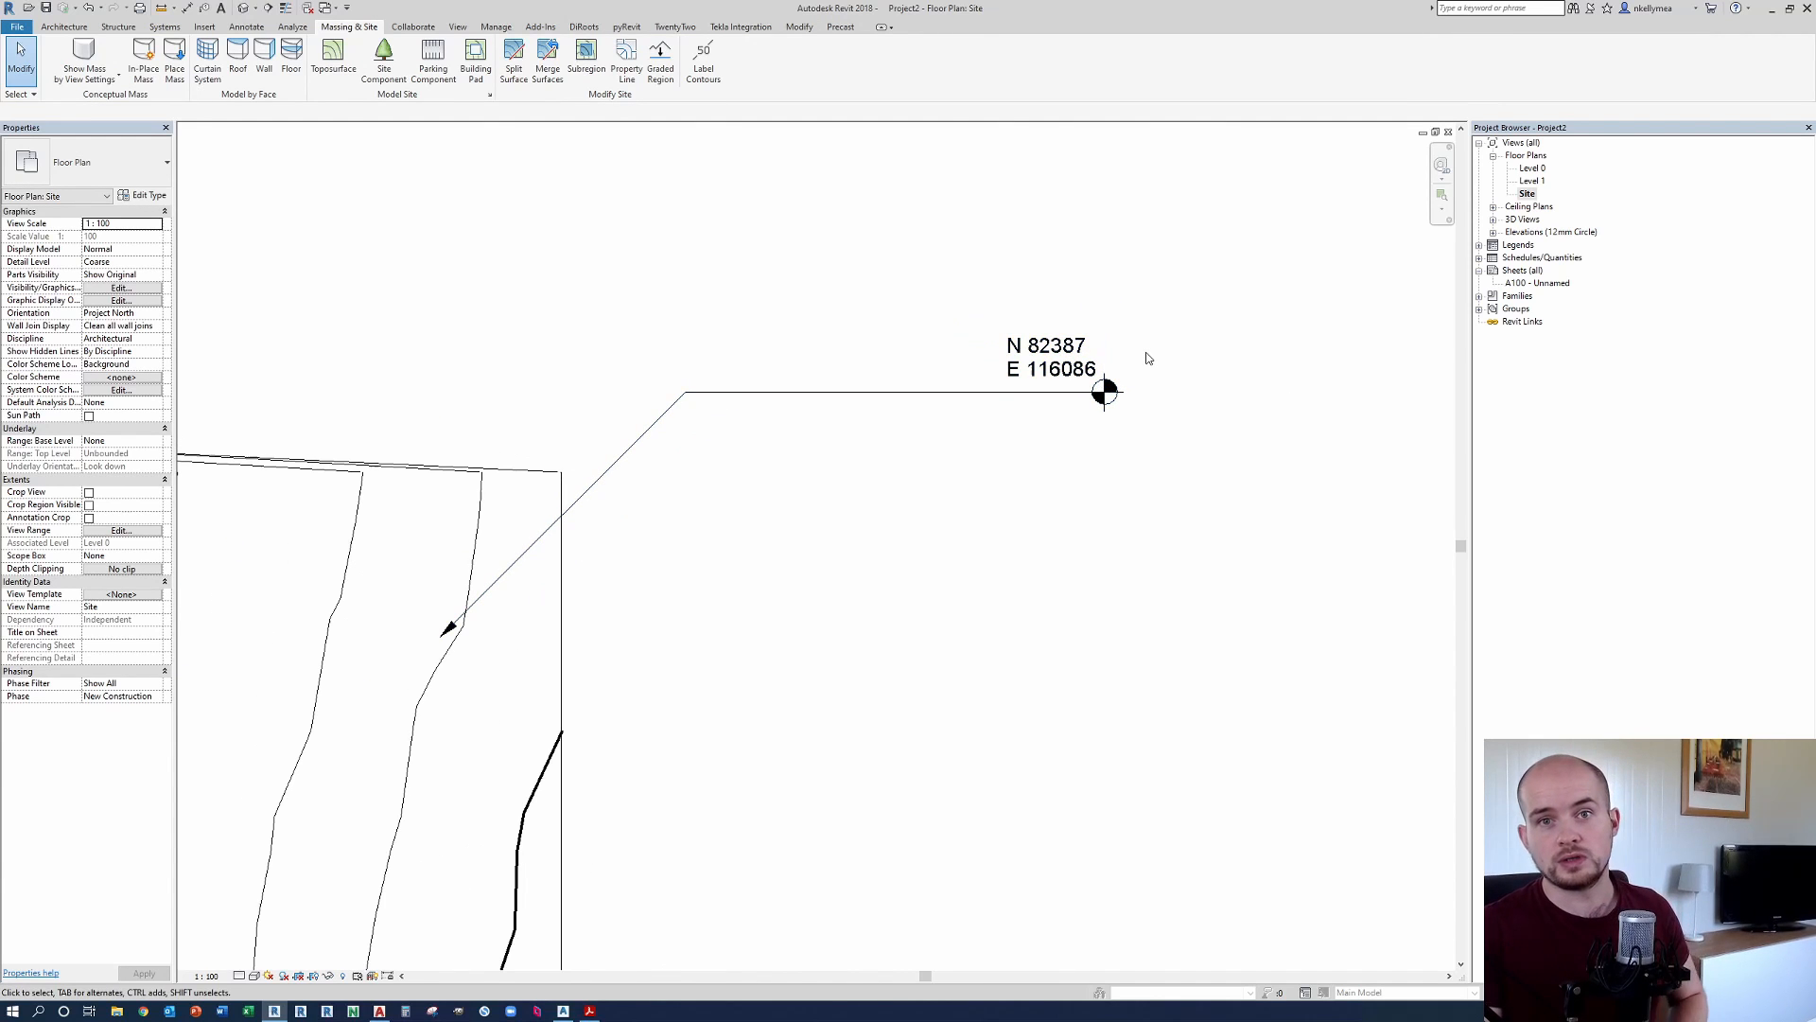
pyautogui.moveTo(1172, 360)
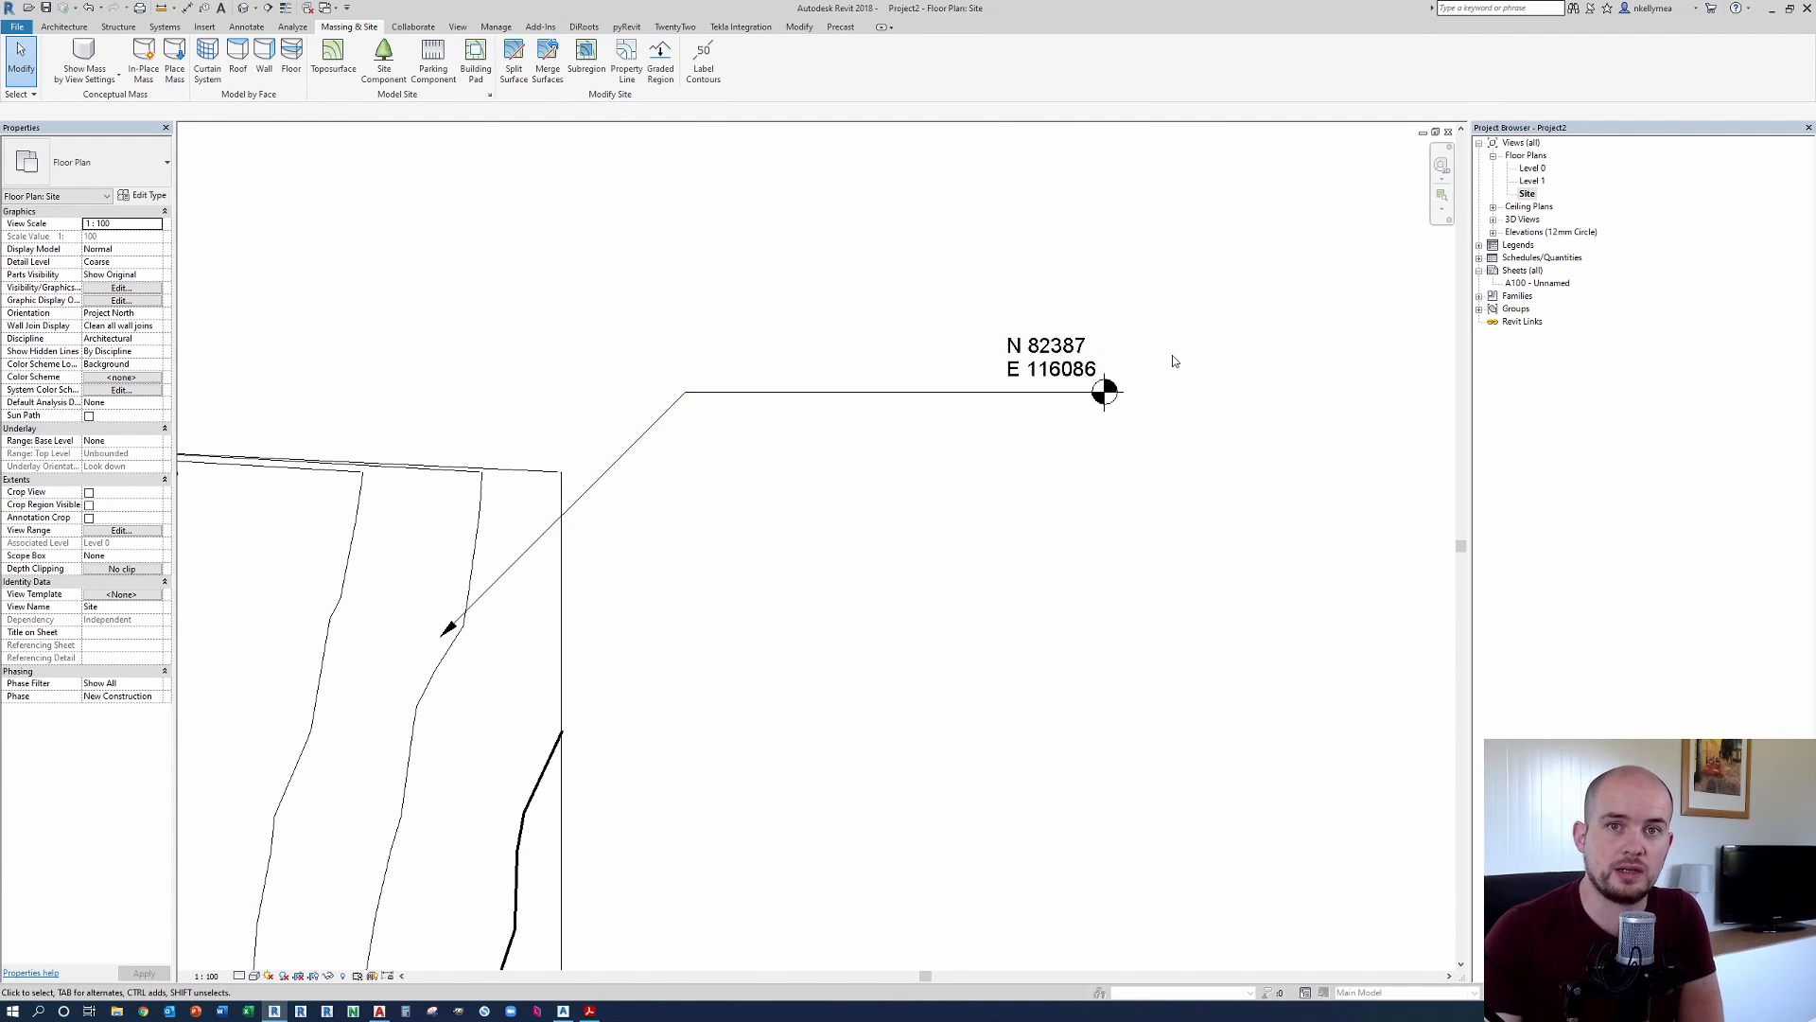
pyautogui.moveTo(1020, 404)
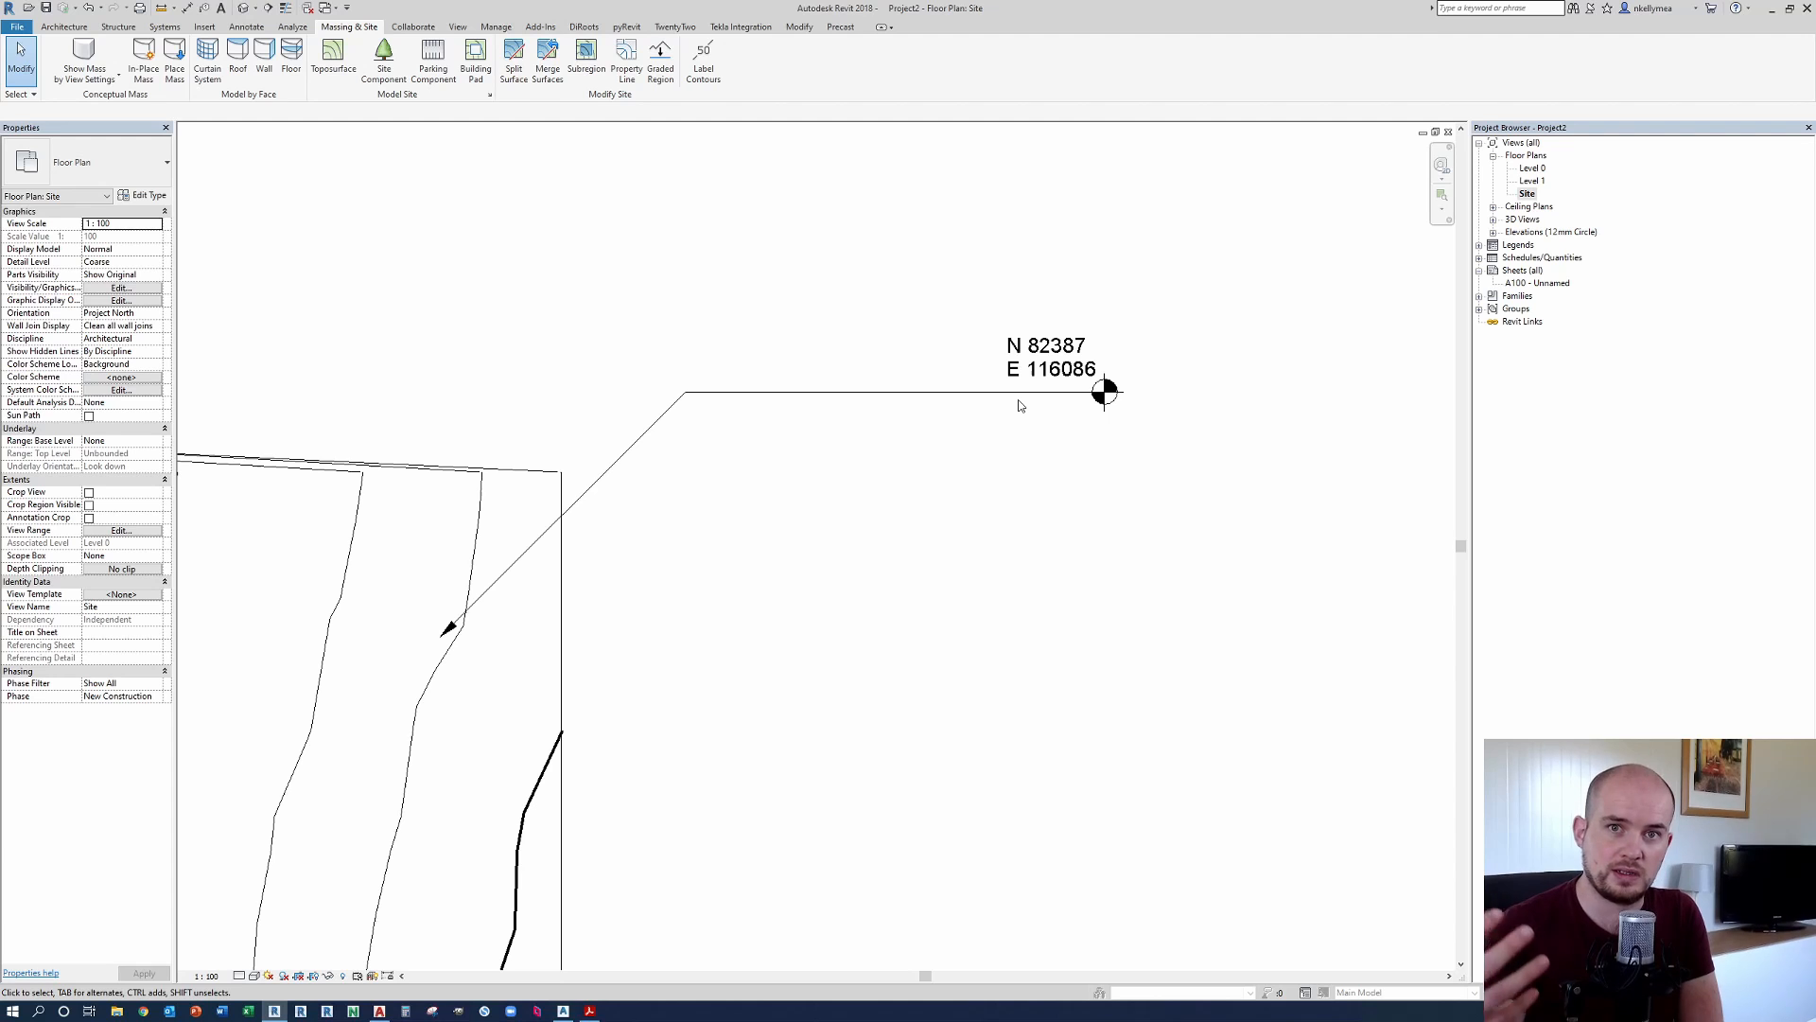
# Step: Select the N 82387, E 116086 spot coordinate on the Site plan
pyautogui.click(1048, 357)
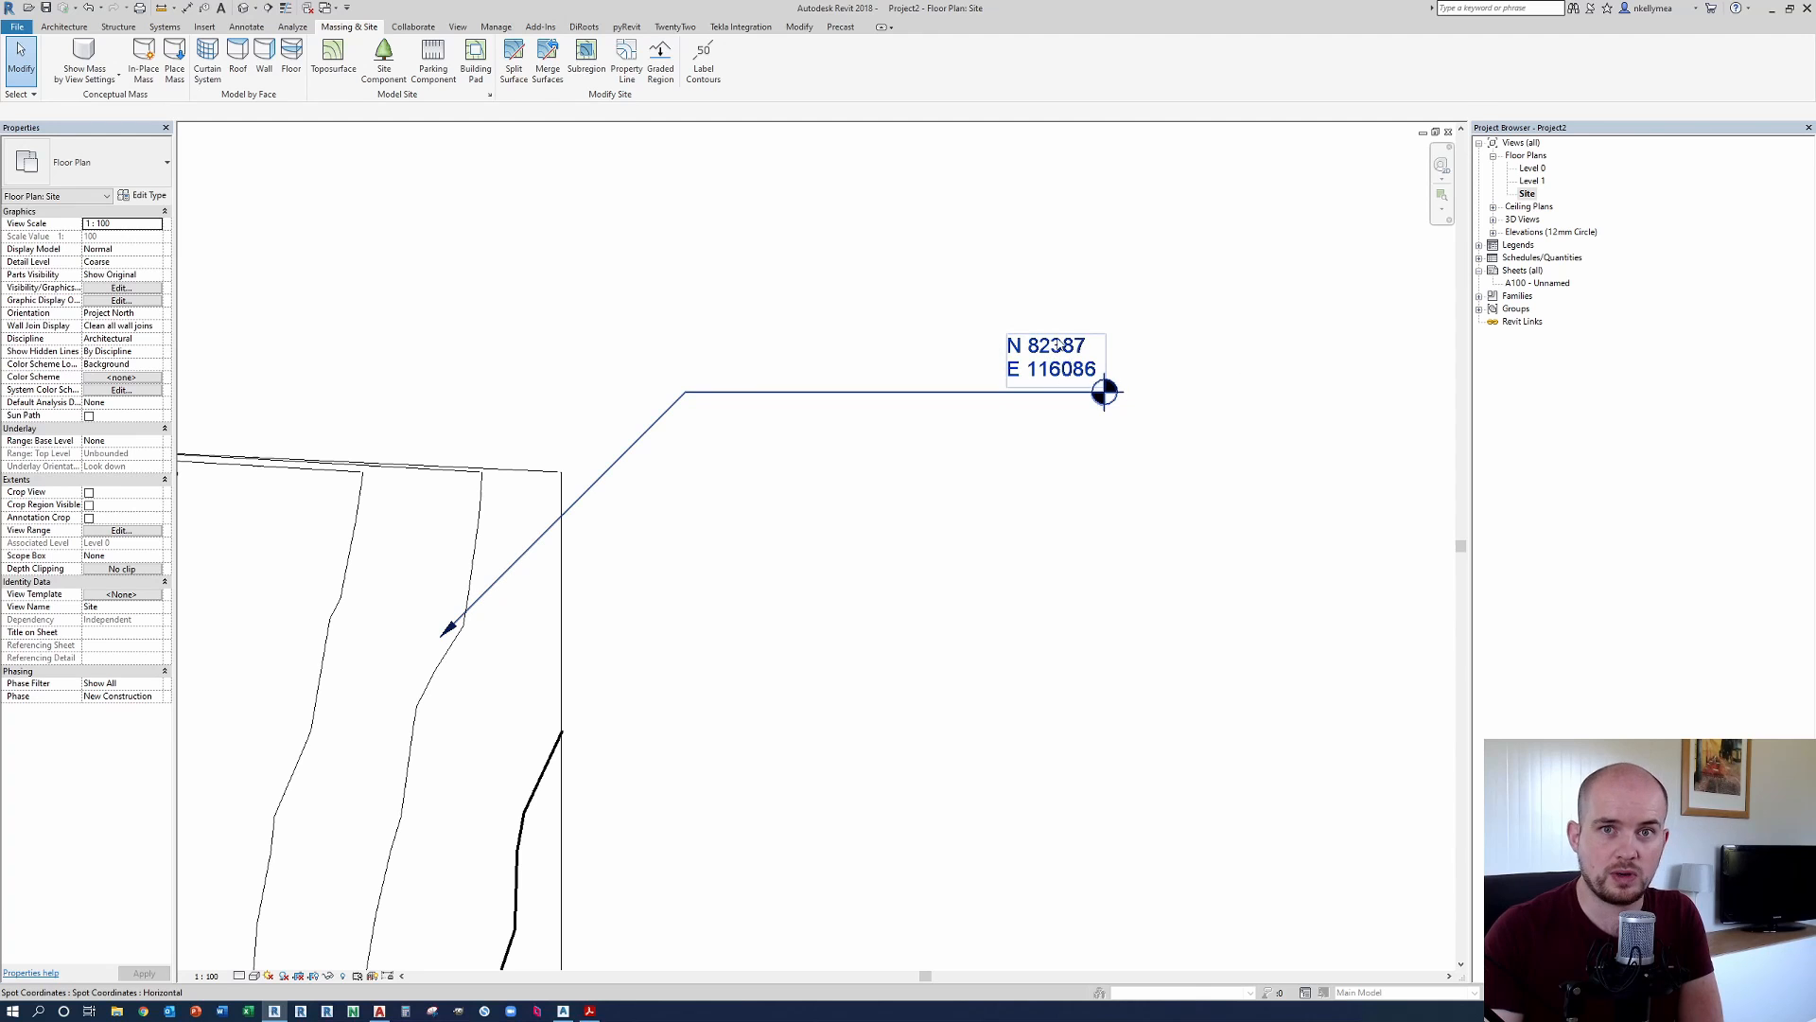
pyautogui.moveTo(1057, 382)
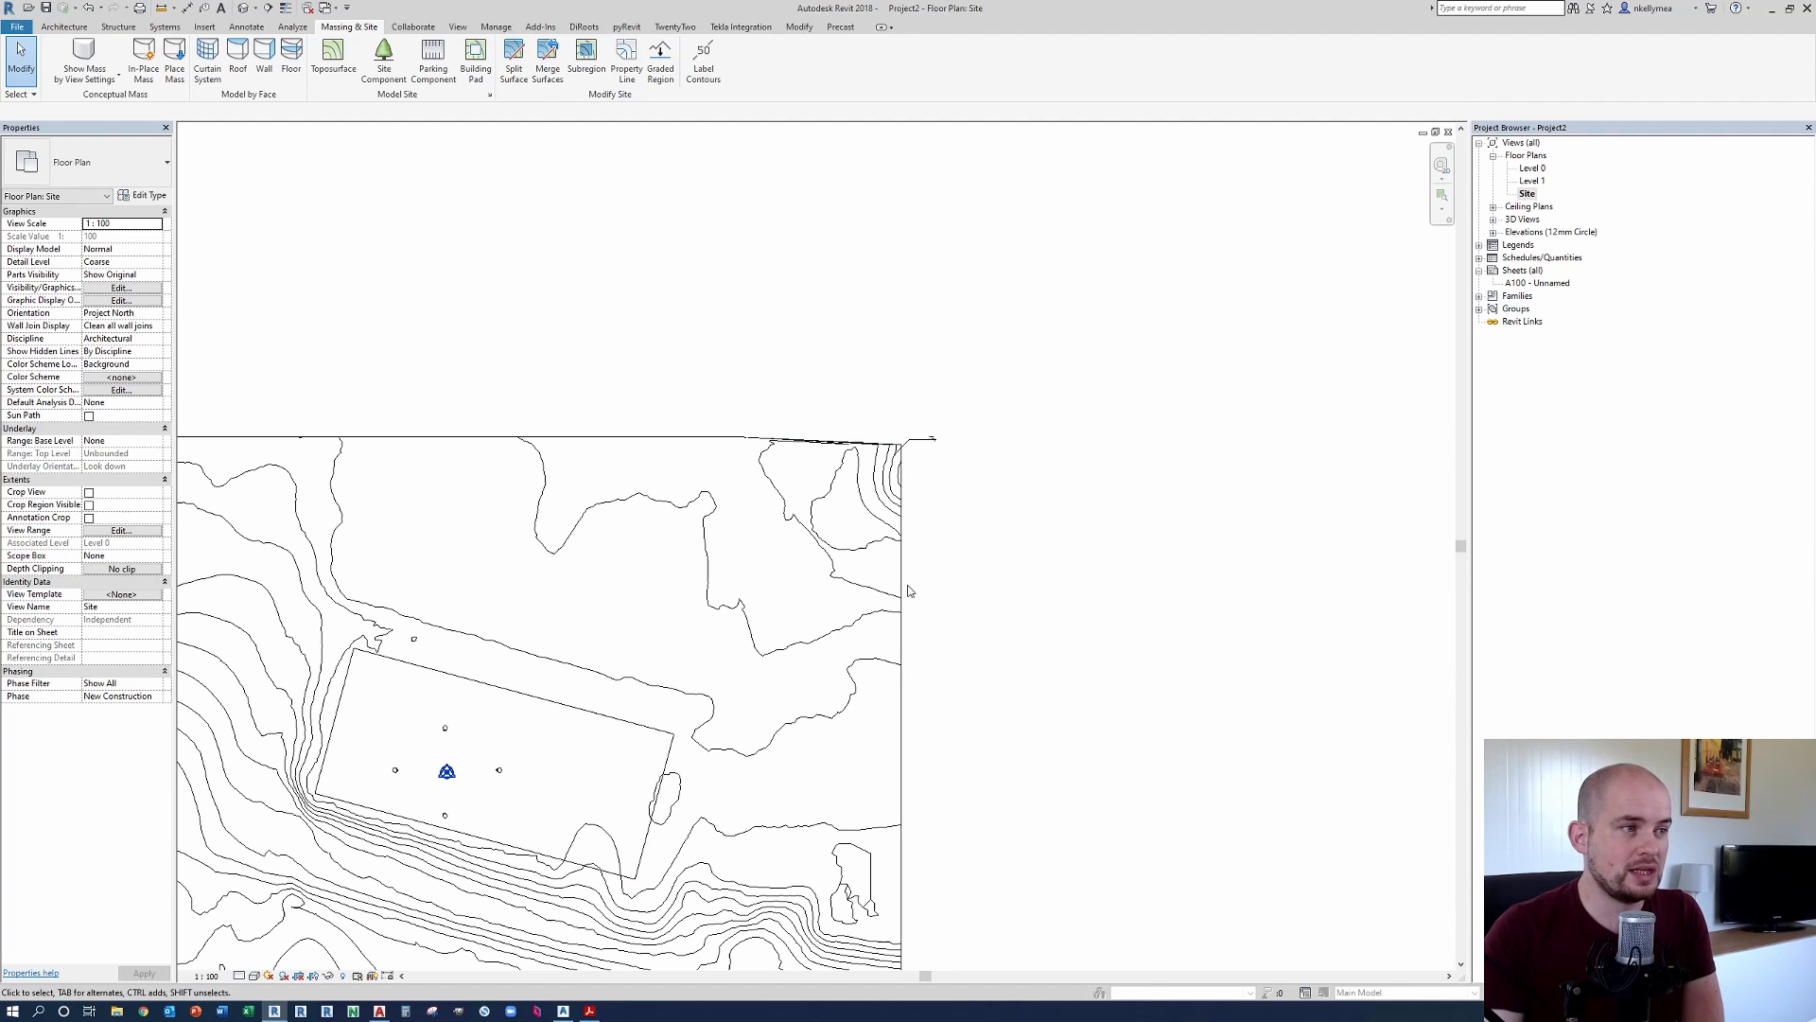
pyautogui.moveTo(910, 598)
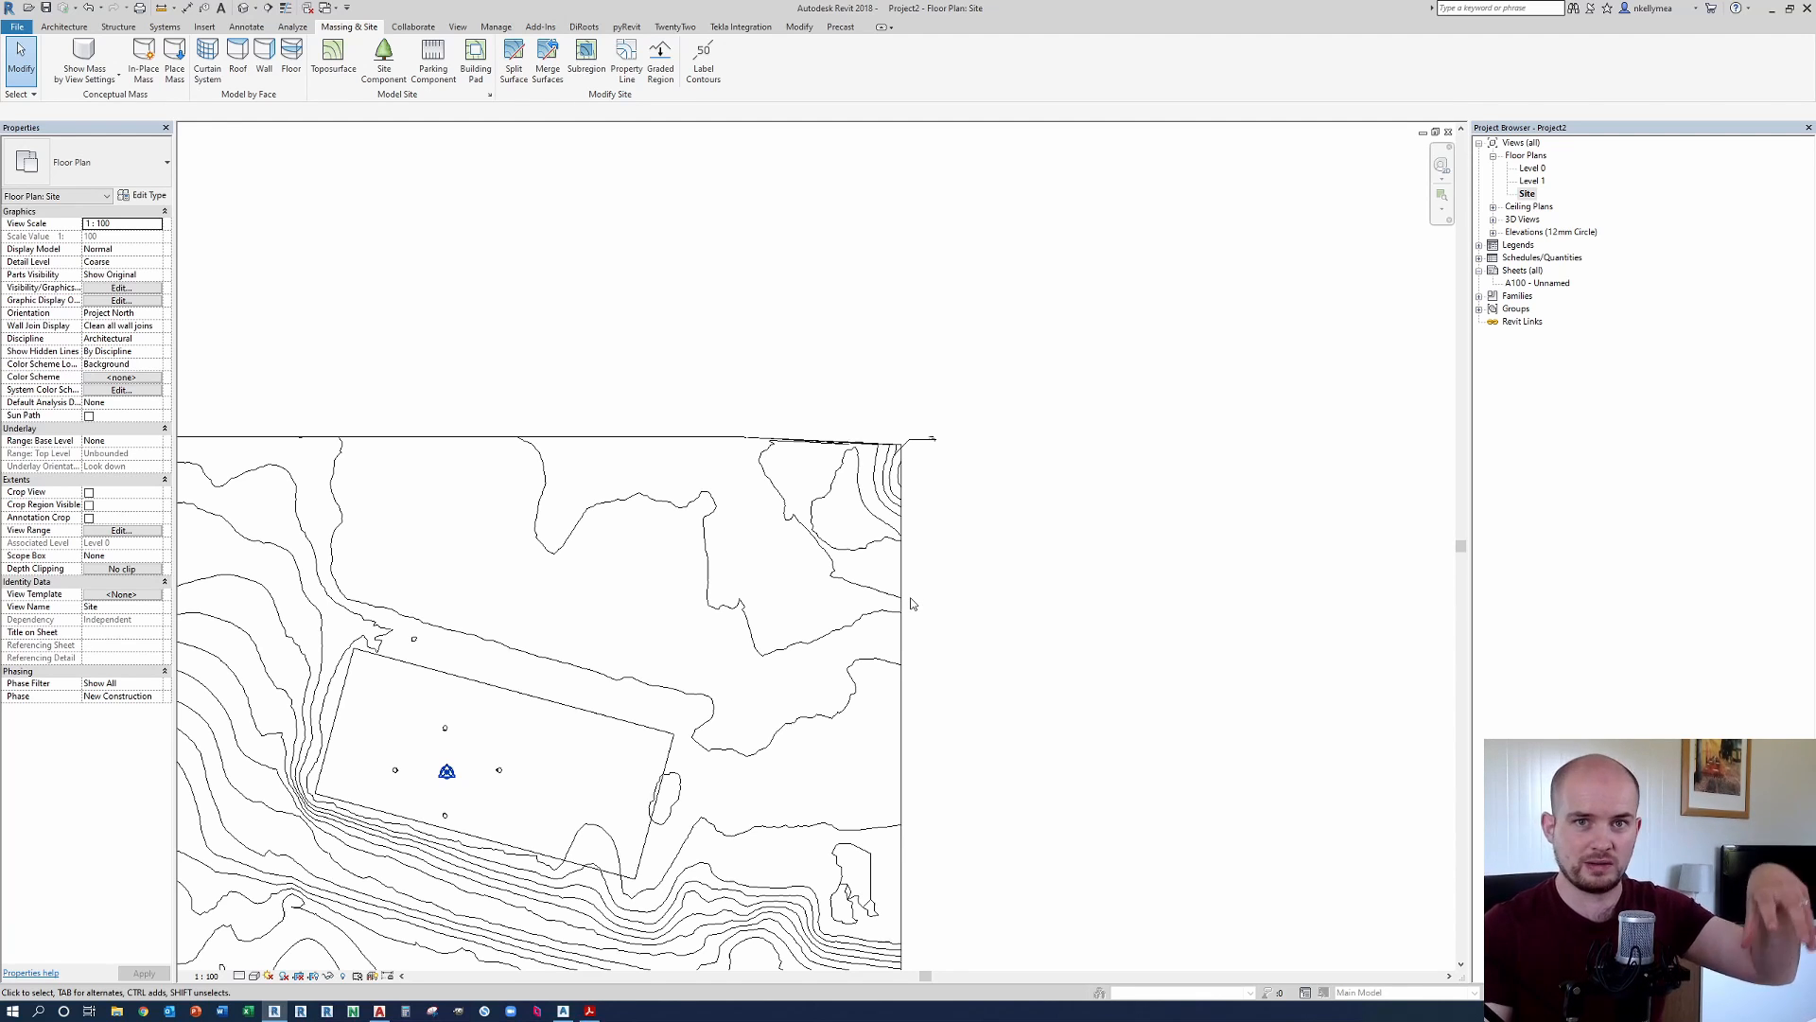
pyautogui.moveTo(960, 645)
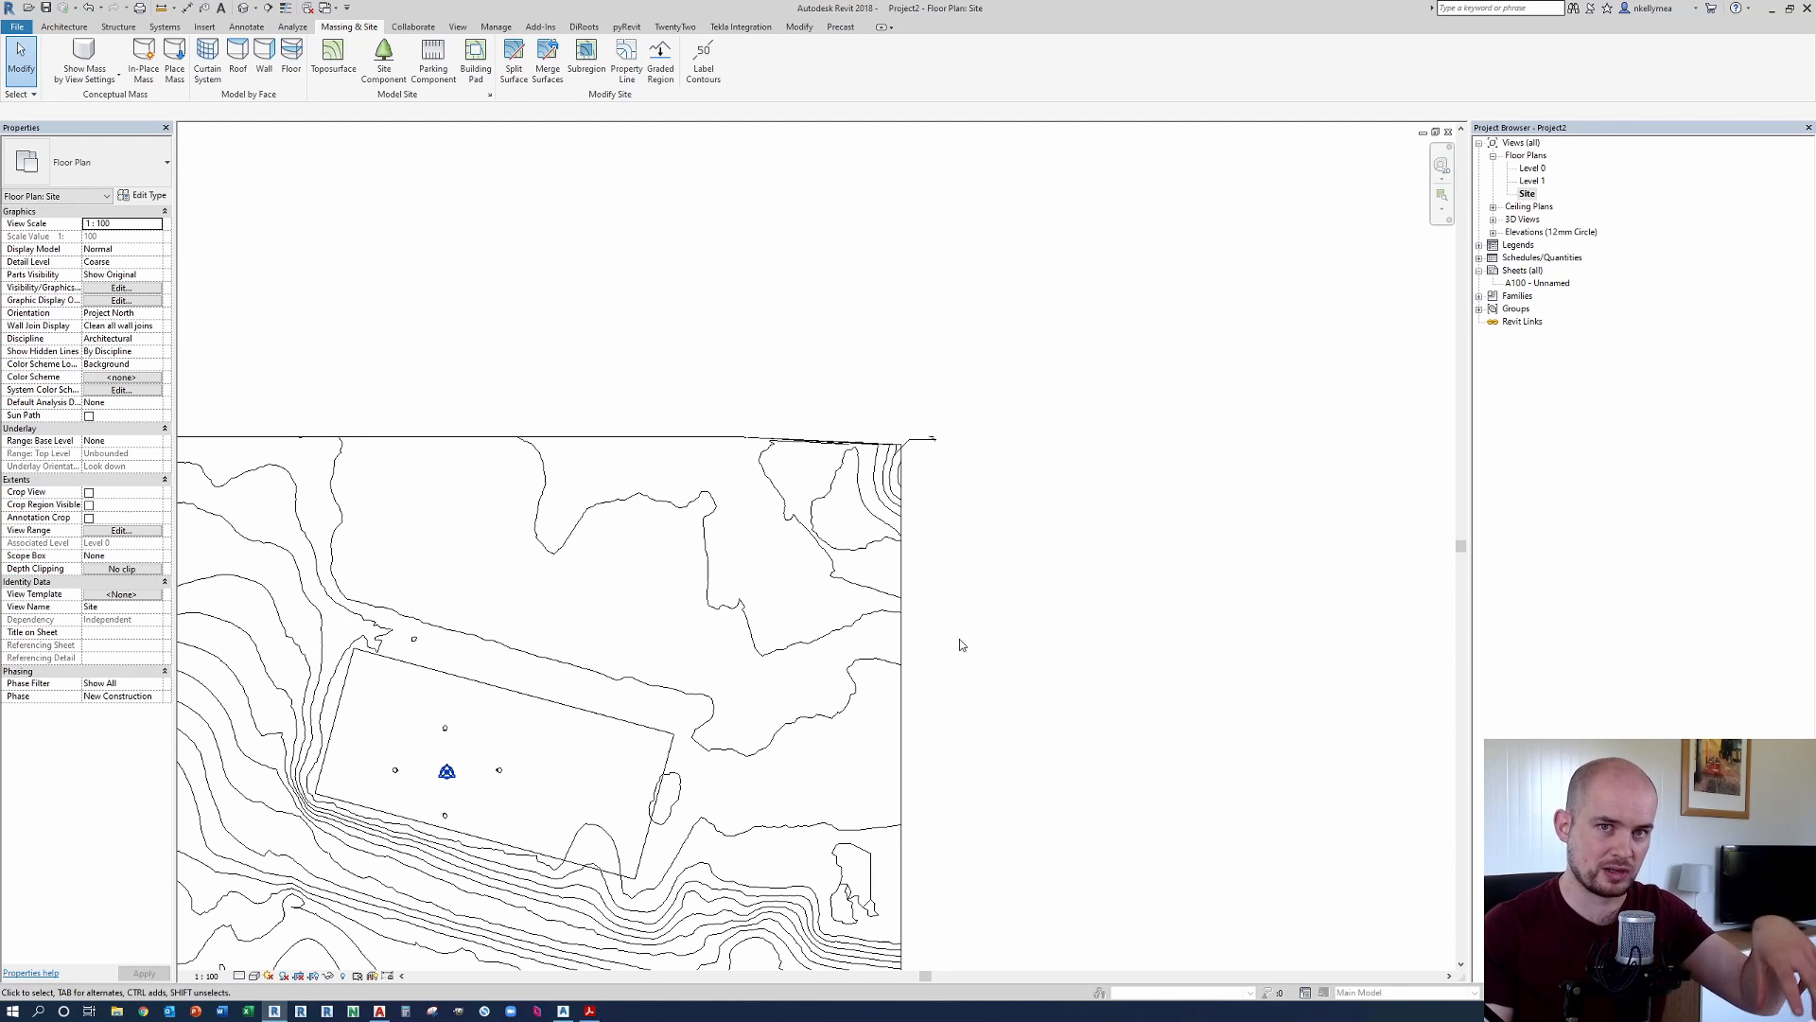
pyautogui.moveTo(956, 636)
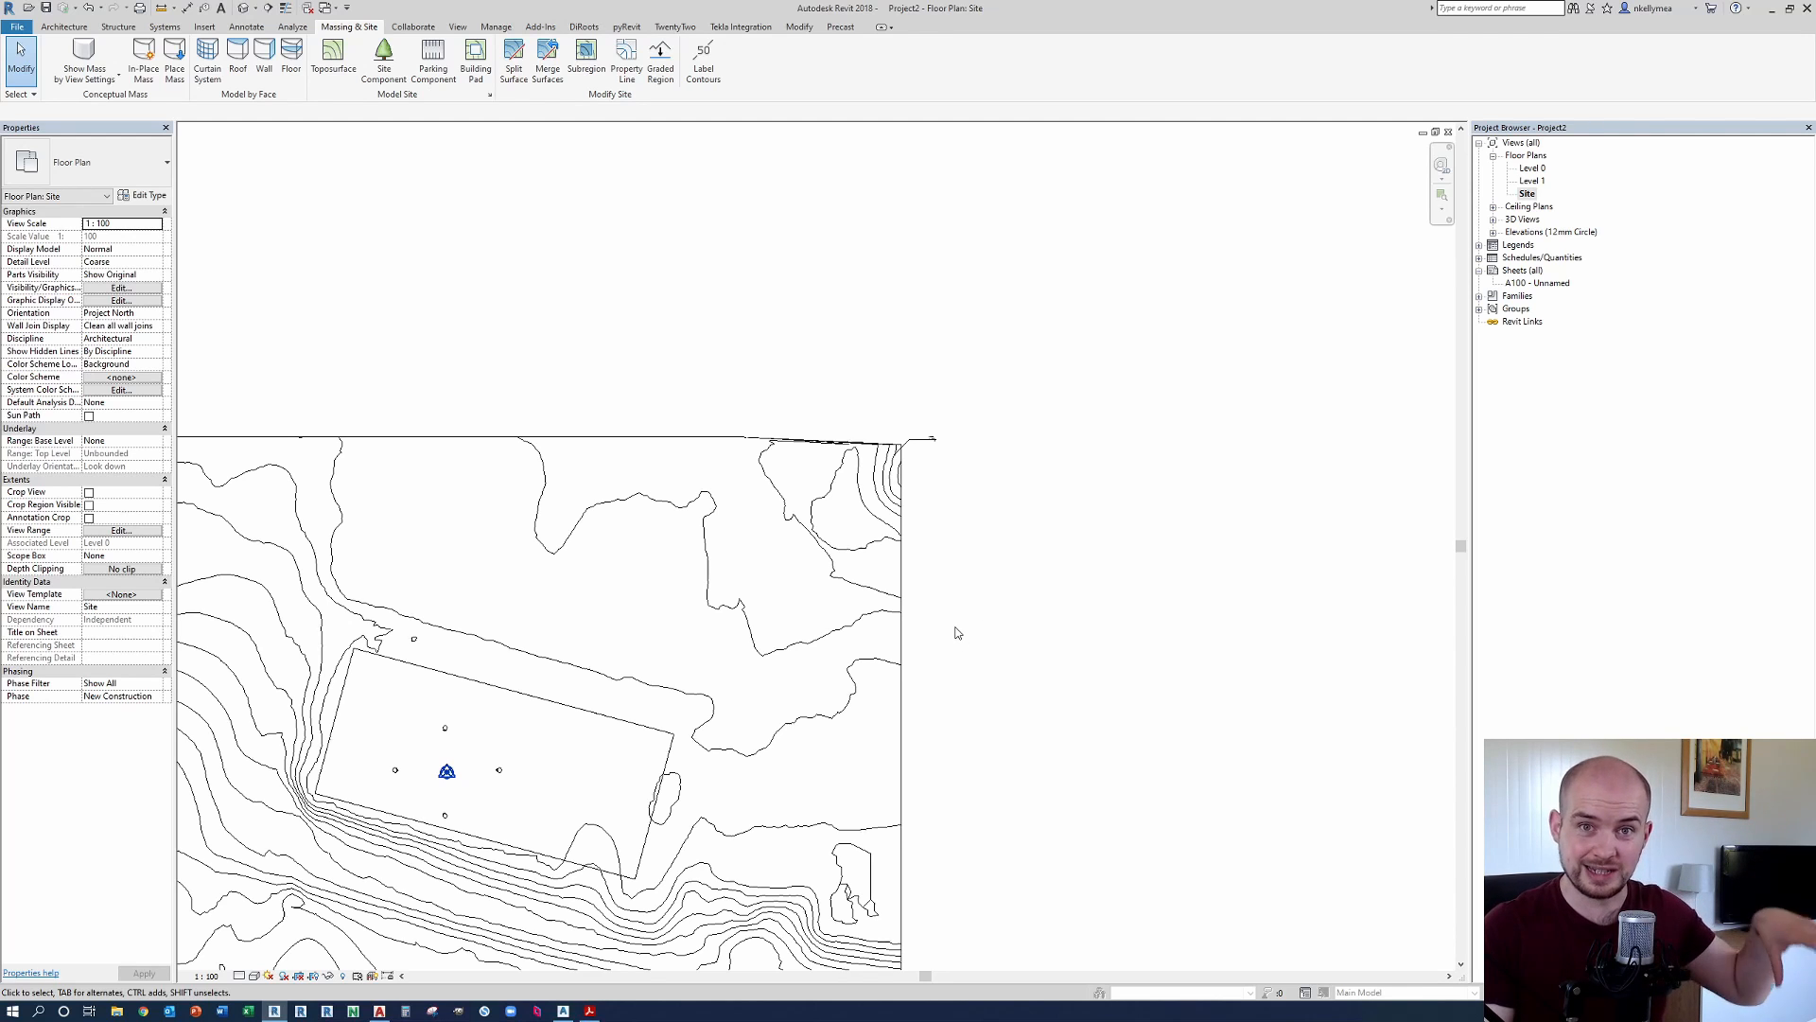
pyautogui.moveTo(1149, 633)
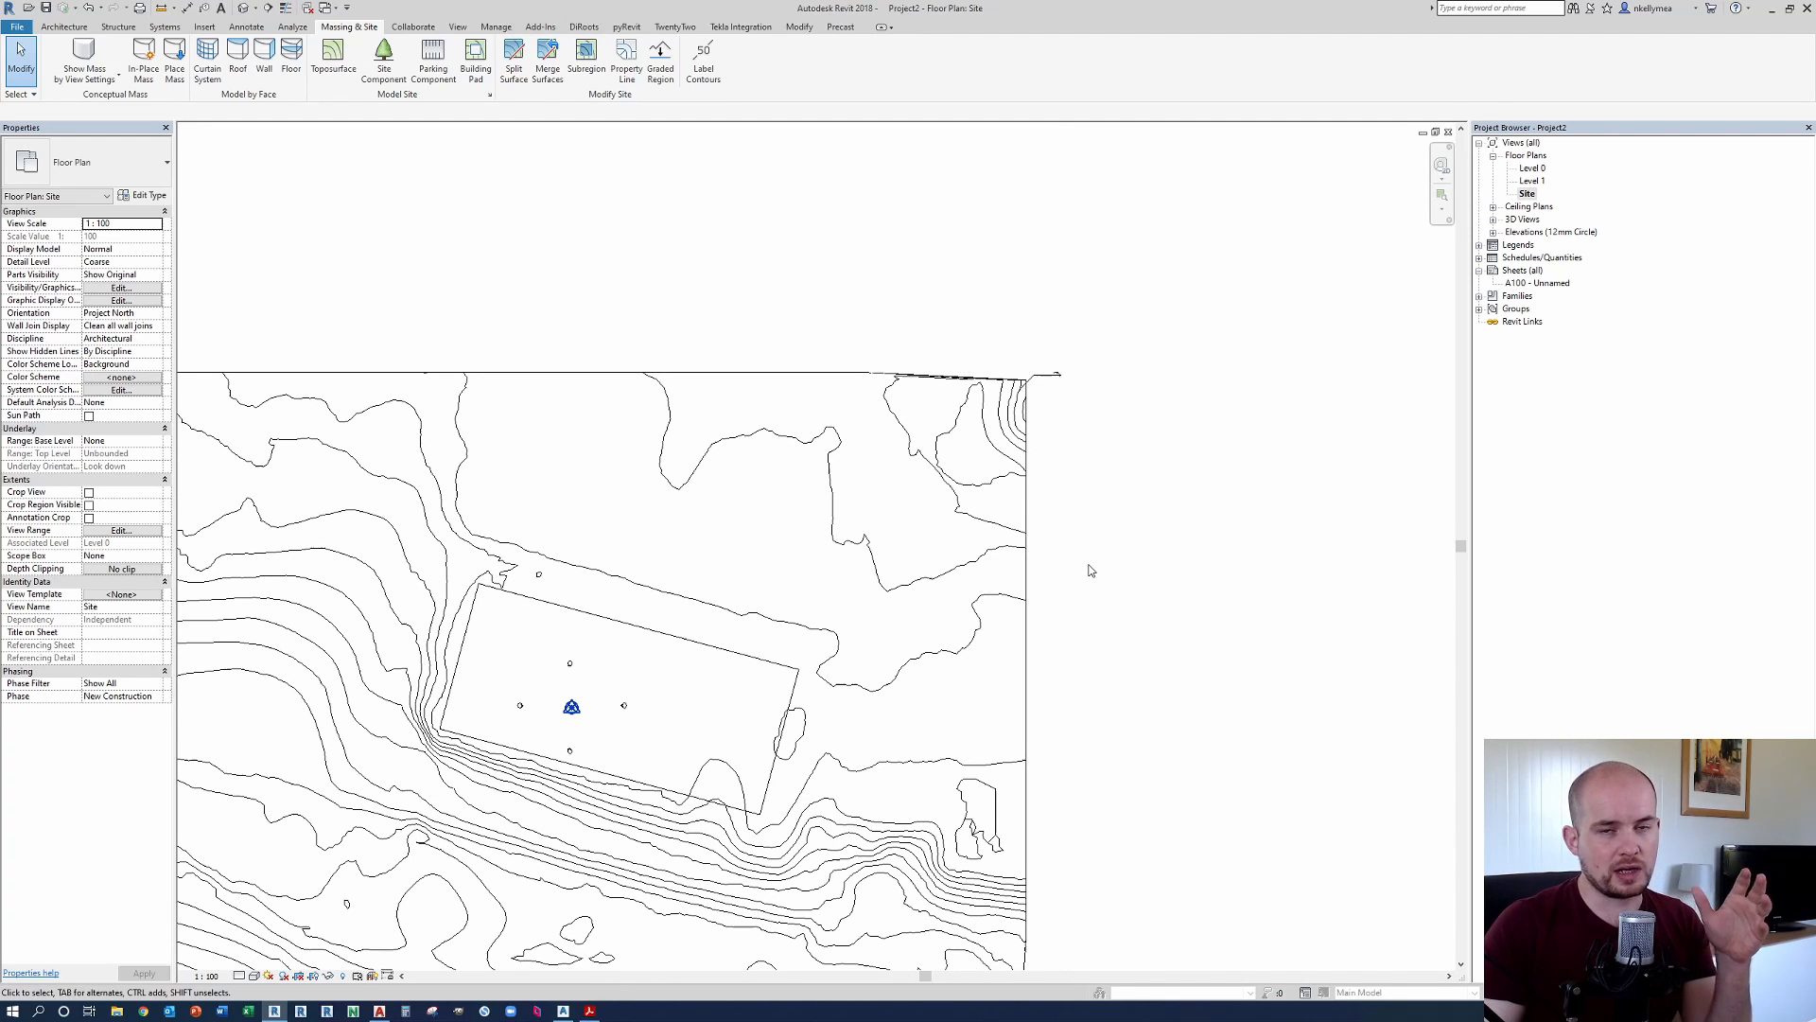
pyautogui.moveTo(1085, 576)
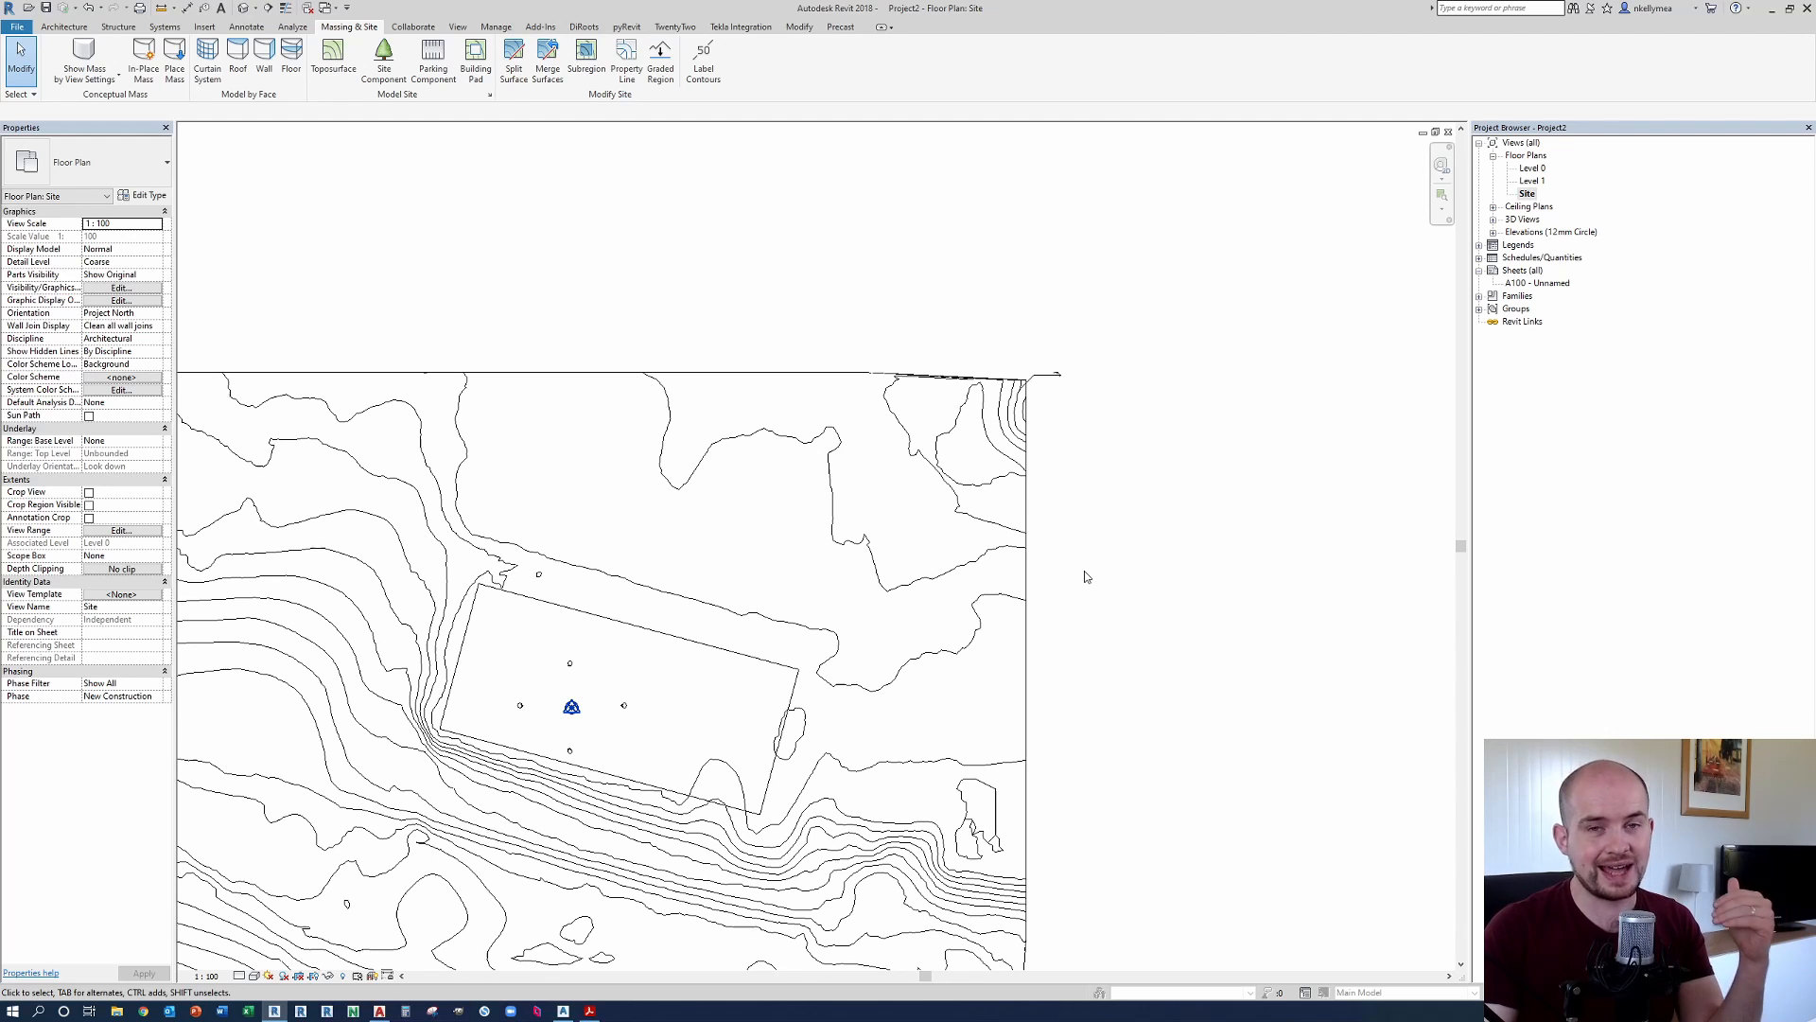
pyautogui.moveTo(1118, 545)
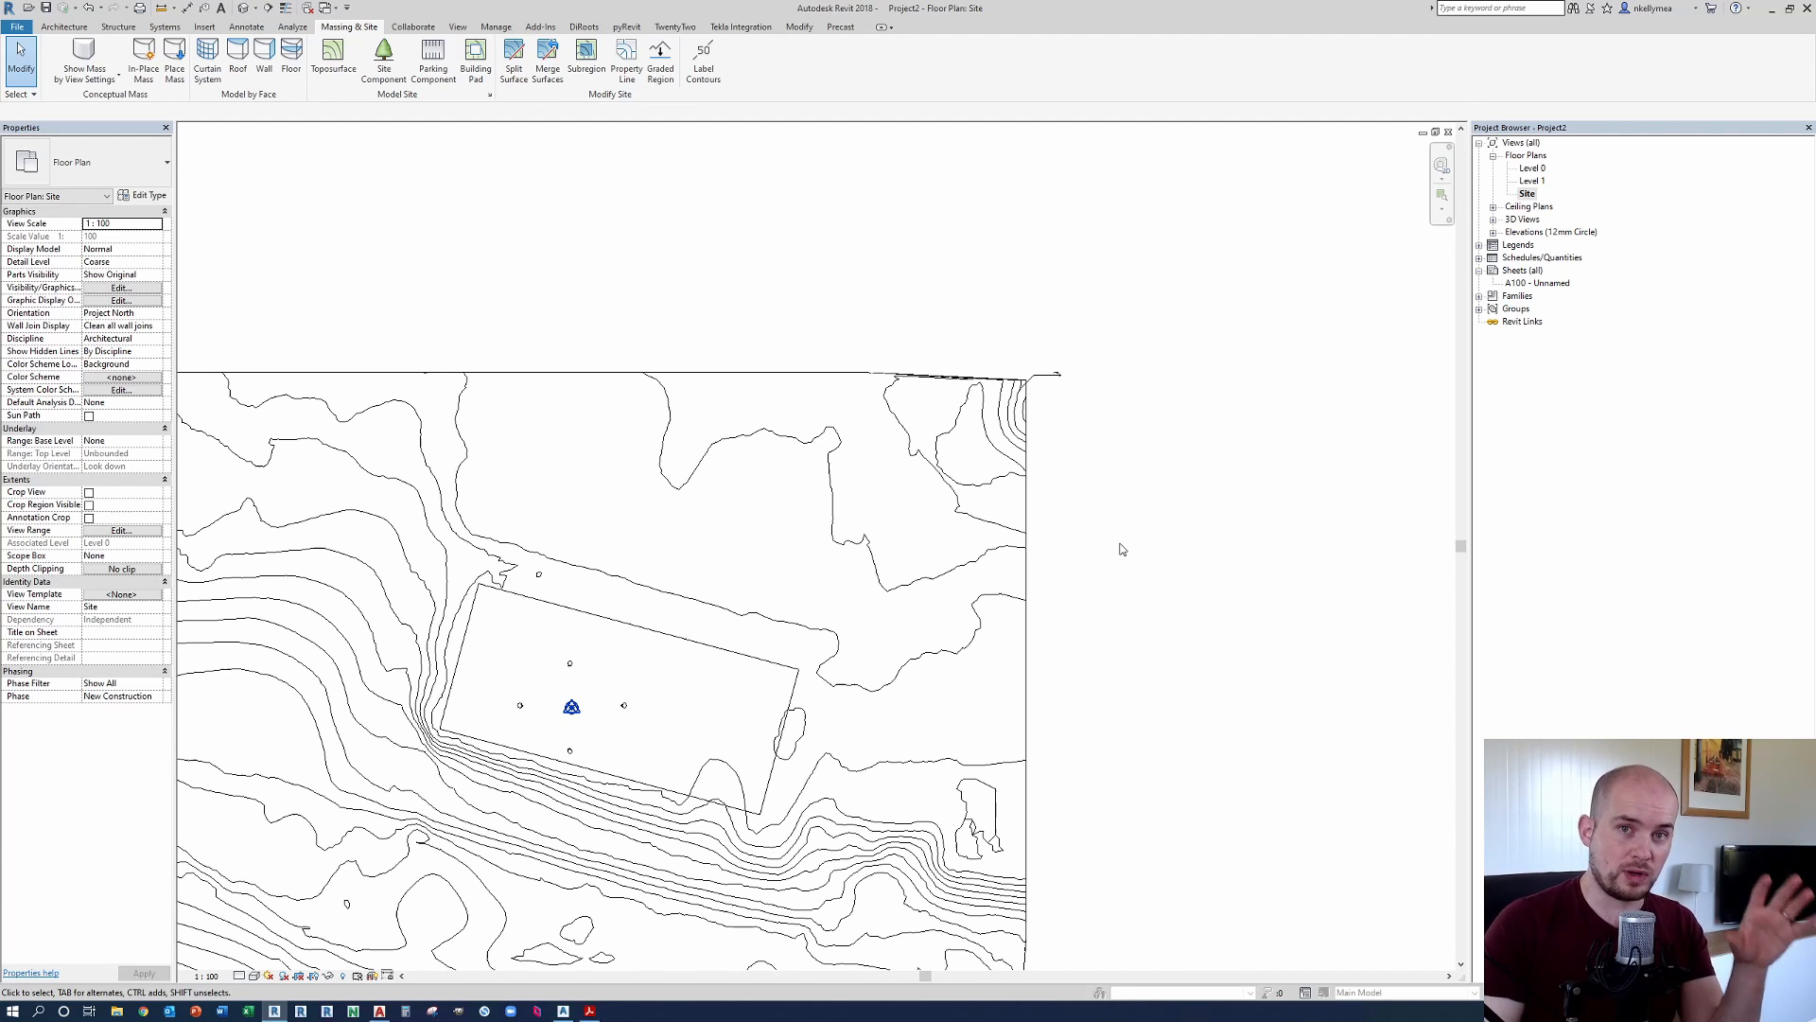
pyautogui.moveTo(1133, 557)
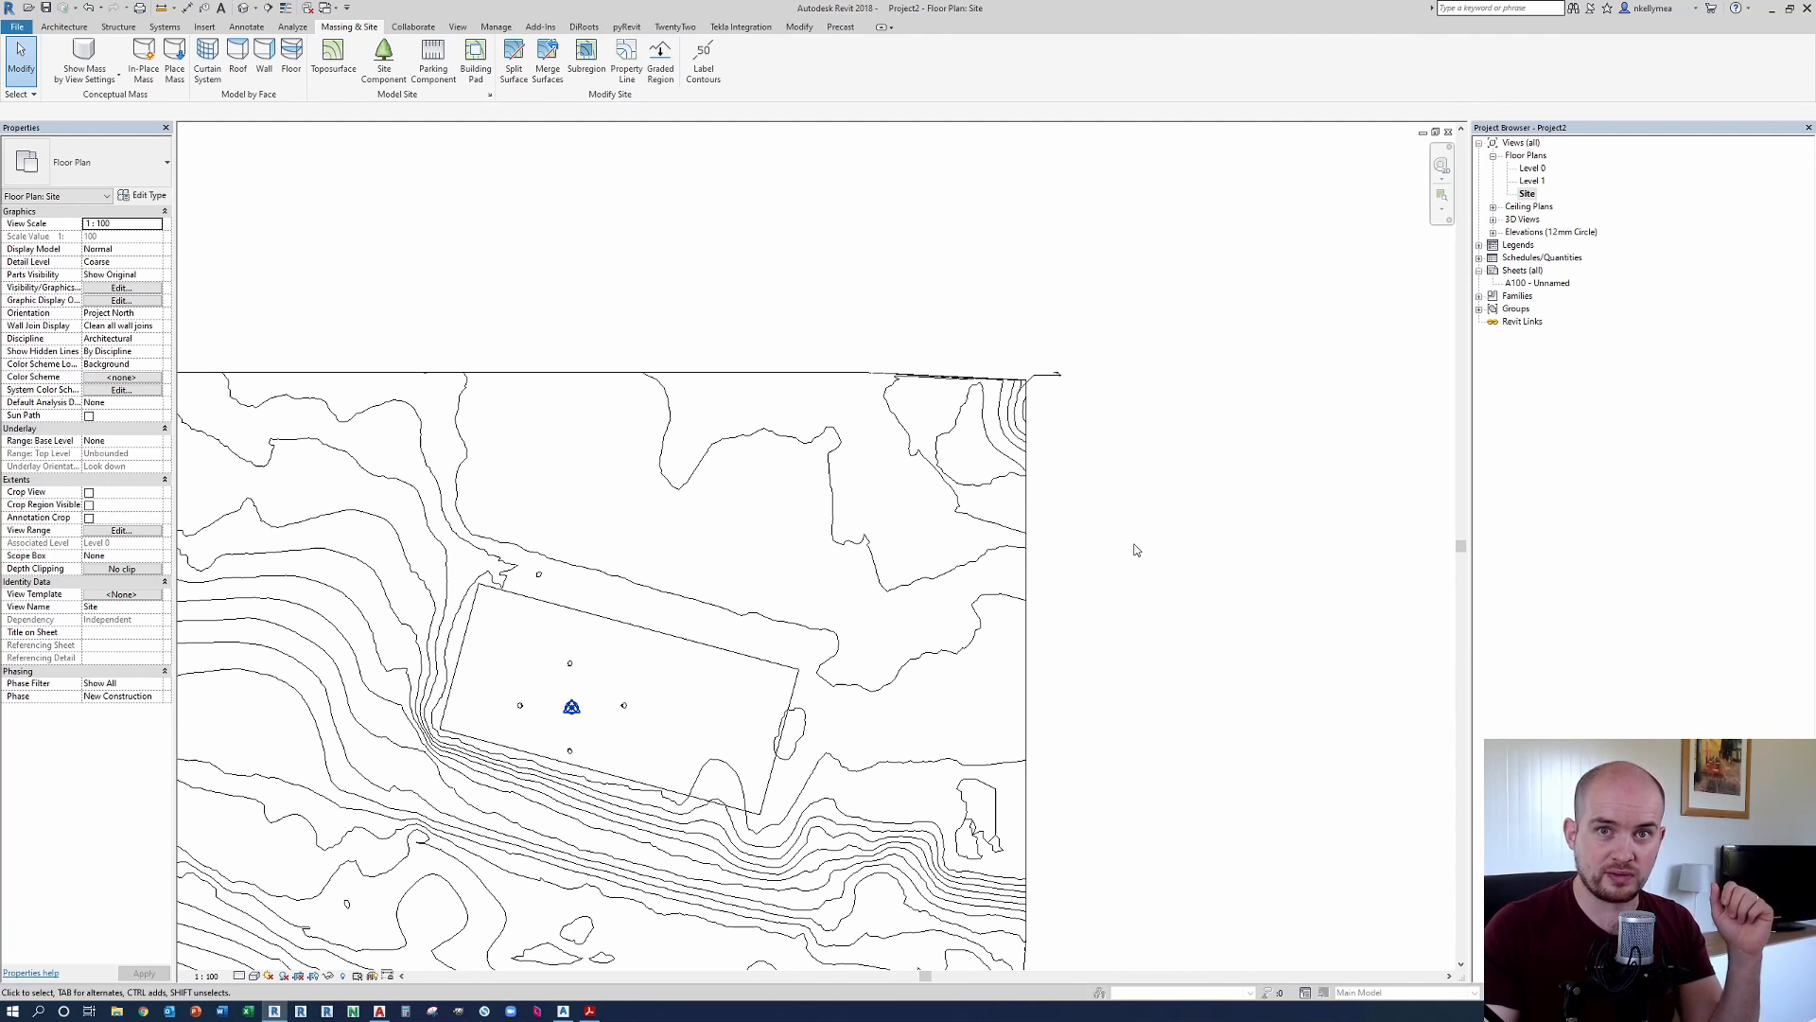
pyautogui.moveTo(1192, 605)
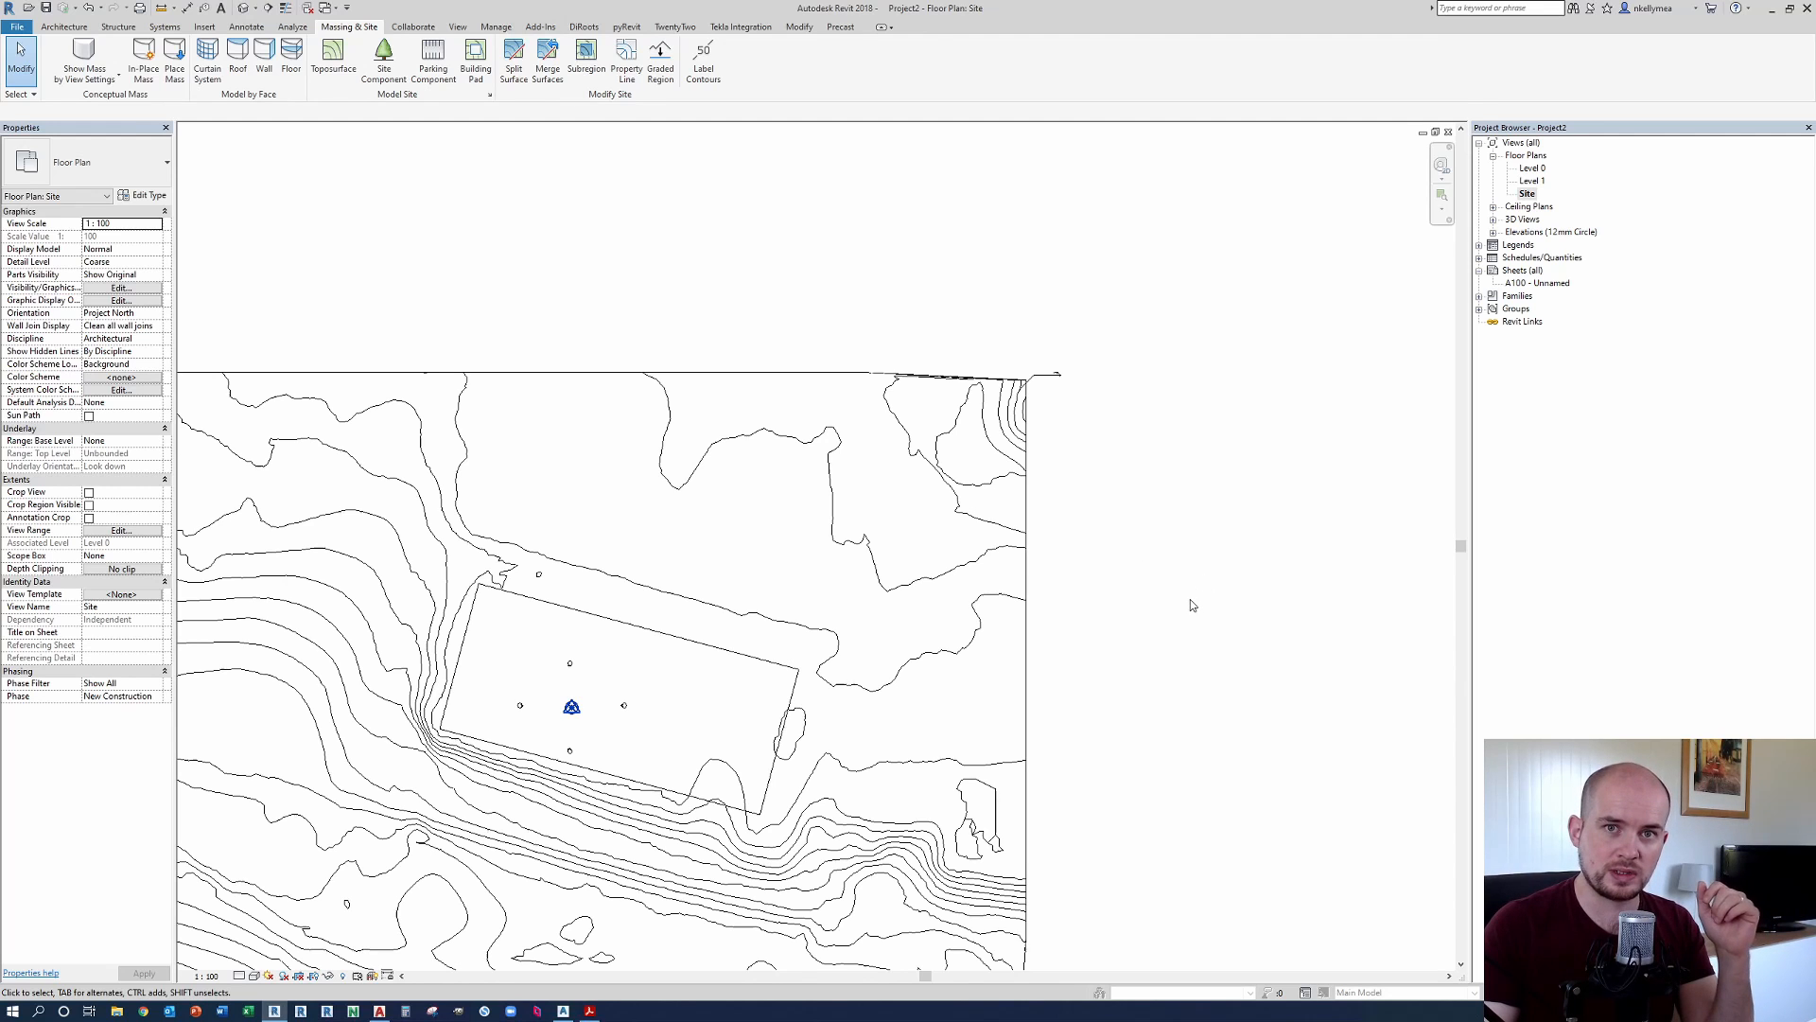
pyautogui.moveTo(1299, 586)
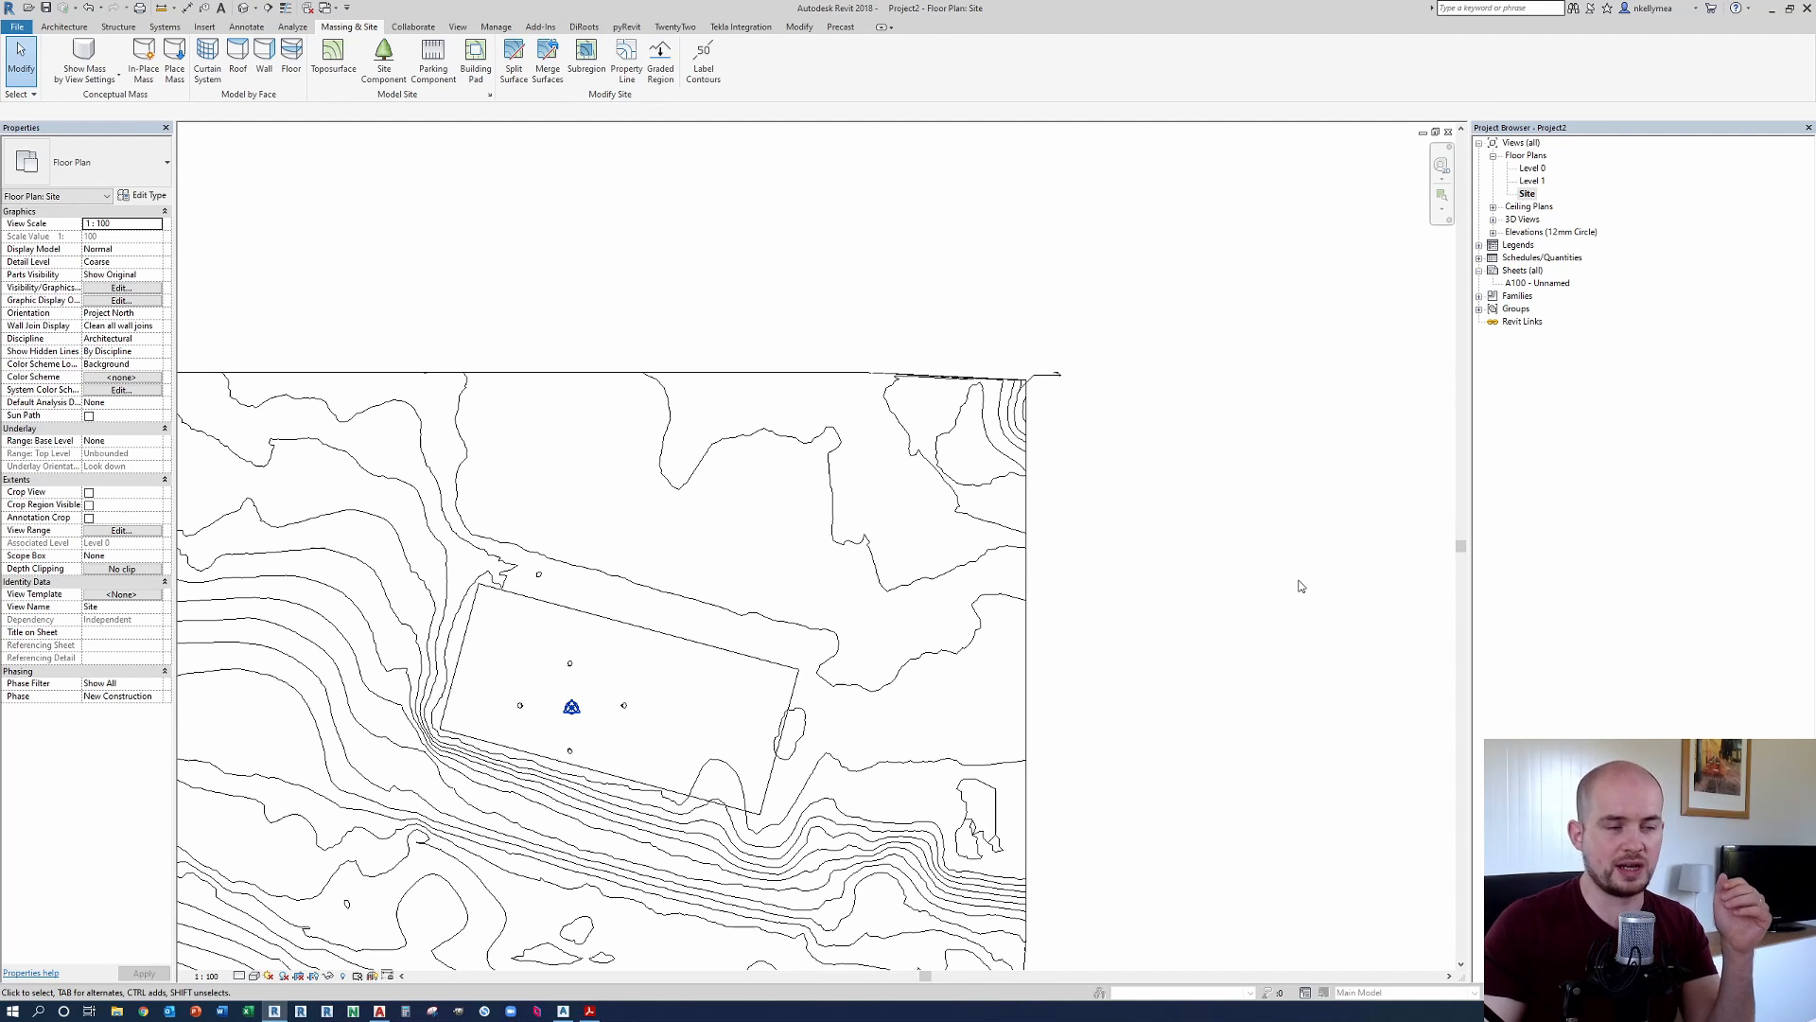
pyautogui.moveTo(1324, 629)
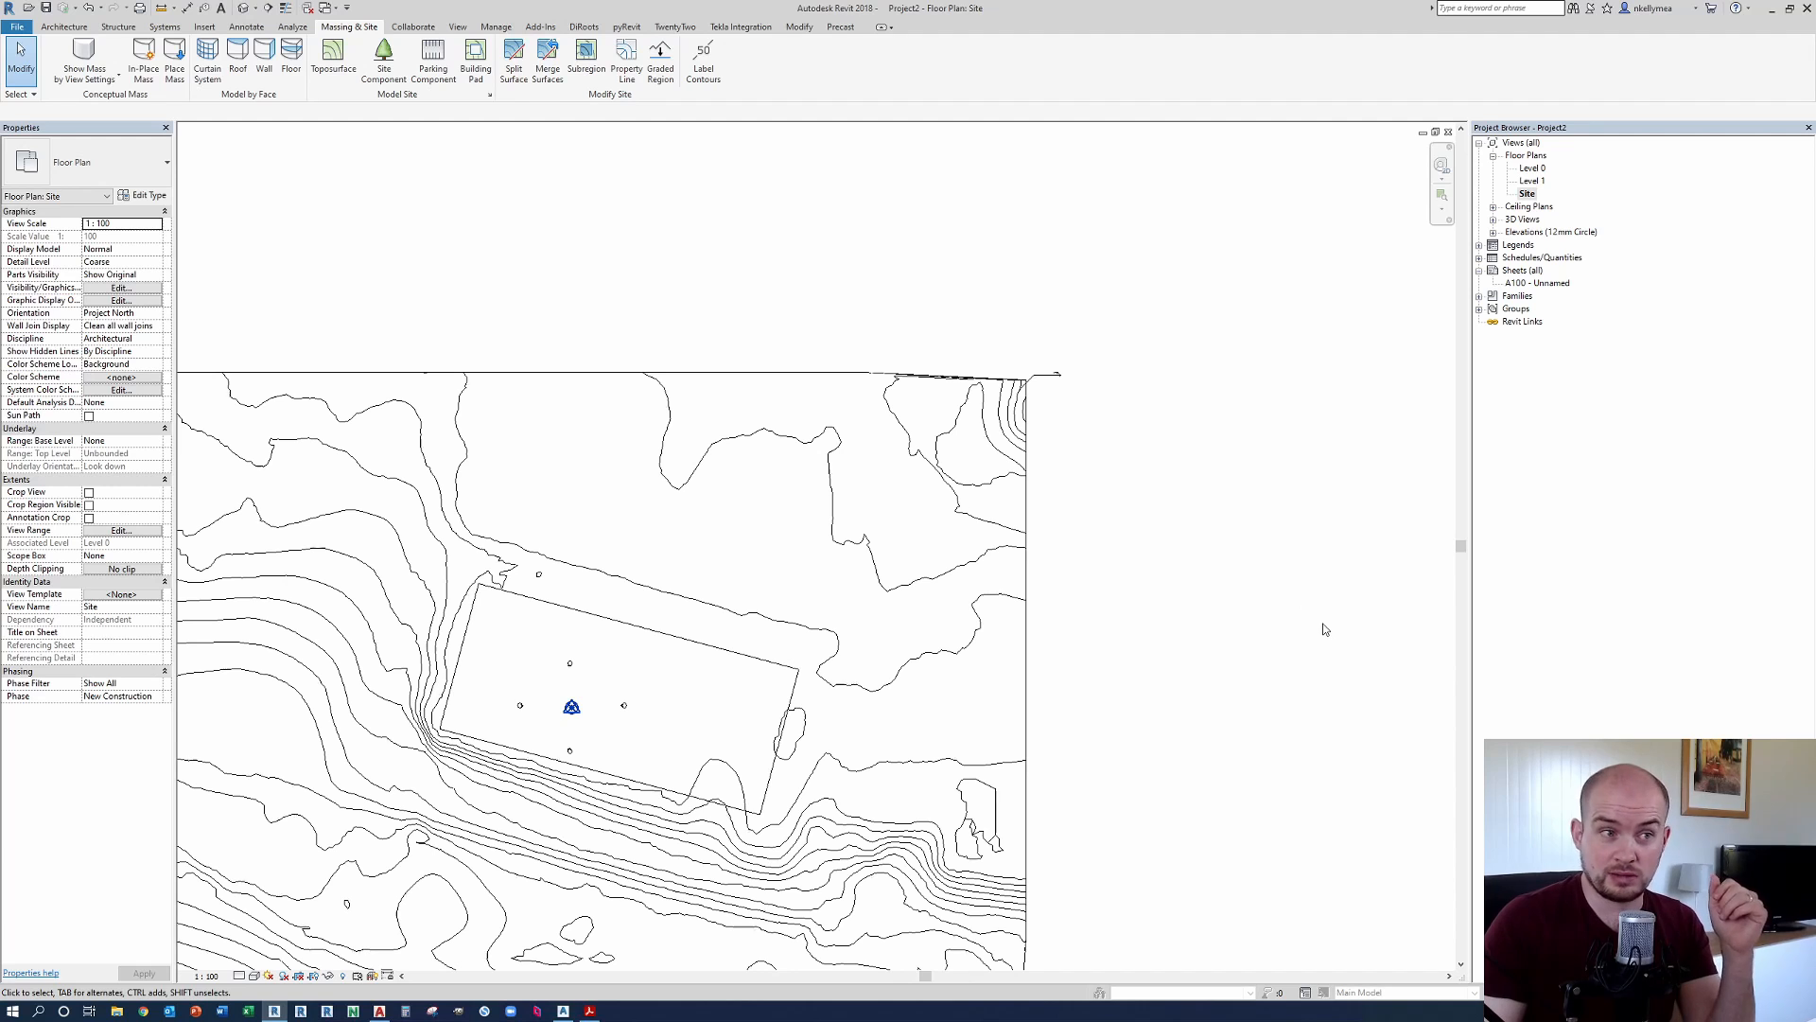
pyautogui.moveTo(1373, 656)
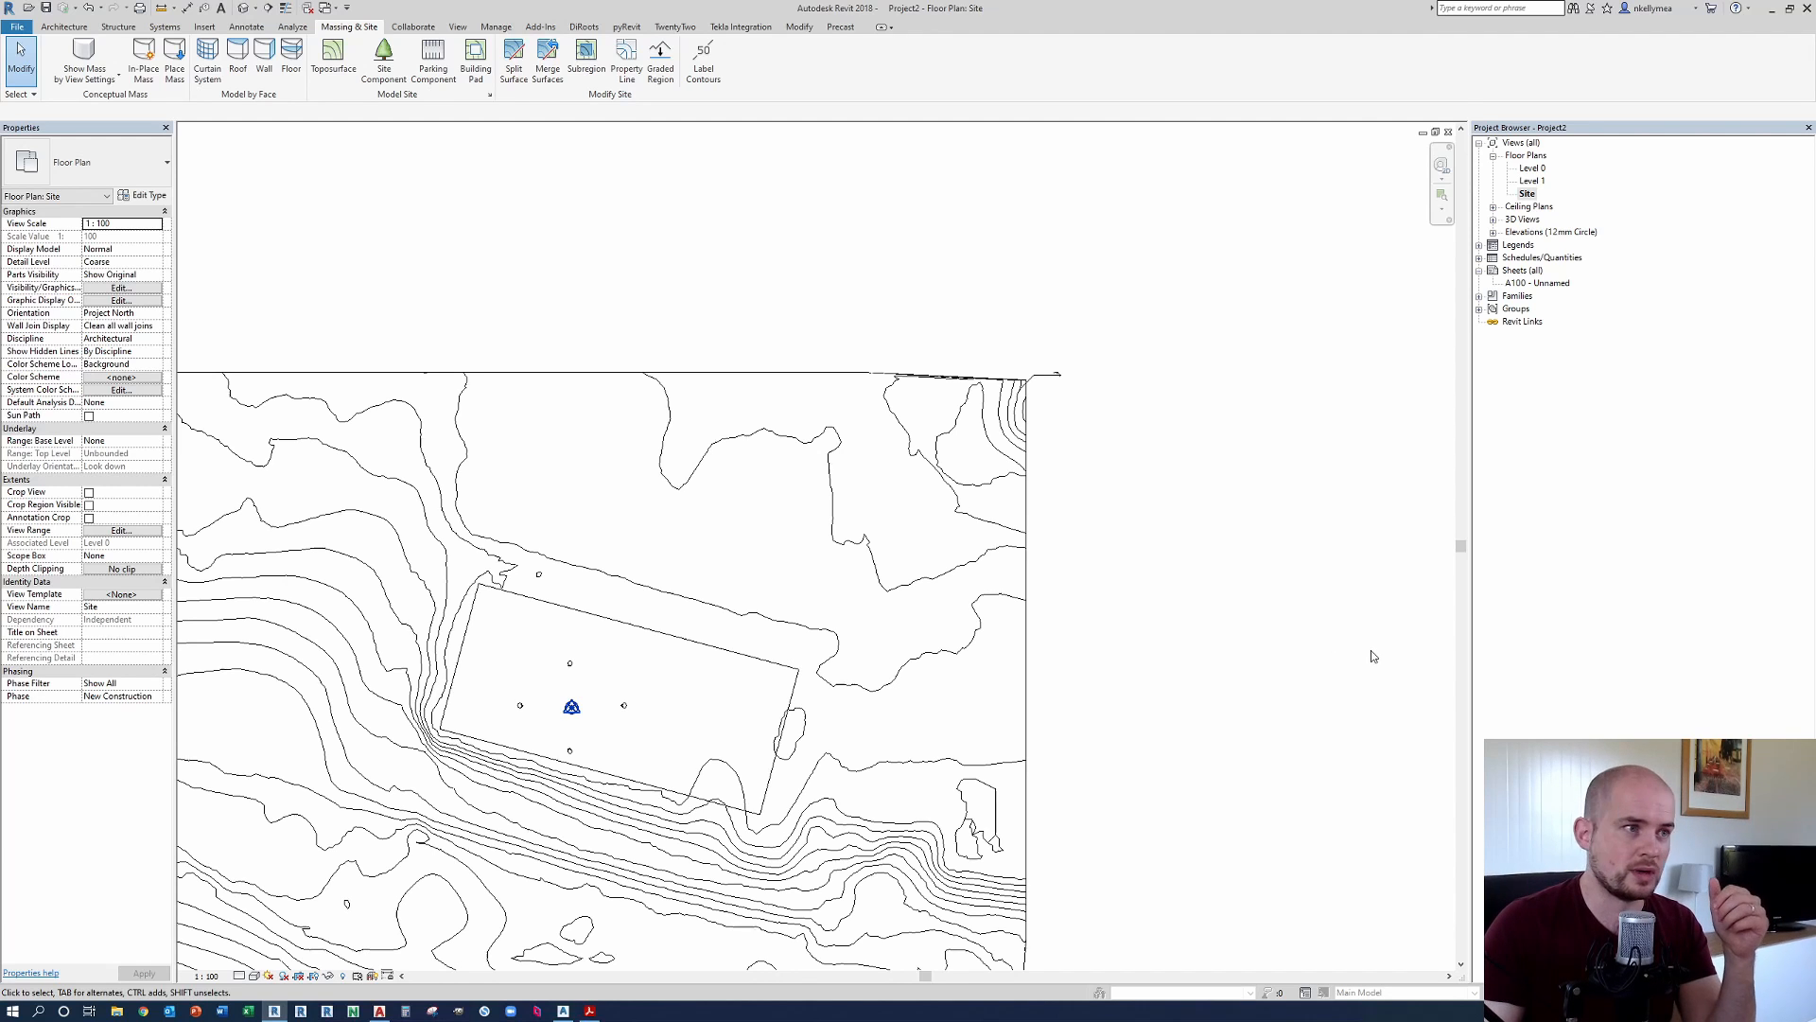
pyautogui.moveTo(1371, 649)
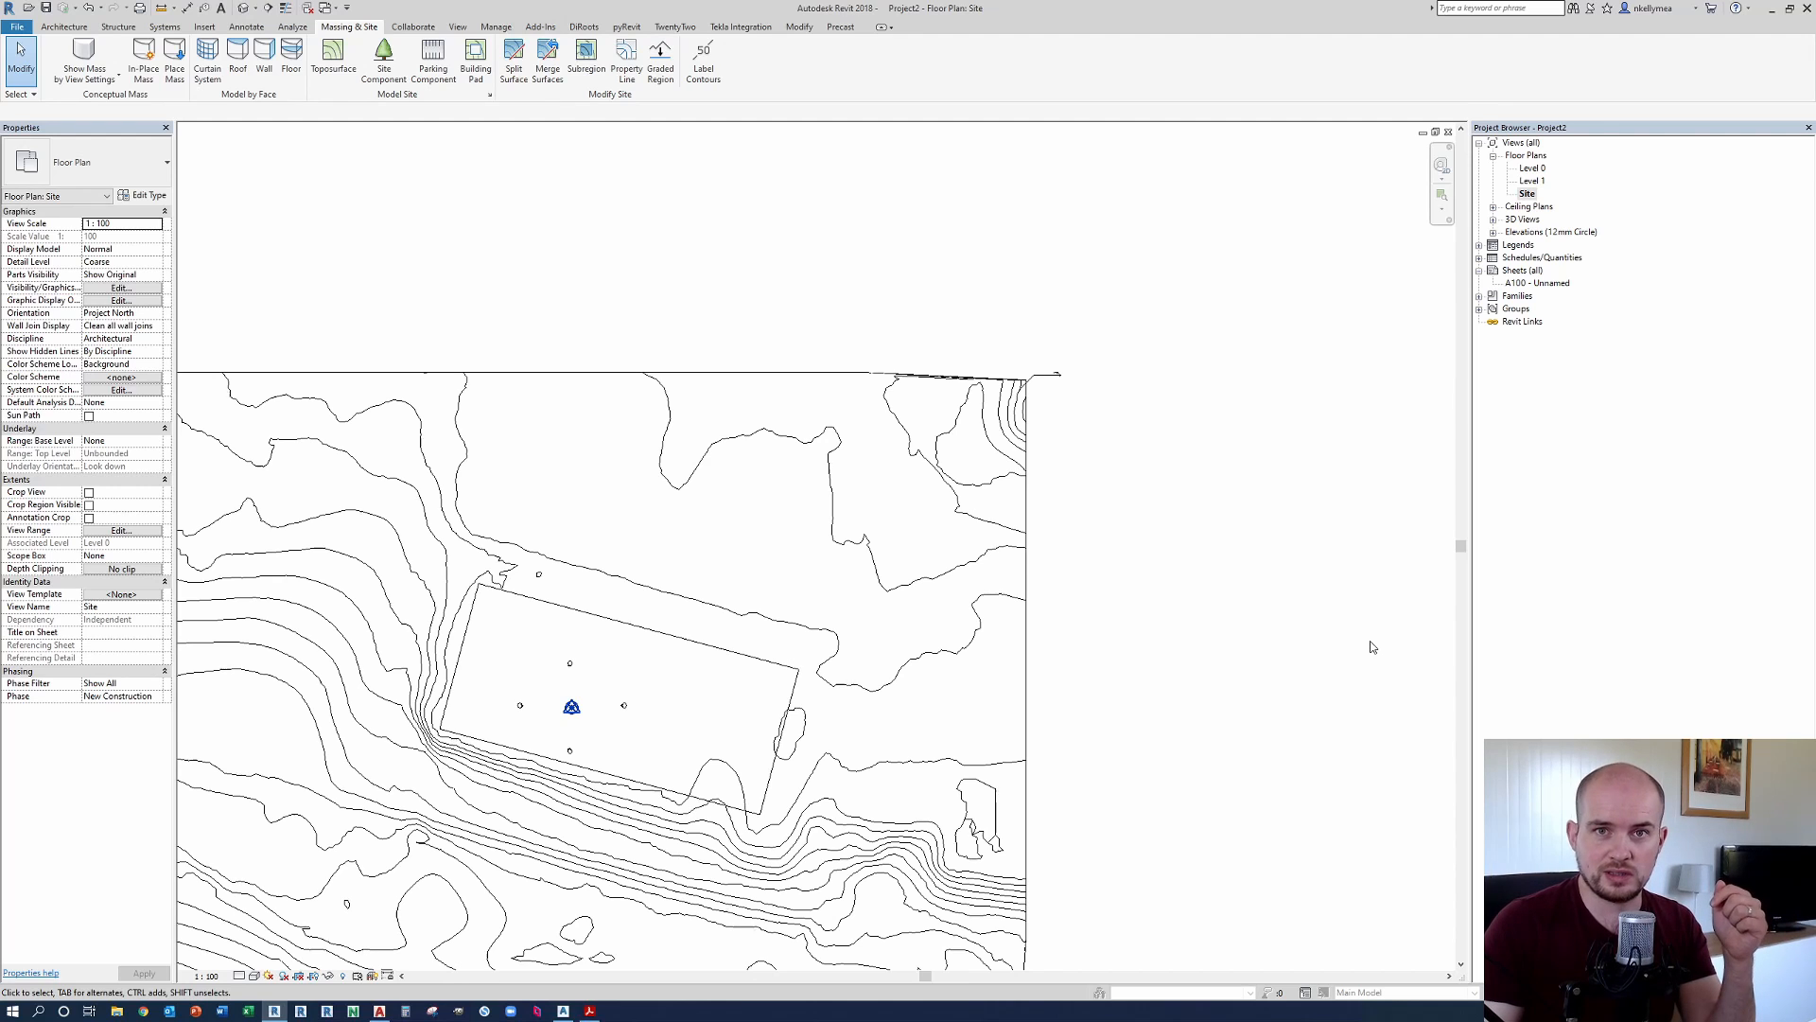
pyautogui.moveTo(1376, 666)
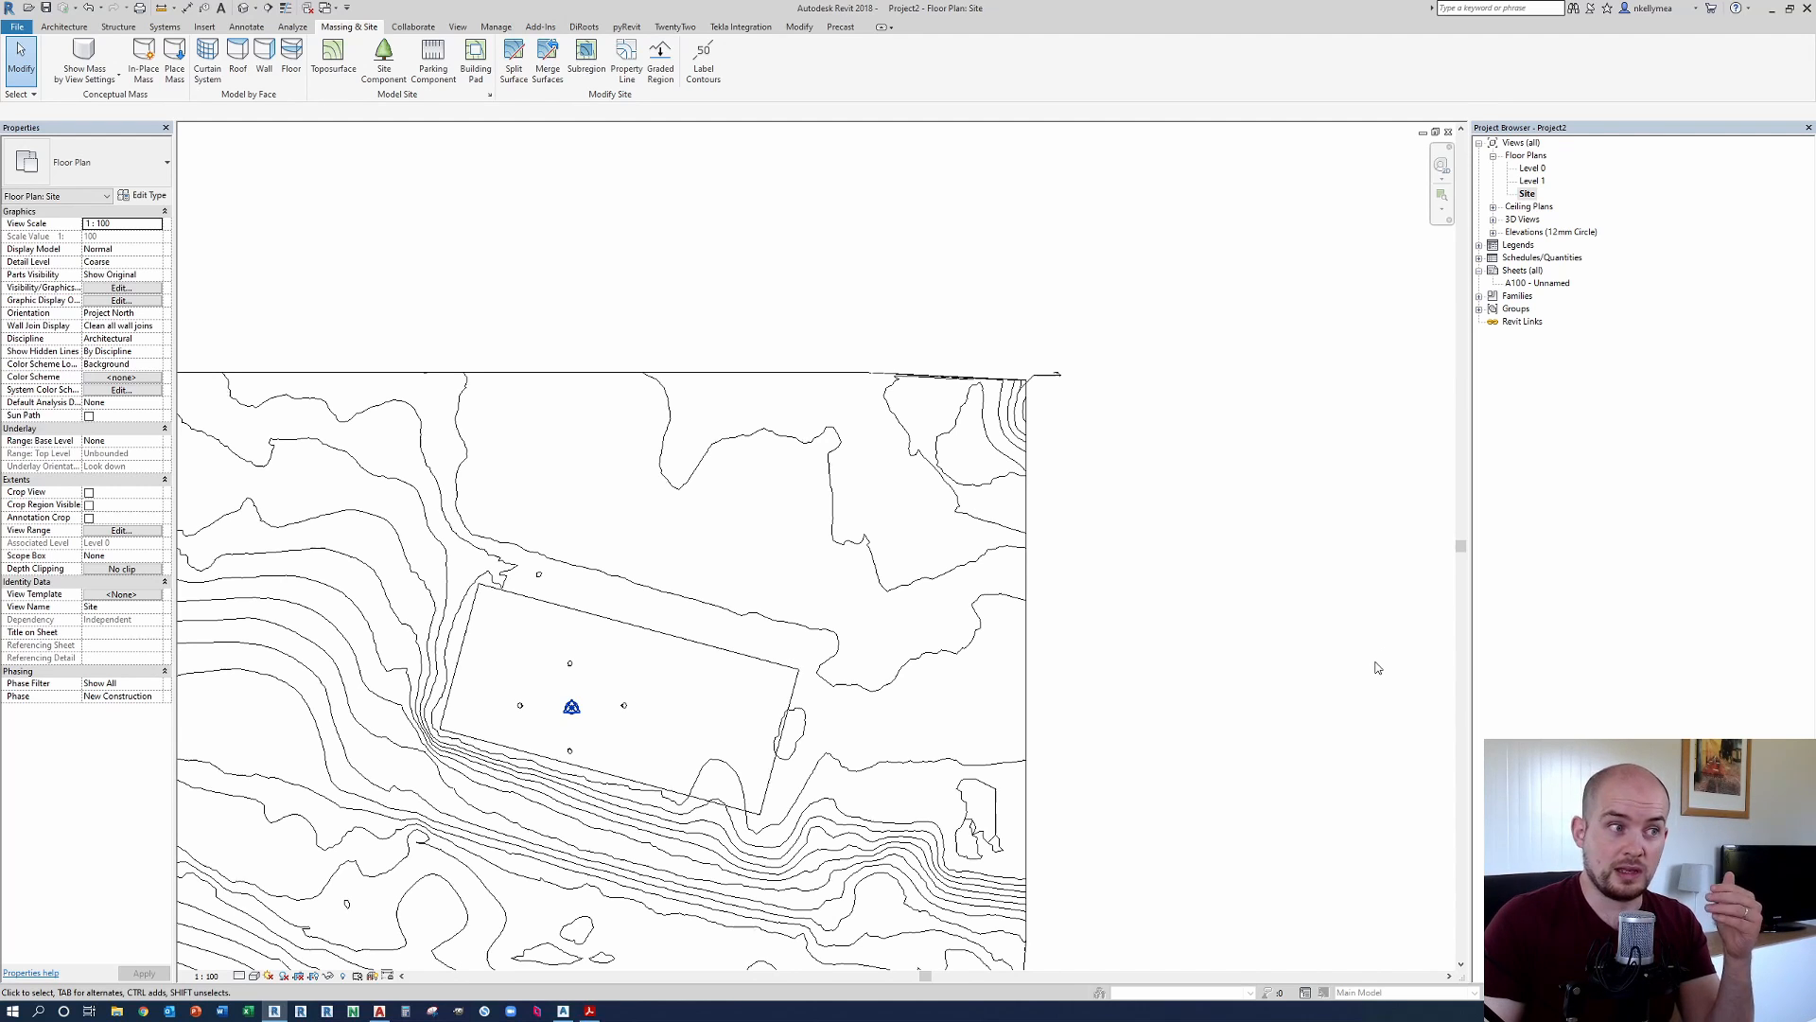
pyautogui.moveTo(1367, 672)
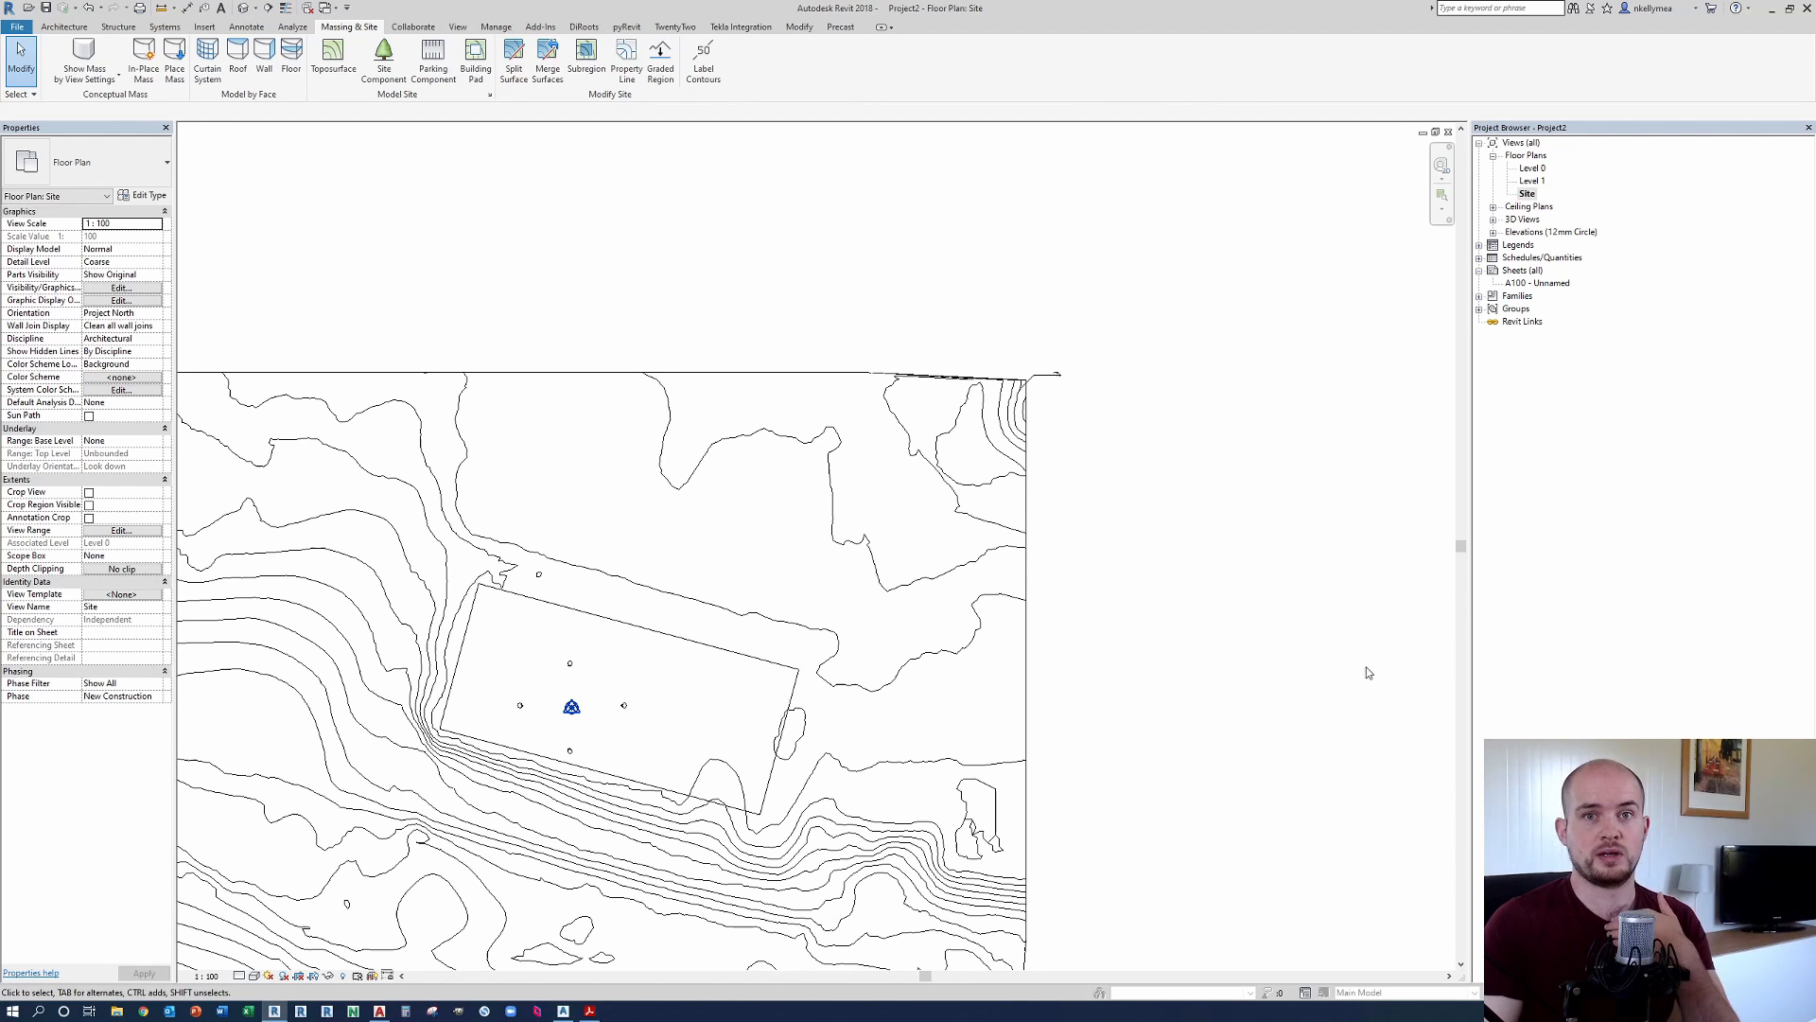
pyautogui.moveTo(1376, 687)
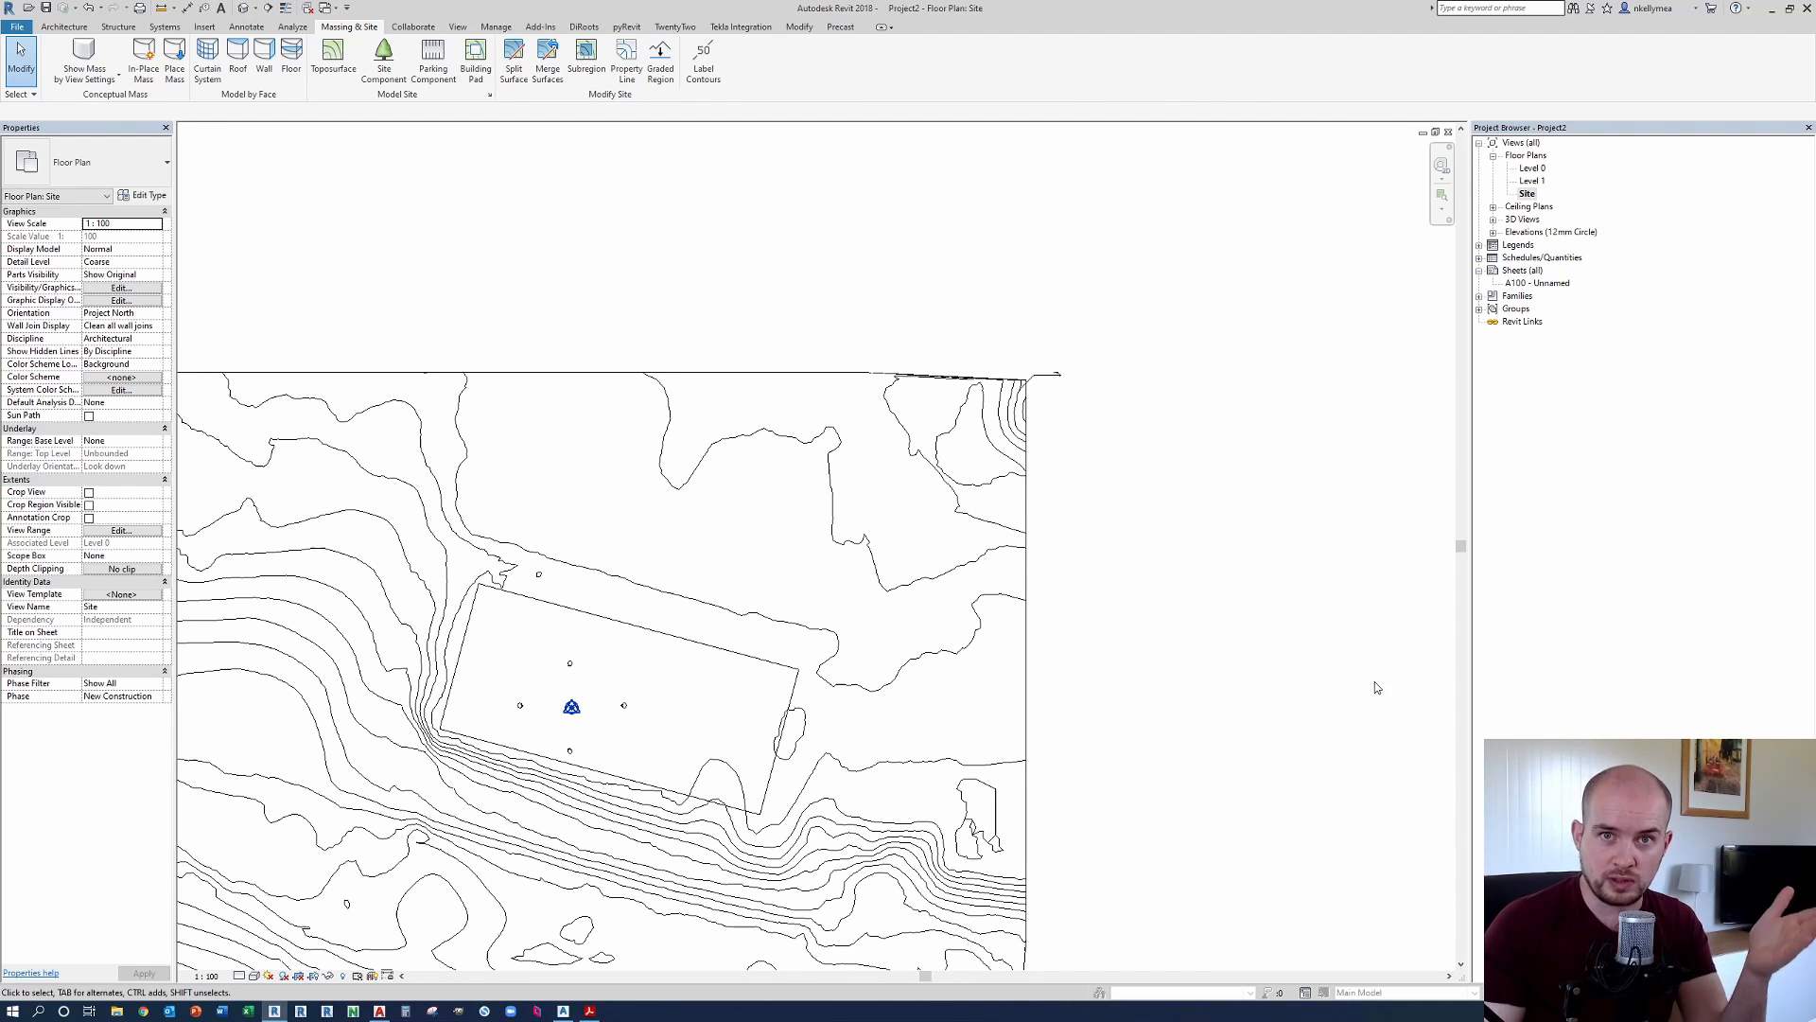
pyautogui.moveTo(1322, 736)
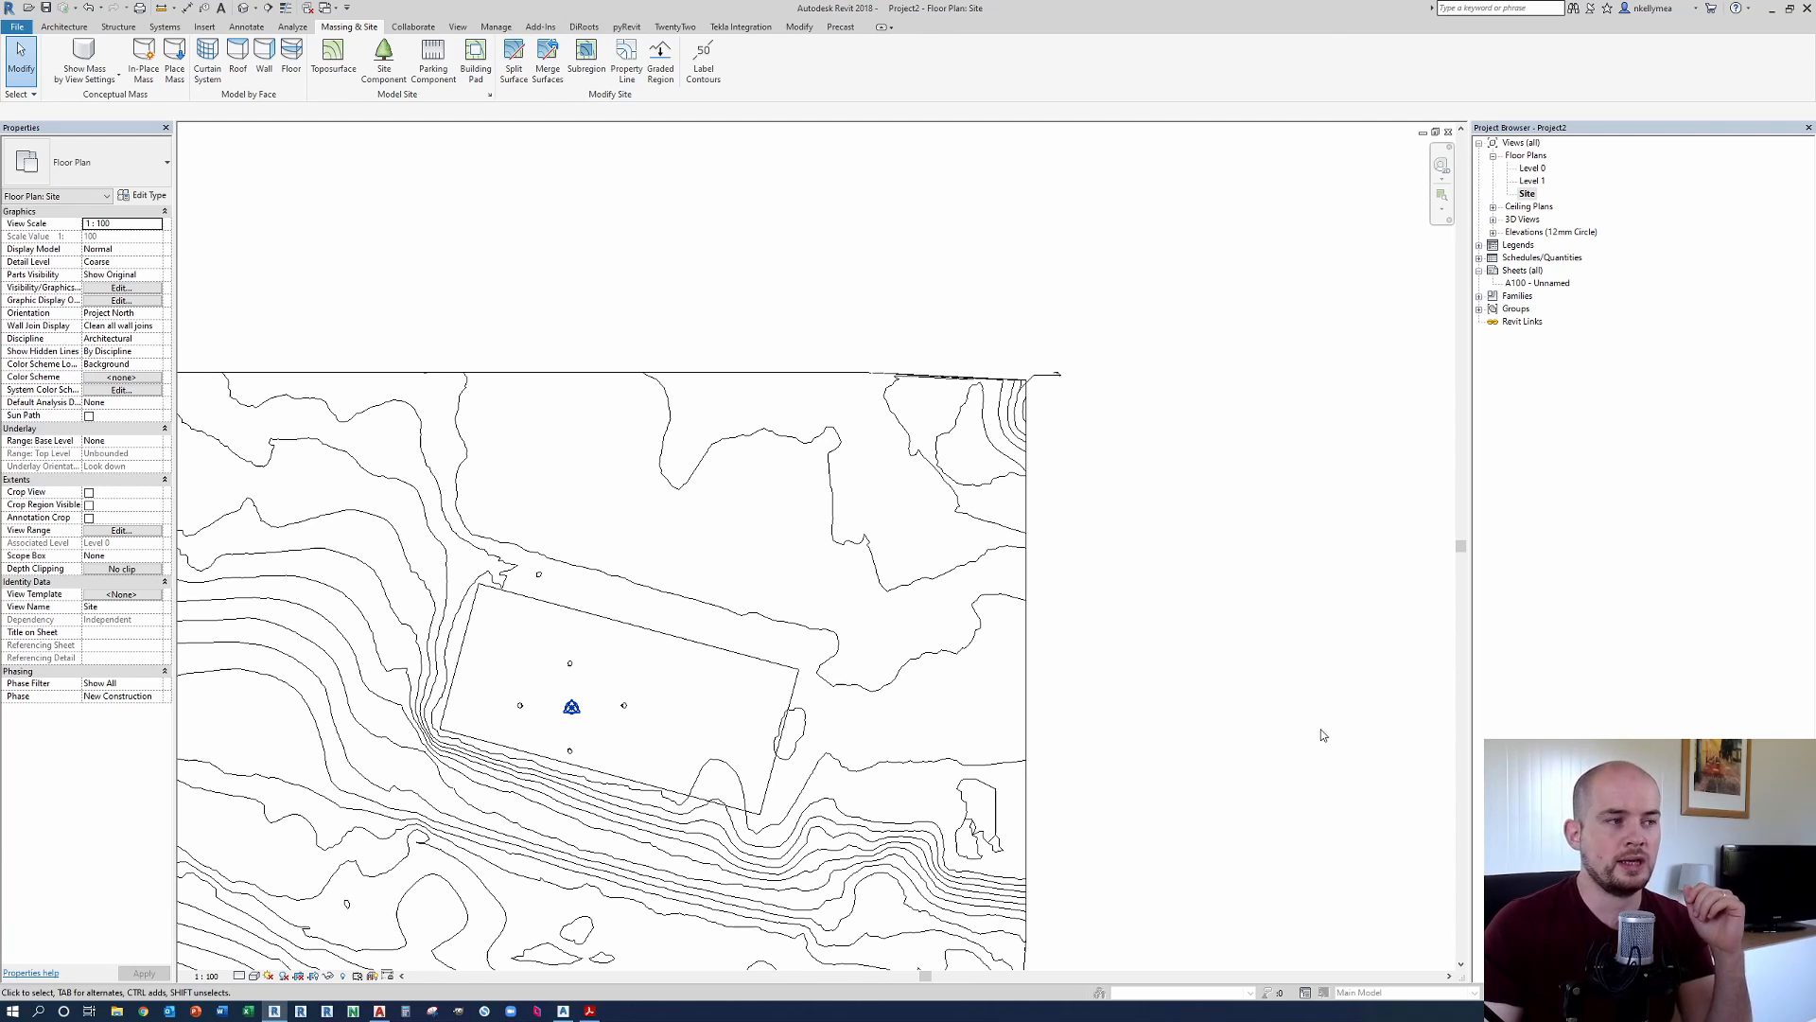
pyautogui.moveTo(1318, 733)
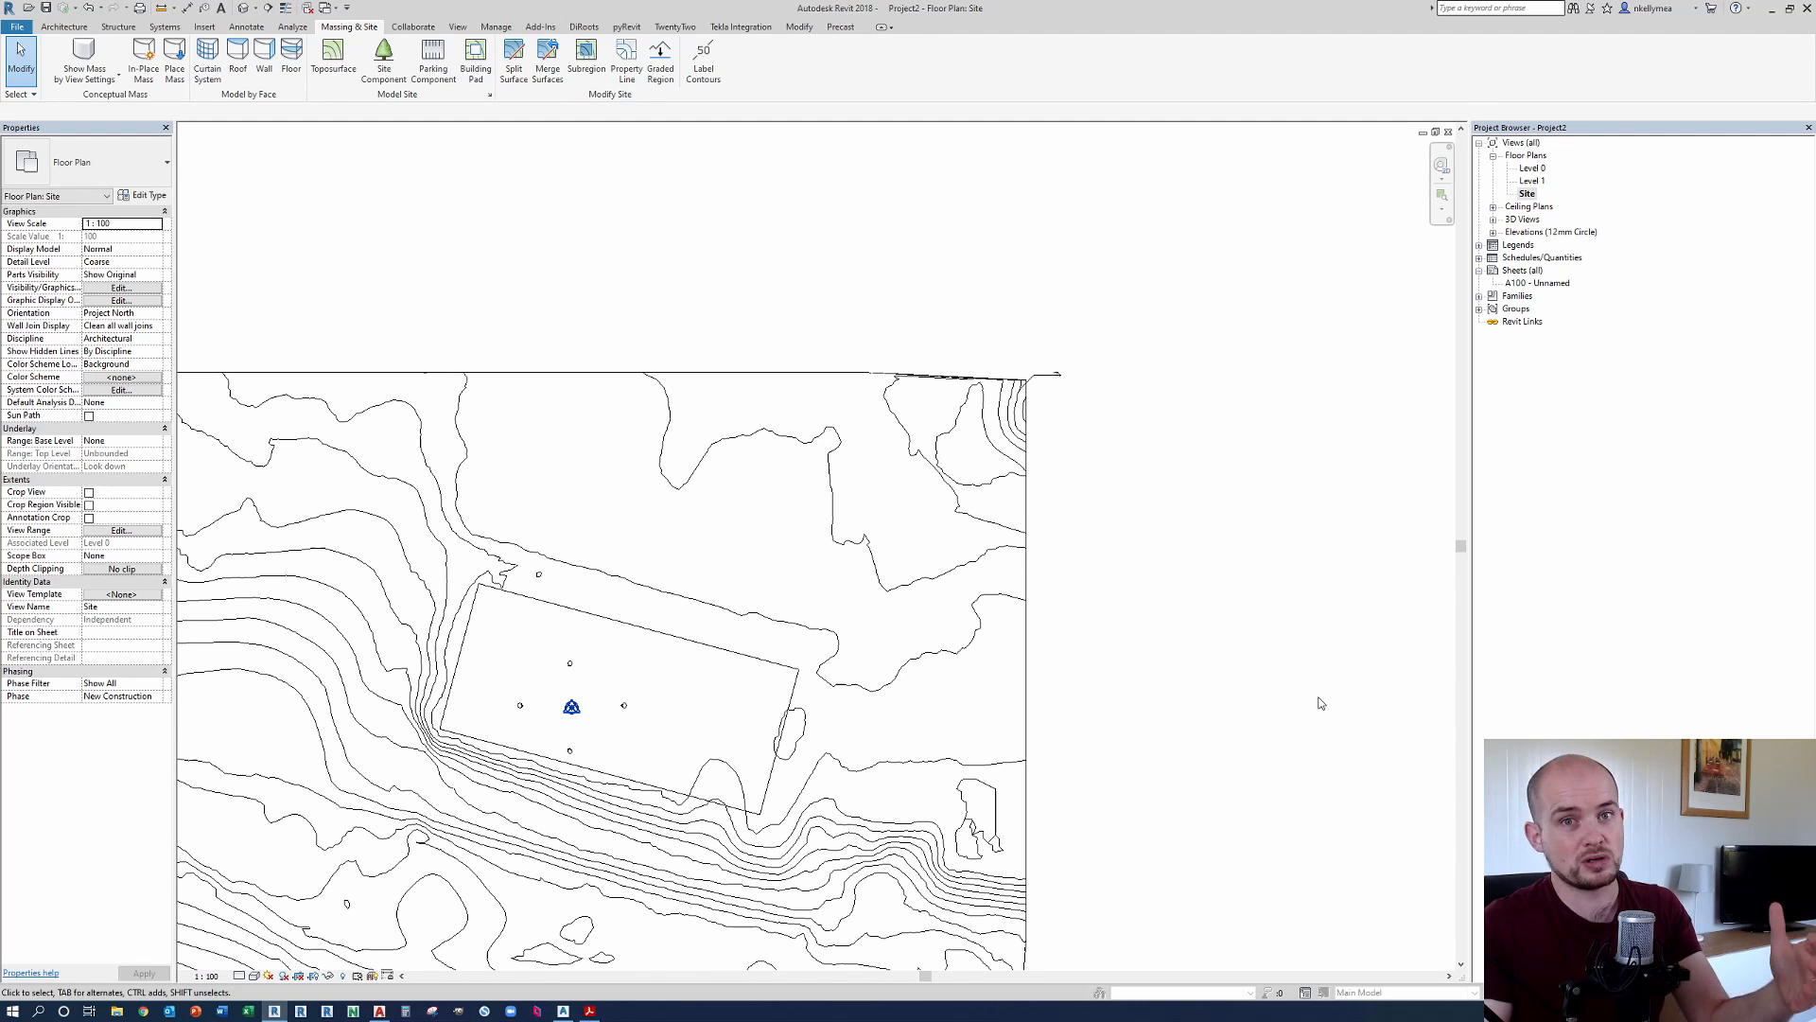
pyautogui.moveTo(1306, 695)
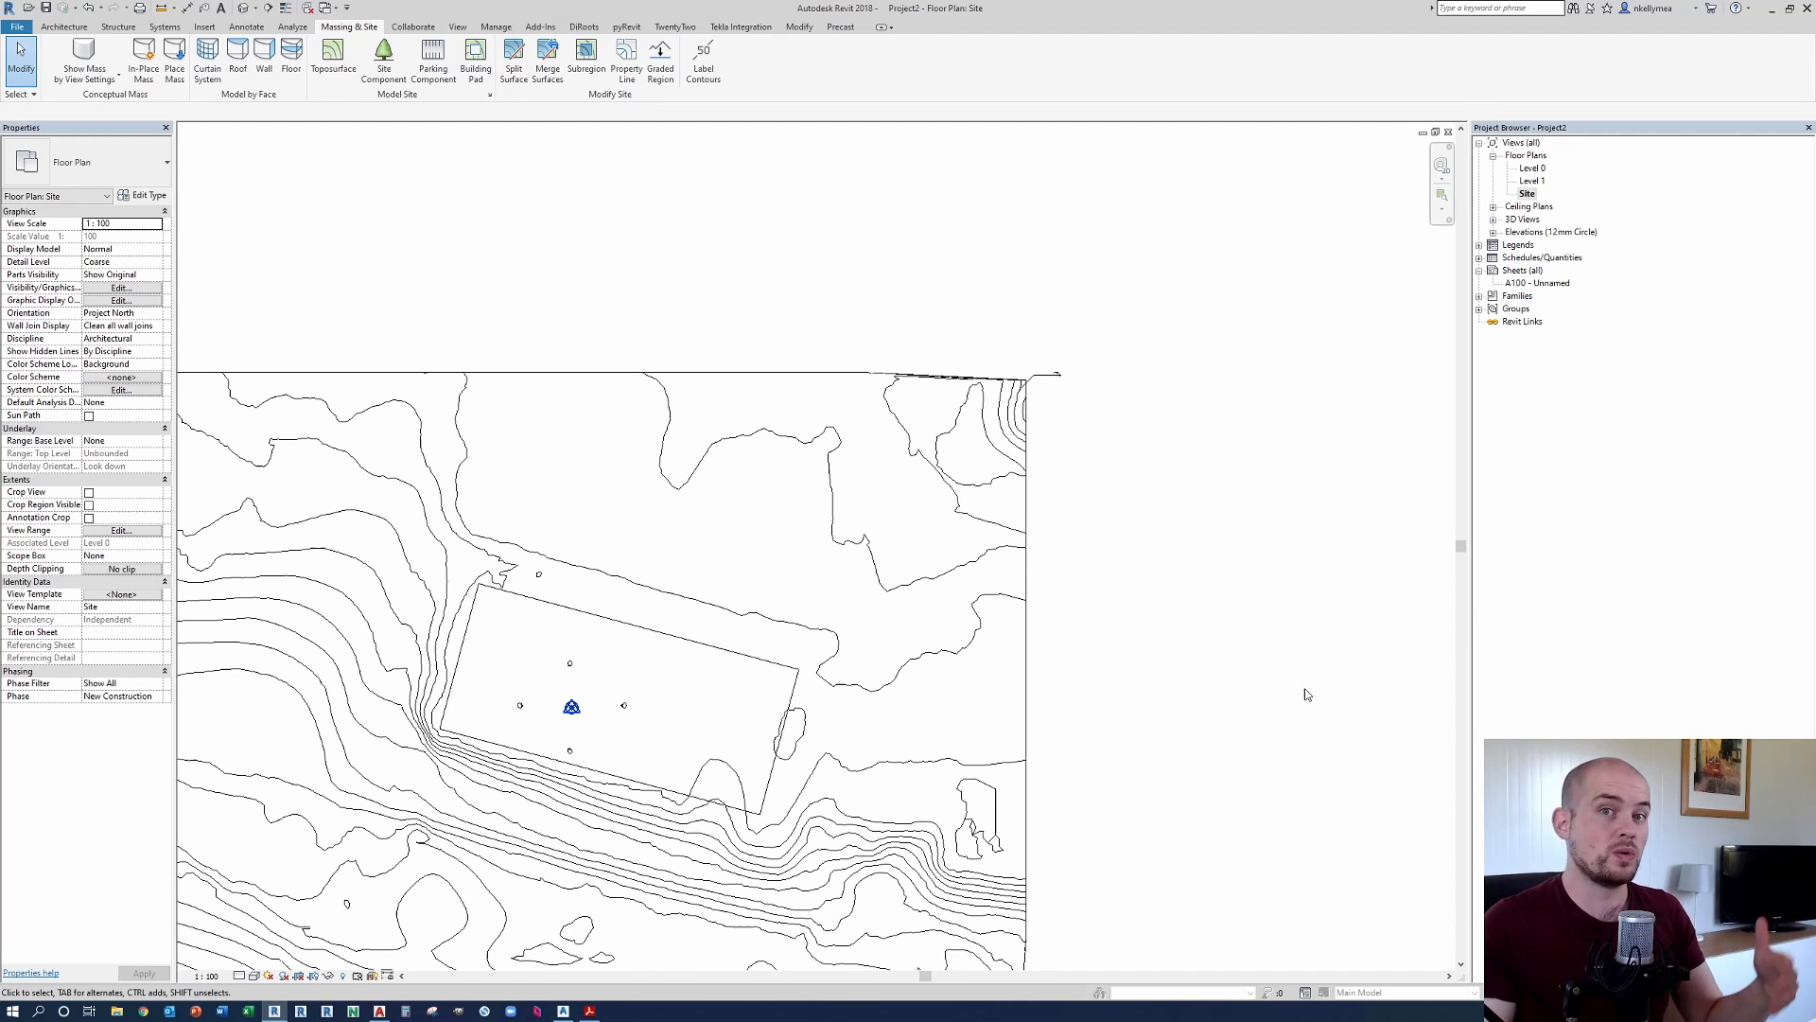